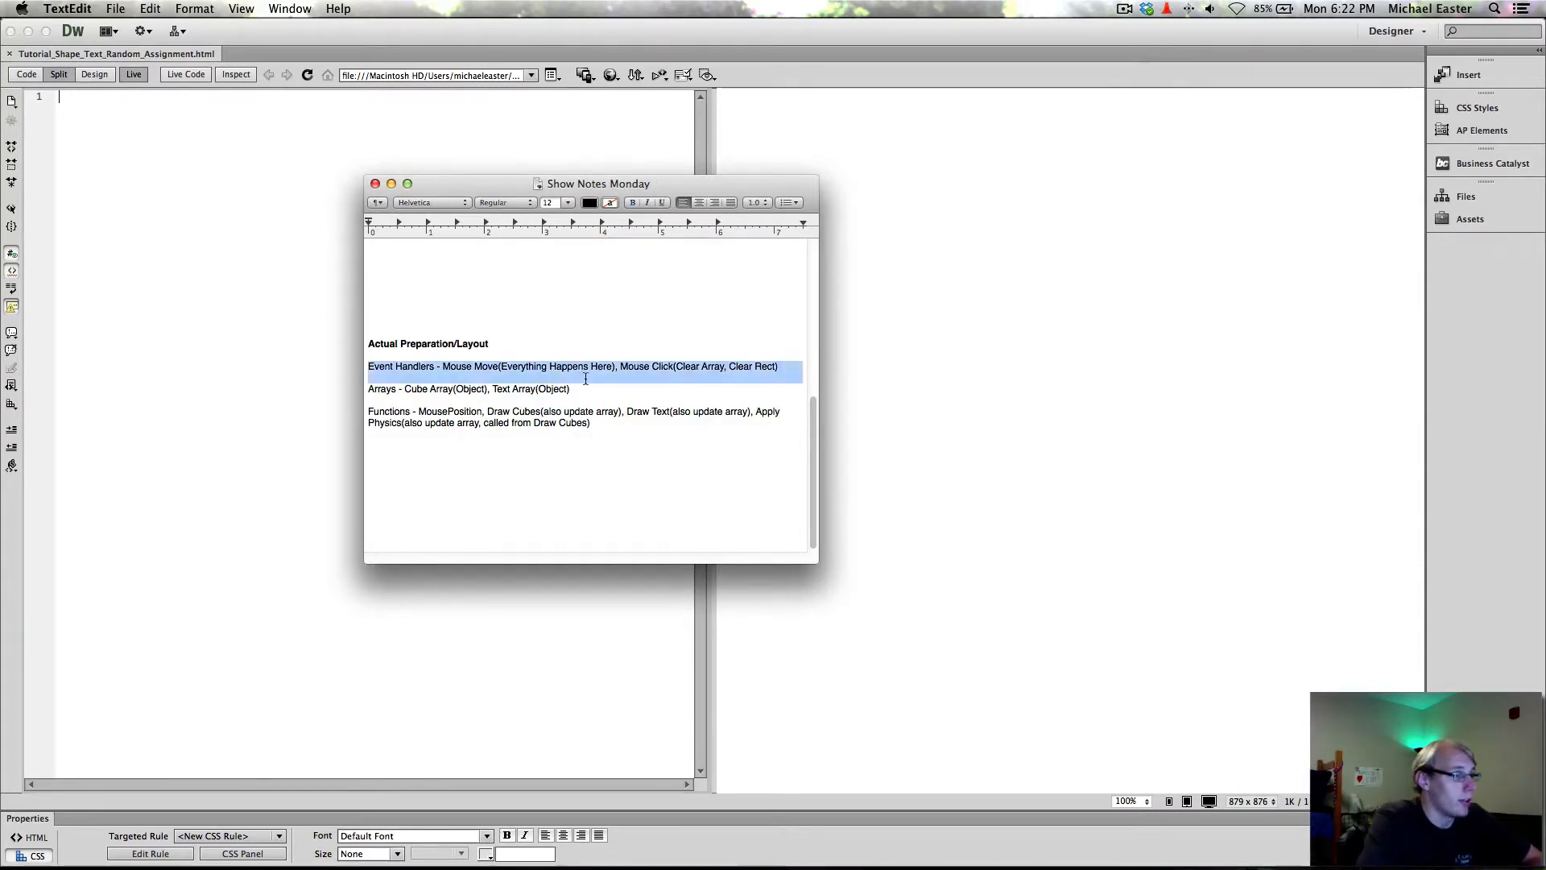
Highlight the Event Handlers line in the notes — Mouse Move, Everything Happens Here — while reviewing it.
{"action": "left_click", "coordinate": [395, 366]}
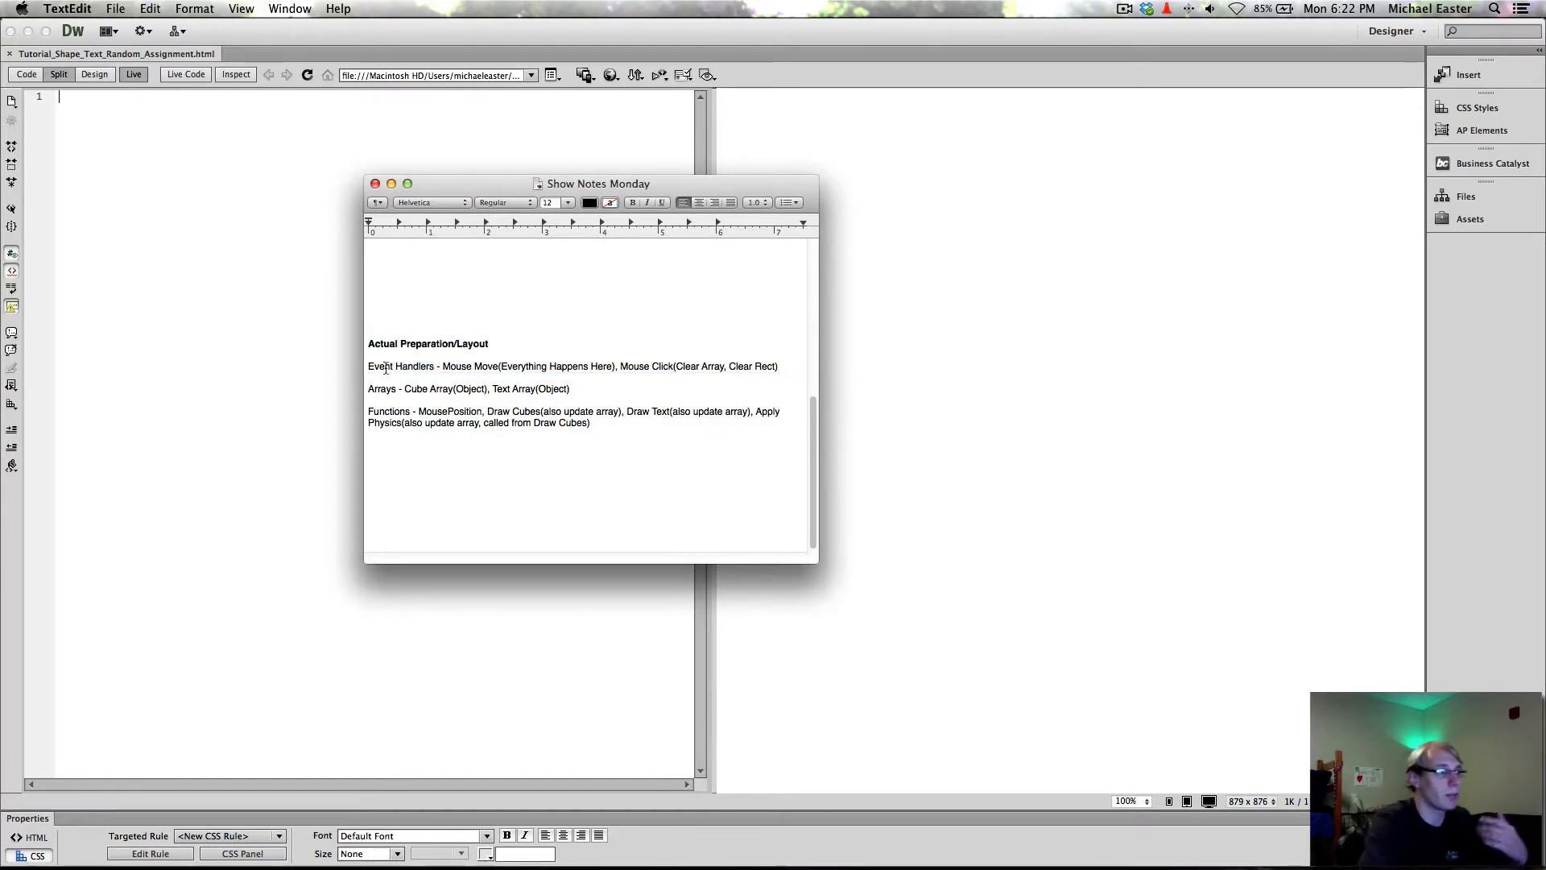
{"action": "triple_click", "coordinate": [522, 365]}
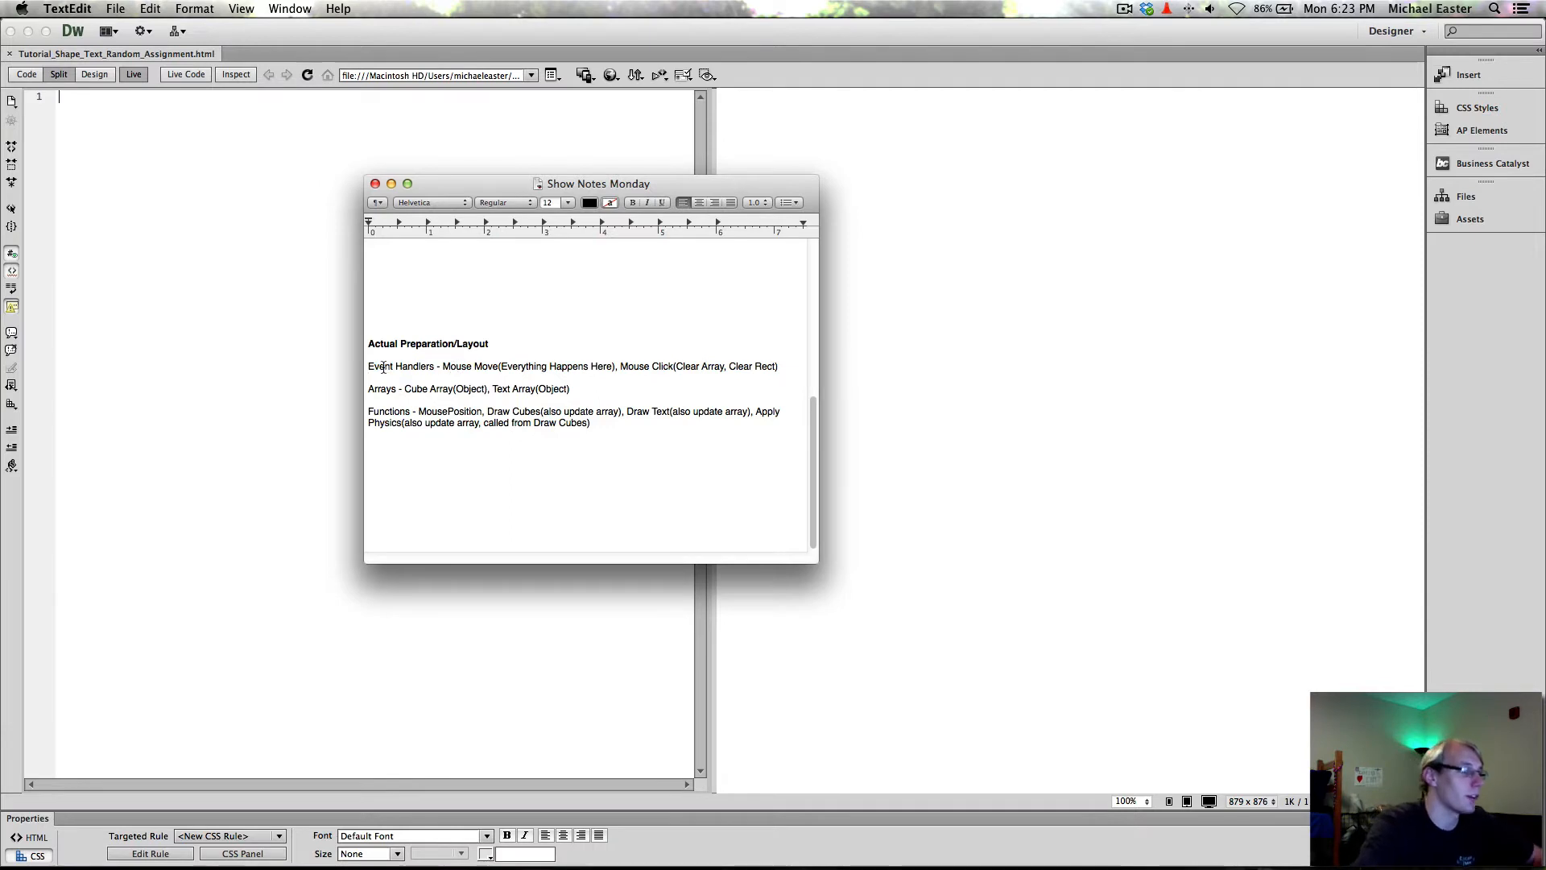
{"action": "double_click", "coordinate": [380, 366]}
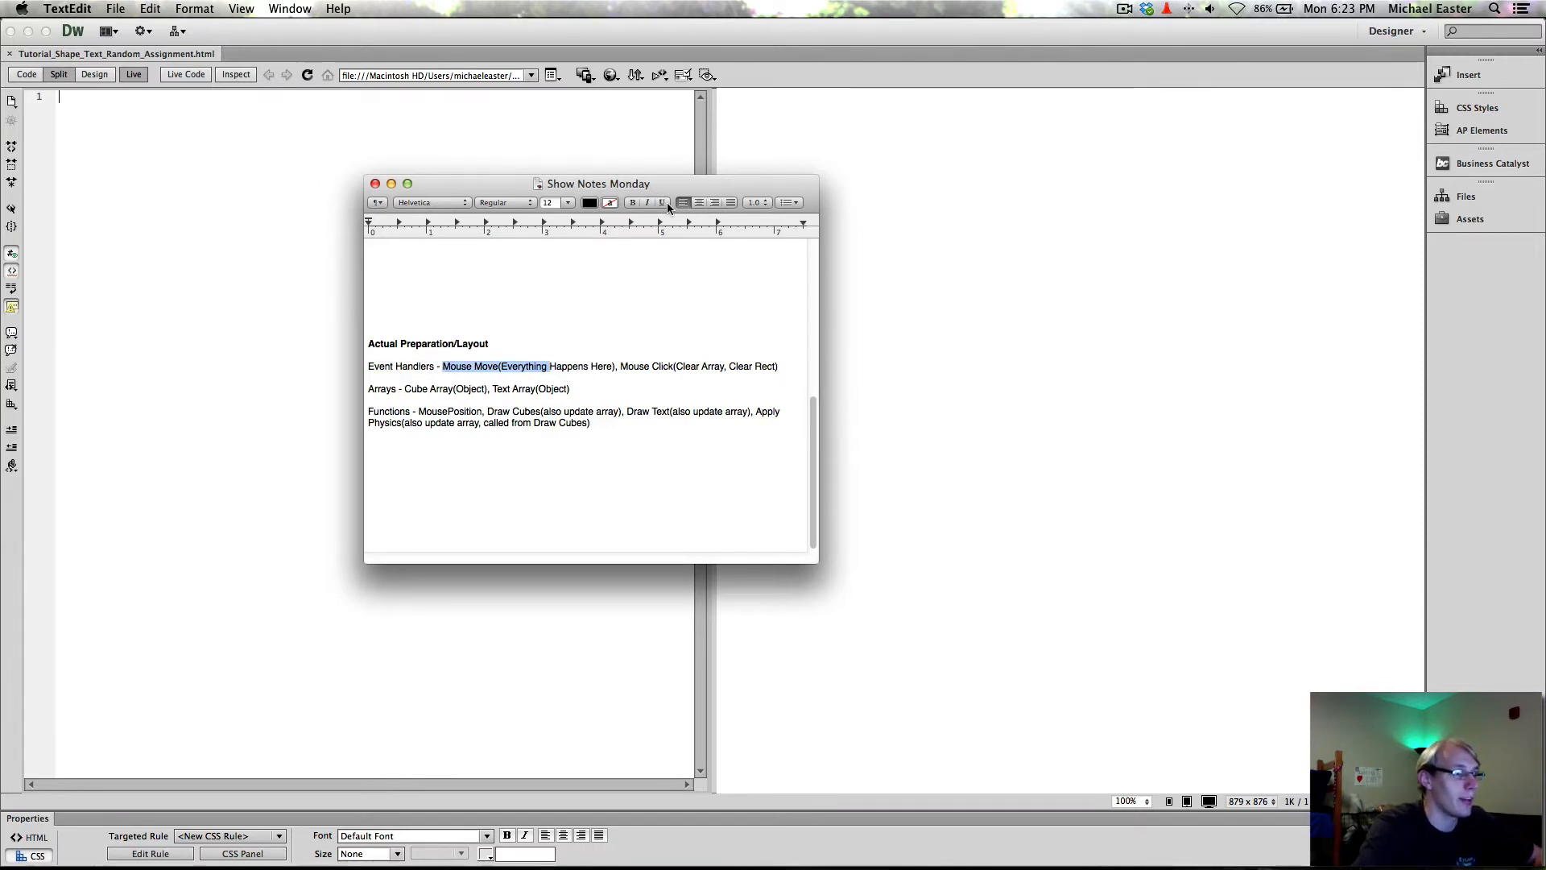
{"action": "left_click", "coordinate": [528, 367]}
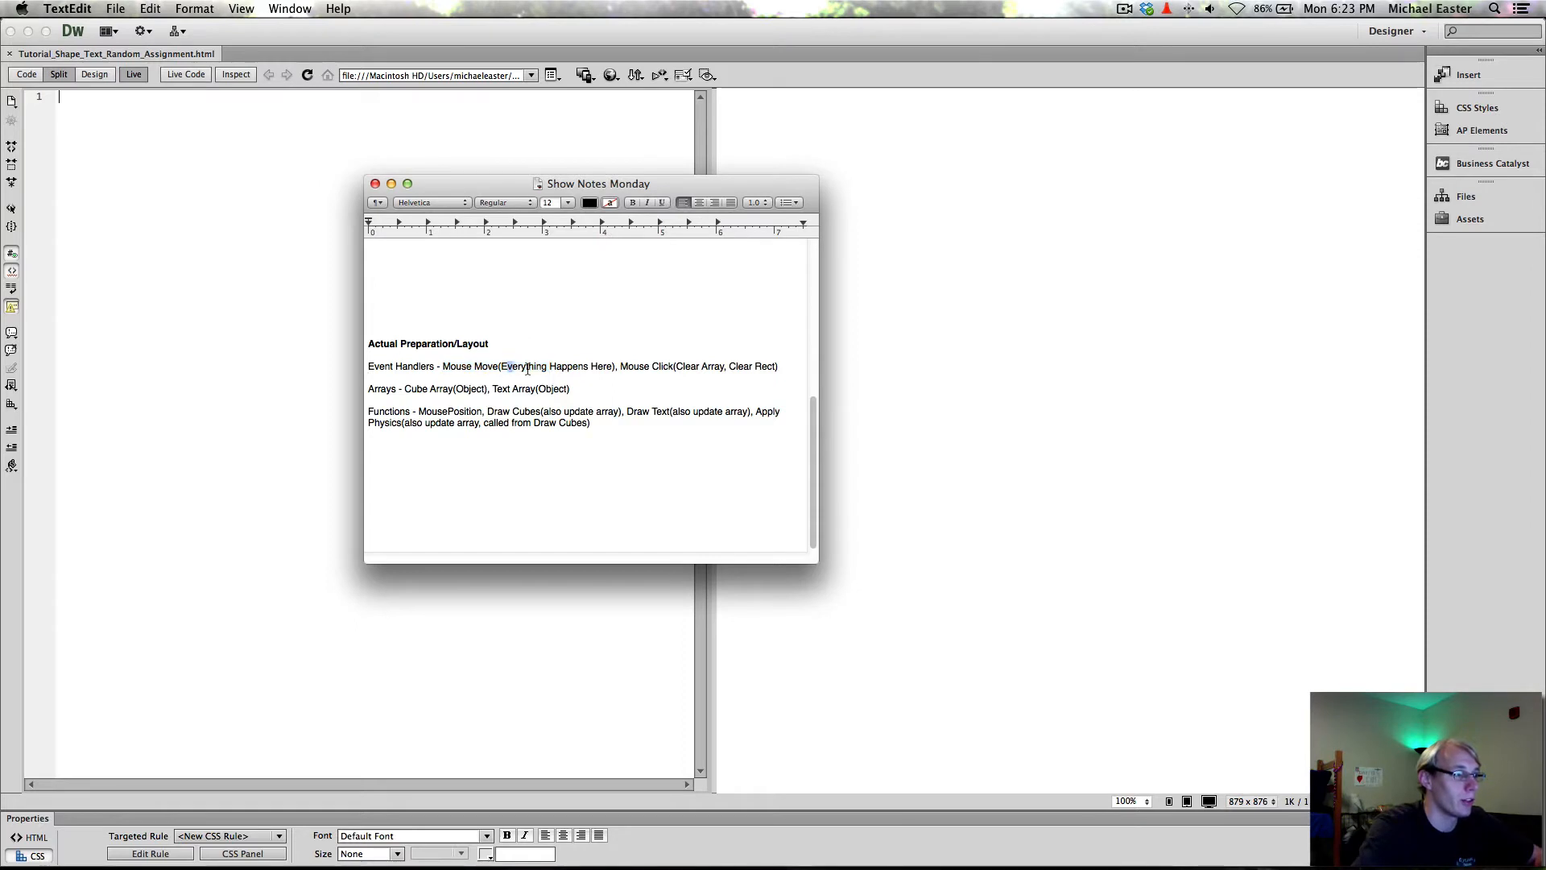
{"action": "double_click", "coordinate": [557, 366]}
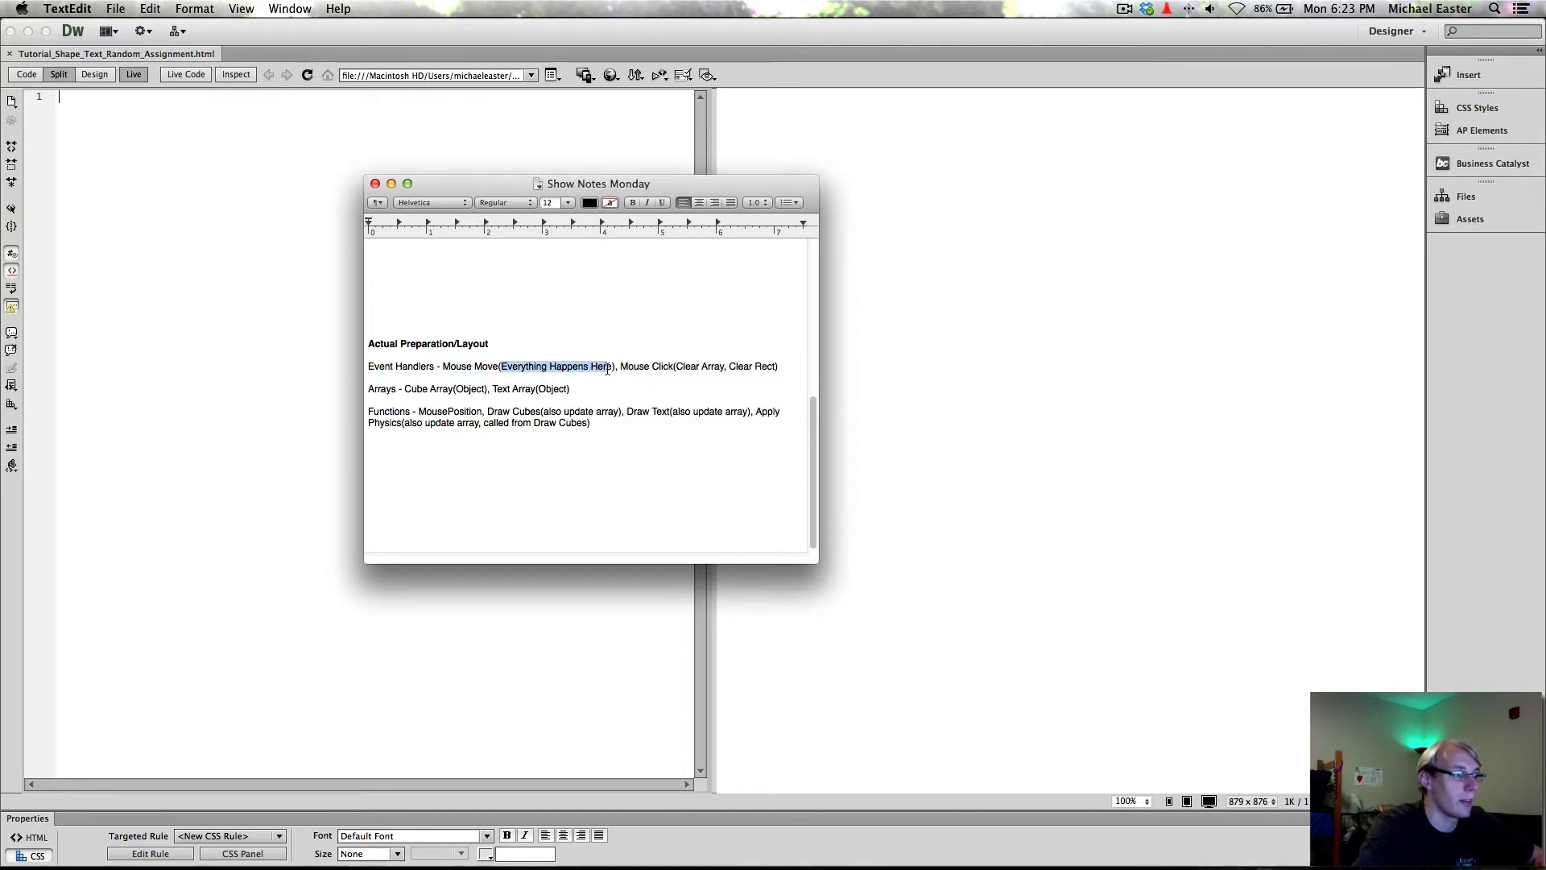
{"action": "left_click", "coordinate": [617, 366]}
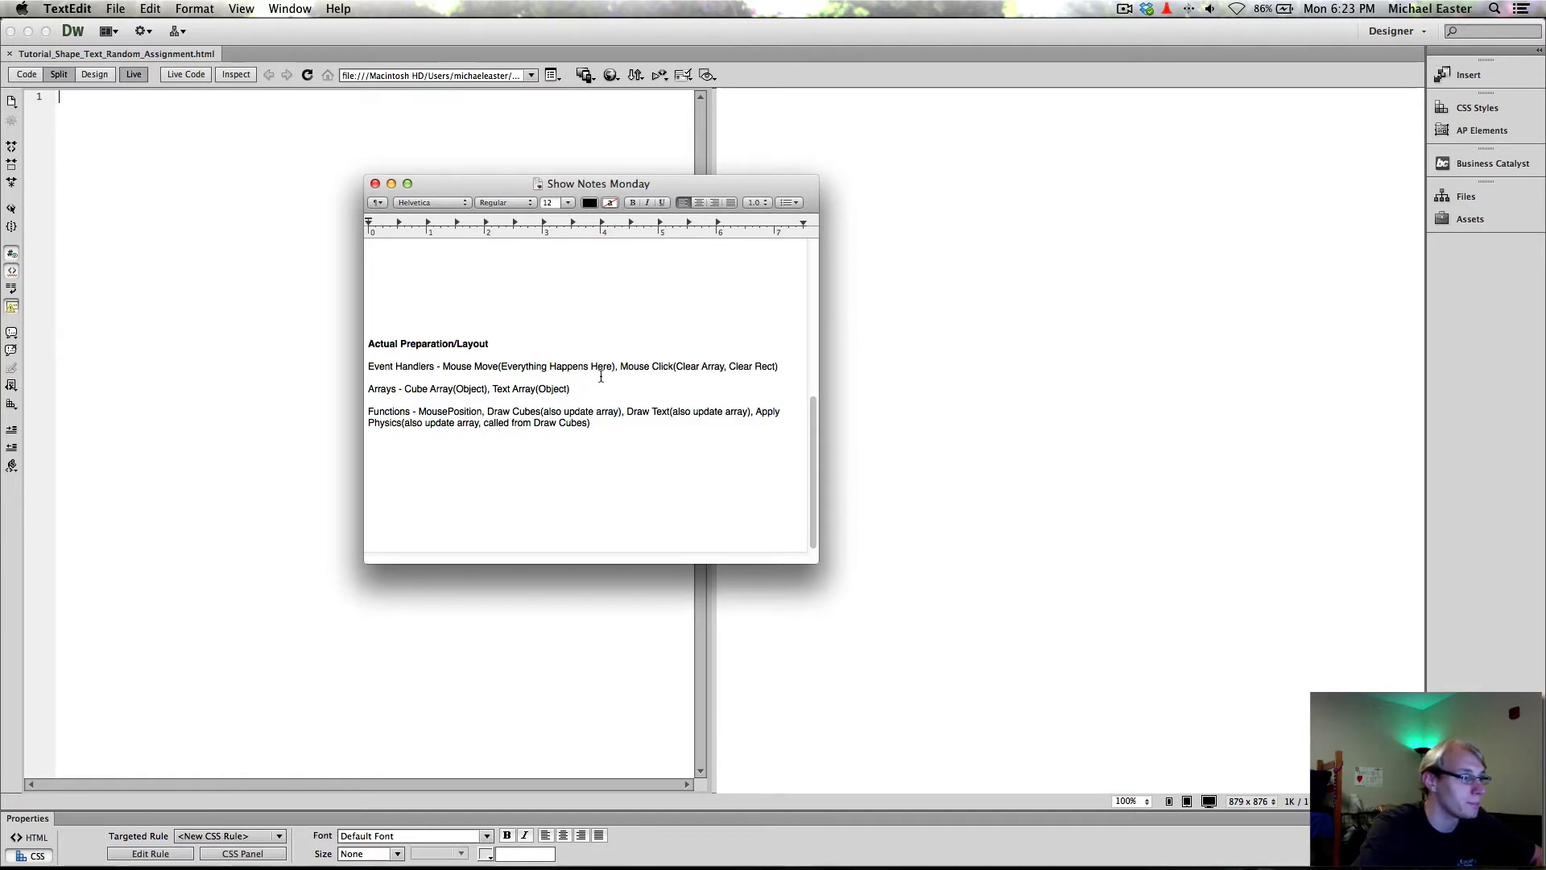
{"action": "double_click", "coordinate": [648, 366]}
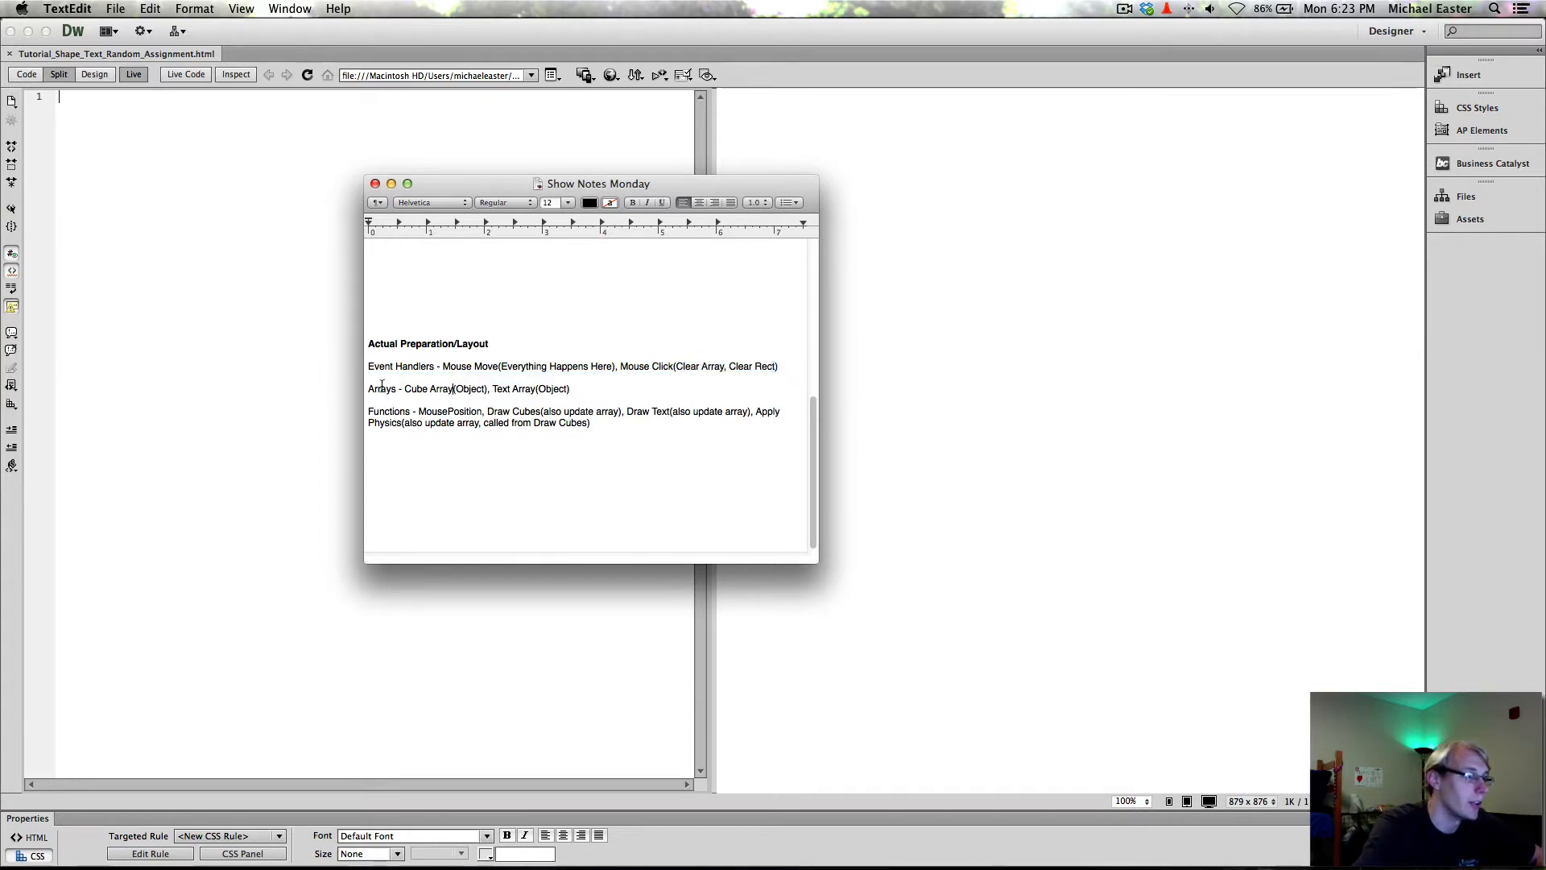
Highlight the Cube Array, Draw Cubes and Apply Physics entries, then put the notes away.
{"action": "double_click", "coordinate": [380, 388]}
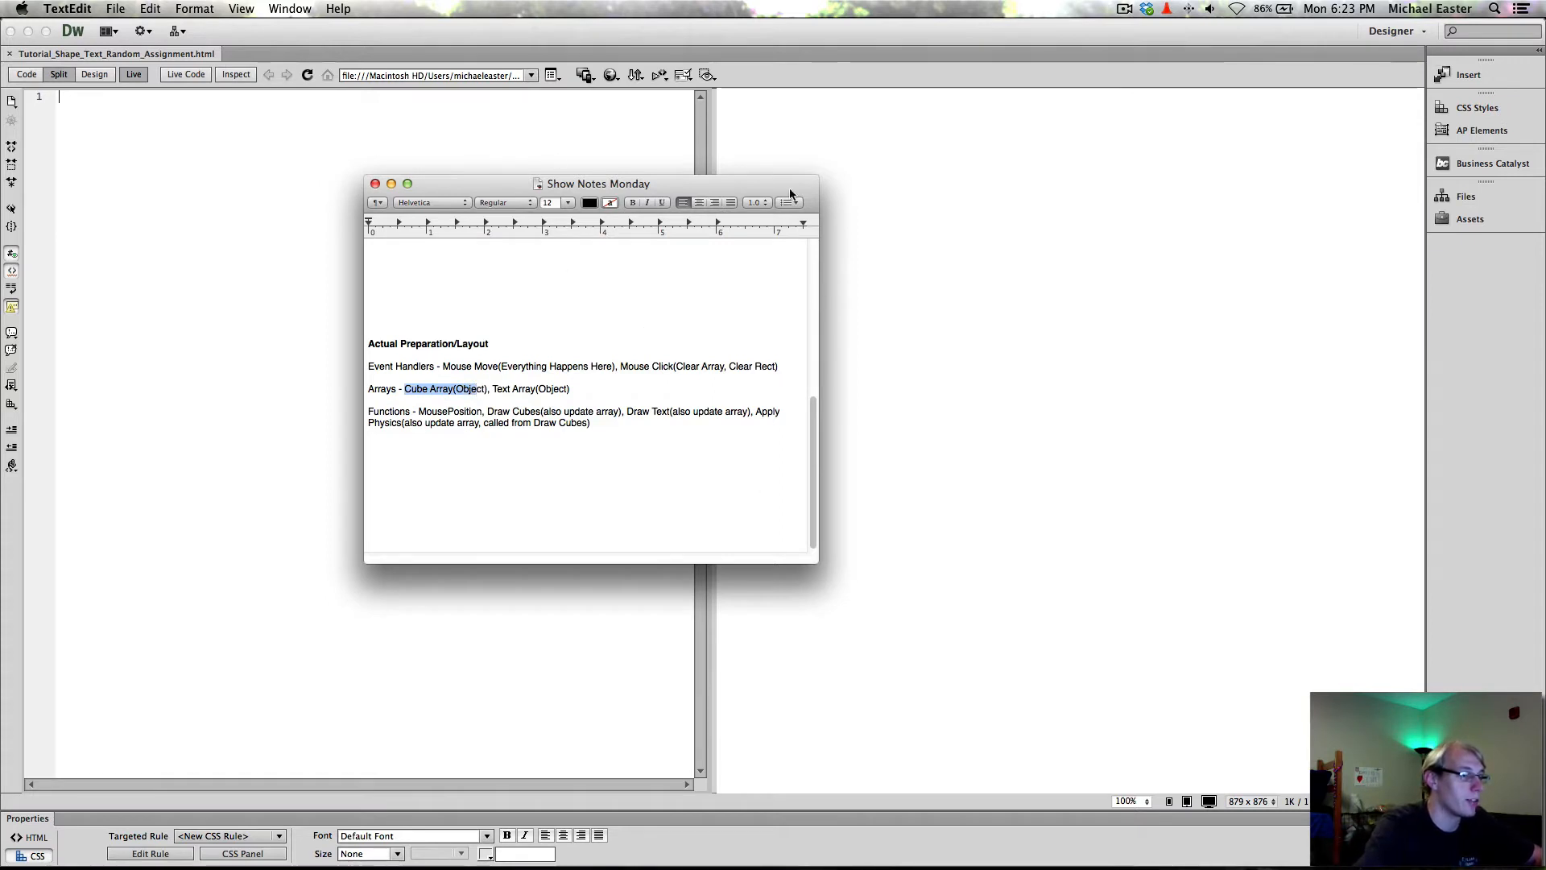
{"action": "mouse_move", "coordinate": [284, 143]}
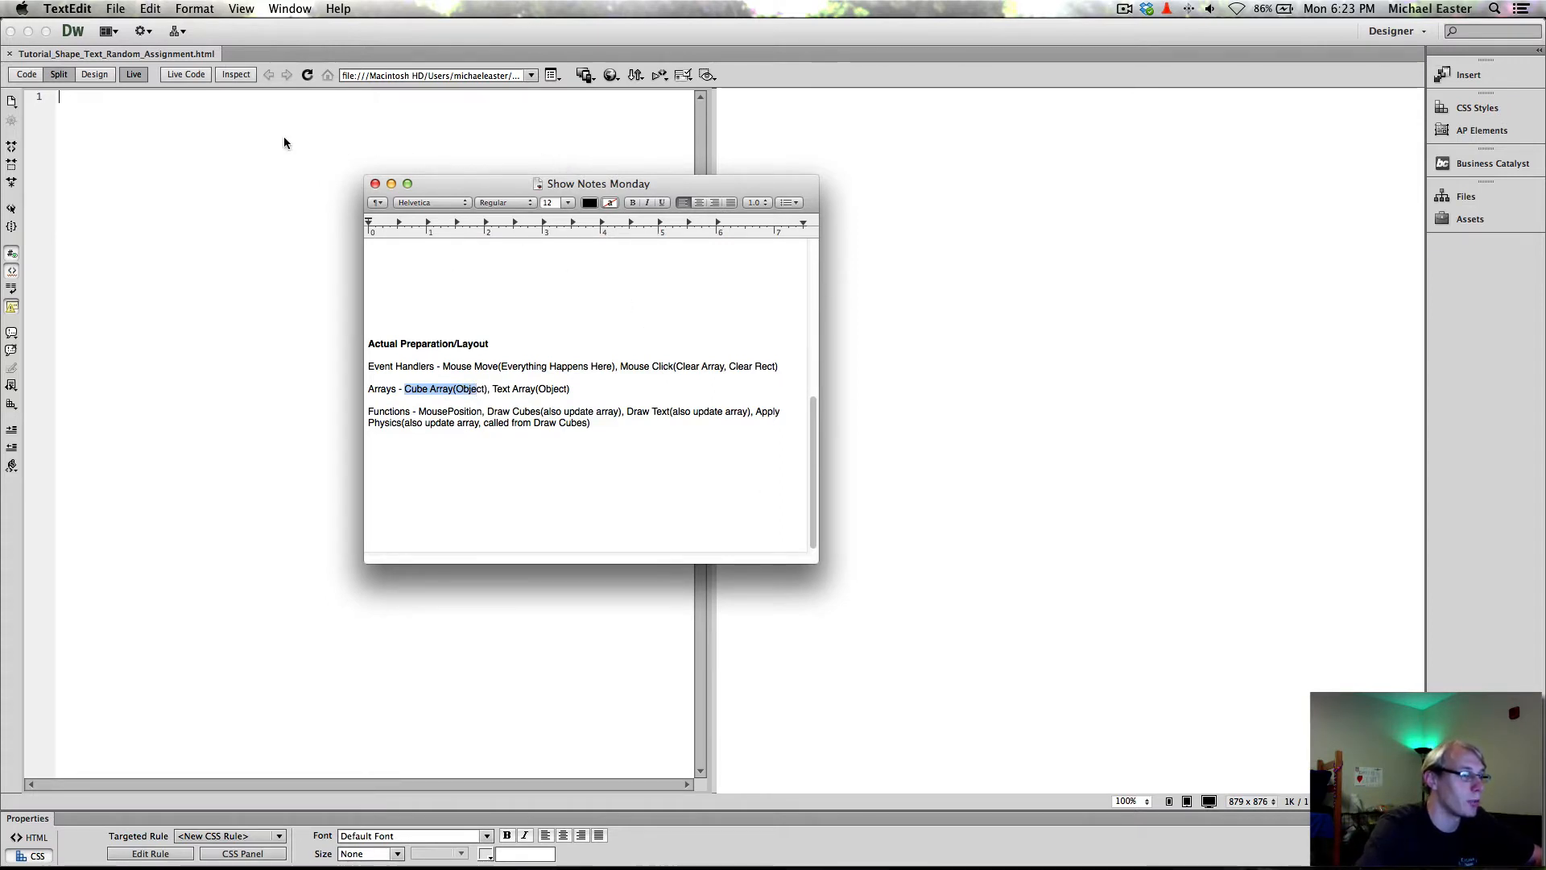
{"action": "mouse_move", "coordinate": [495, 388]}
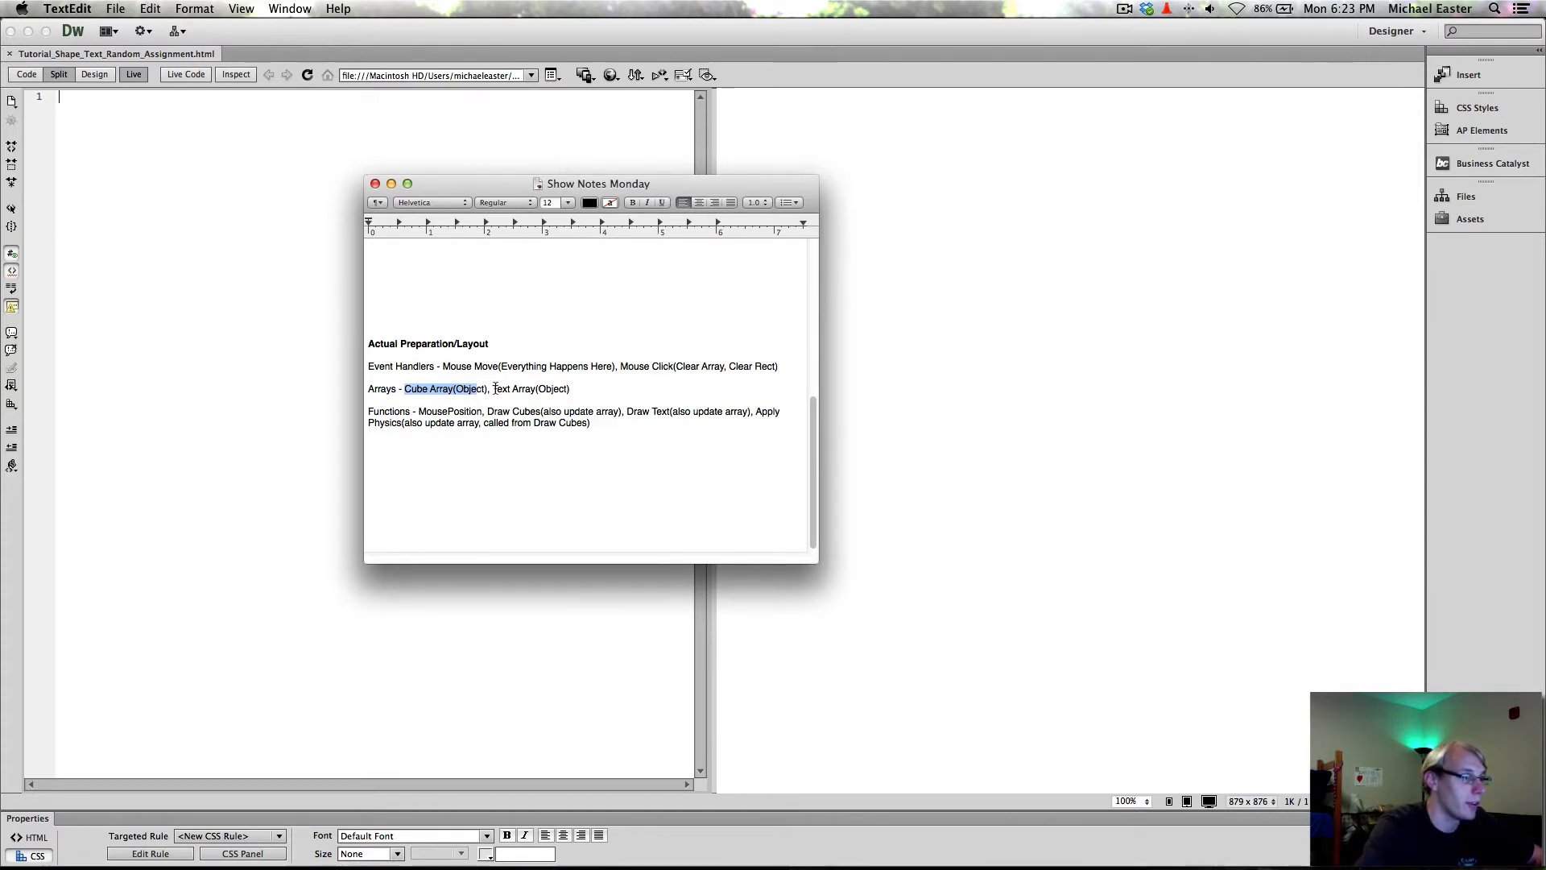
{"action": "left_click", "coordinate": [573, 388]}
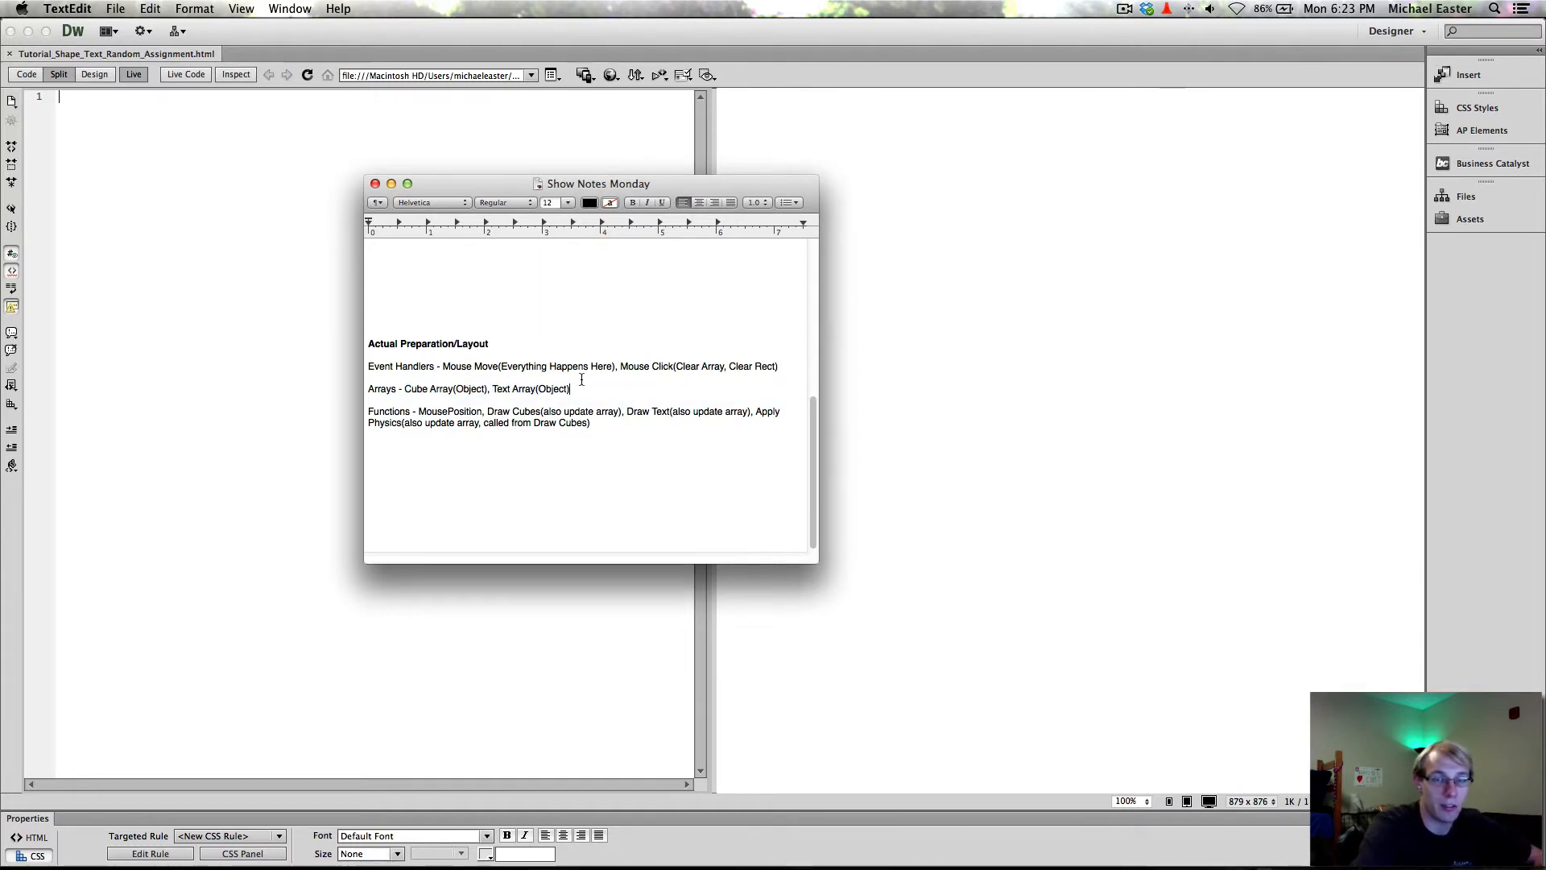
{"action": "mouse_move", "coordinate": [684, 426]}
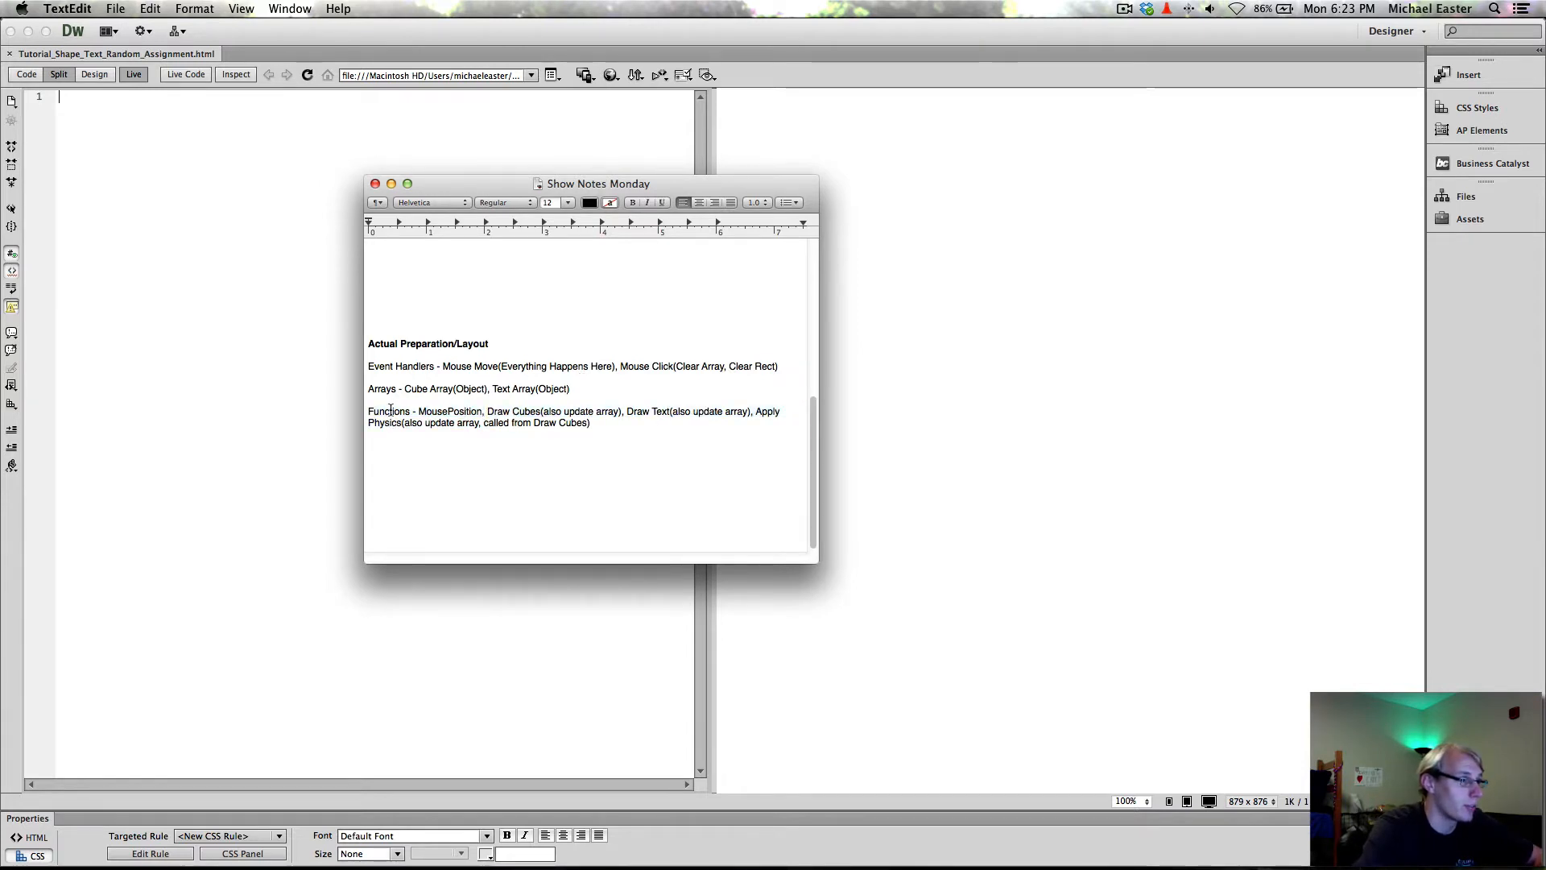
{"action": "double_click", "coordinate": [445, 411]}
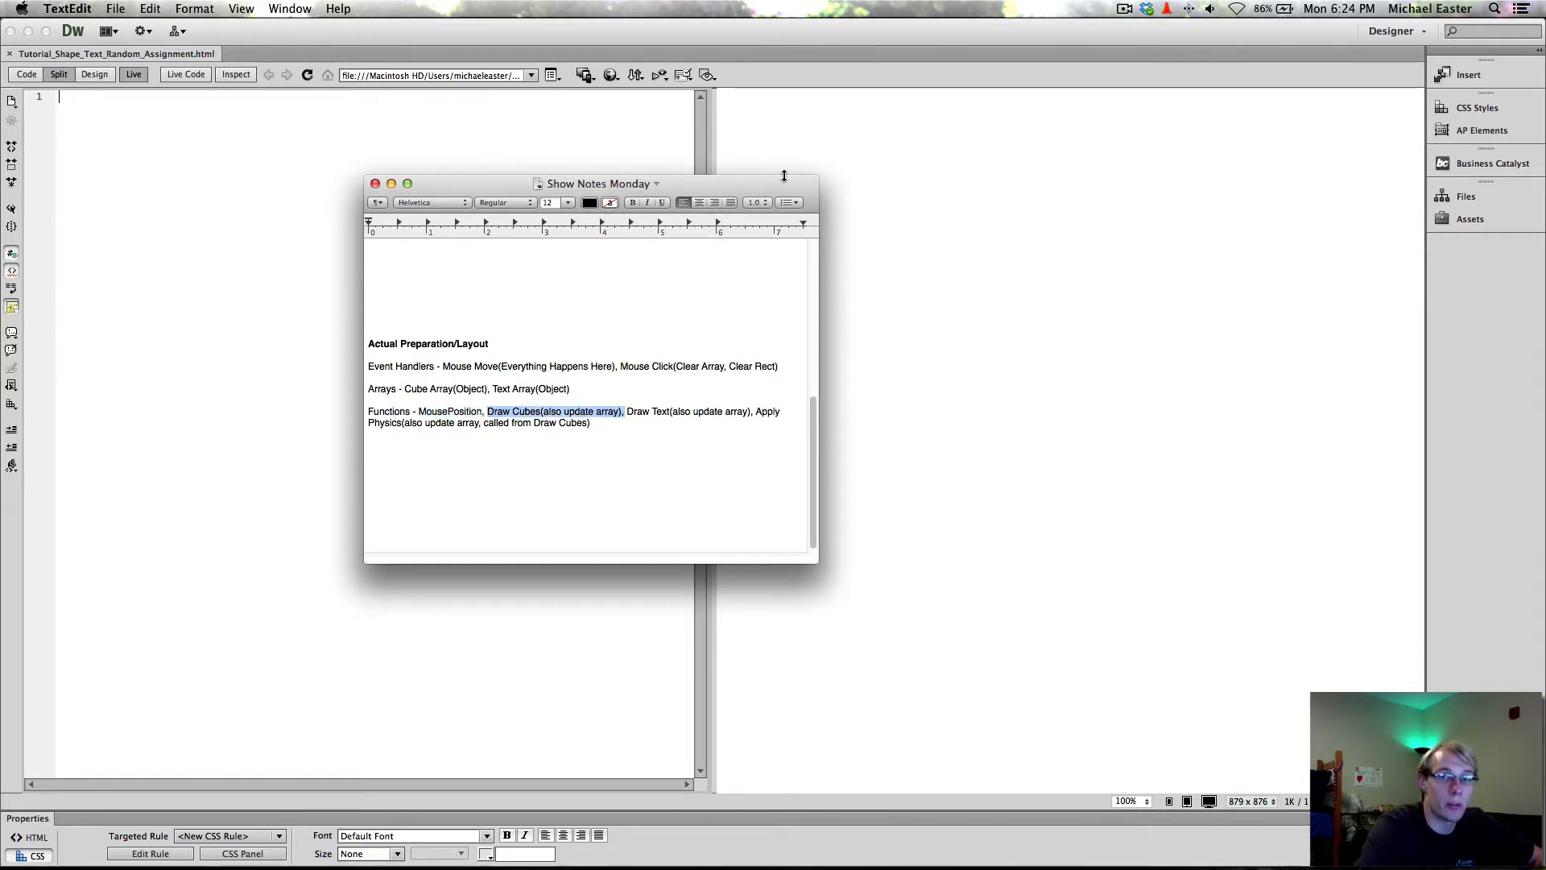
{"action": "mouse_move", "coordinate": [636, 414]}
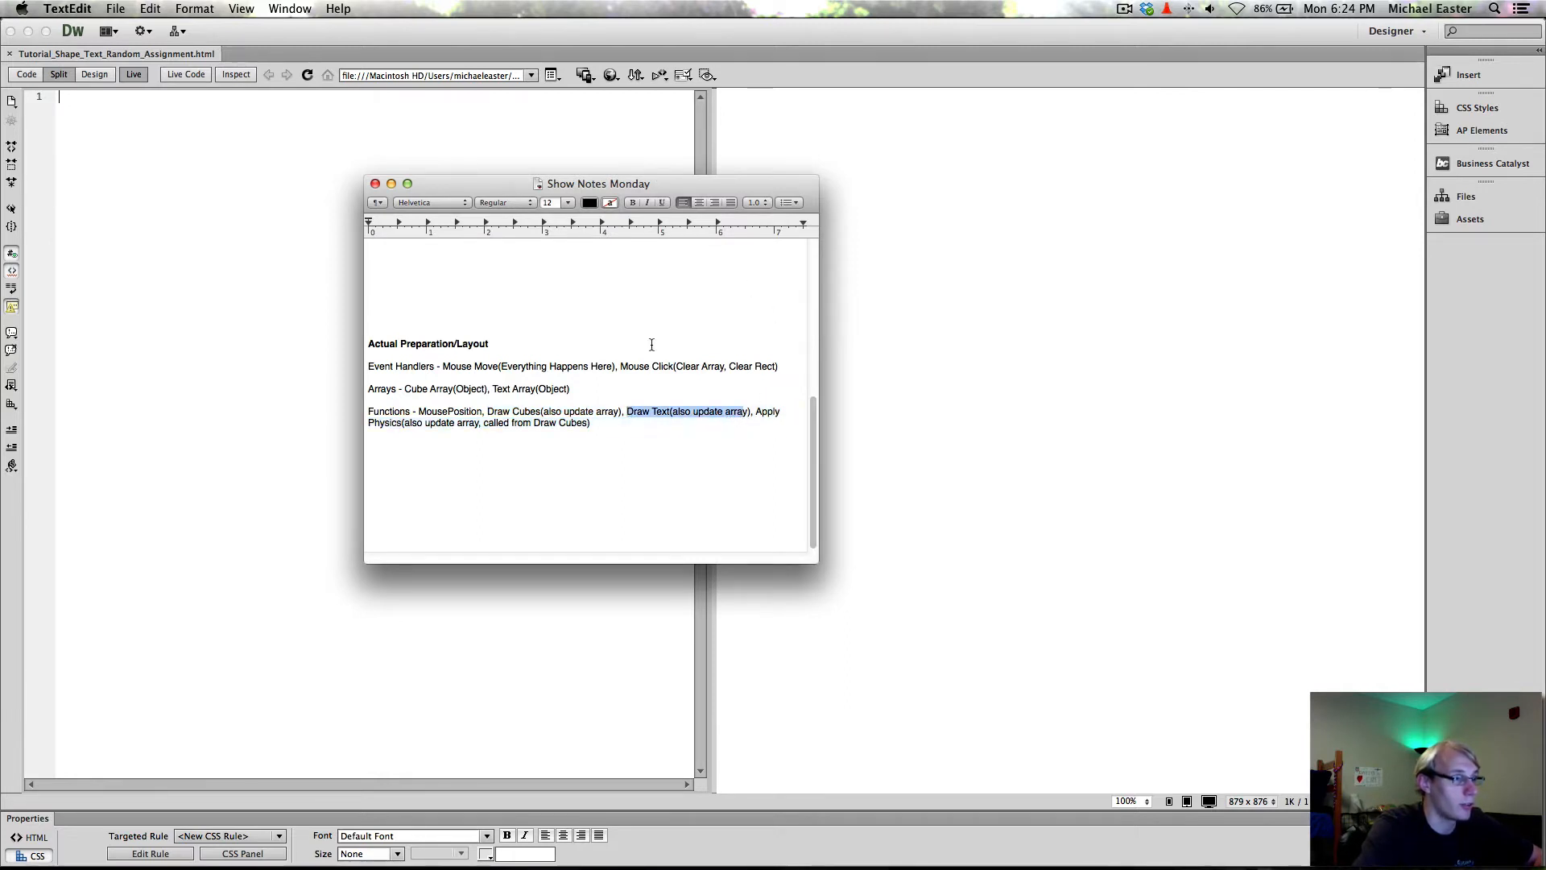
{"action": "mouse_move", "coordinate": [746, 332]}
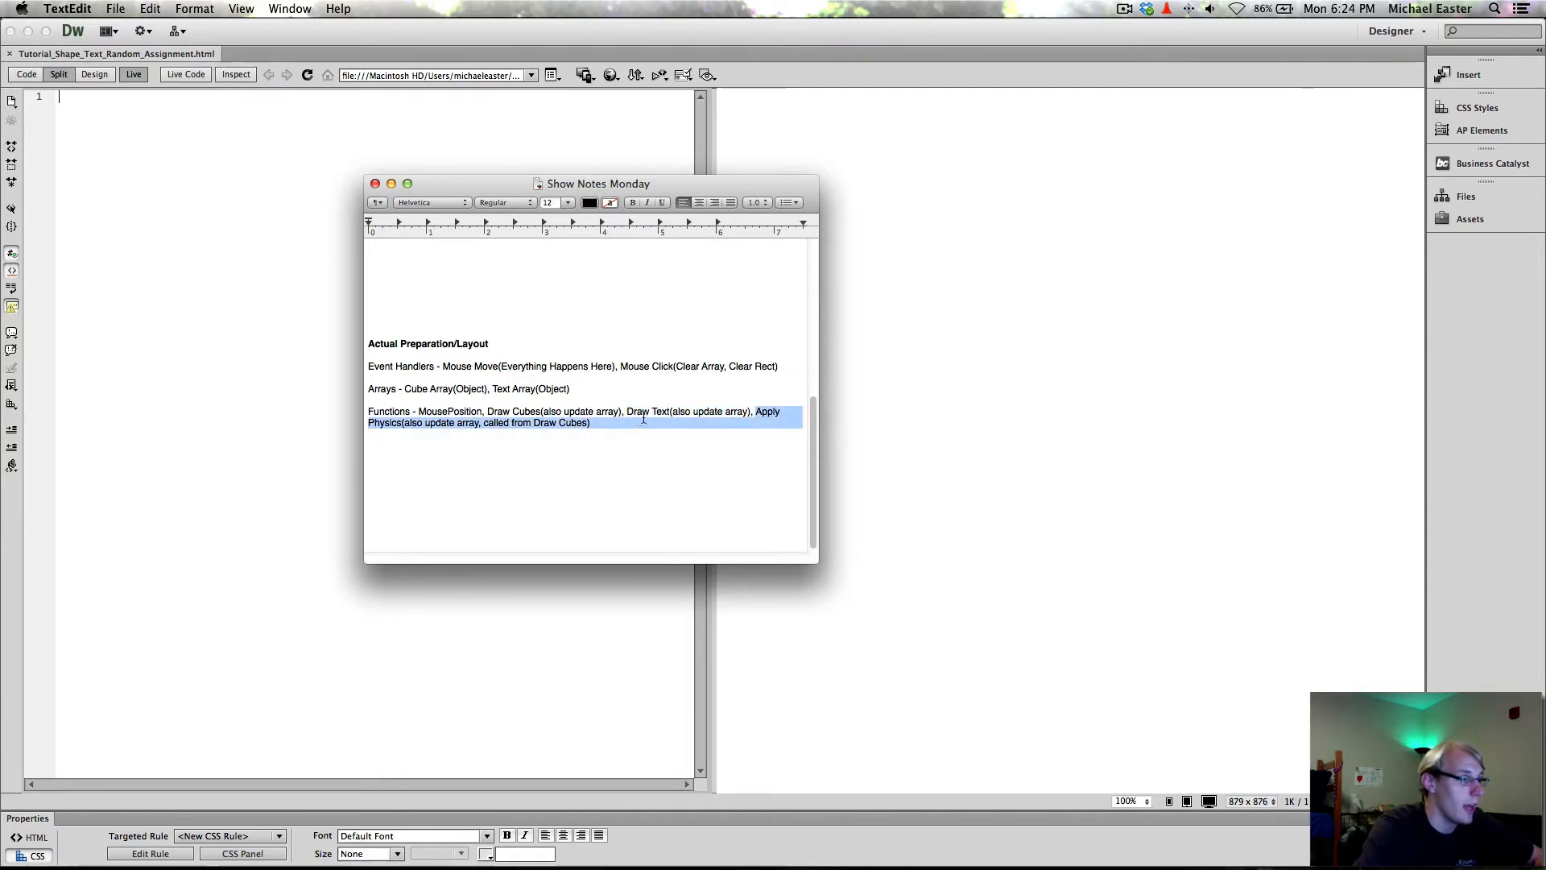
{"action": "left_click", "coordinate": [516, 425]}
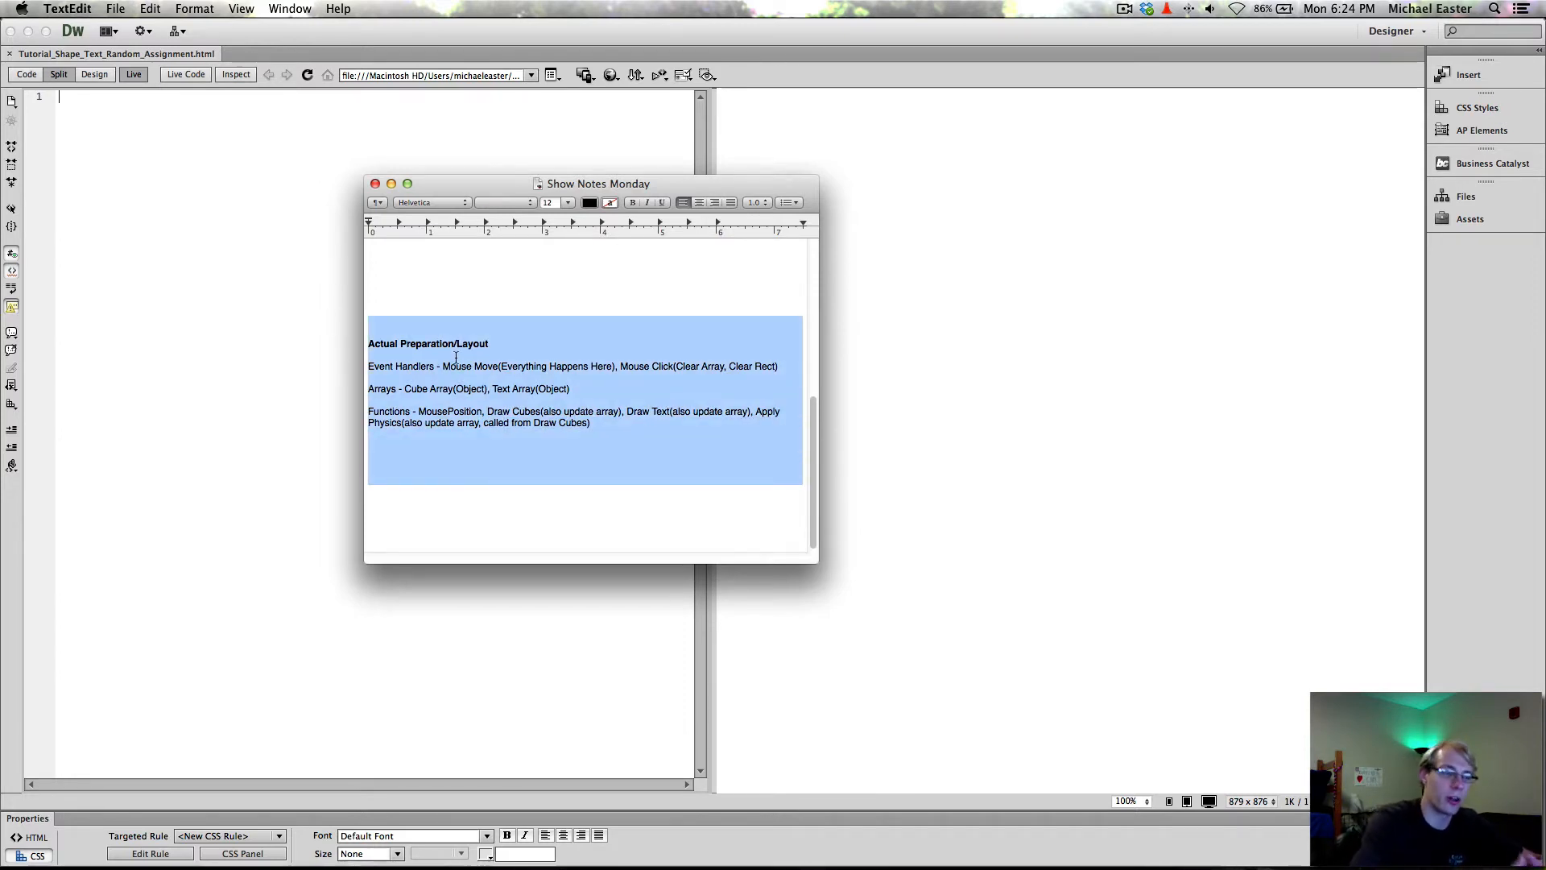
{"action": "mouse_move", "coordinate": [451, 310]}
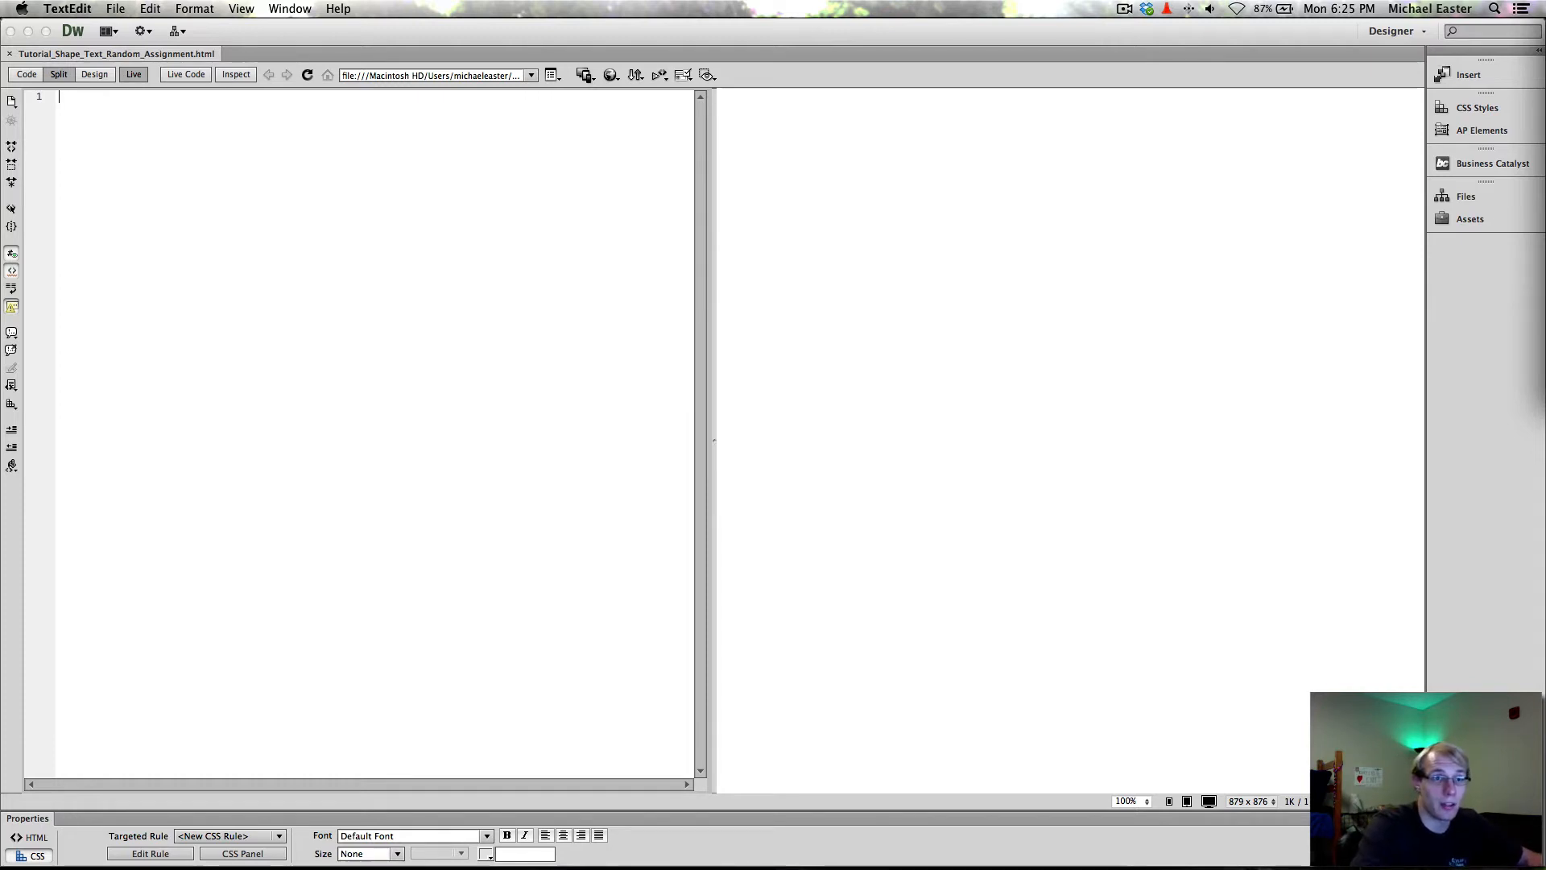
{"action": "left_click", "coordinate": [596, 322]}
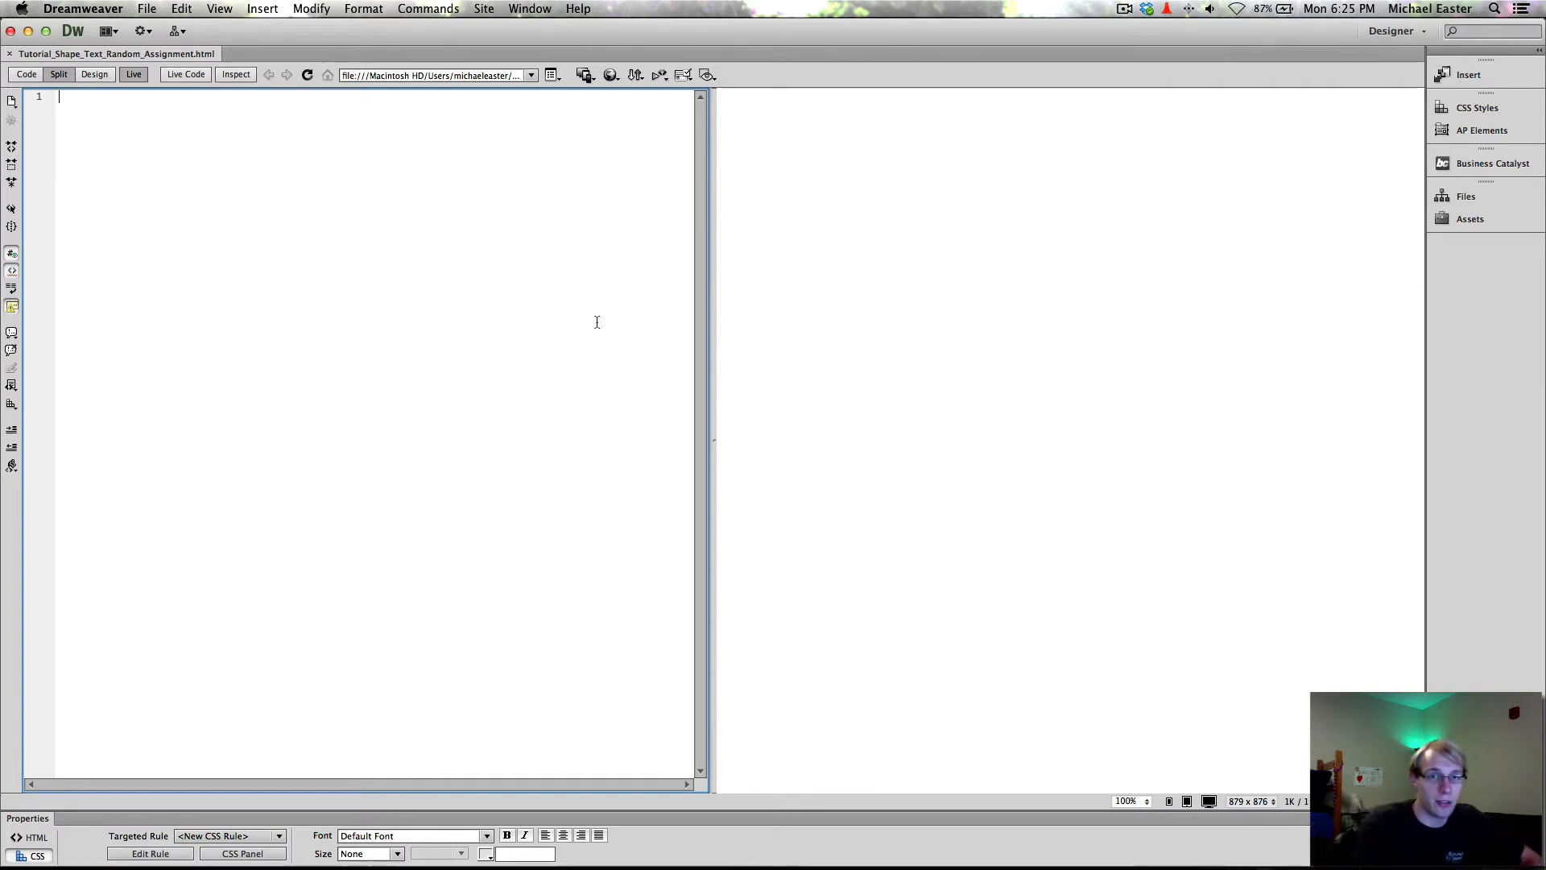
{"action": "mouse_move", "coordinate": [1194, 192]}
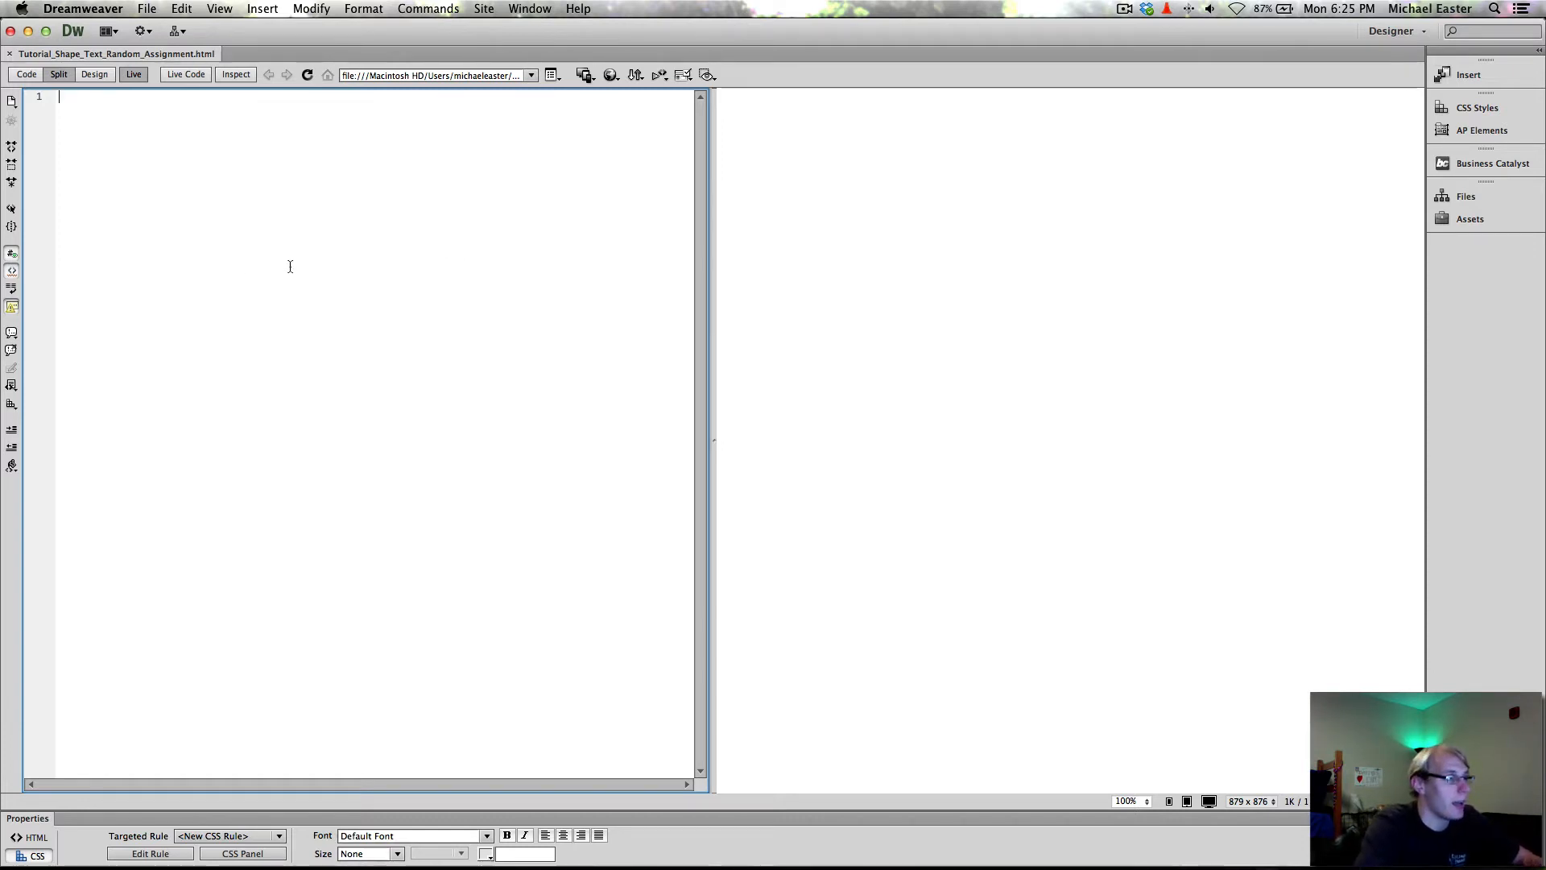
{"action": "mouse_move", "coordinate": [254, 243]}
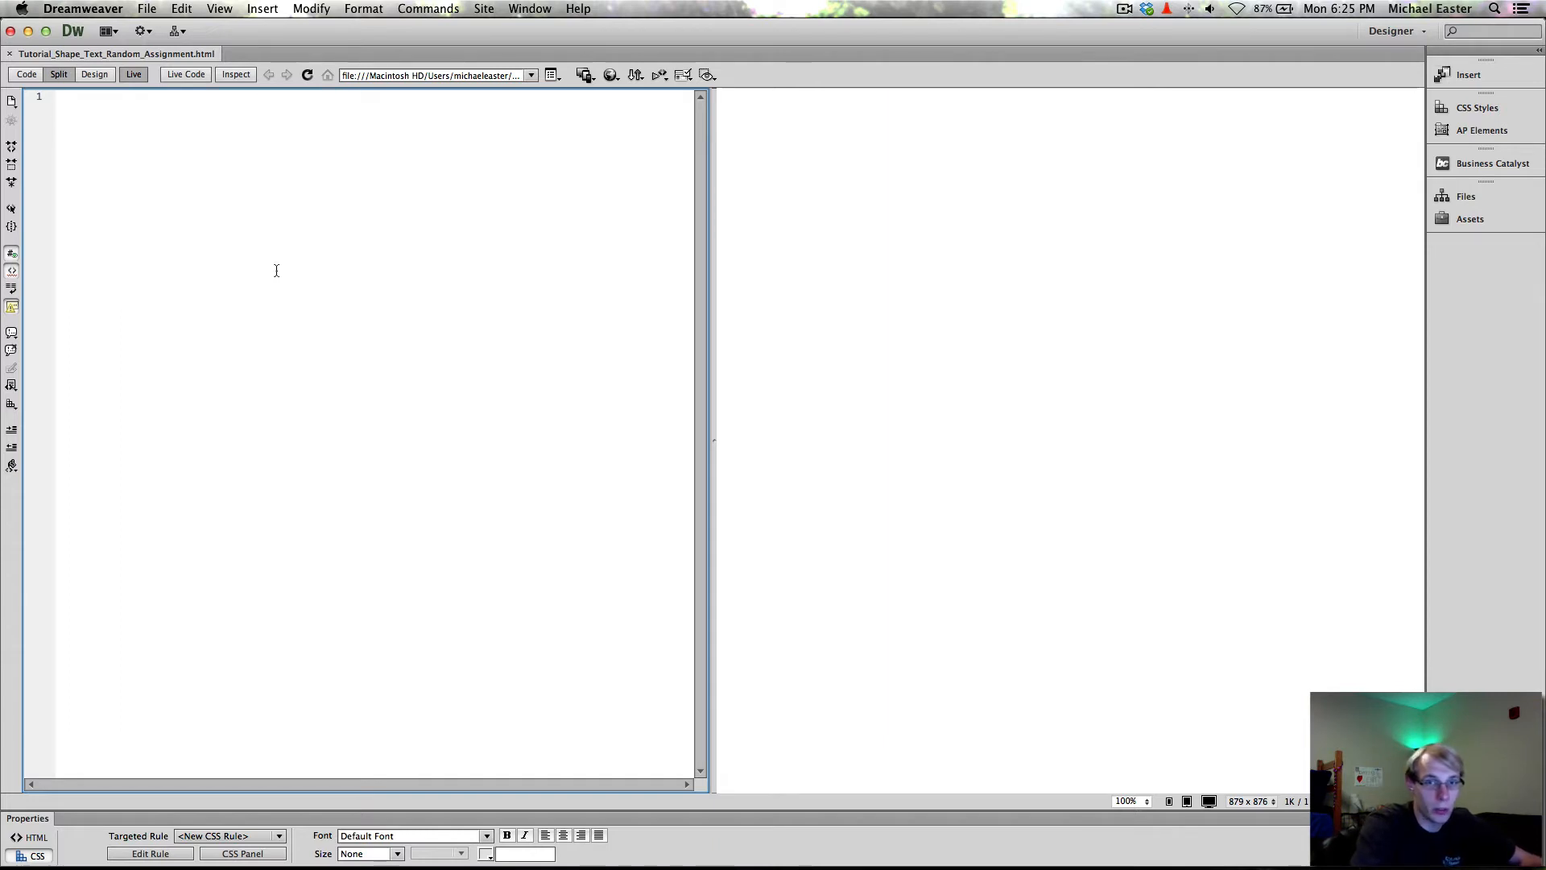
{"action": "mouse_move", "coordinate": [553, 288]}
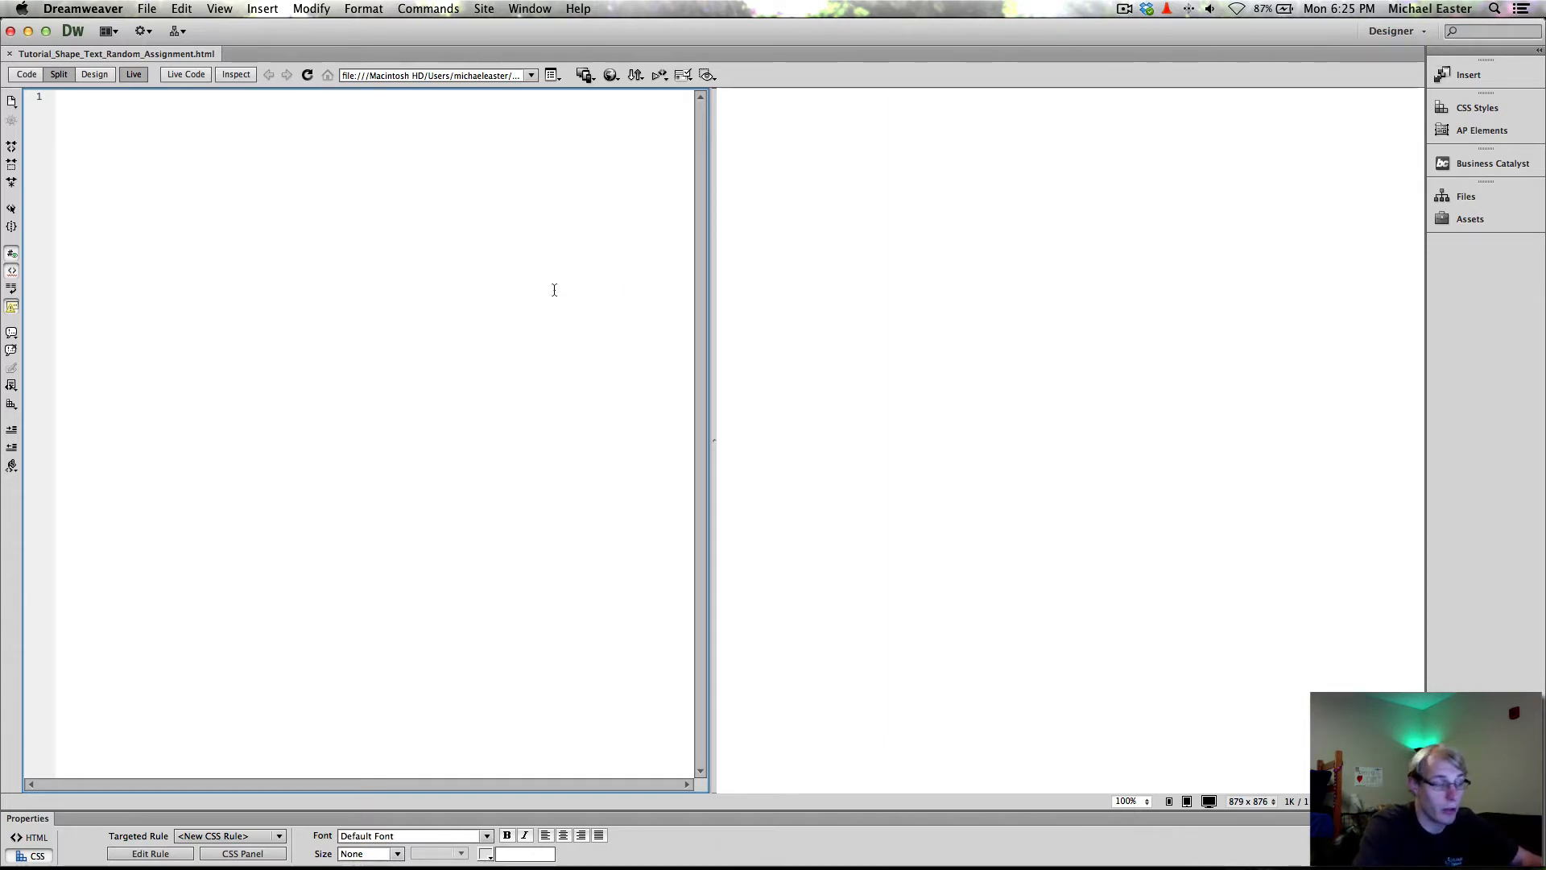
{"action": "mouse_move", "coordinate": [397, 357]}
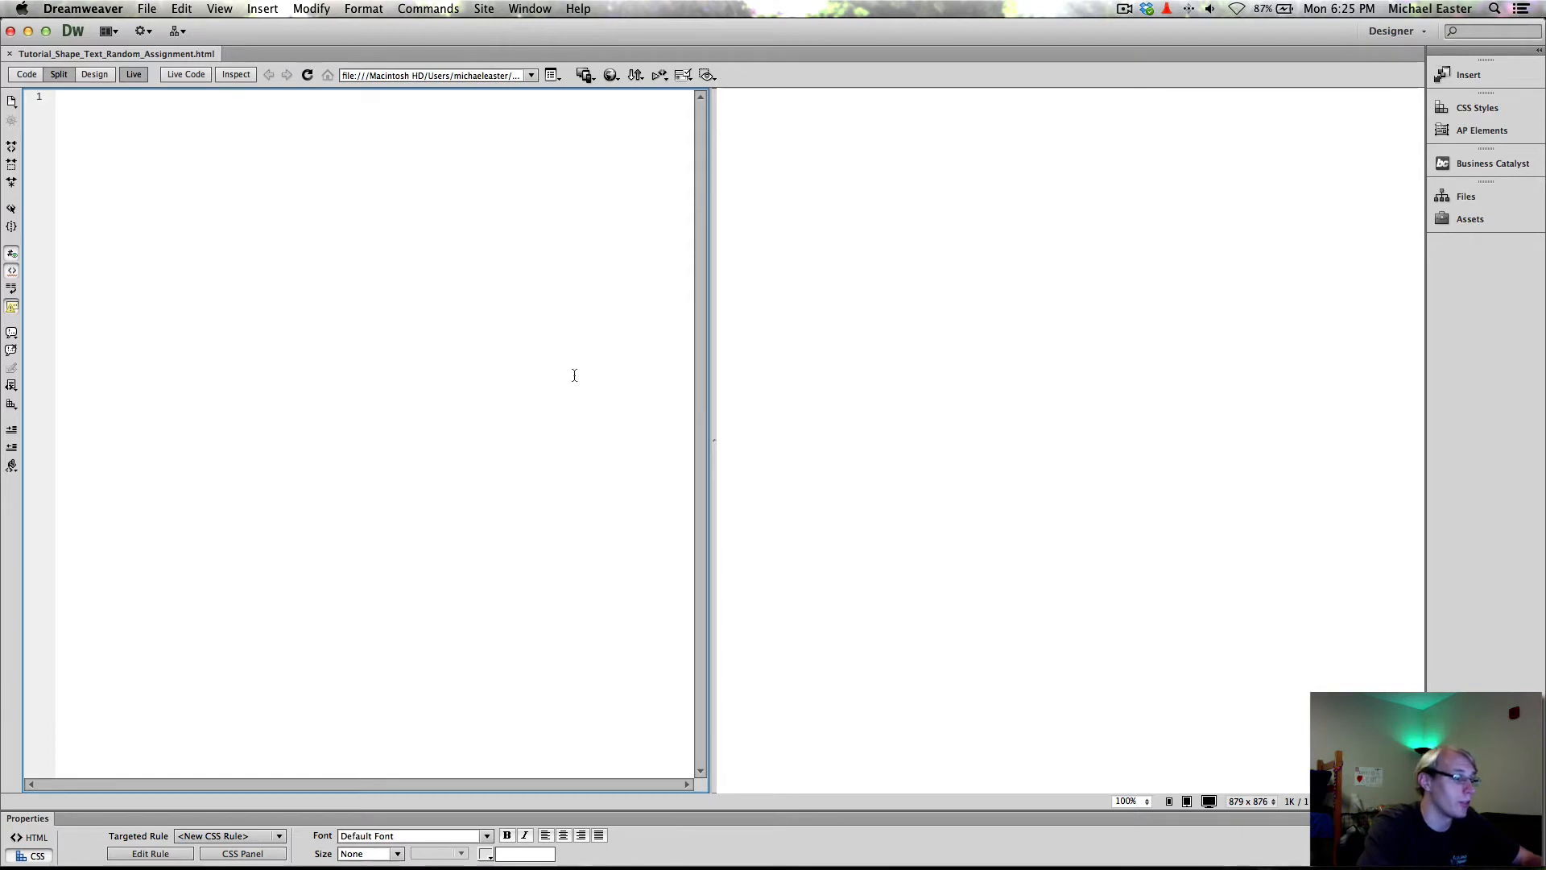
{"action": "mouse_move", "coordinate": [517, 366]}
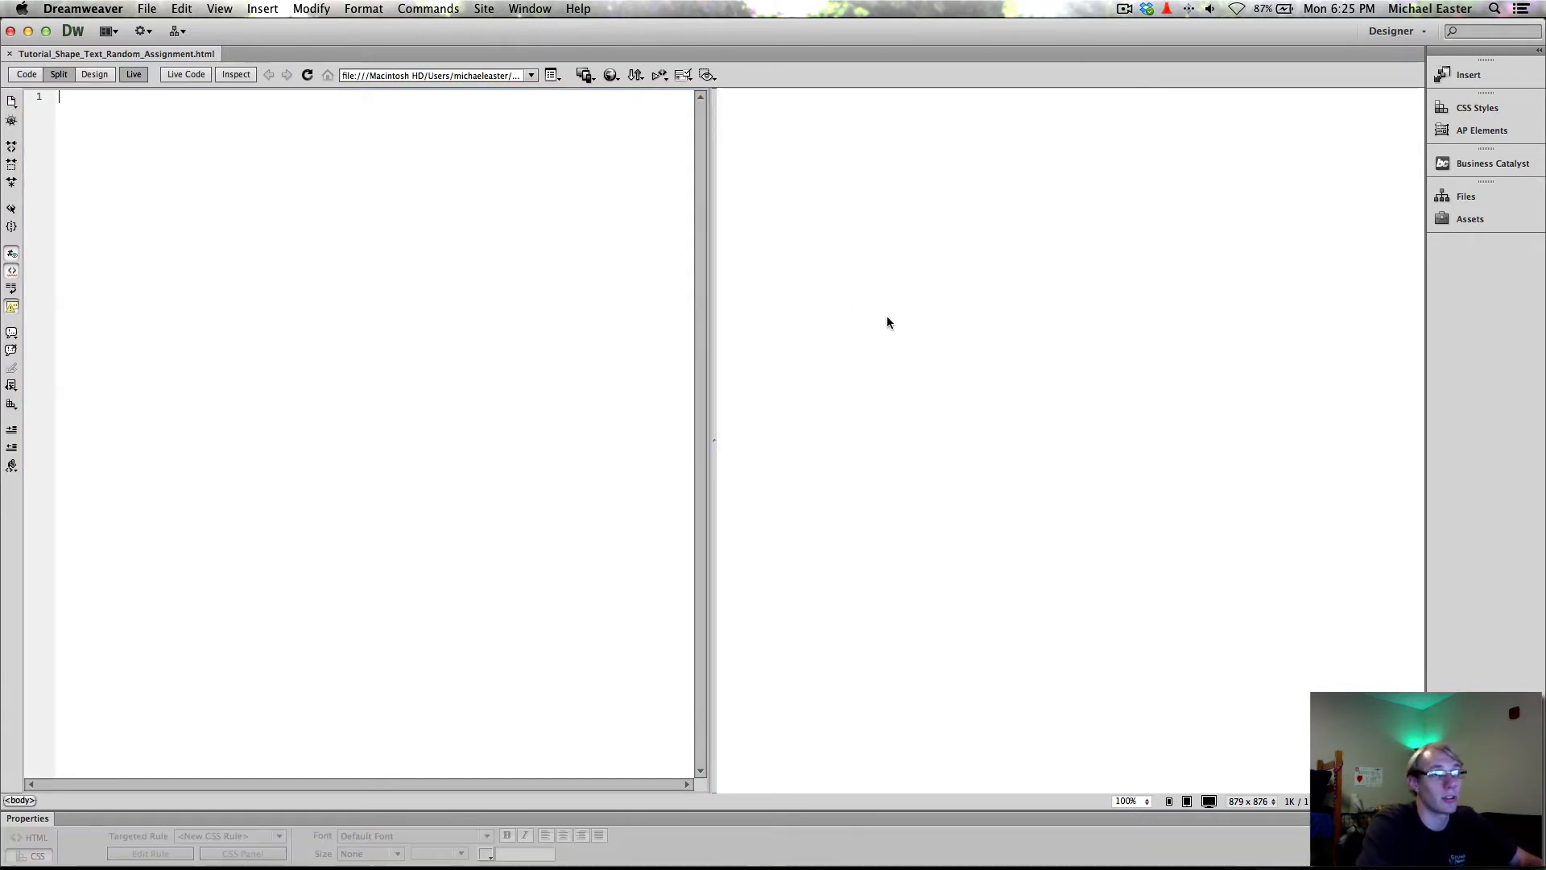
{"action": "left_click", "coordinate": [158, 446]}
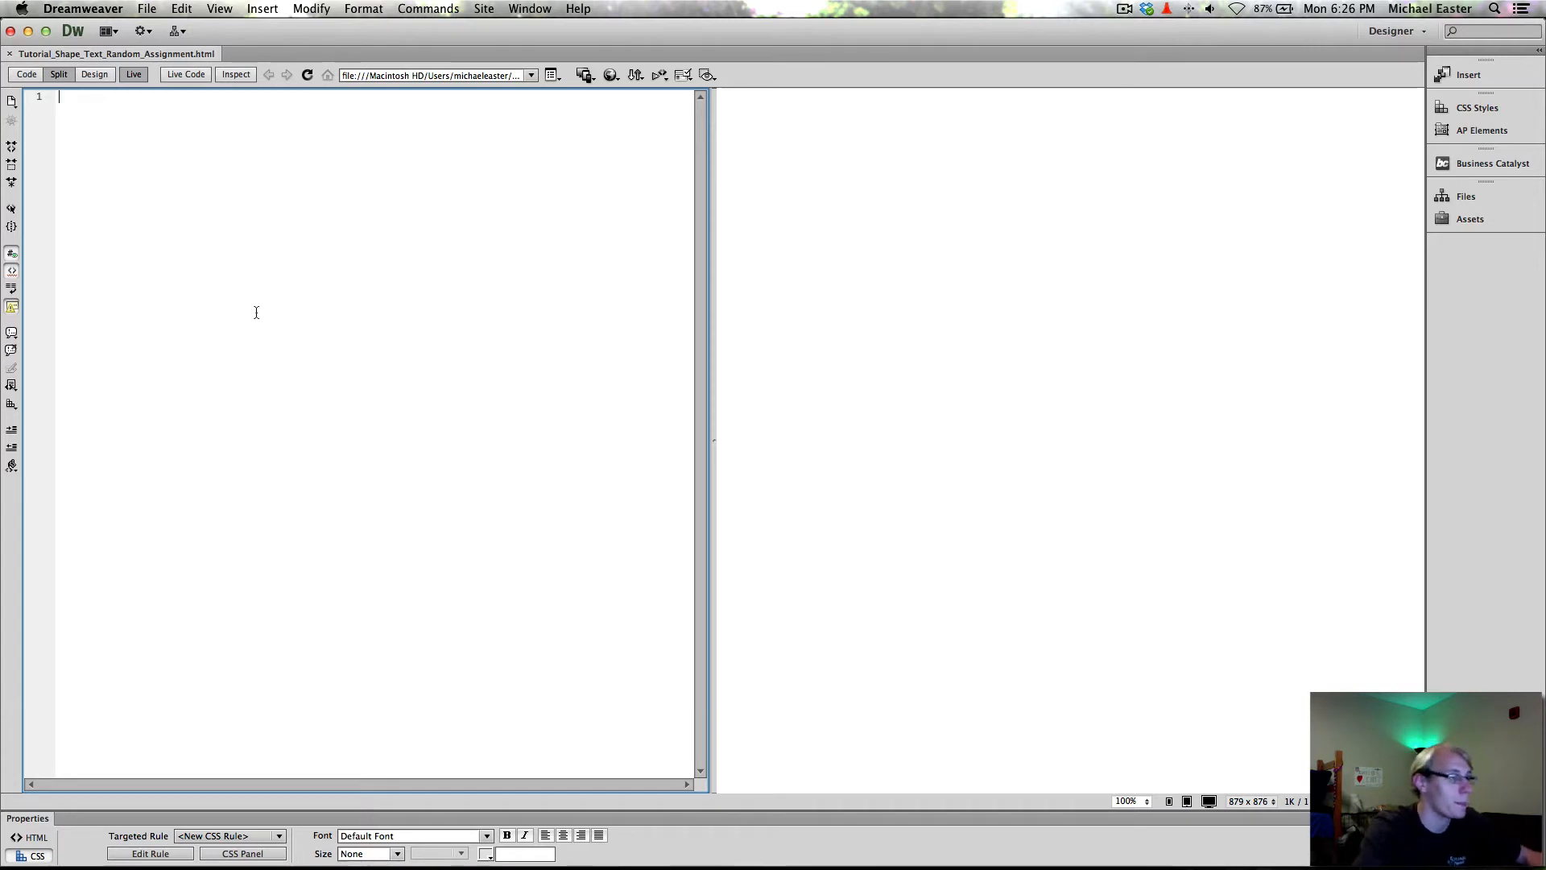
{"action": "mouse_move", "coordinate": [355, 266]}
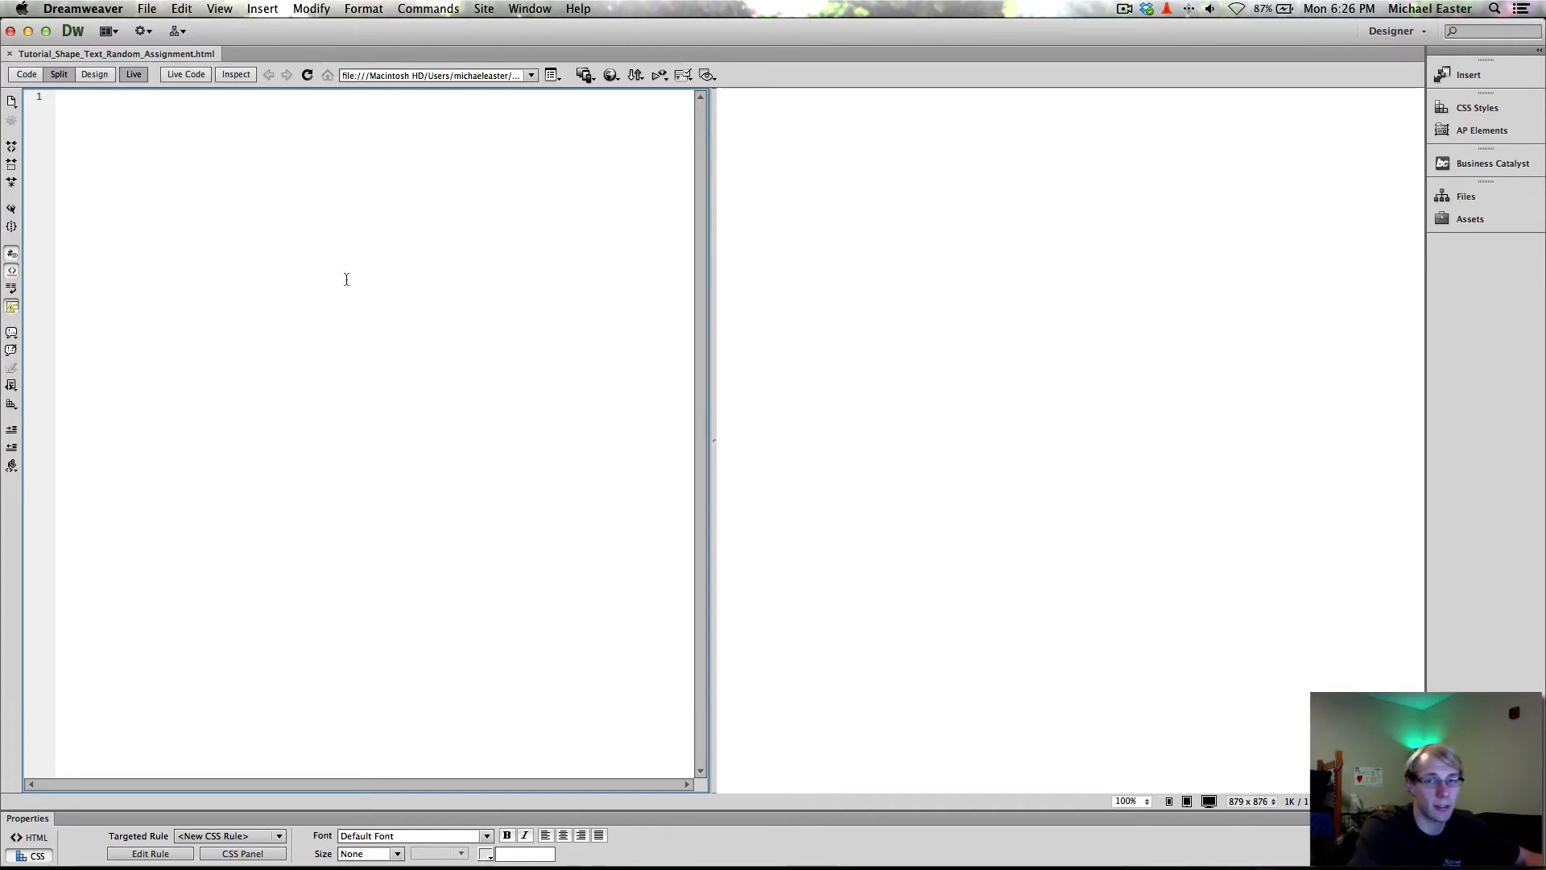
{"action": "mouse_move", "coordinate": [293, 270]}
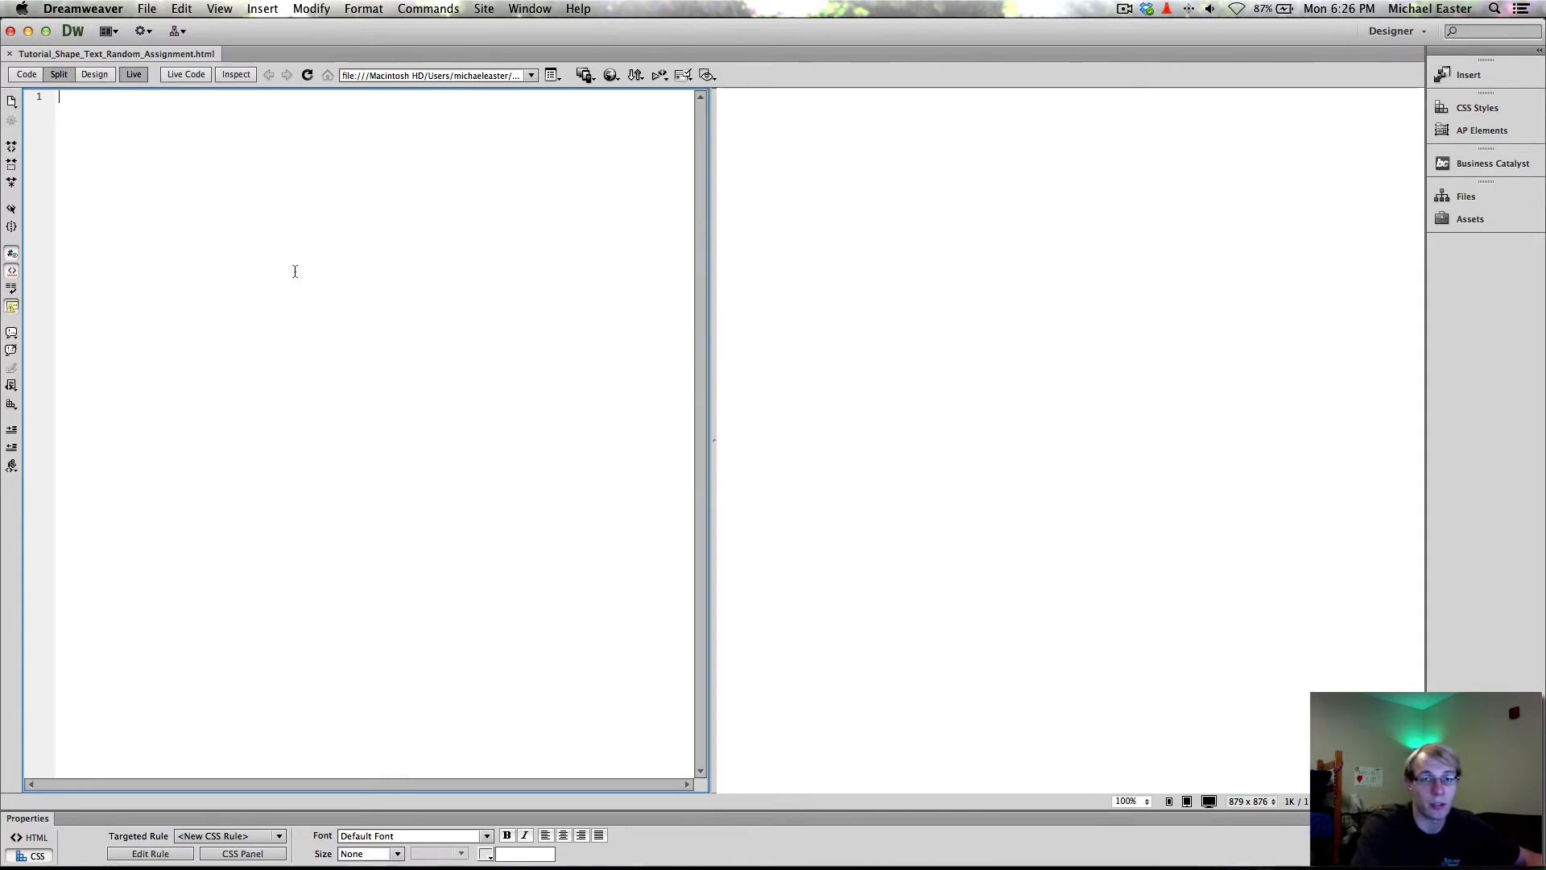
{"action": "mouse_move", "coordinate": [269, 282]}
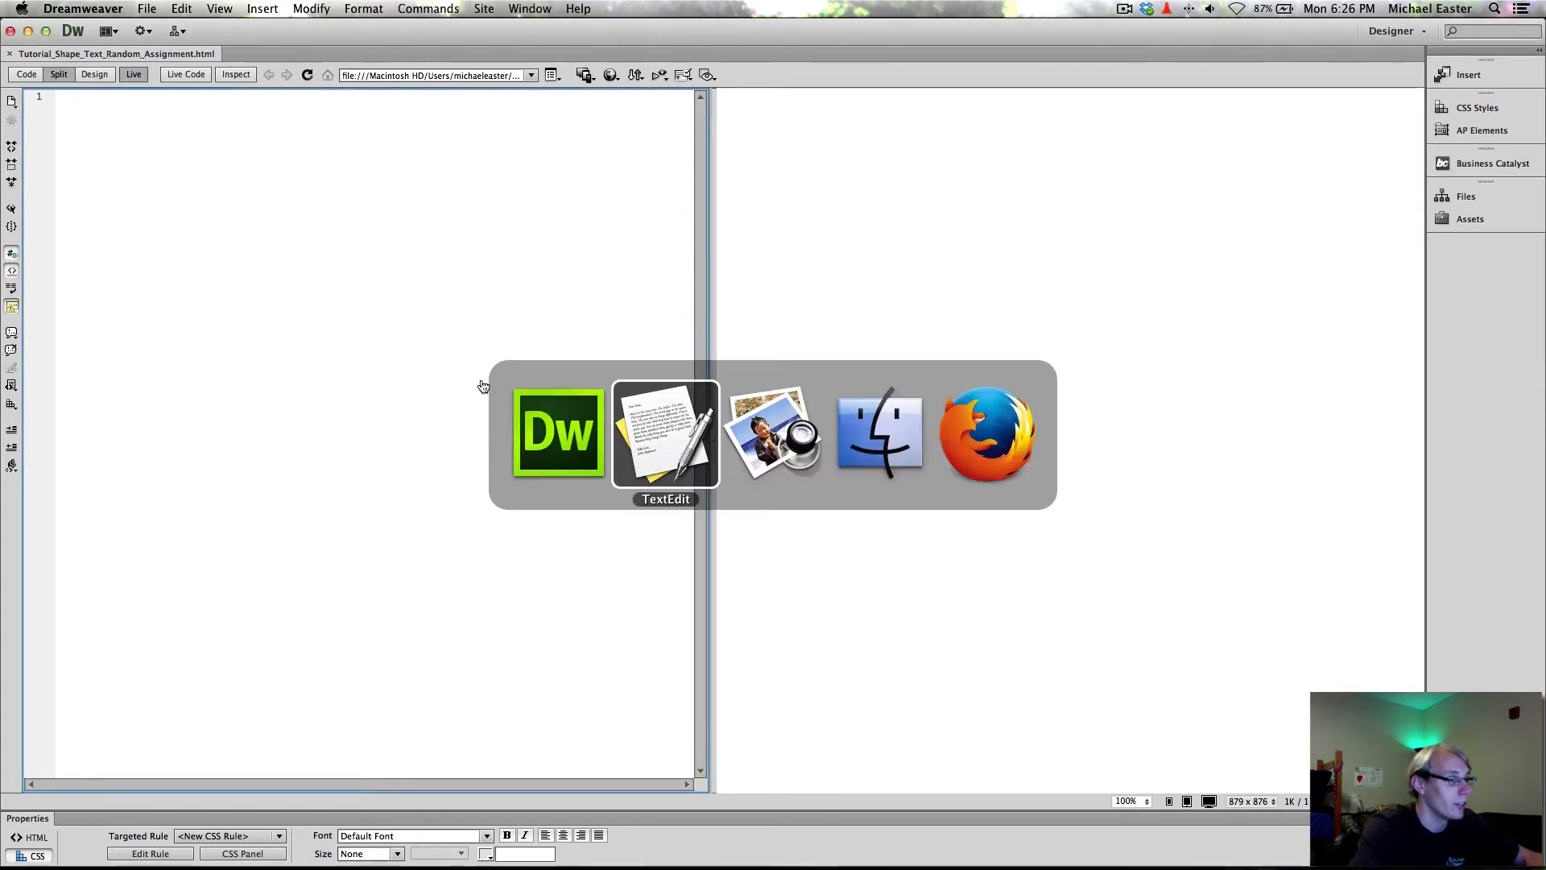
Switch to the Firefox course page and scroll through its mouse-coordinates sample code.
{"action": "left_click", "coordinate": [986, 434]}
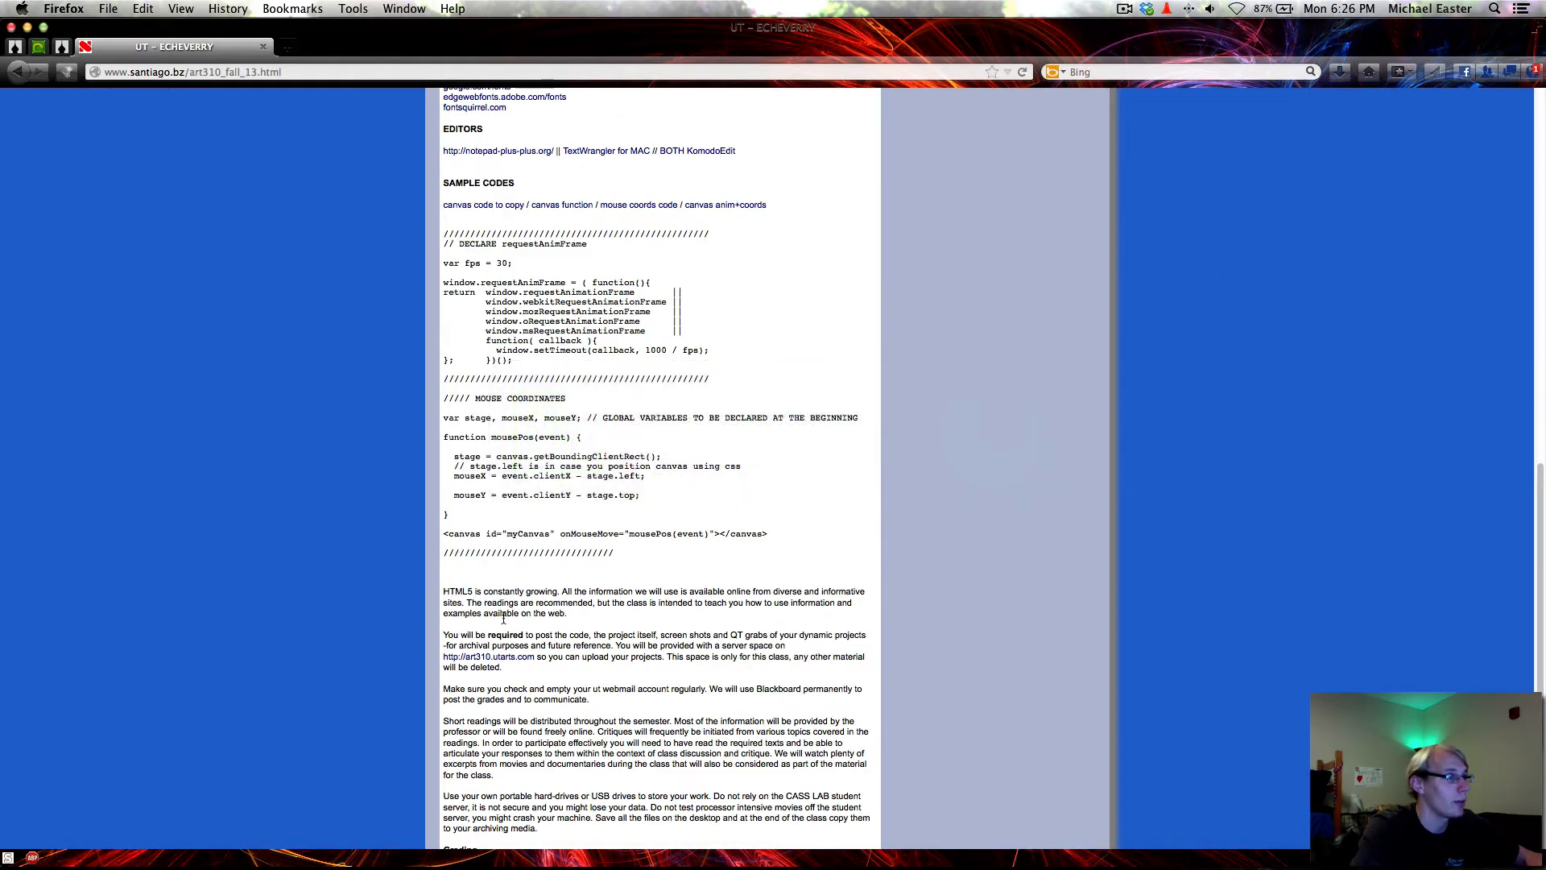
{"action": "scroll", "scroll_direction": "up", "scroll_amount": 3}
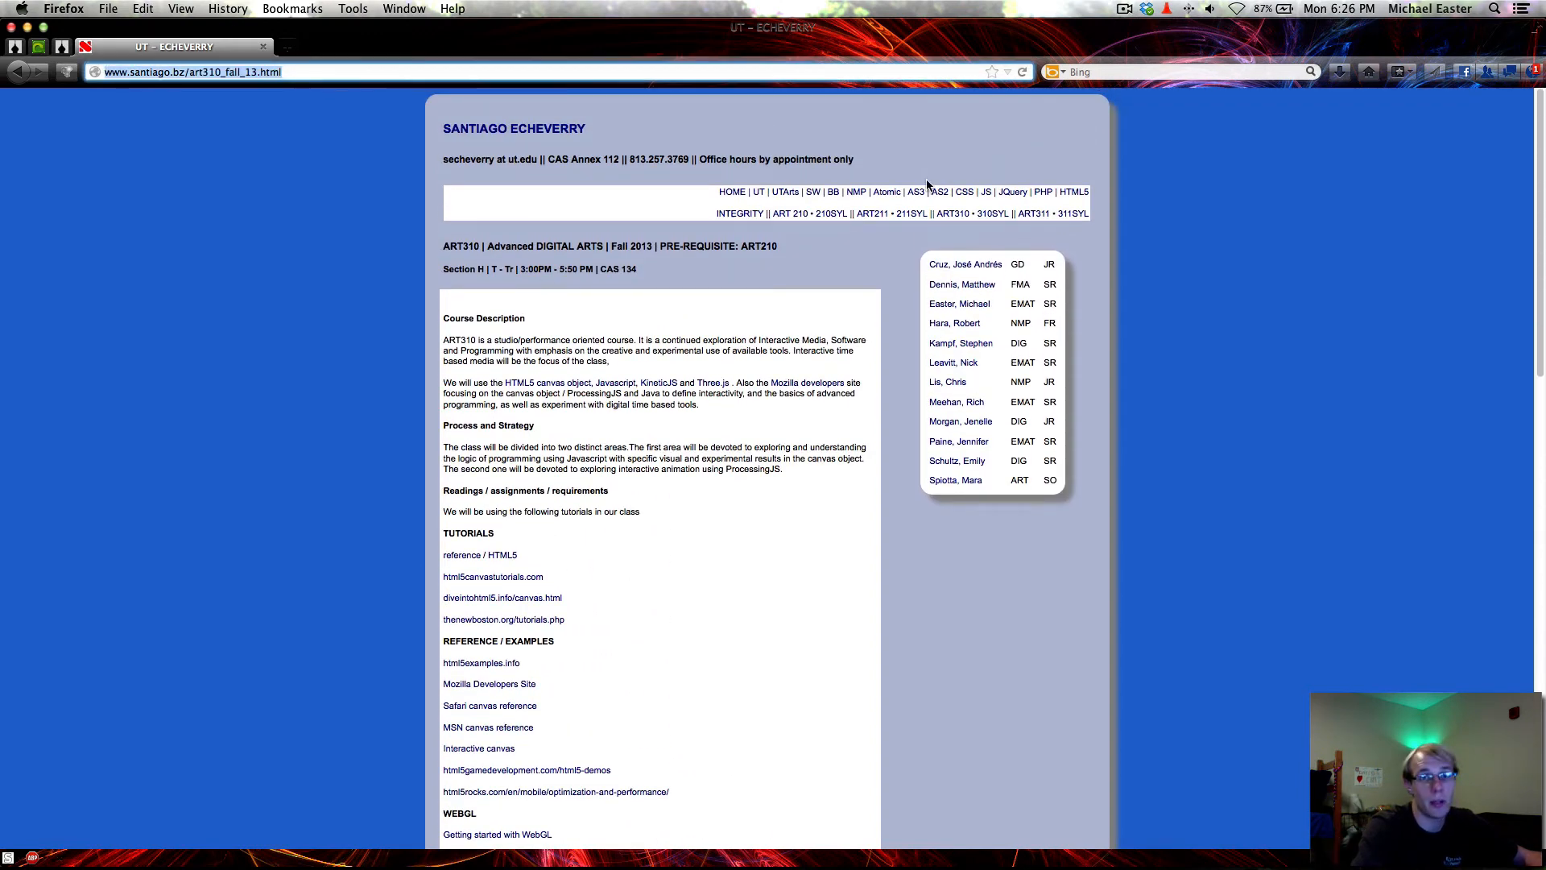
{"action": "mouse_move", "coordinate": [567, 280]}
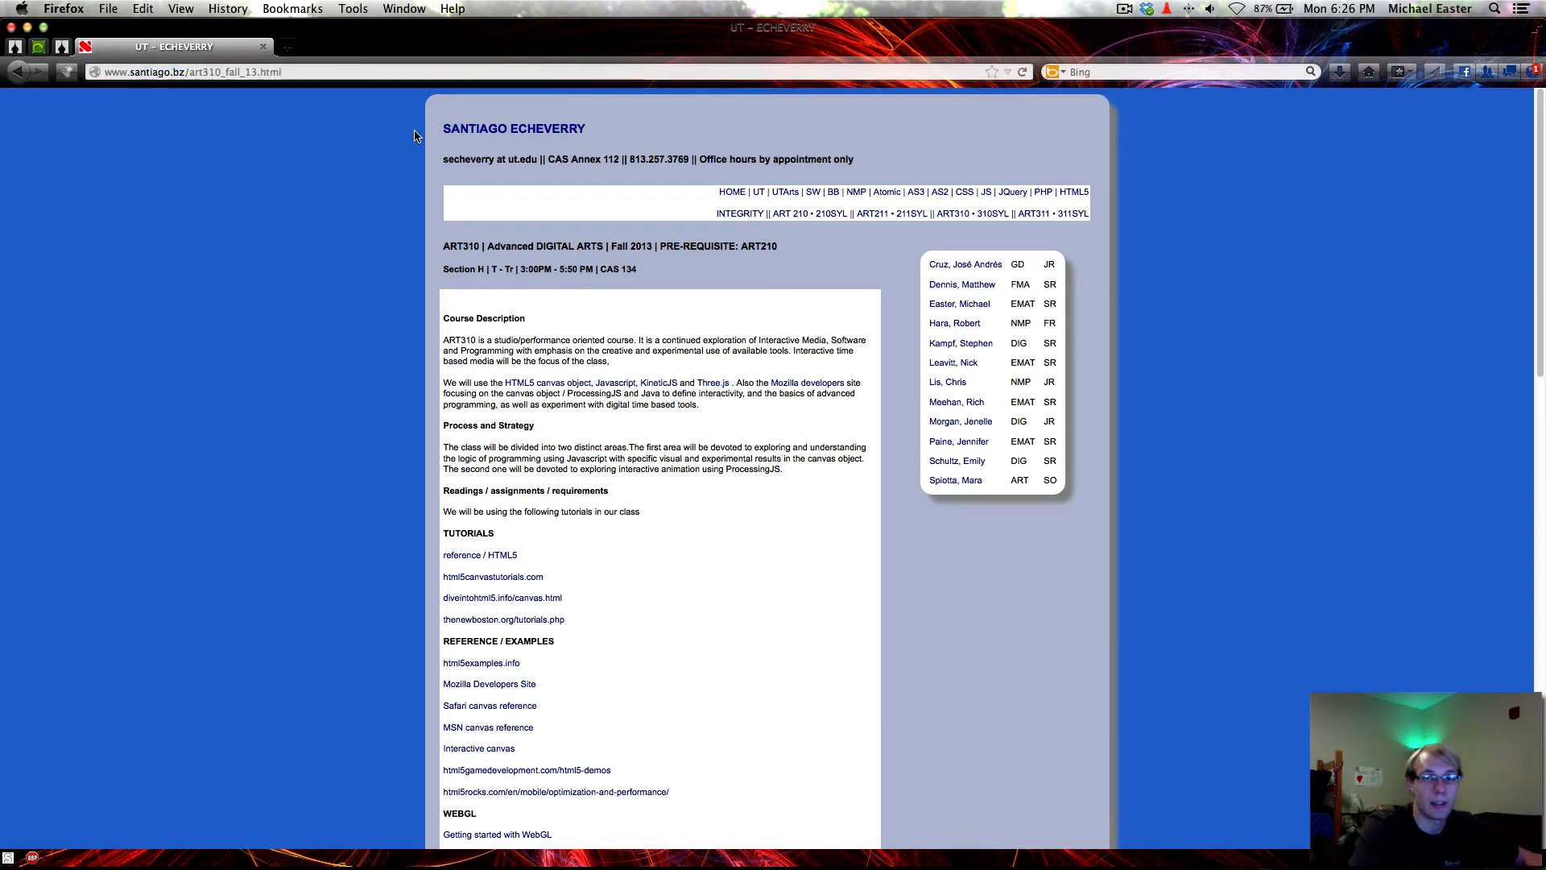
{"action": "scroll", "scroll_direction": "down", "scroll_amount": 3}
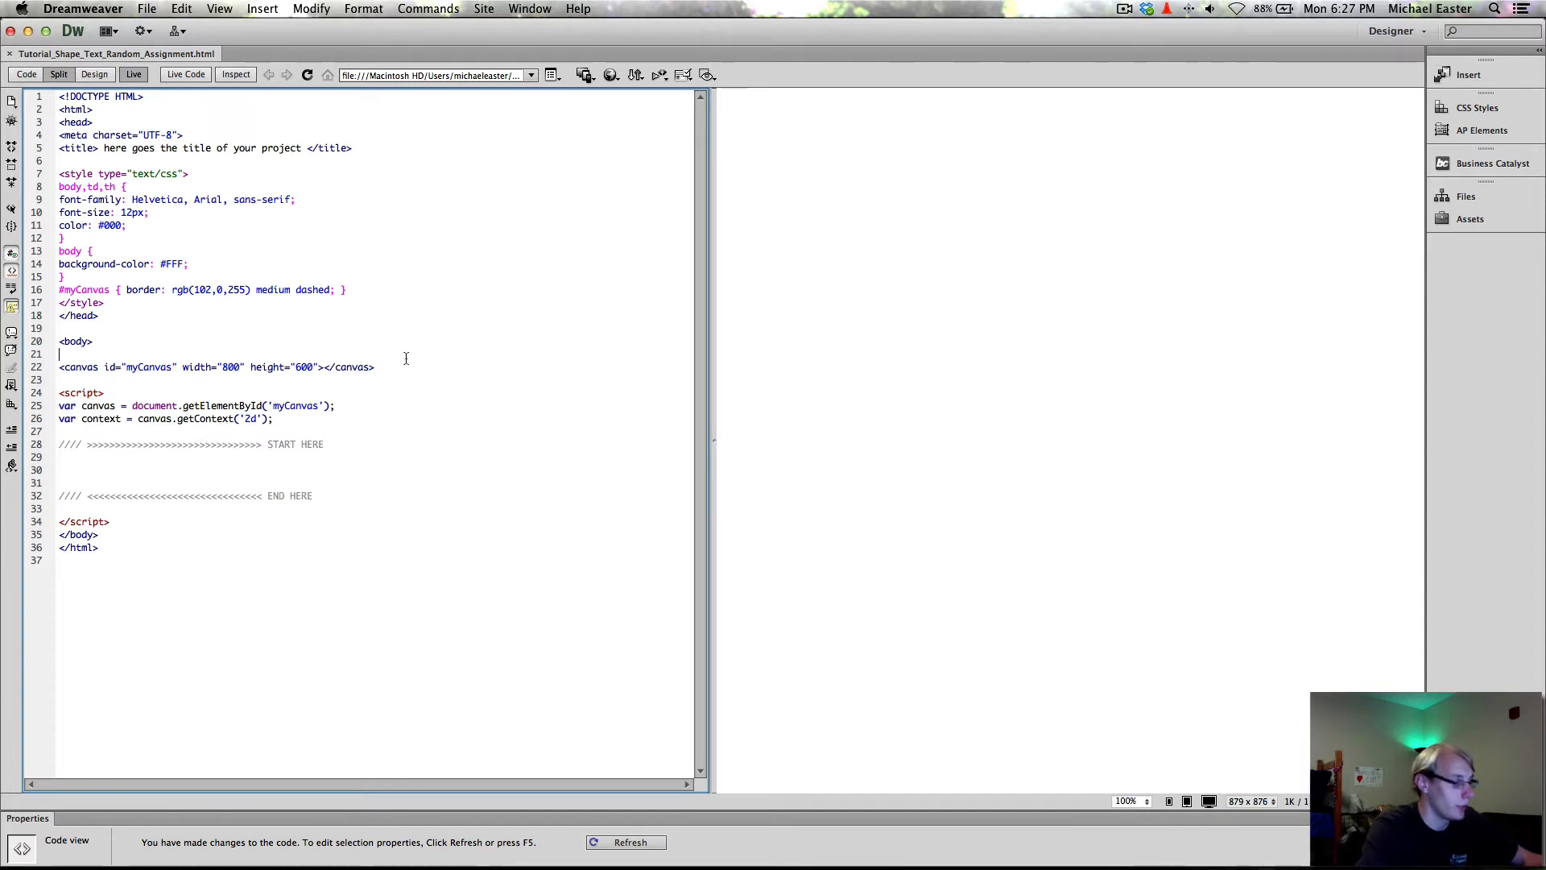
{"action": "left_click", "coordinate": [630, 843]}
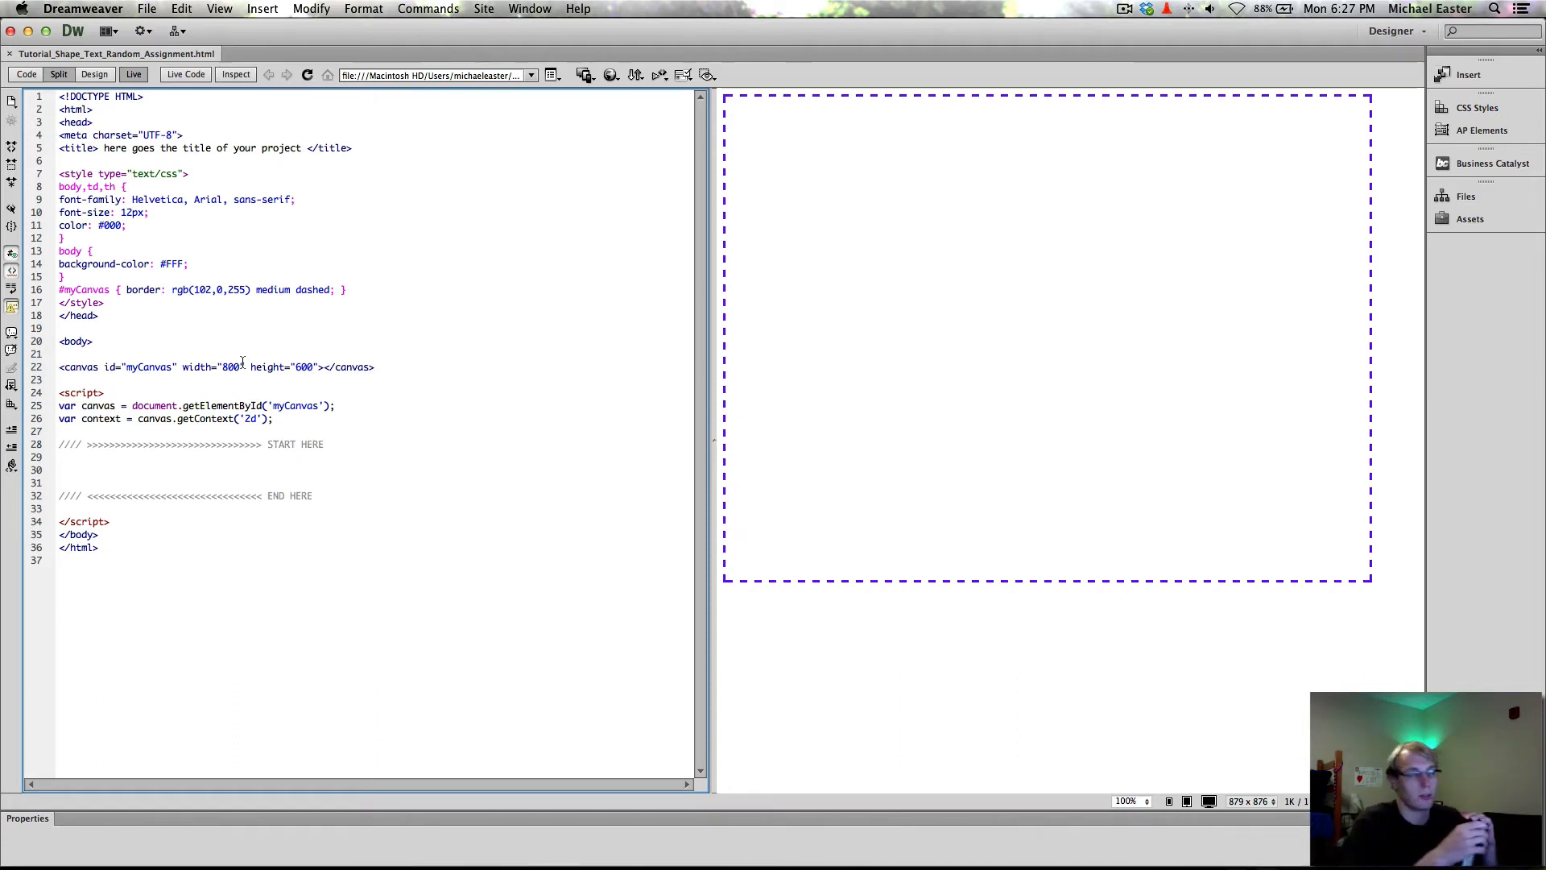
{"action": "left_click", "coordinate": [98, 315]}
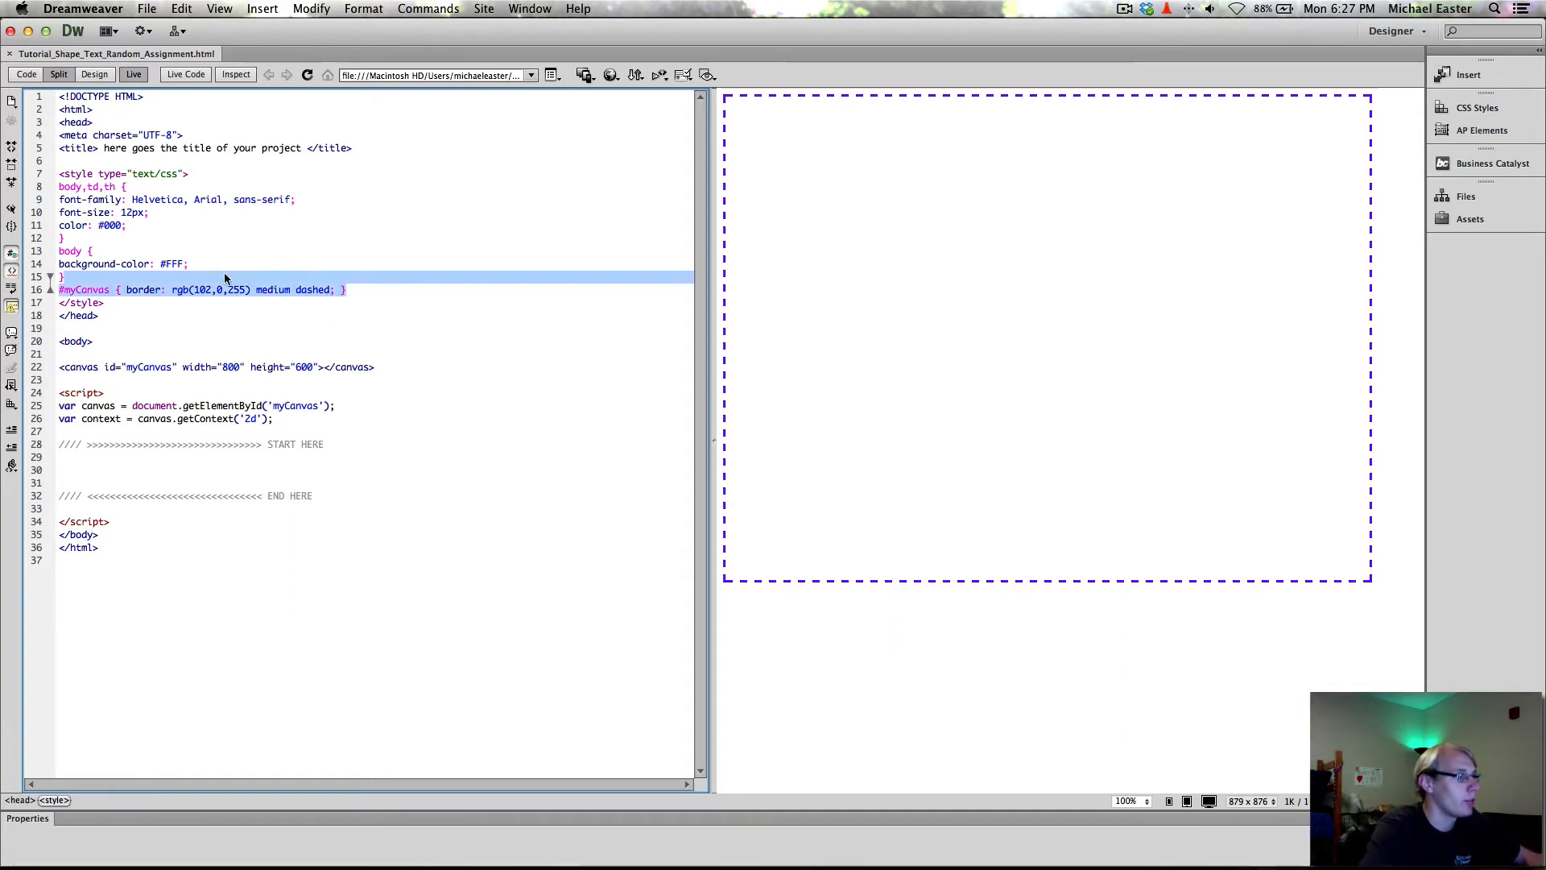
Delete the #myCanvas dashed-border CSS rule and start a blank line after the START HERE comment.
{"action": "left_click", "coordinate": [354, 288]}
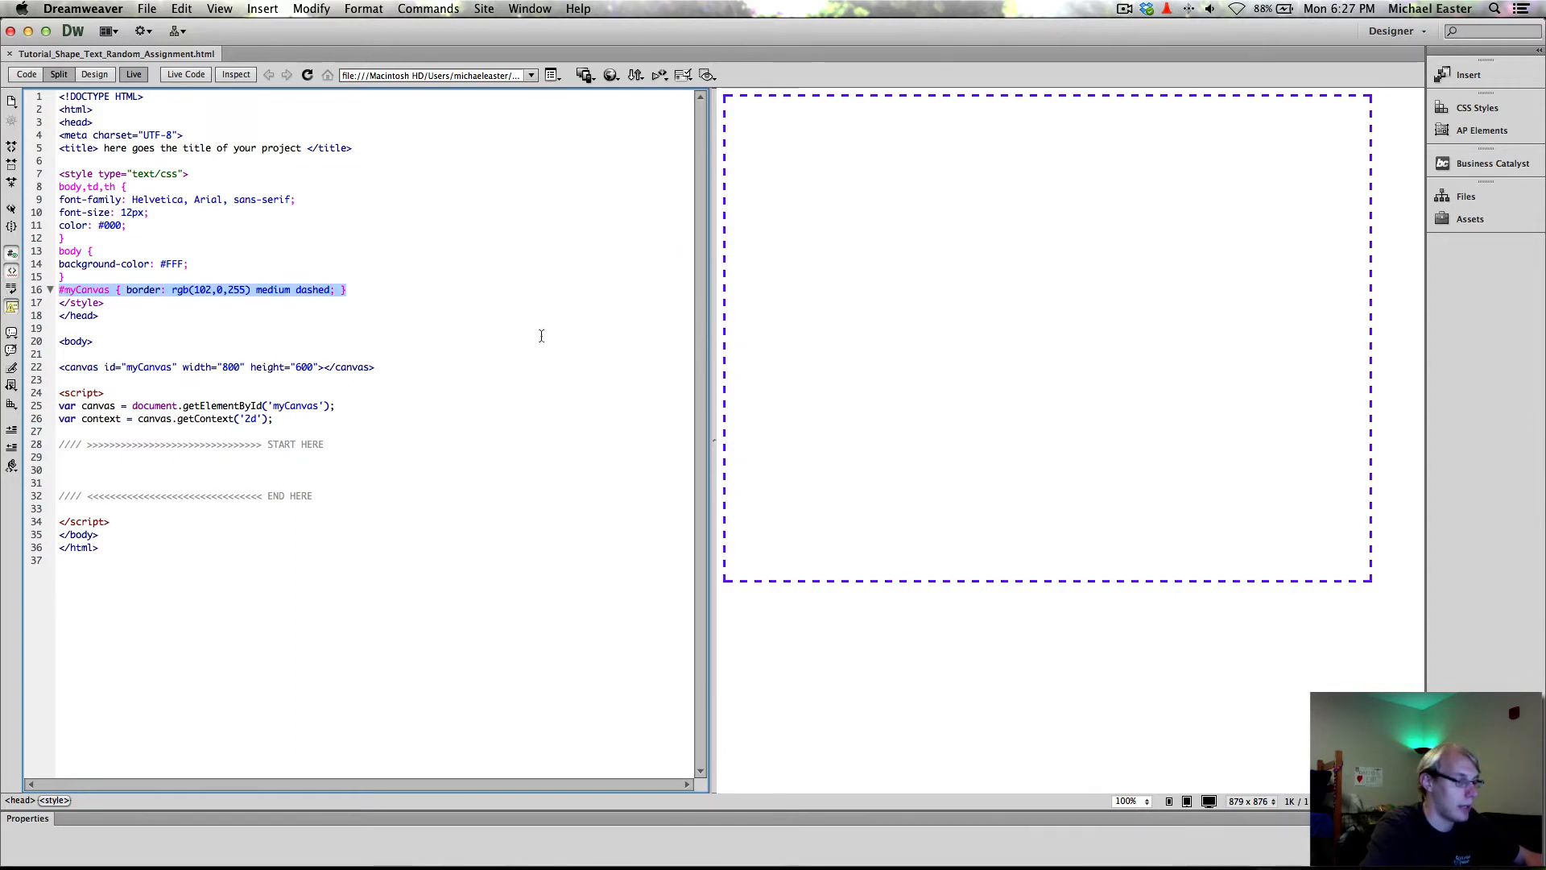
{"action": "left_click", "coordinate": [352, 288]}
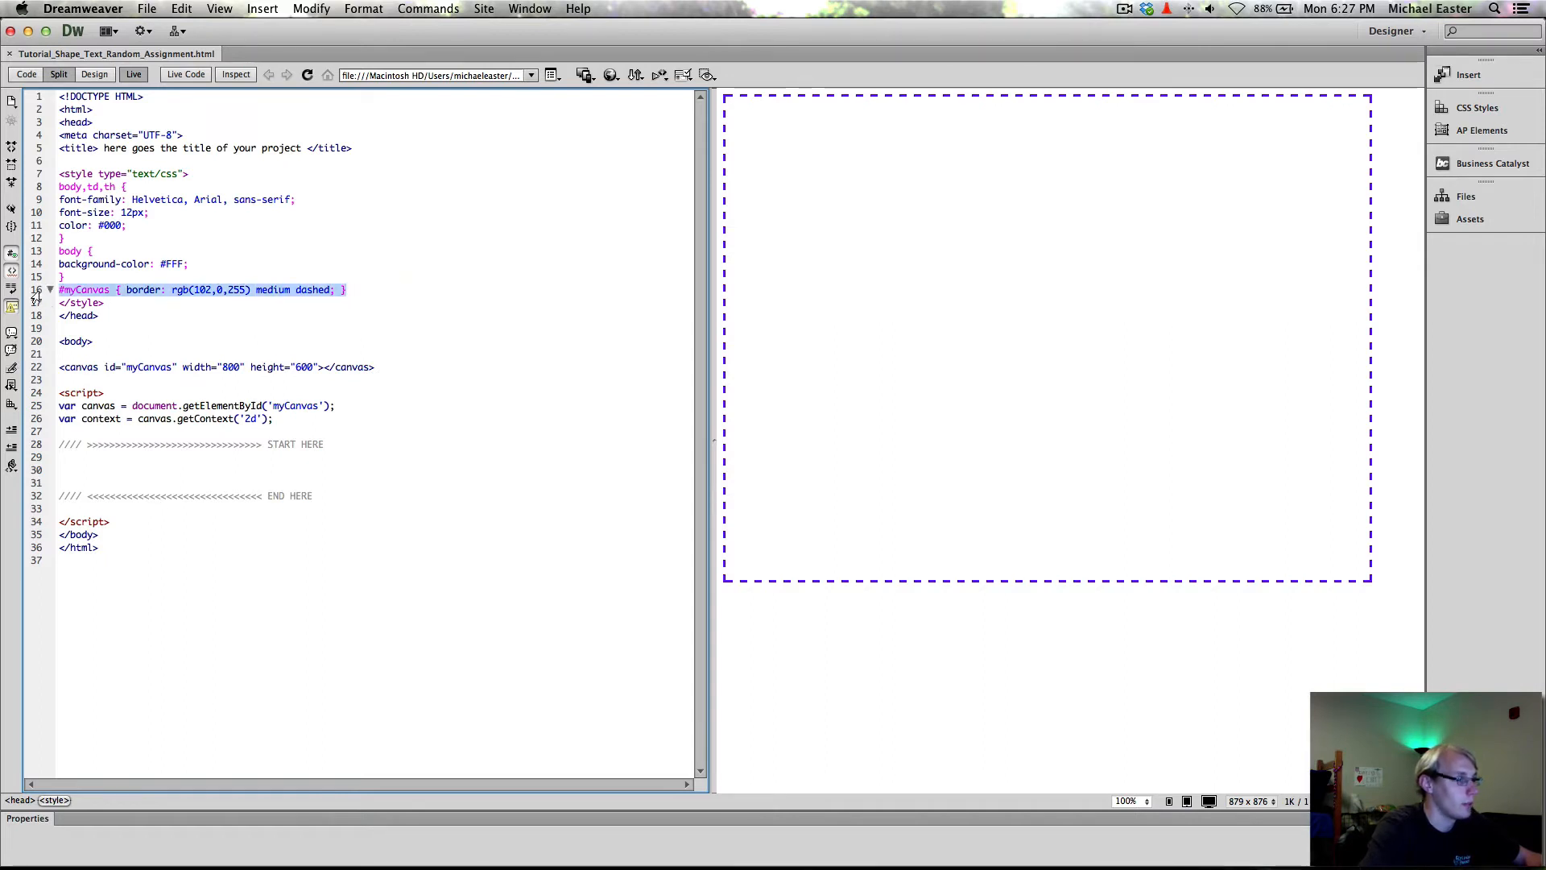
{"action": "key", "text": "Delete"}
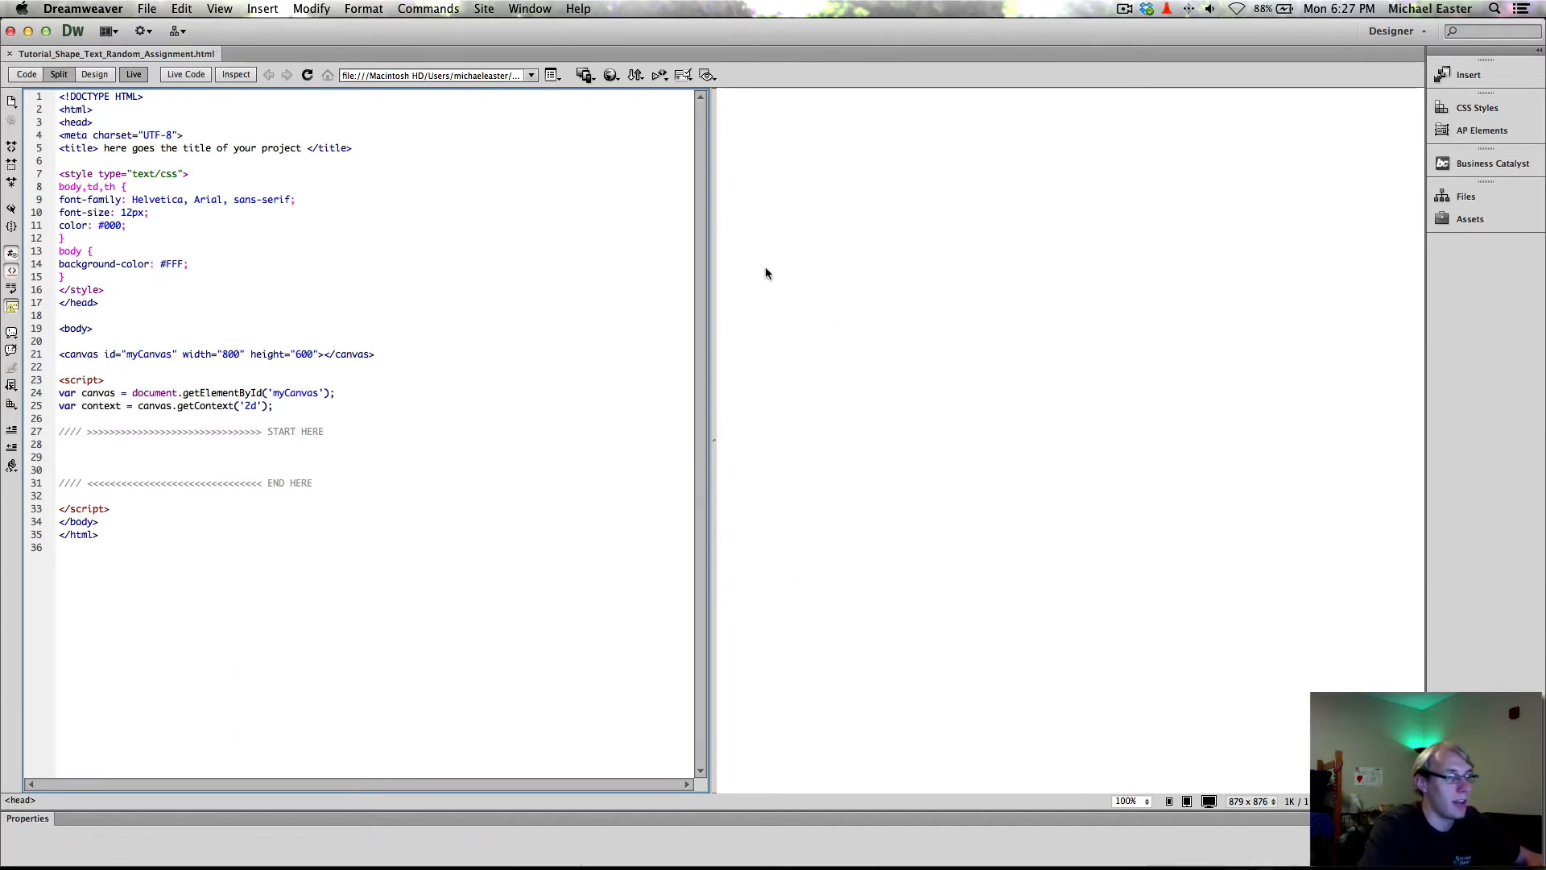
{"action": "mouse_move", "coordinate": [963, 168]}
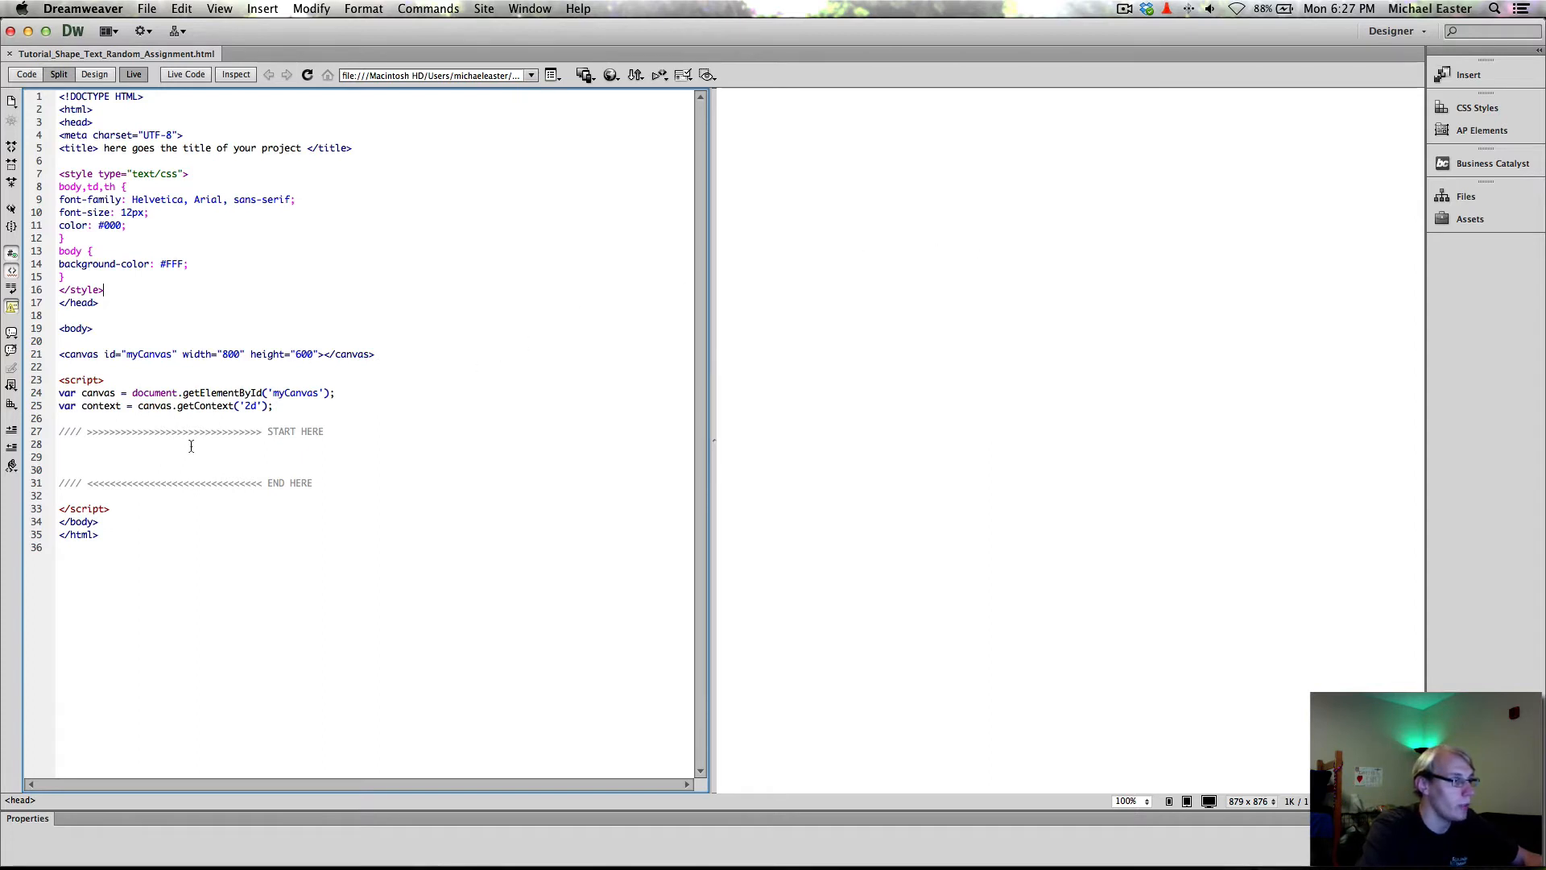
{"action": "mouse_move", "coordinate": [300, 465]}
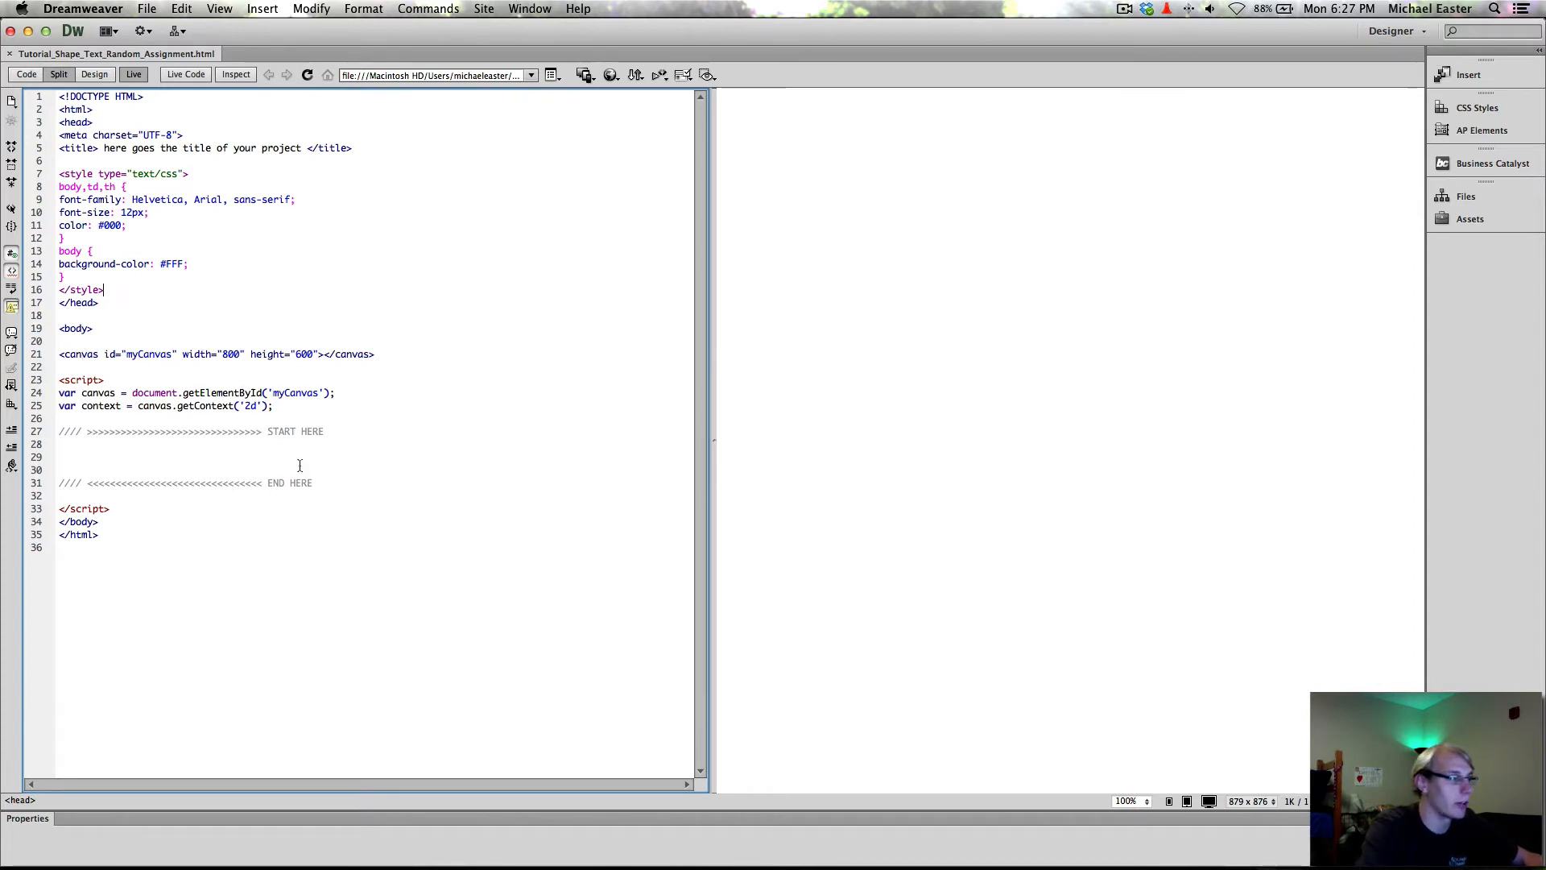
{"action": "left_click", "coordinate": [151, 415]}
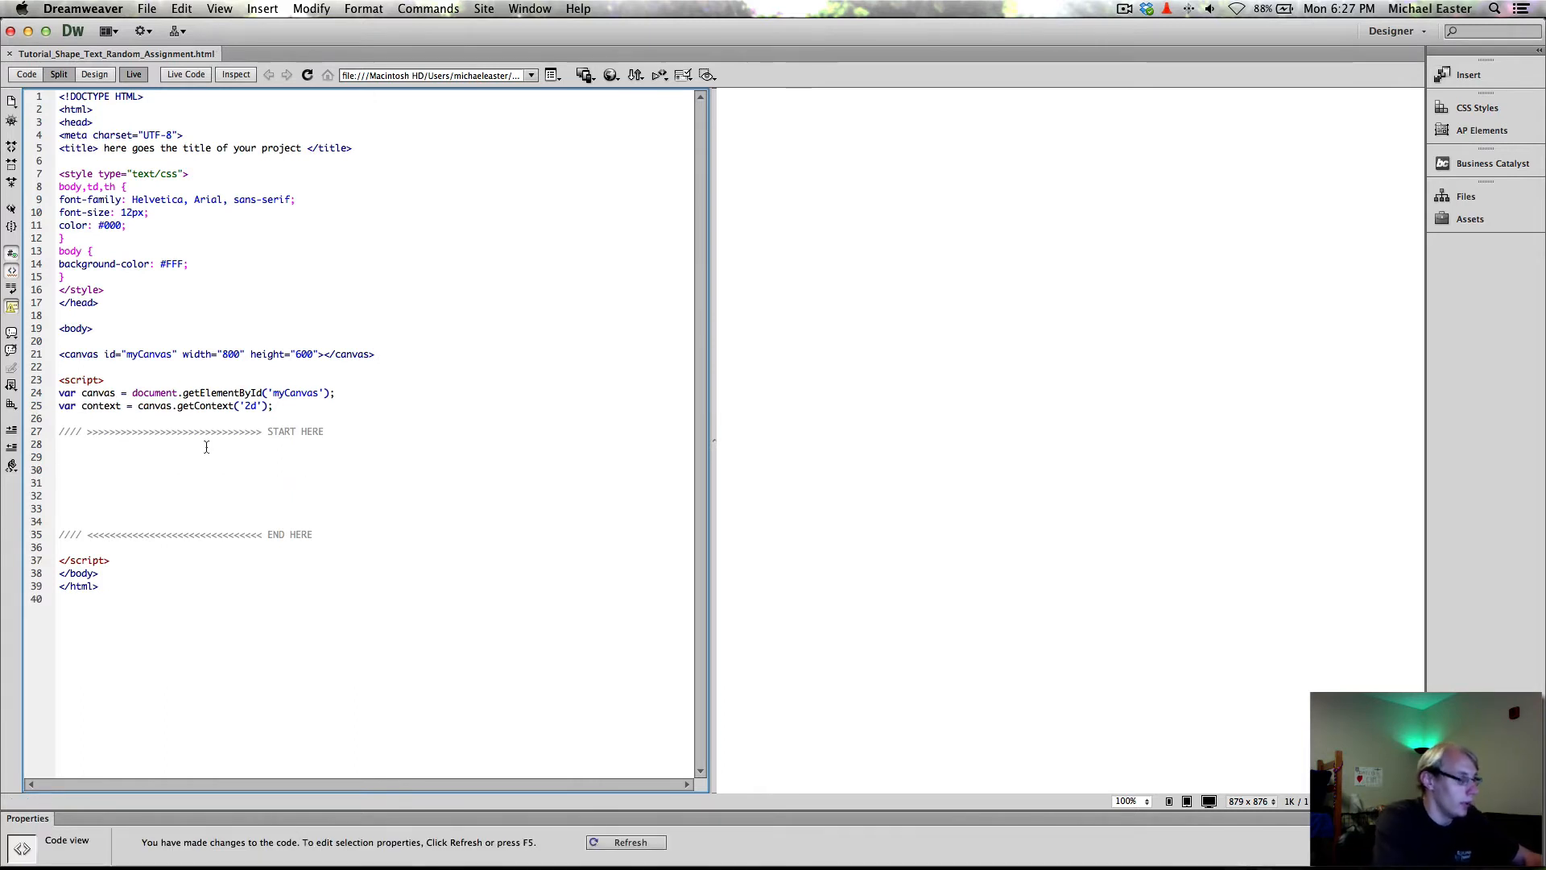
{"action": "left_click", "coordinate": [60, 445]}
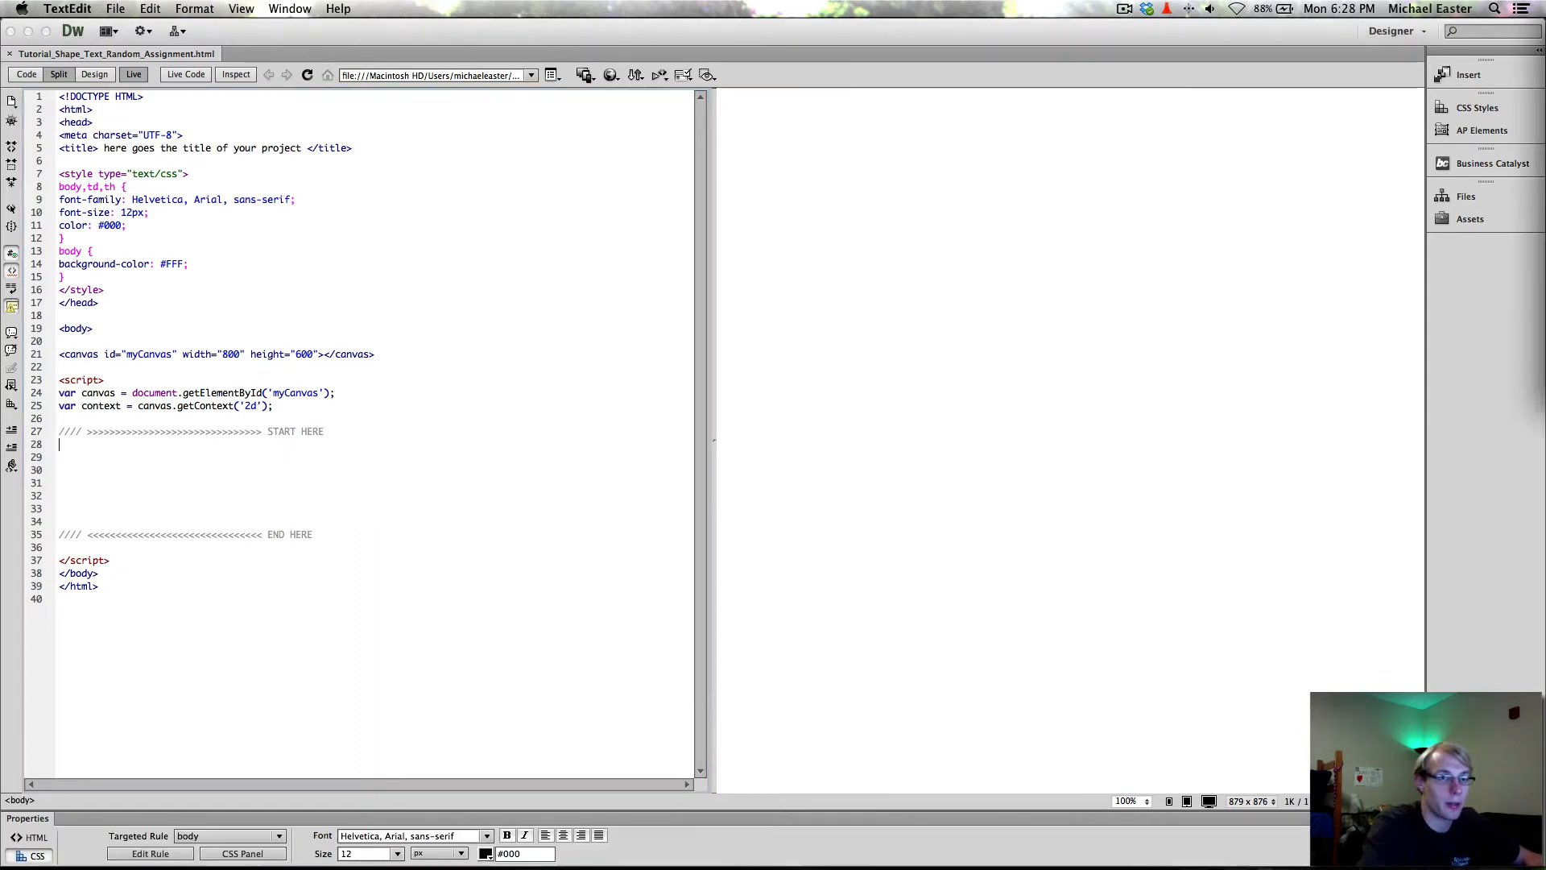
Write context.fillRect(0, 0, canvas.width, canvas.height); to cover the whole canvas.
{"action": "left_click", "coordinate": [309, 456]}
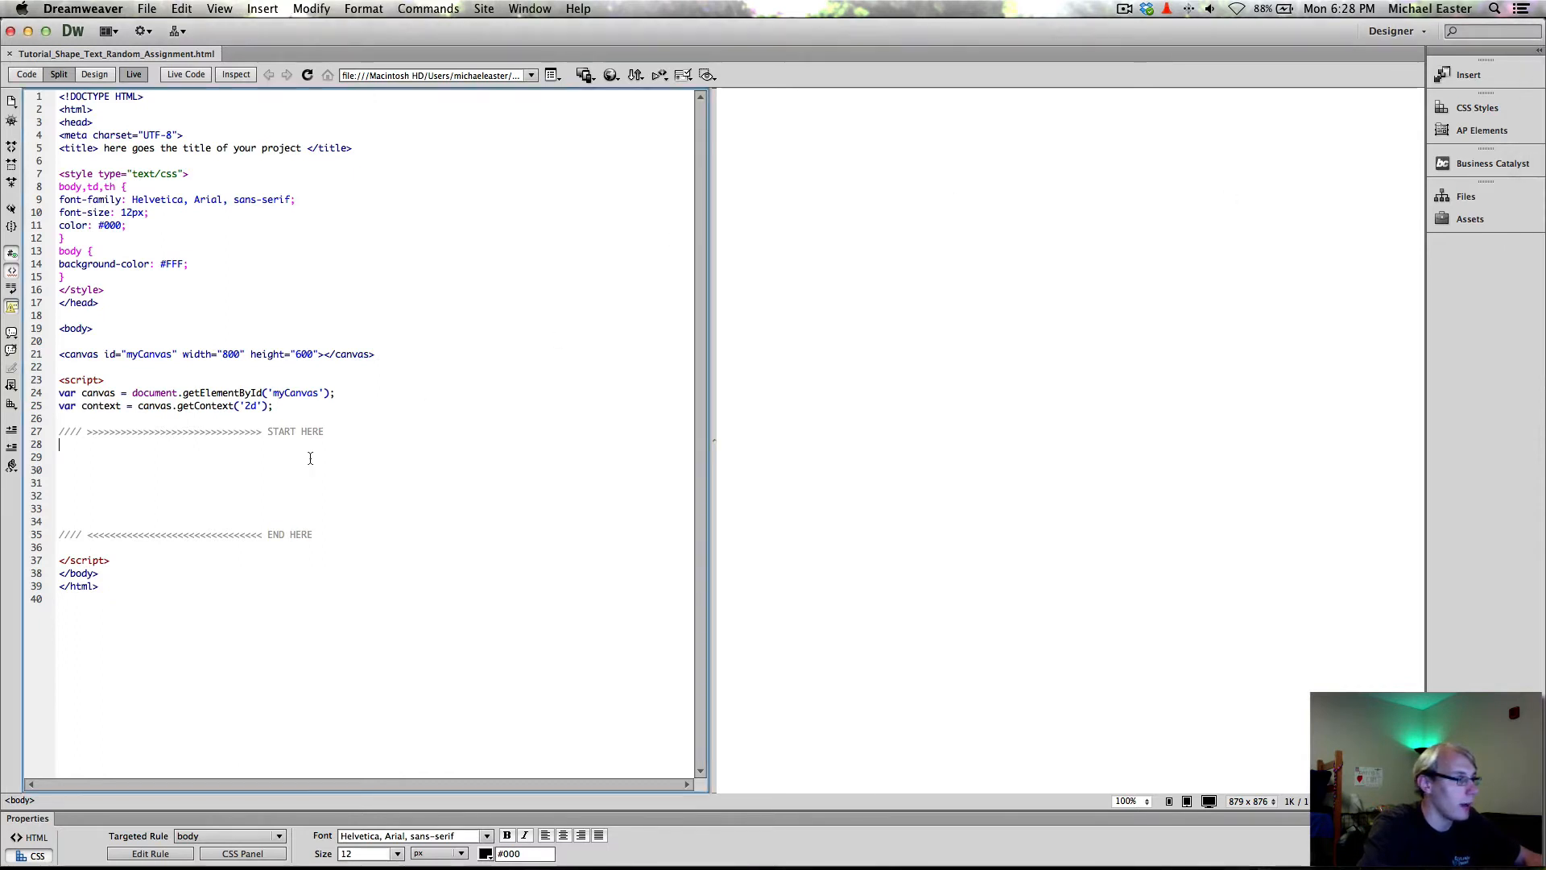
{"action": "mouse_move", "coordinate": [1115, 411]}
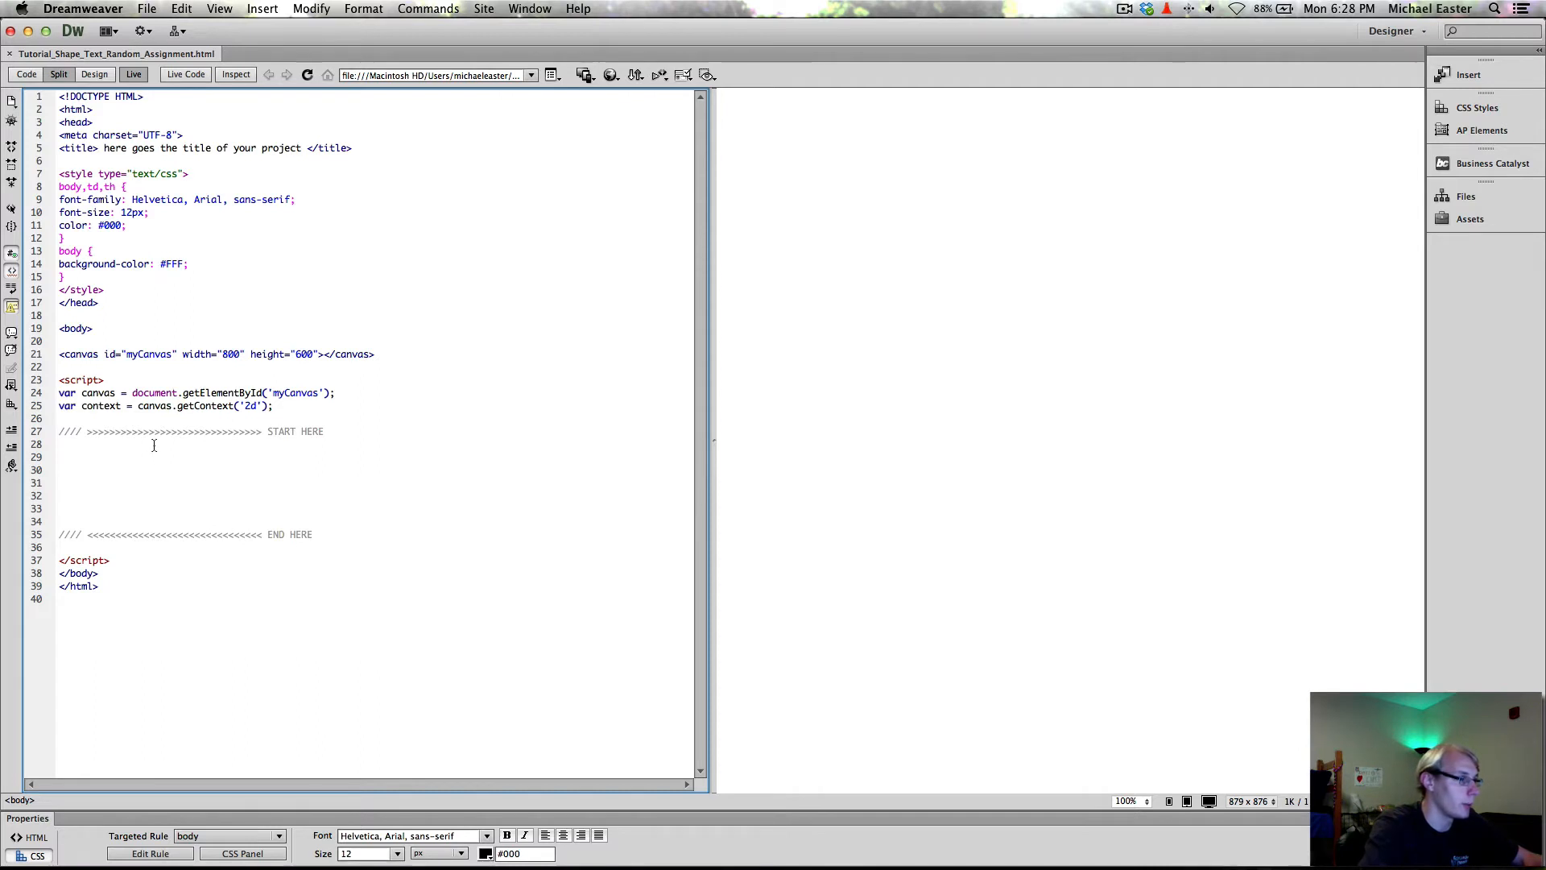
{"action": "type", "text": "context."}
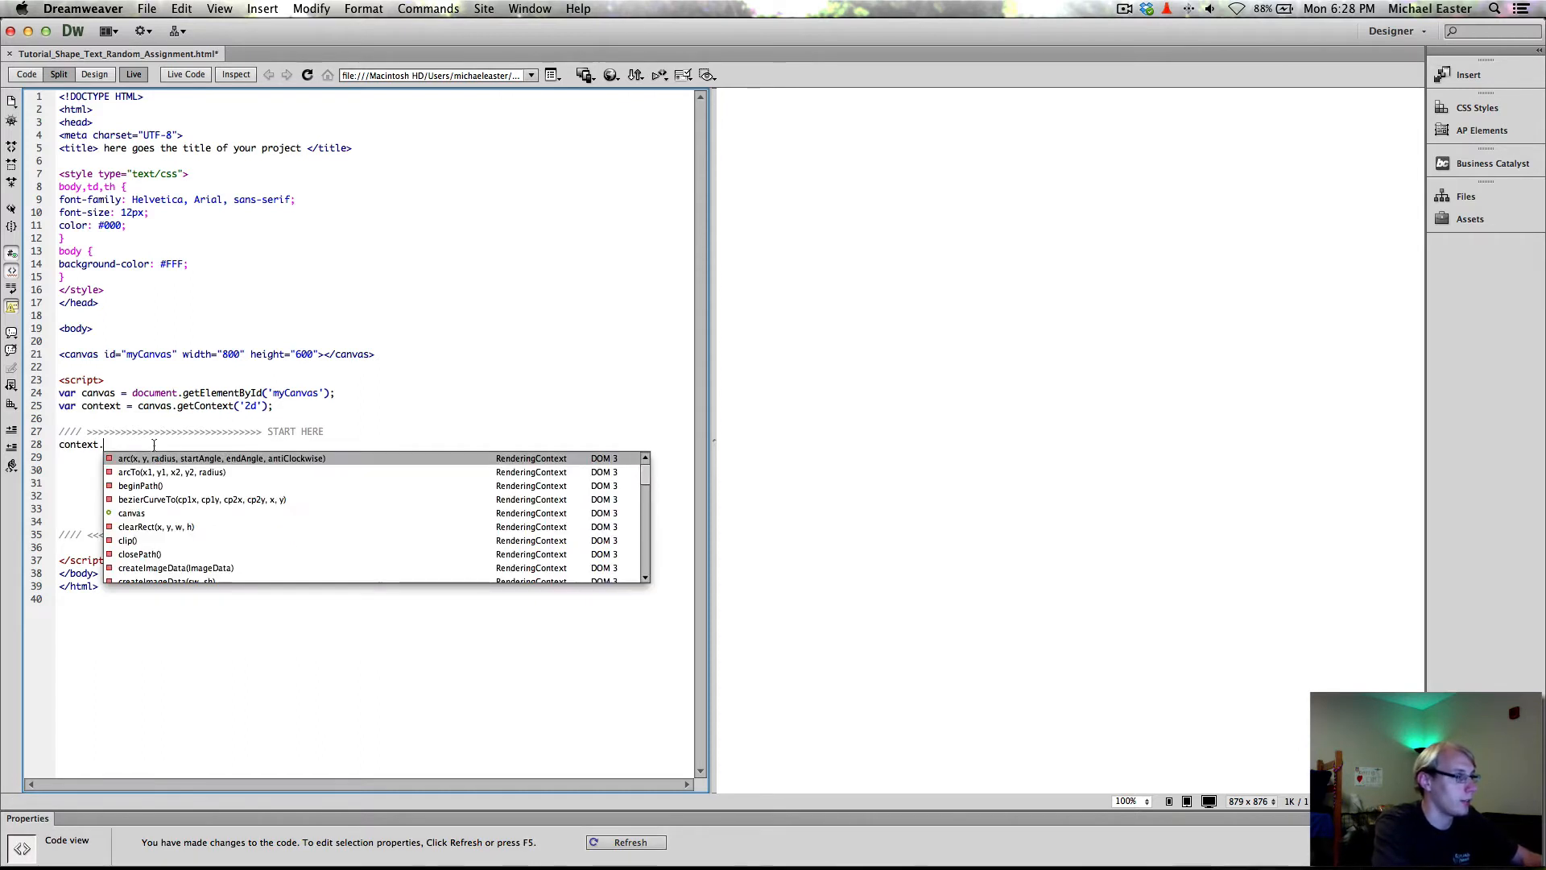
{"action": "type", "text": "fillRect("}
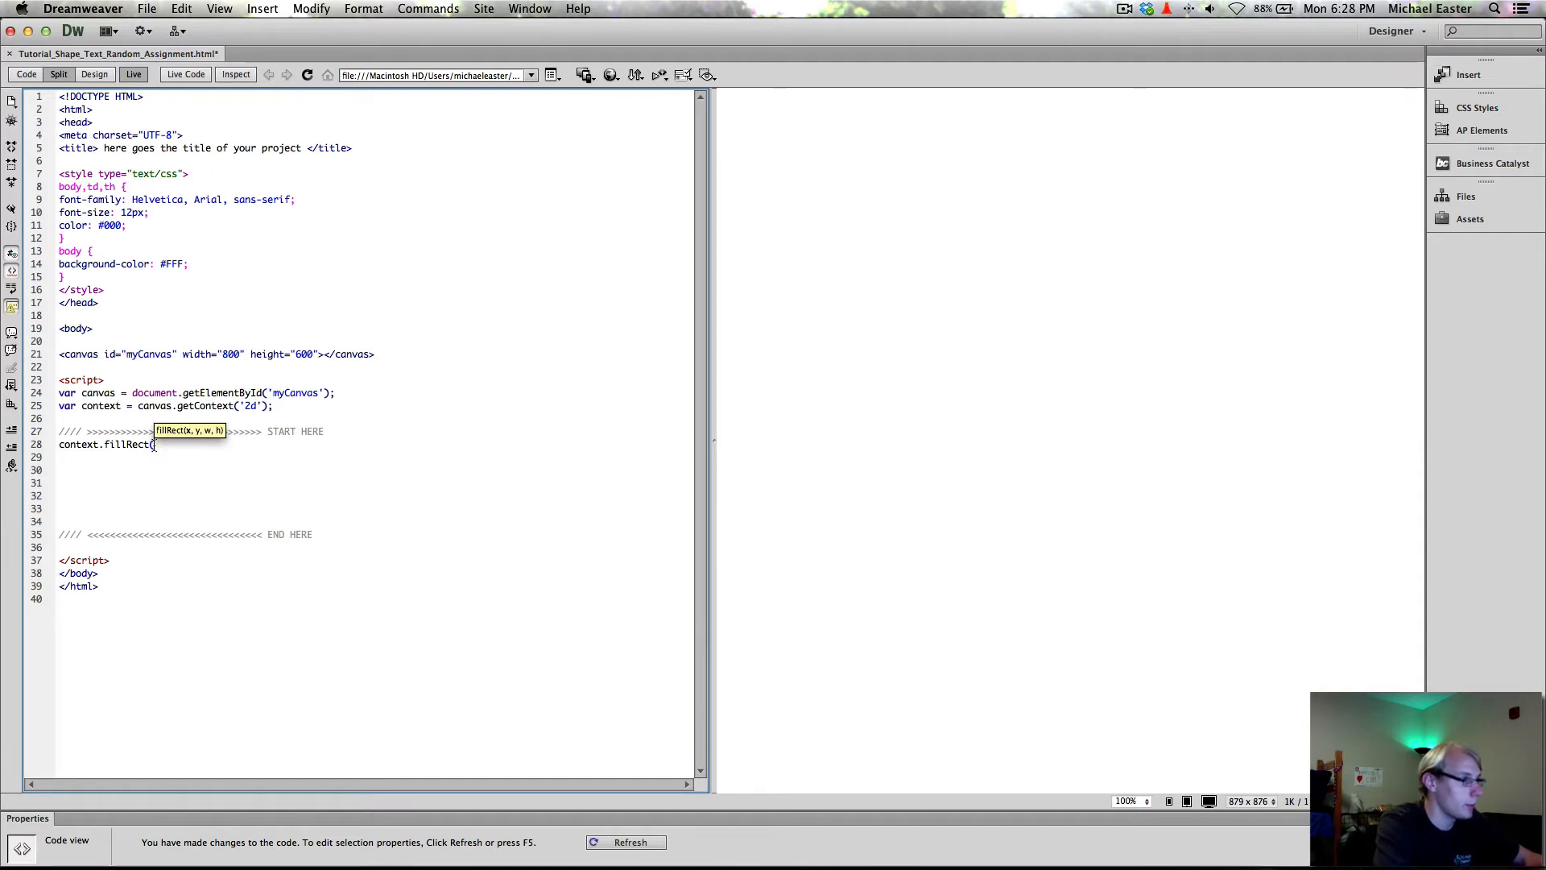
{"action": "type", "text": "0, 0,"}
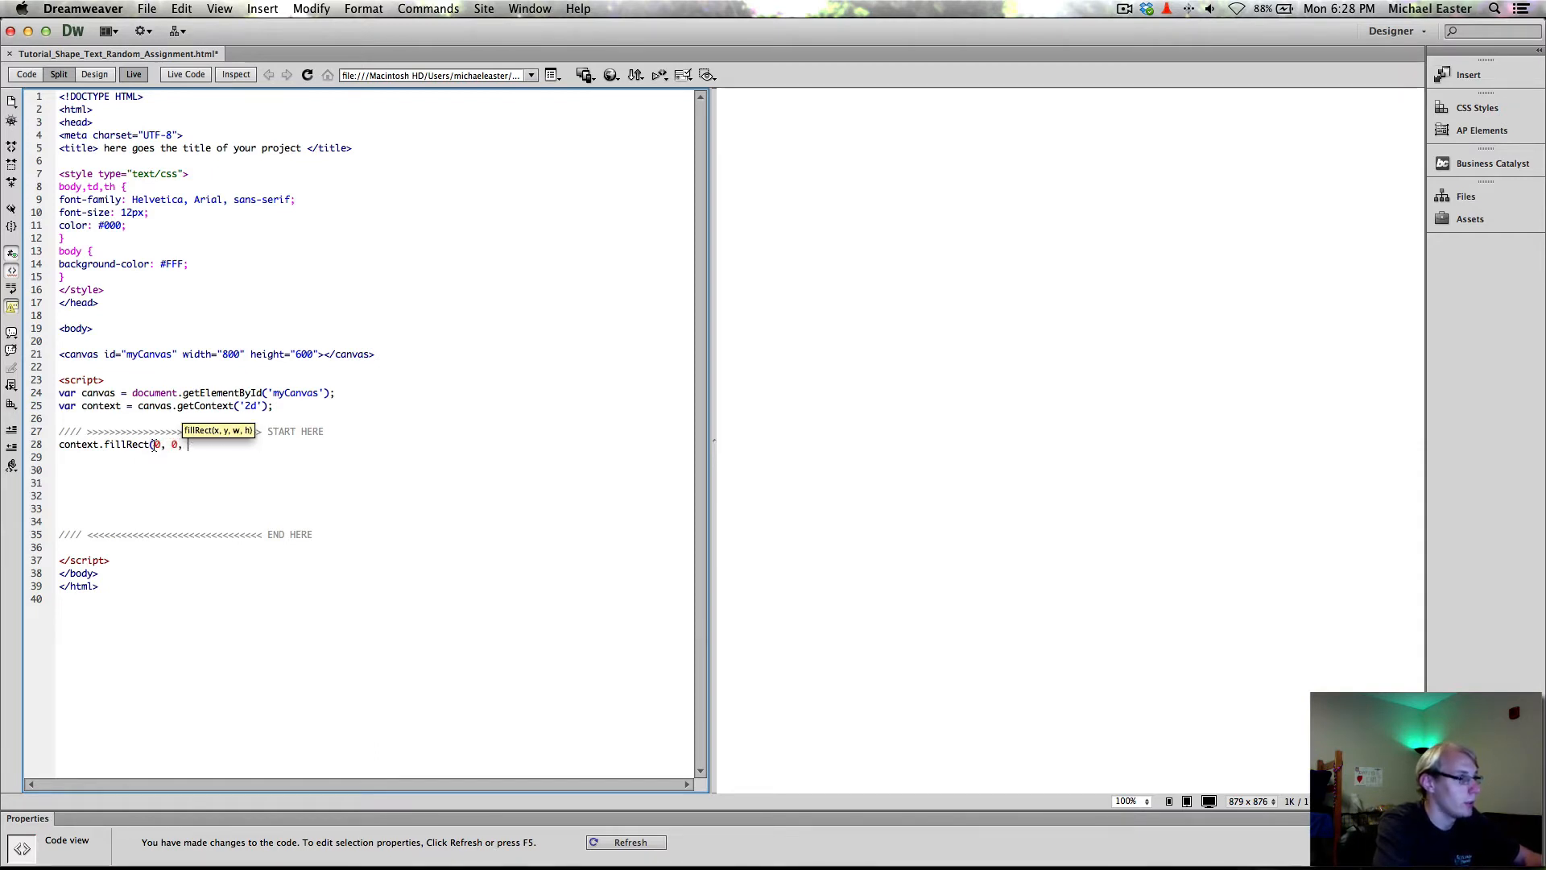
{"action": "type", "text": "canvas."}
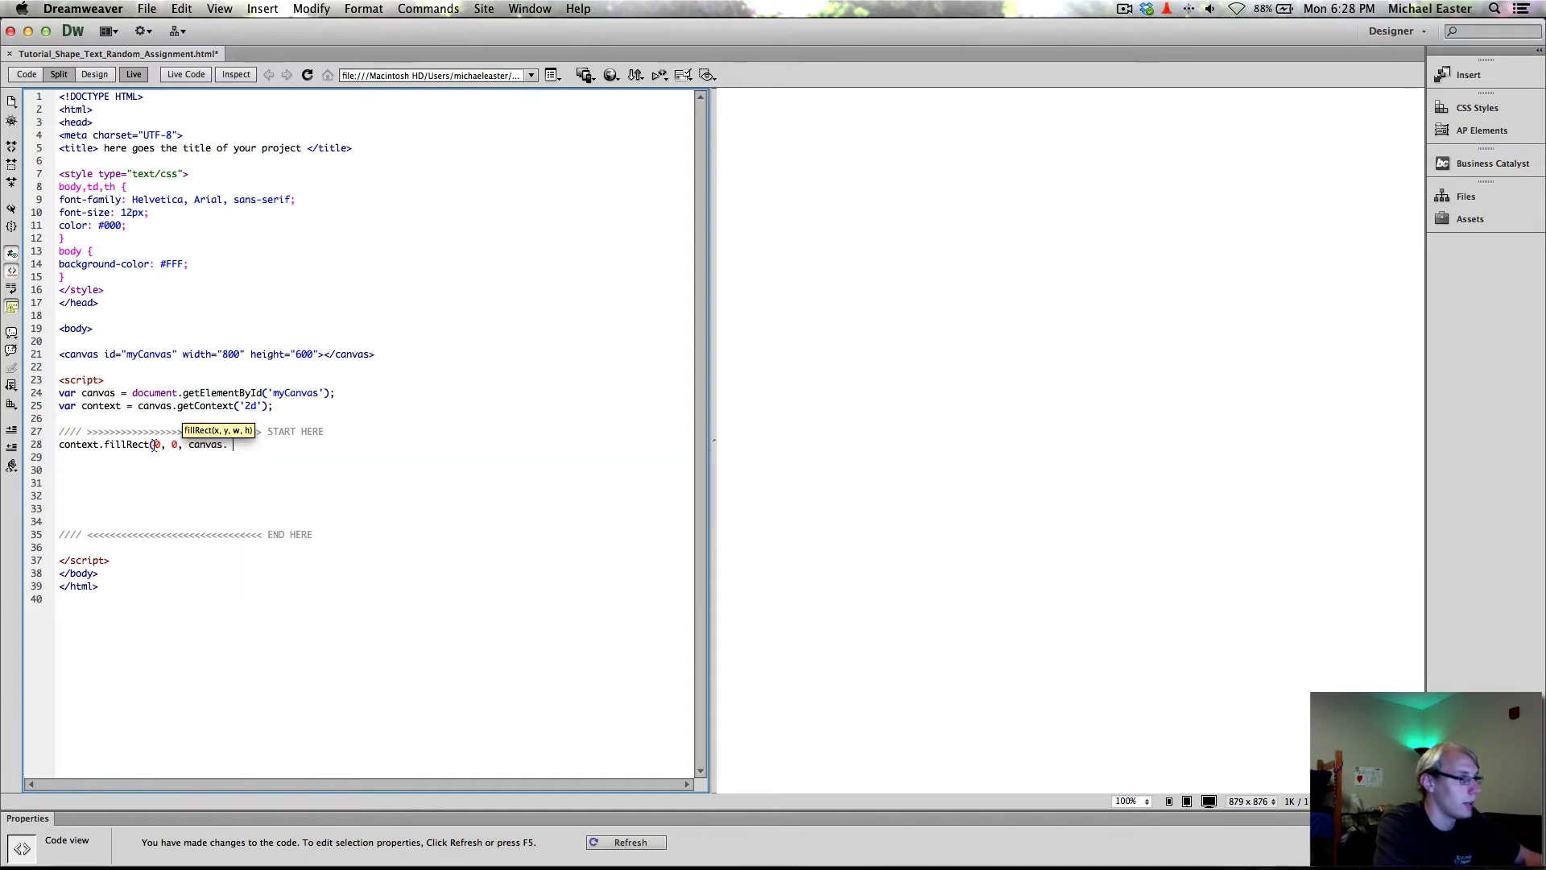
{"action": "type", "text": "width, c"}
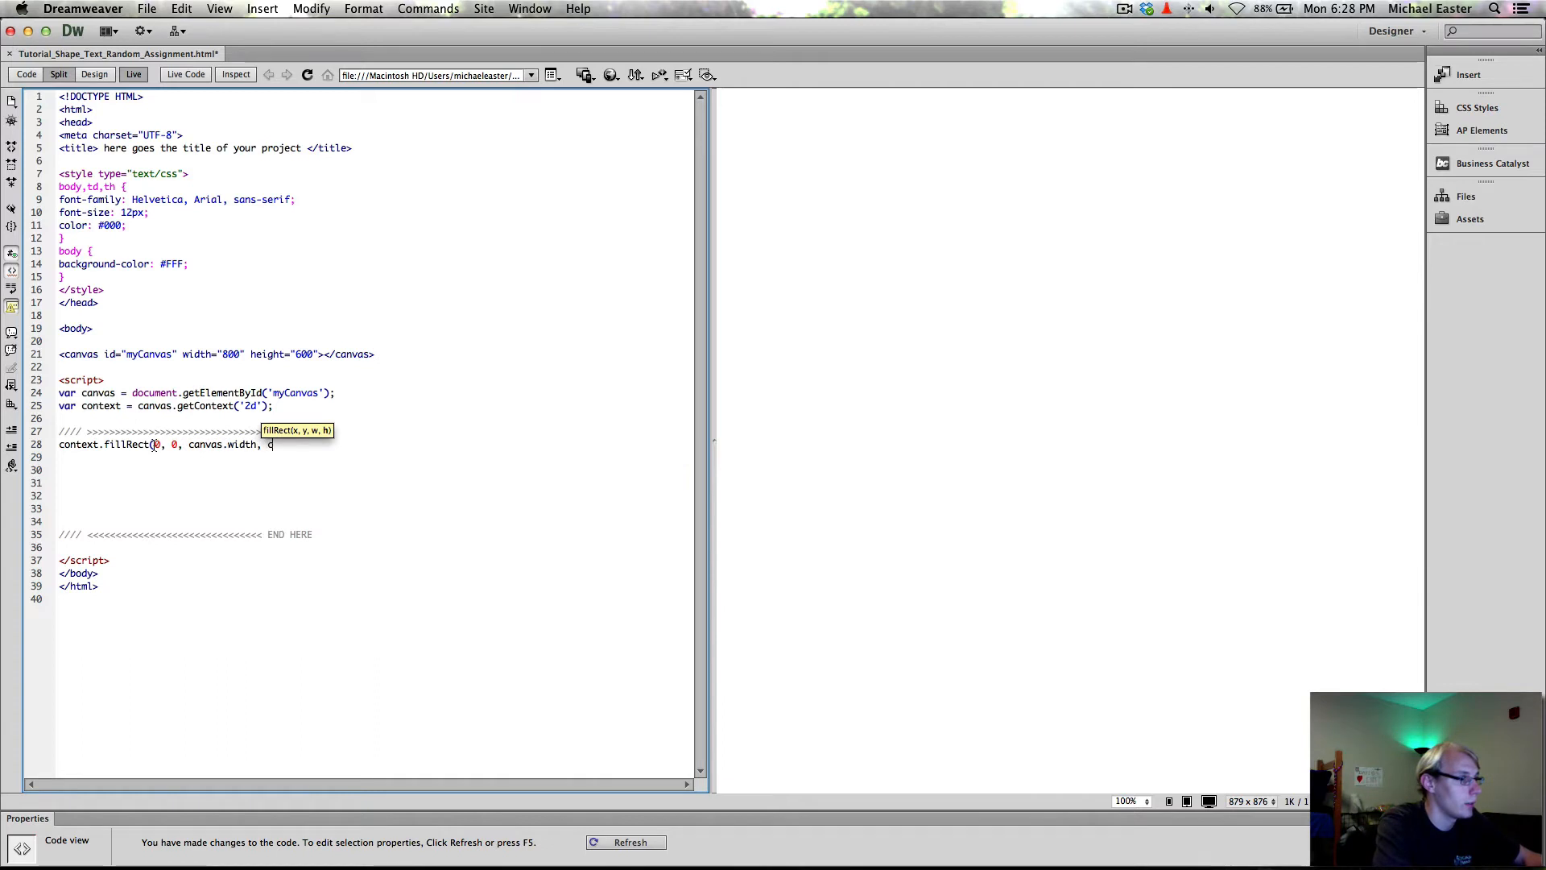
{"action": "type", "text": "anvas"}
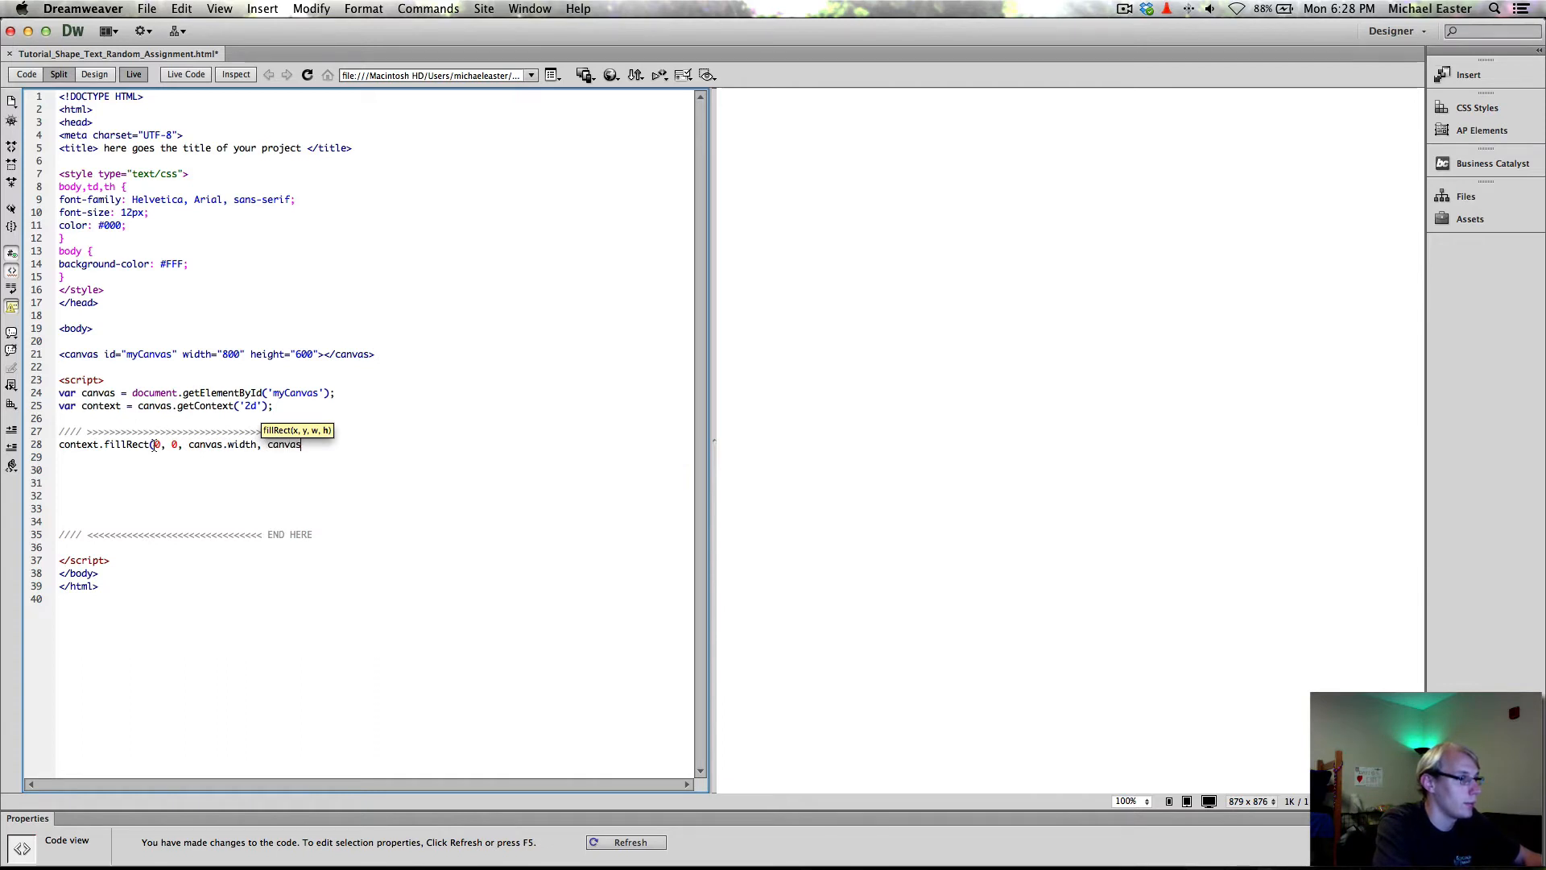
{"action": "type", "text": ".height)"}
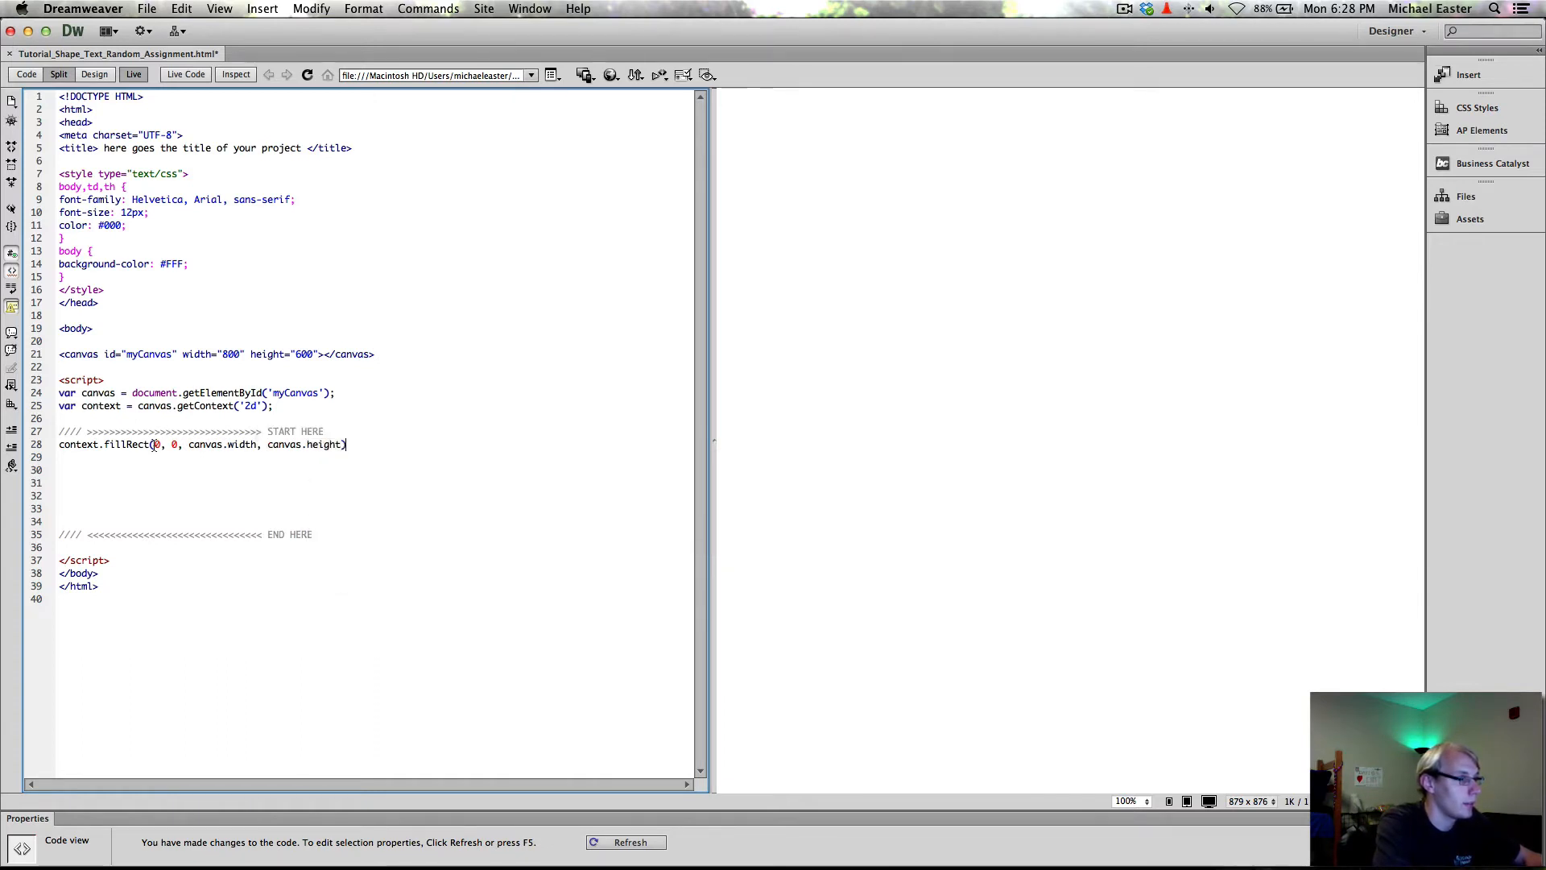
{"action": "key", "text": "Return"}
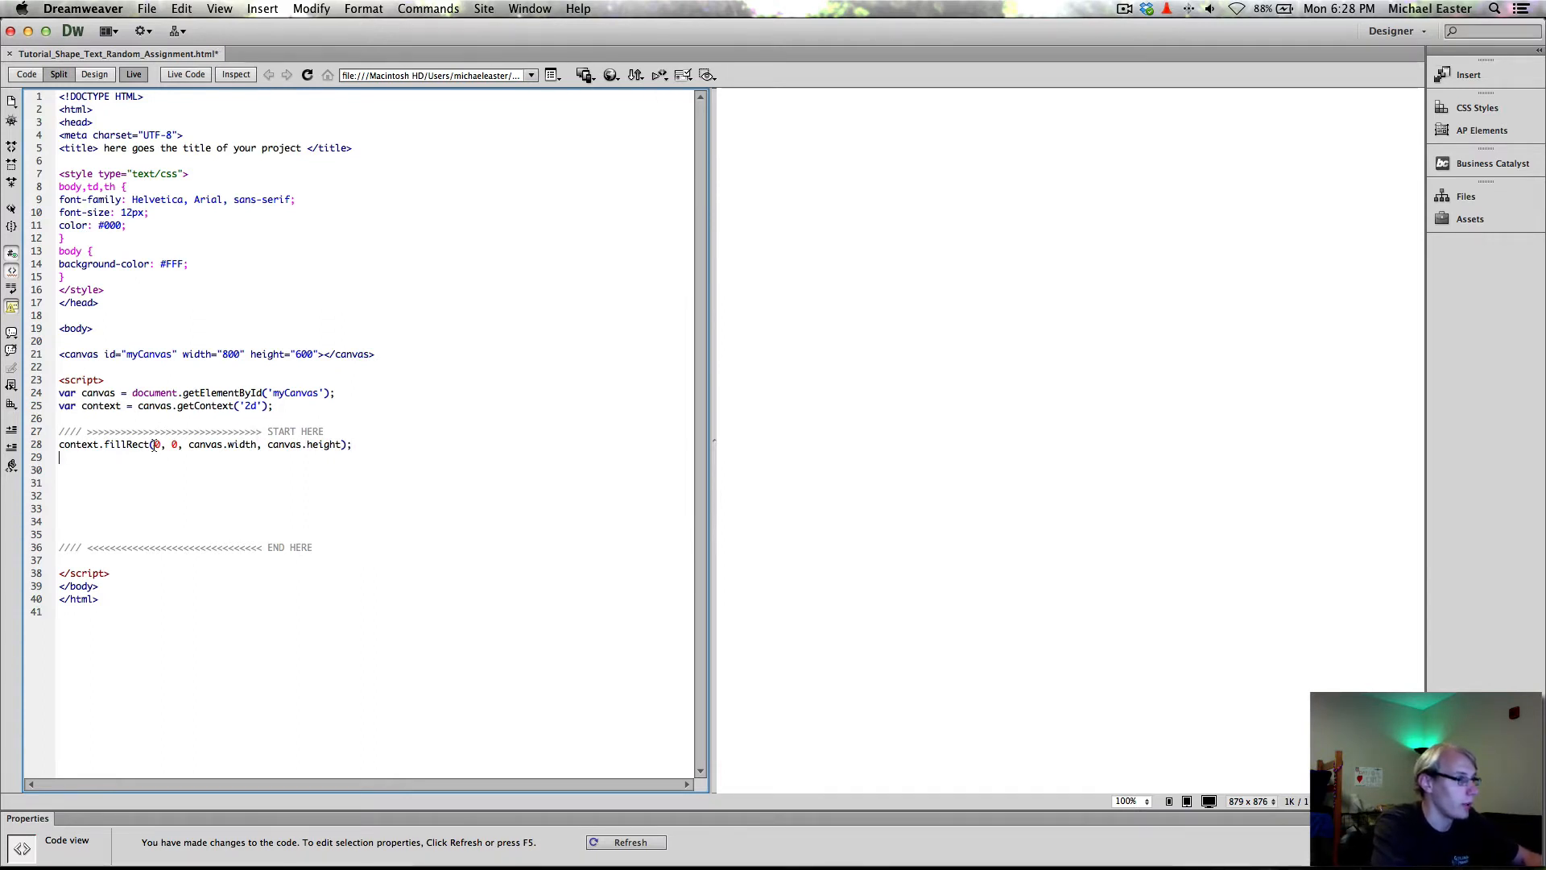
Add context.fillStyle = "grey"; and context.fill(), then refresh the preview showing the canvas.
{"action": "type", "text": "context.fillStyle("}
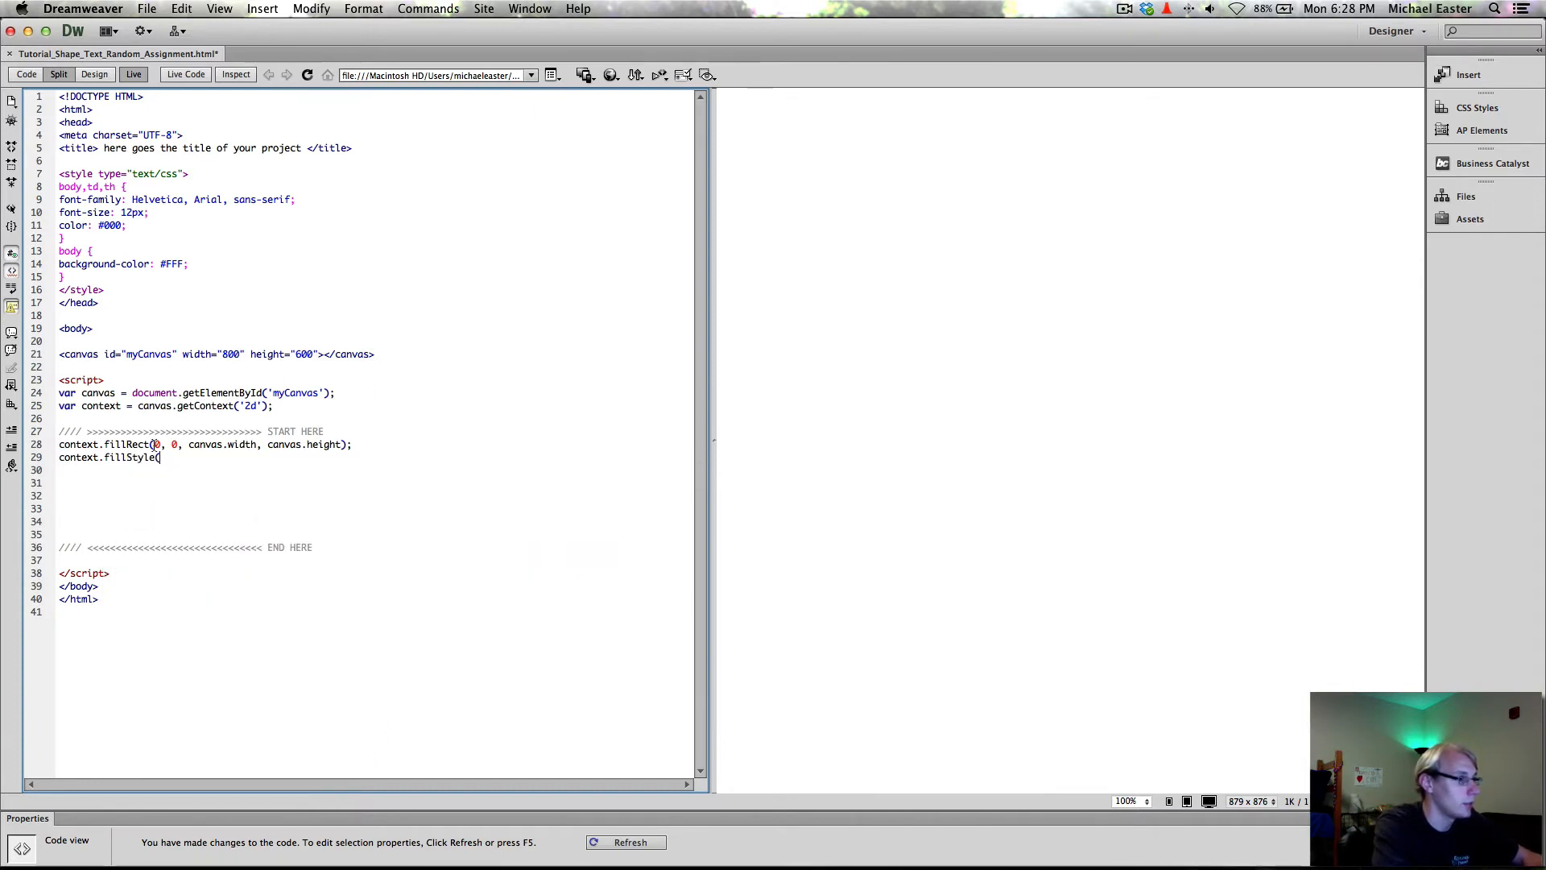
{"action": "type", "text": "="}
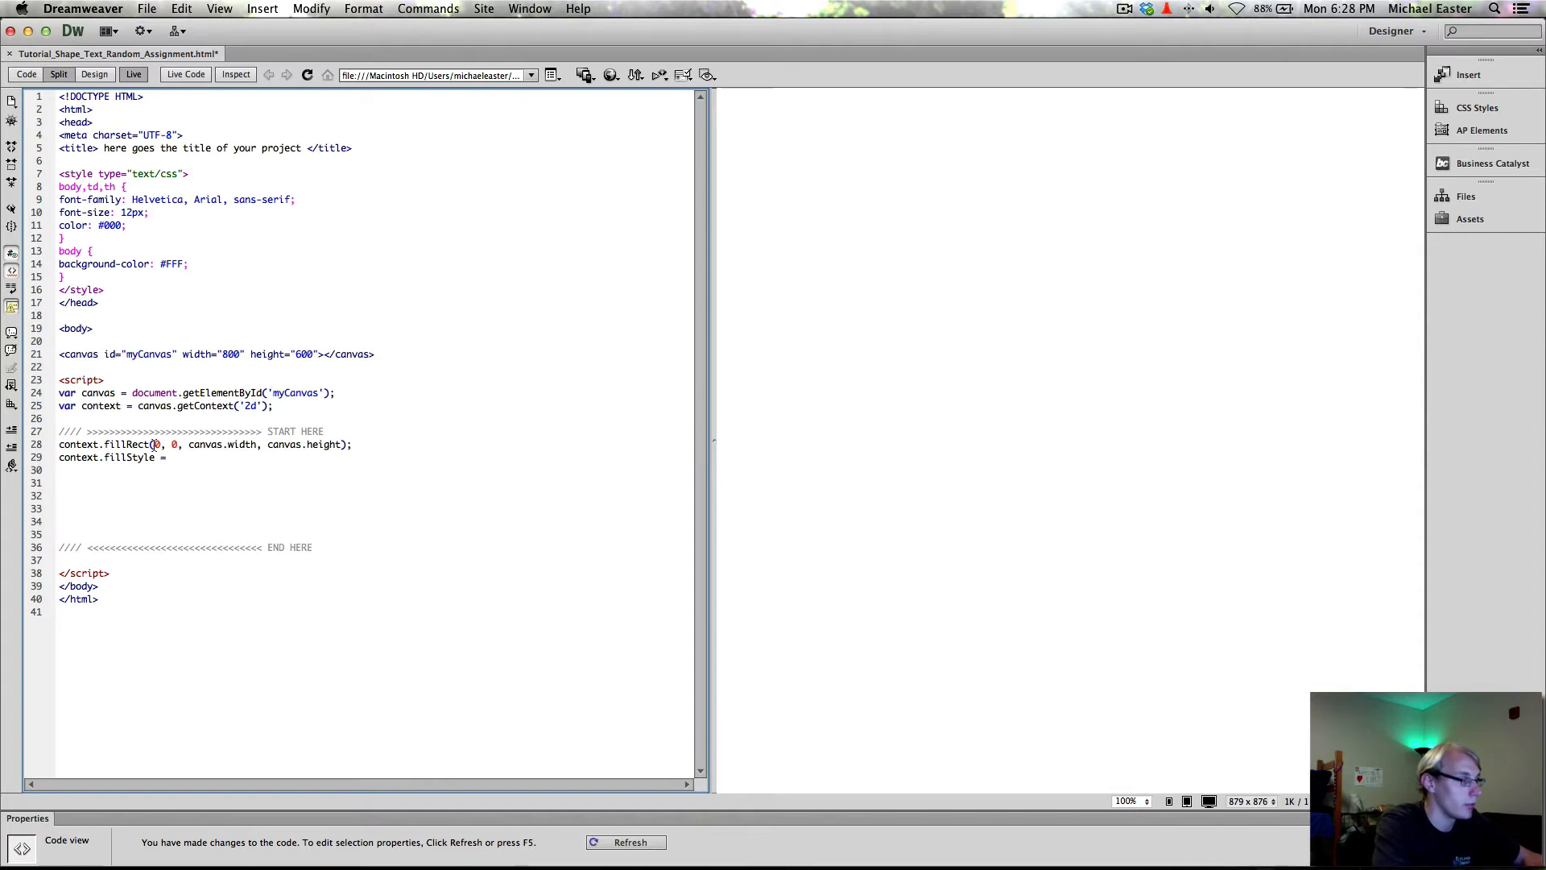
{"action": "type", "text": "bl"}
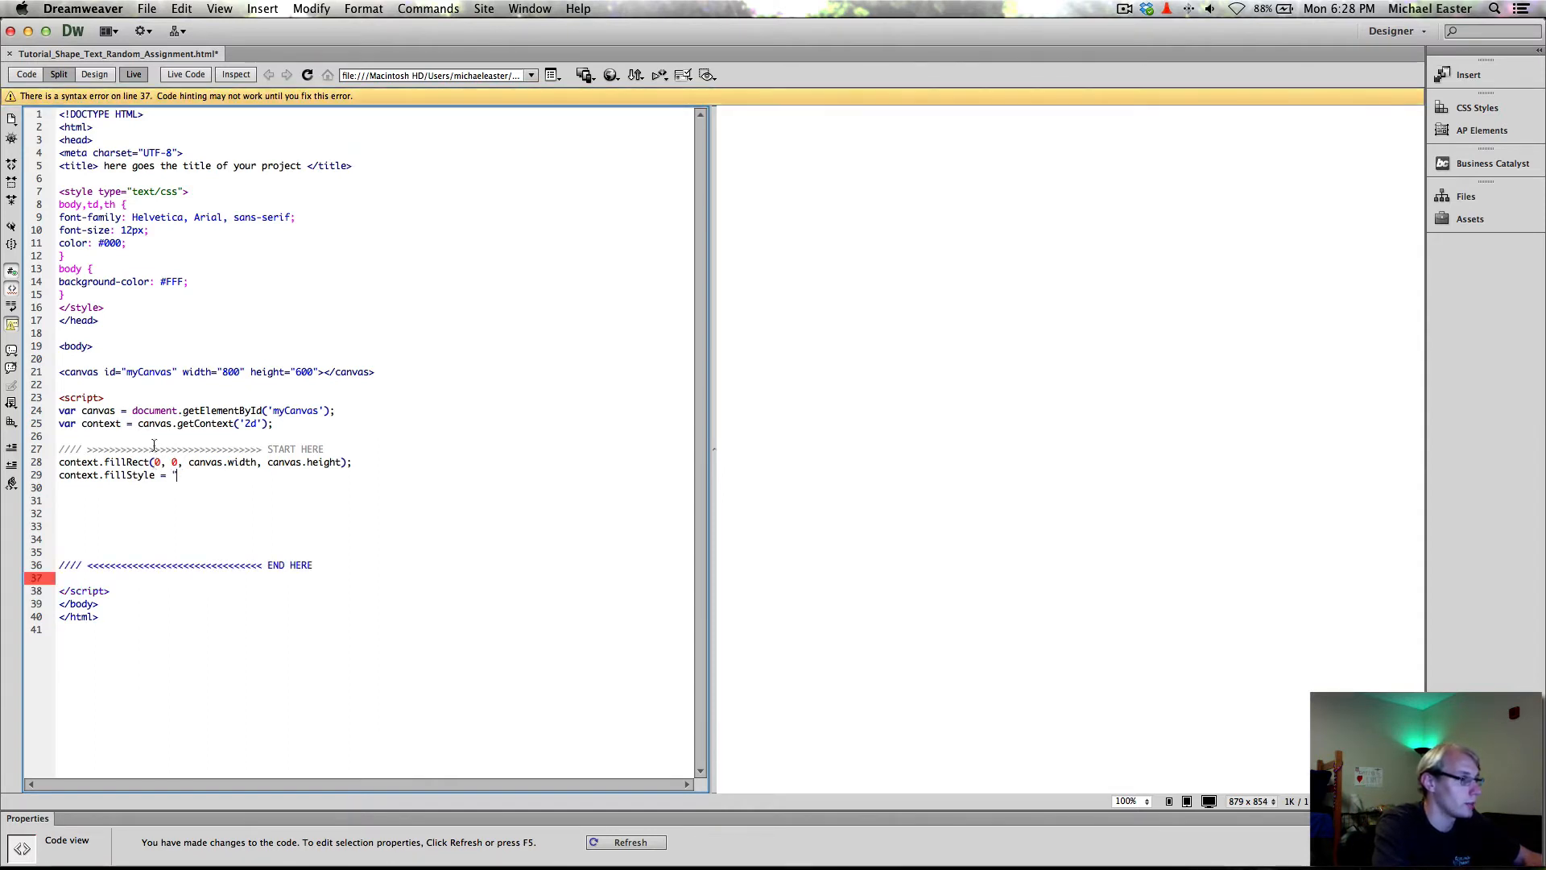
{"action": "type", "text": "grey\";"}
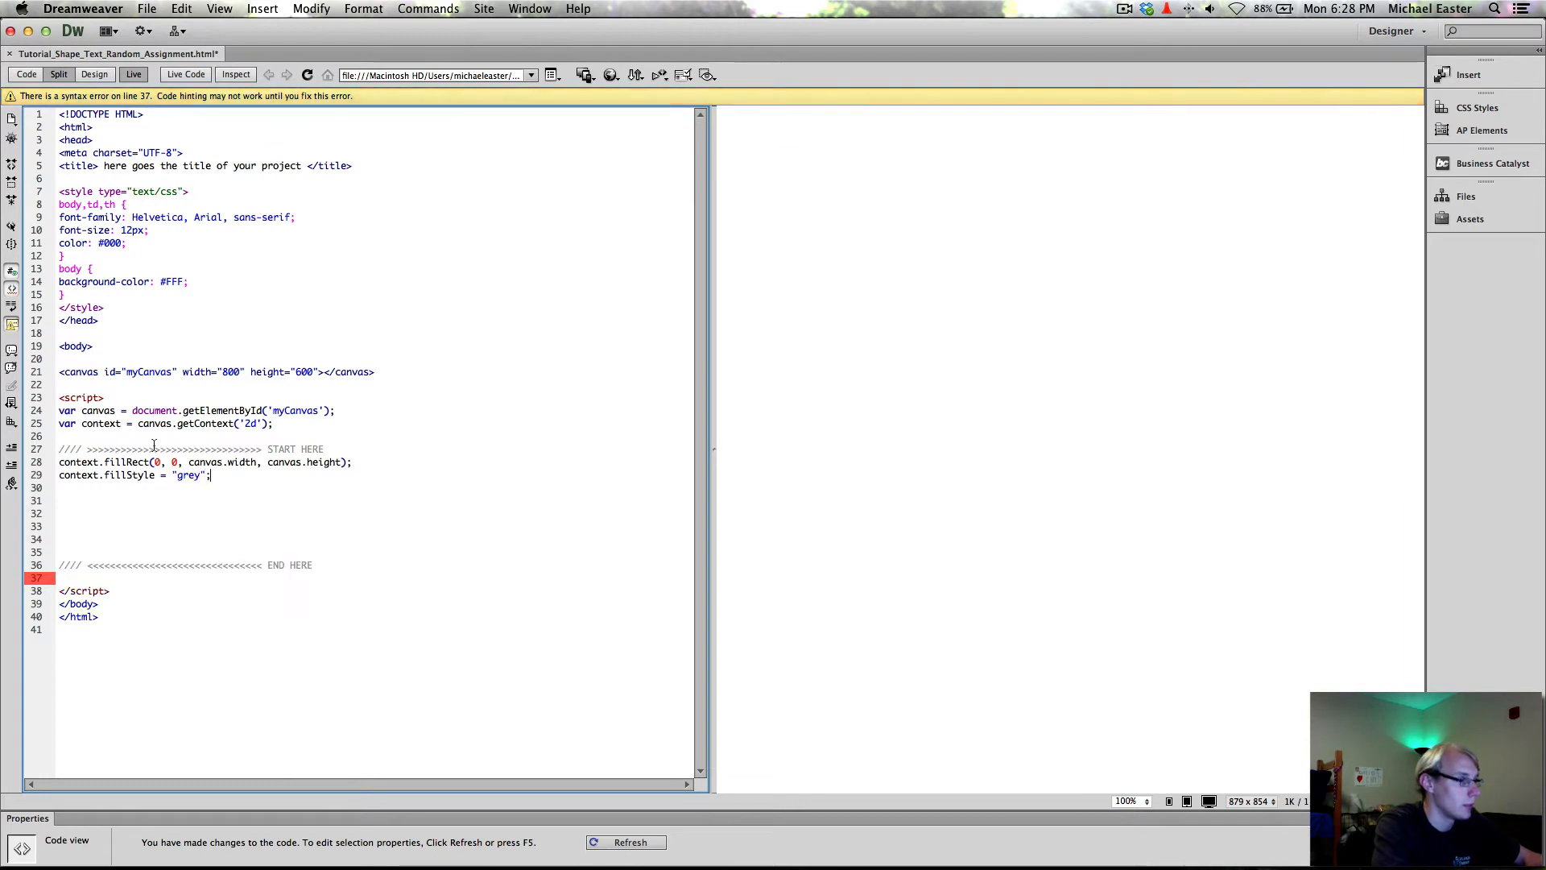
{"action": "type", "text": "context"}
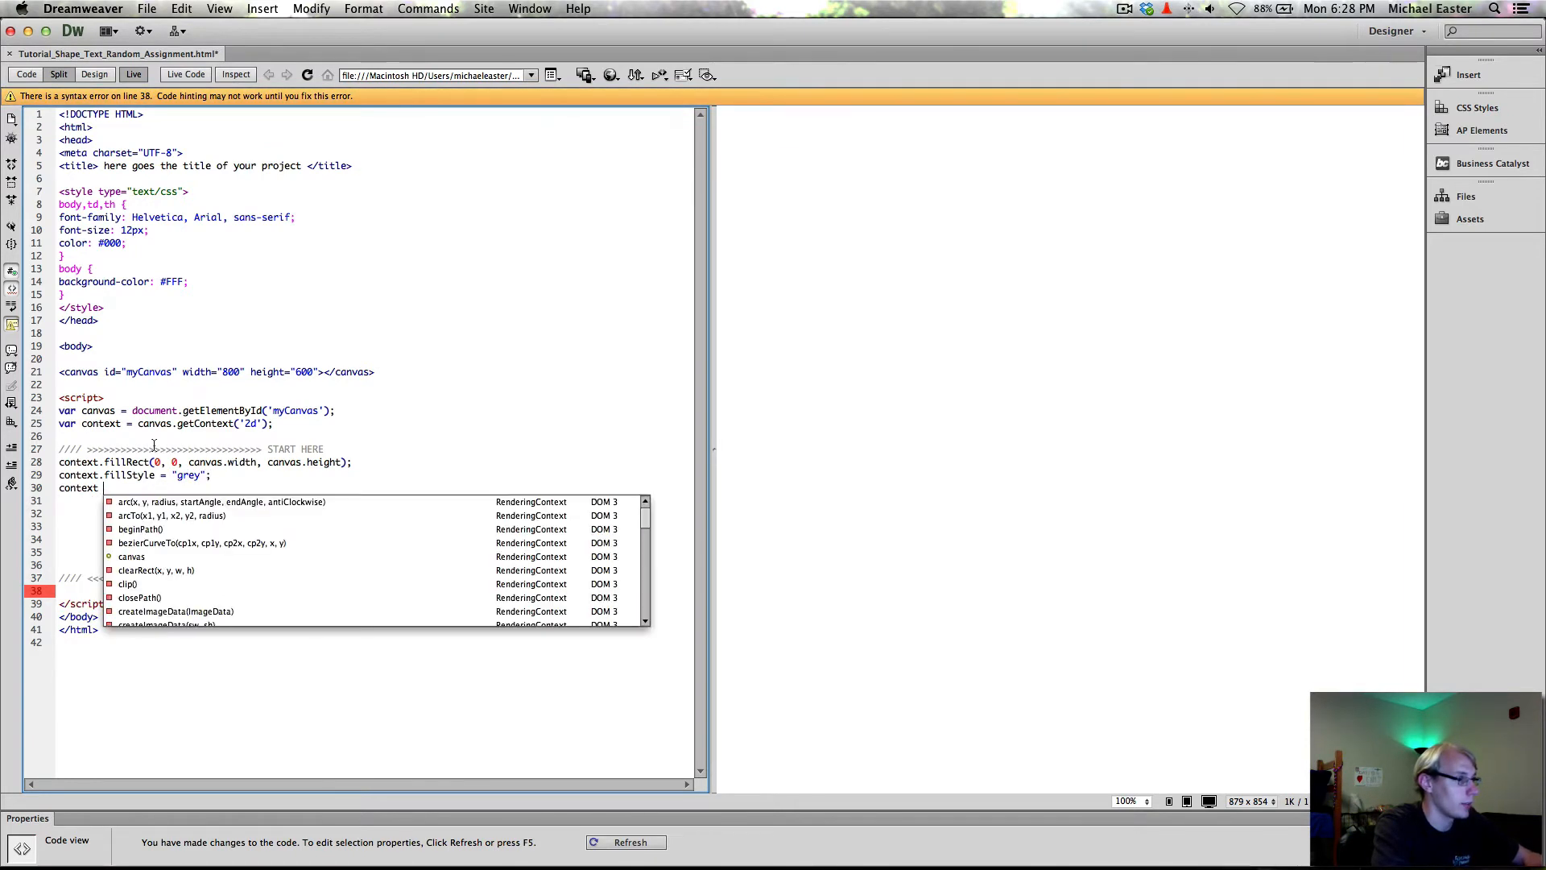
{"action": "type", "text": ".fill()"}
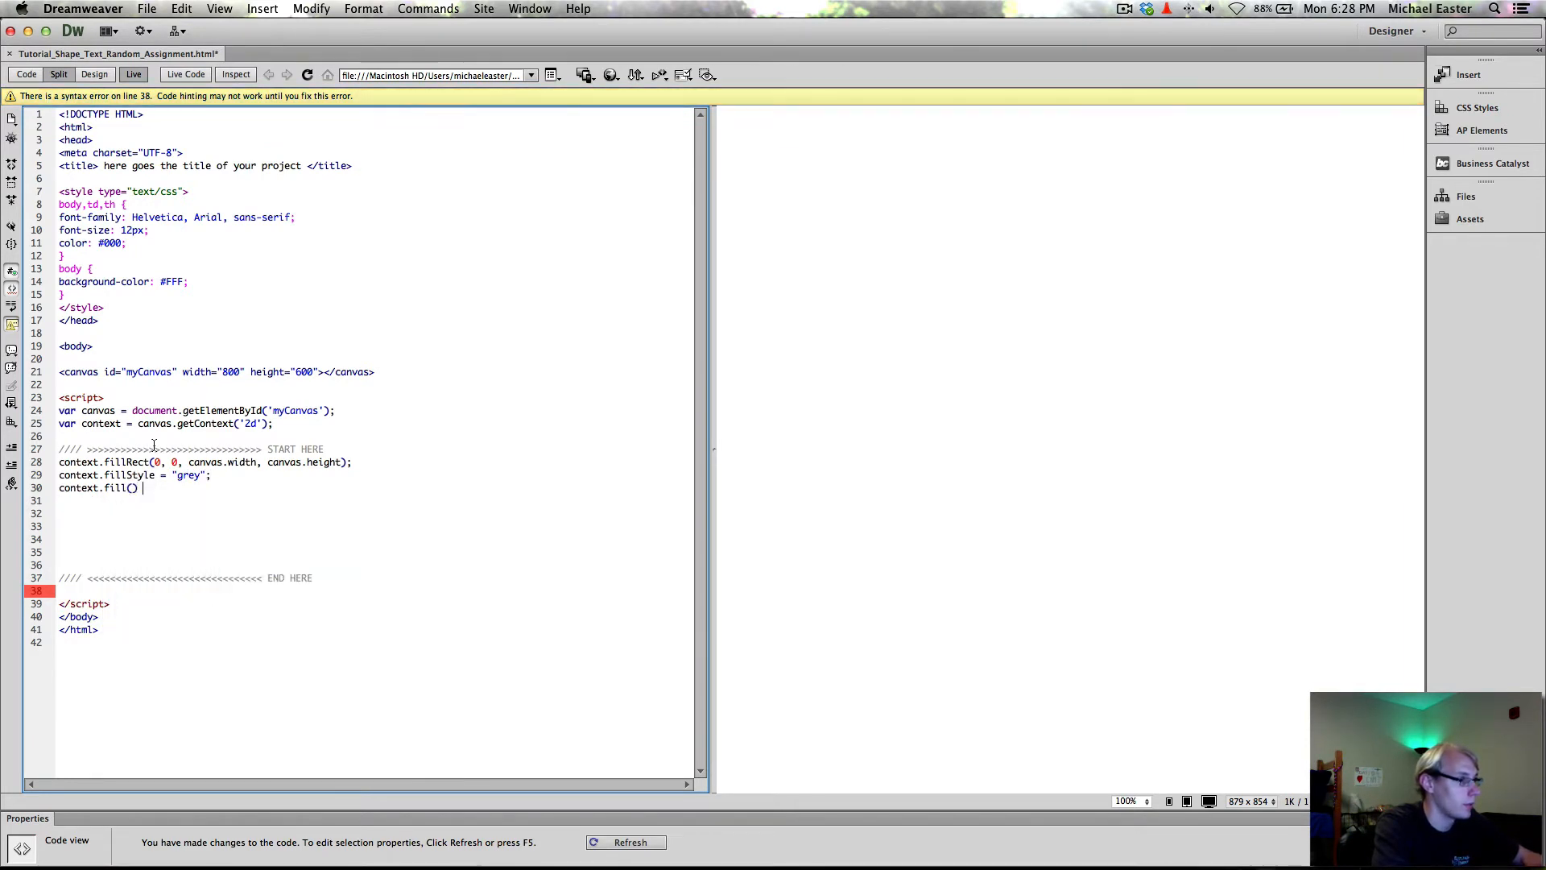
{"action": "left_click", "coordinate": [630, 840]}
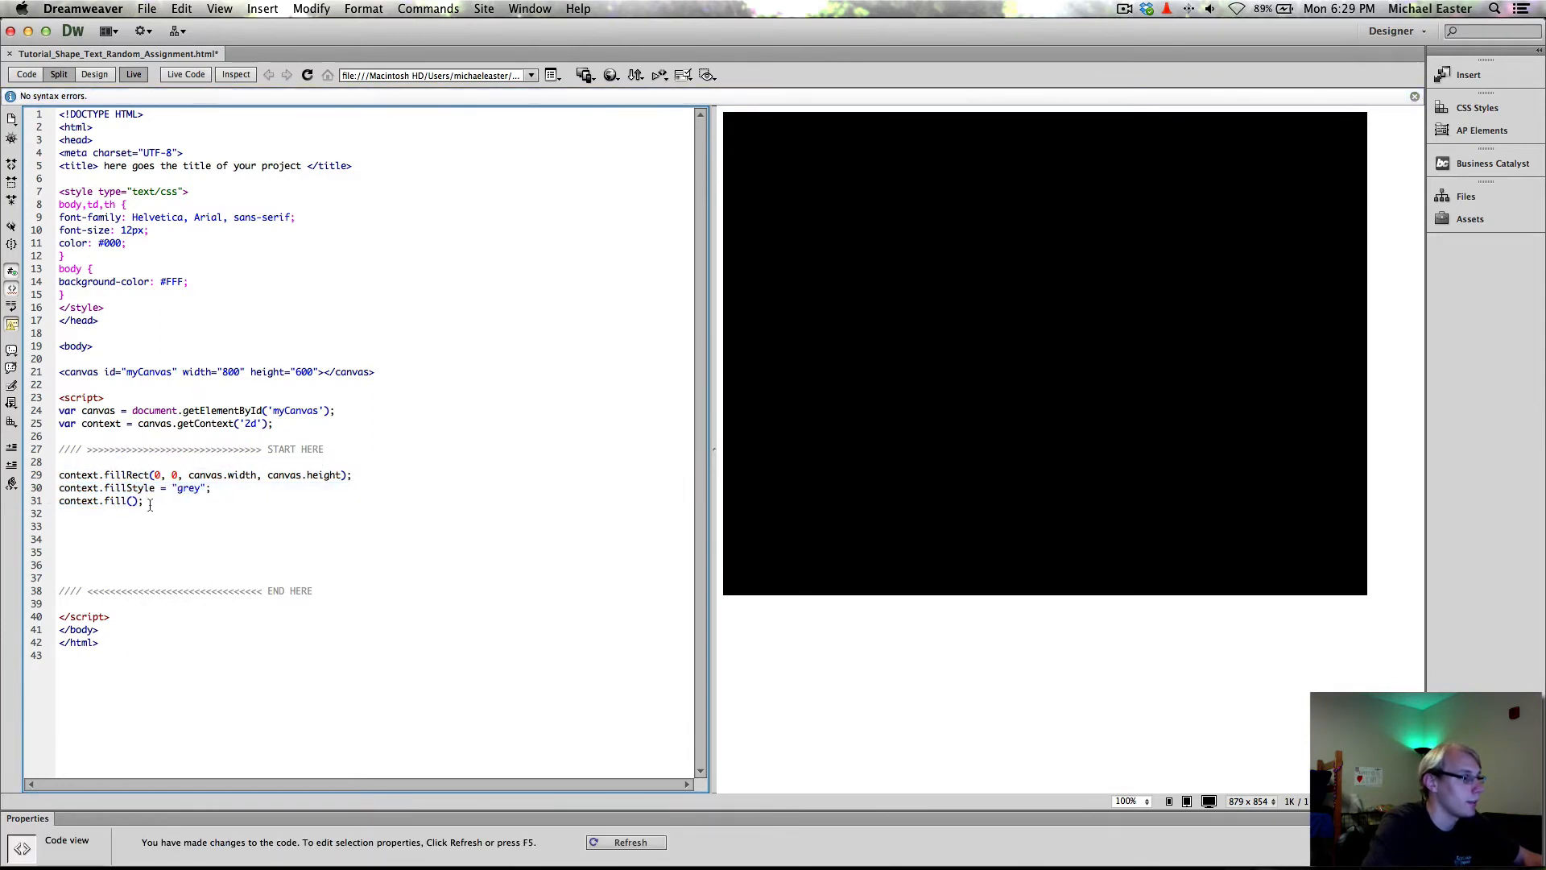
Remove context.fill() and move the grey fillStyle line above fillRect so the preview turns grey.
{"action": "key", "text": "Backspace"}
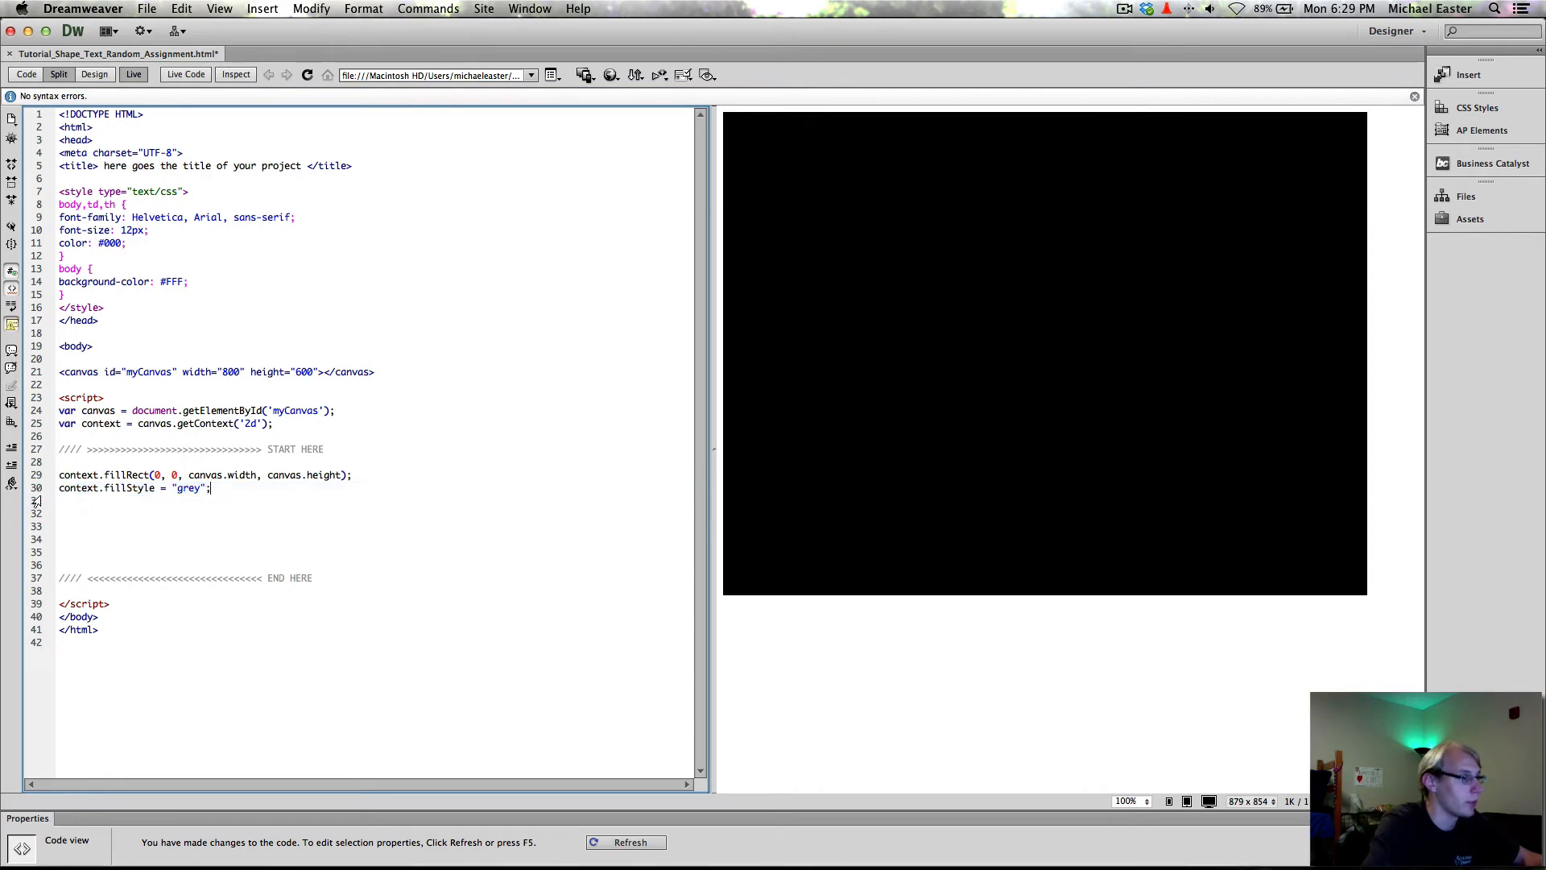
{"action": "triple_click", "coordinate": [134, 486]}
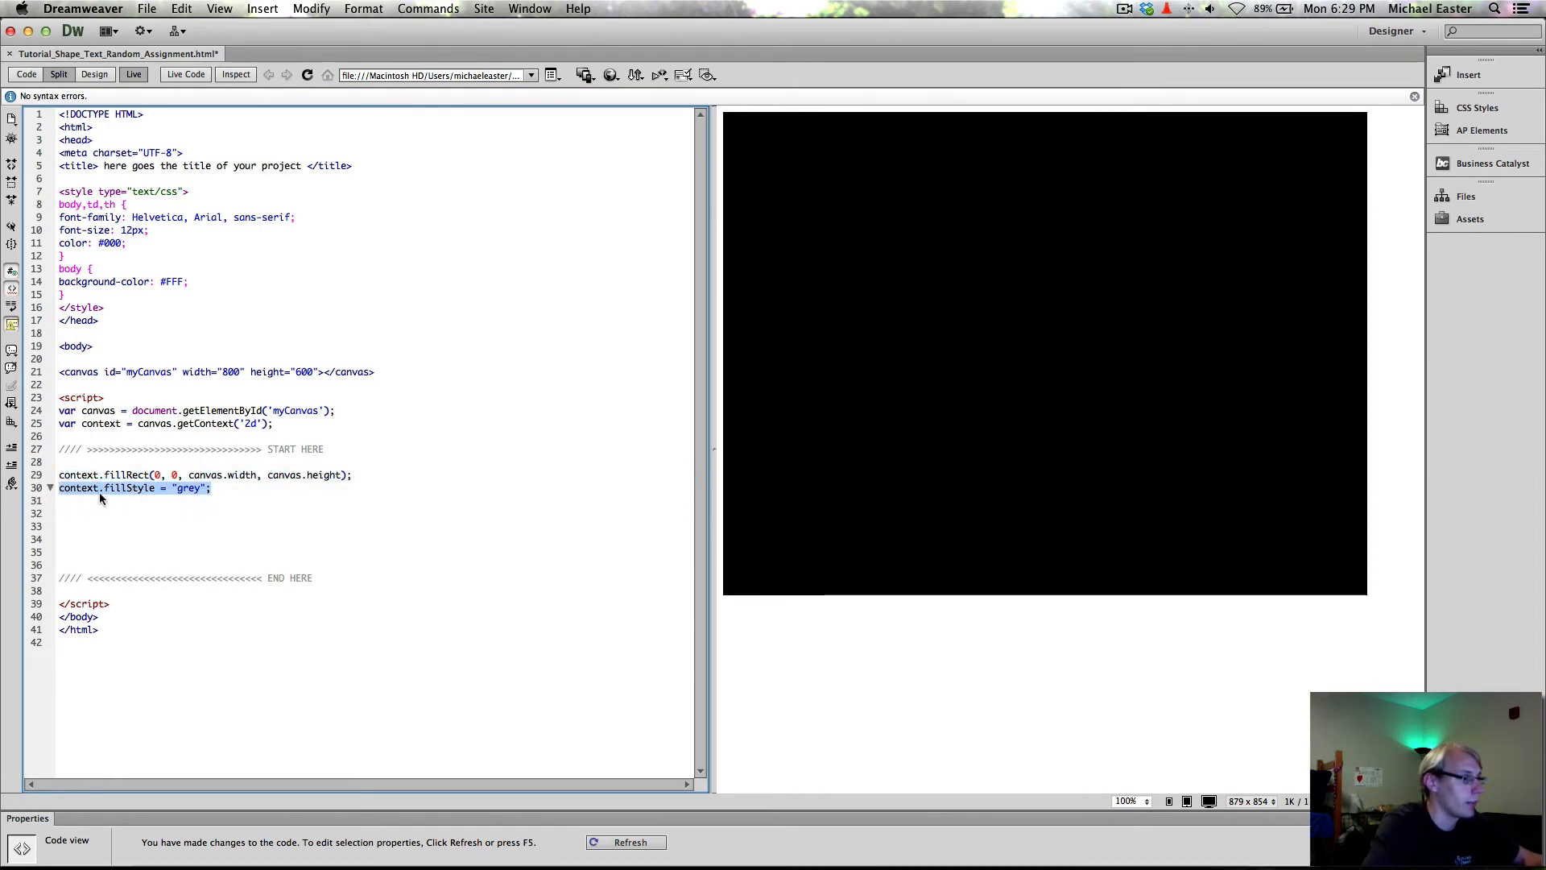
{"action": "left_click", "coordinate": [203, 502]}
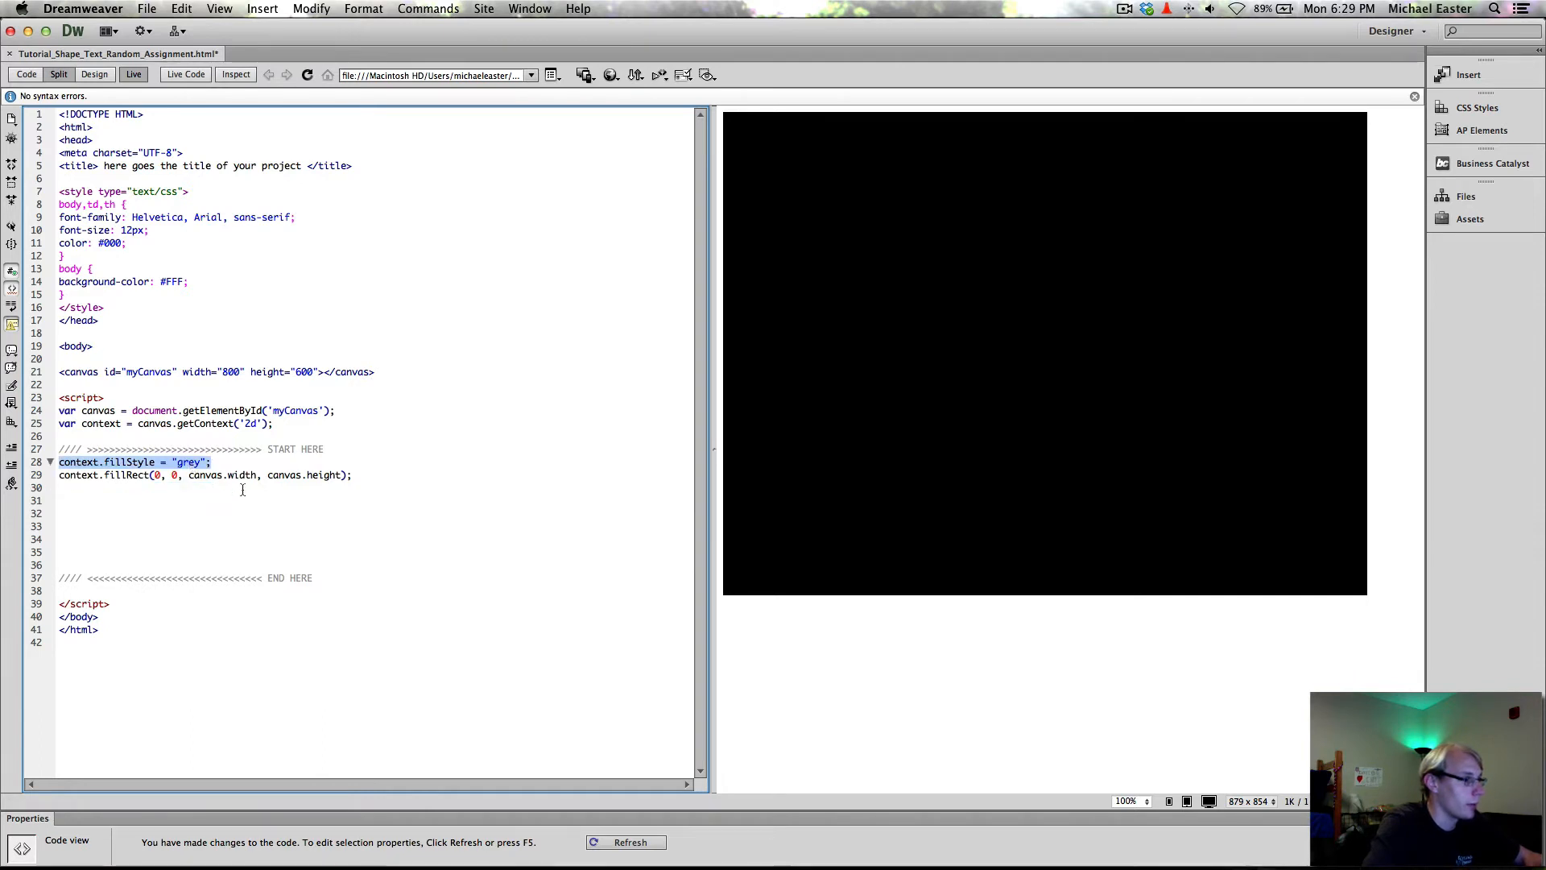
{"action": "left_click", "coordinate": [630, 842]}
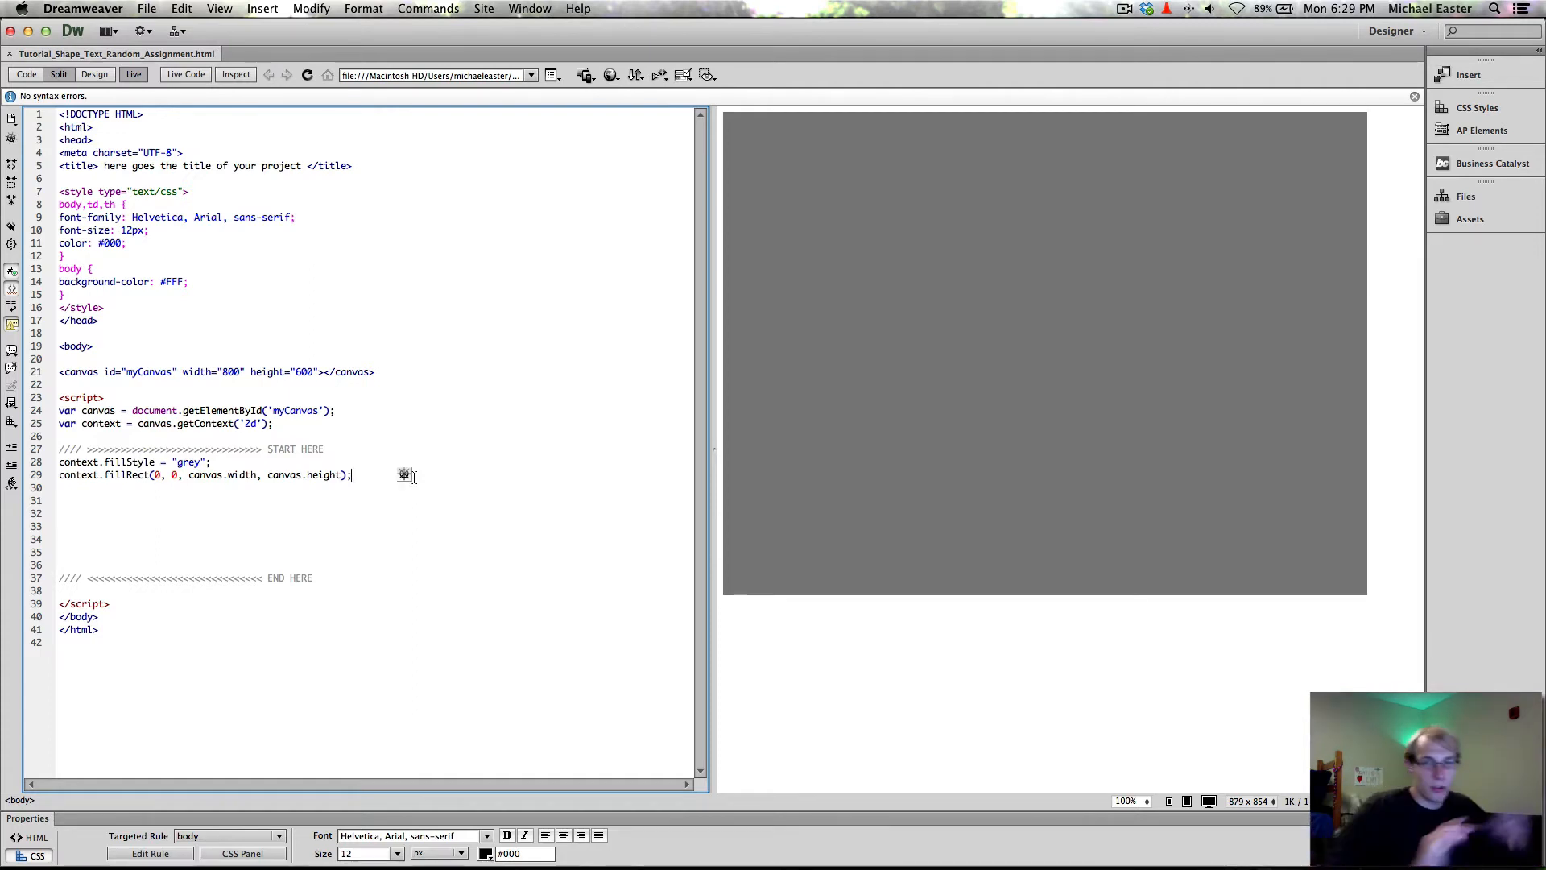
{"action": "mouse_move", "coordinate": [1059, 160]}
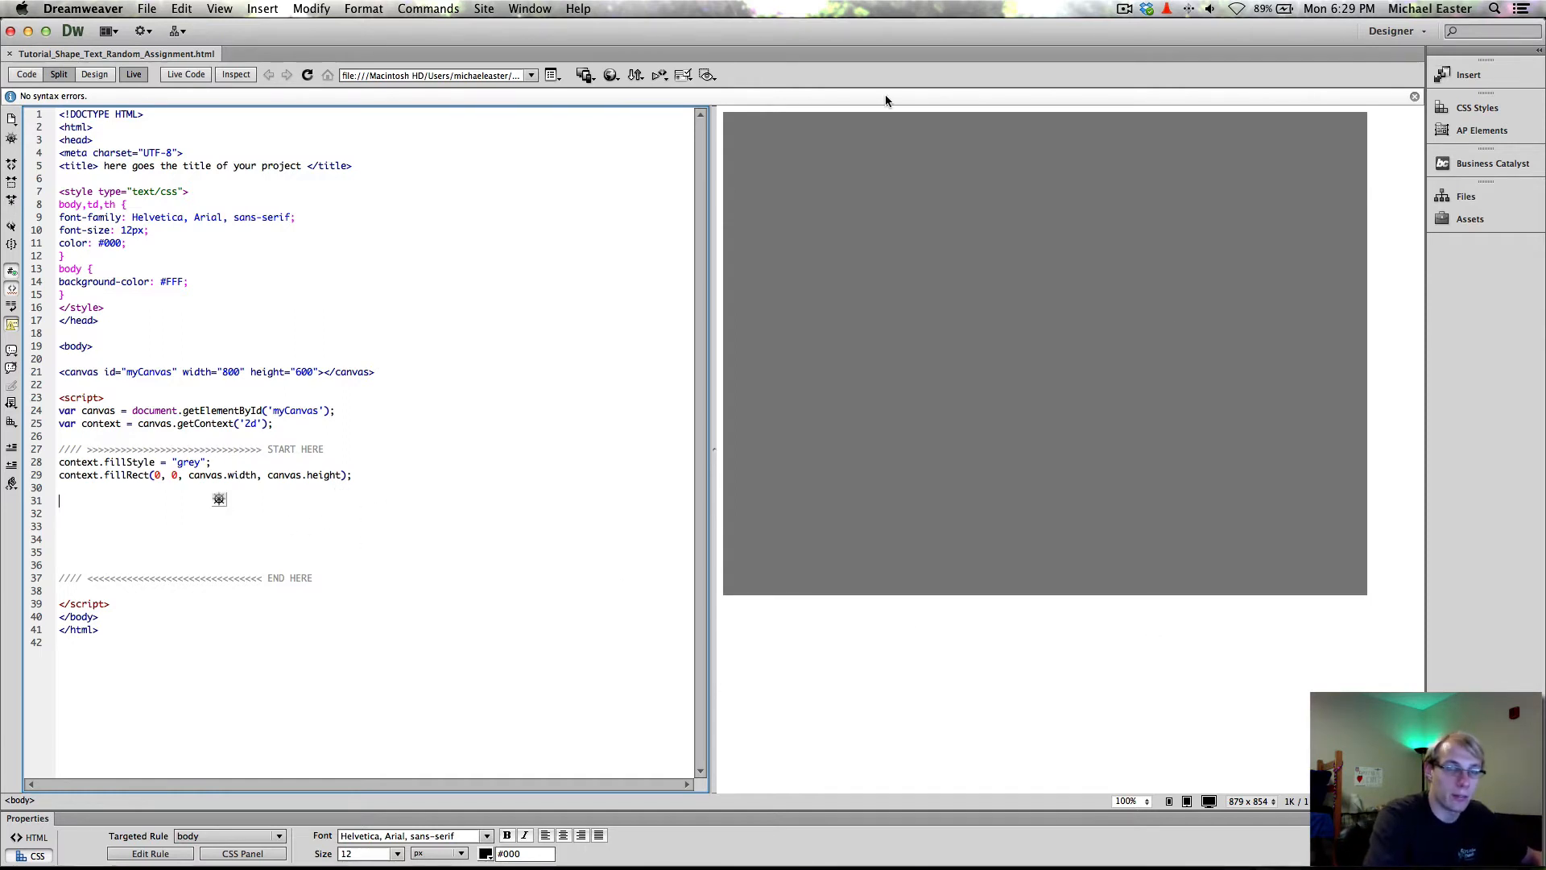
{"action": "mouse_move", "coordinate": [1219, 653]}
{"action": "type", "text": "//"}
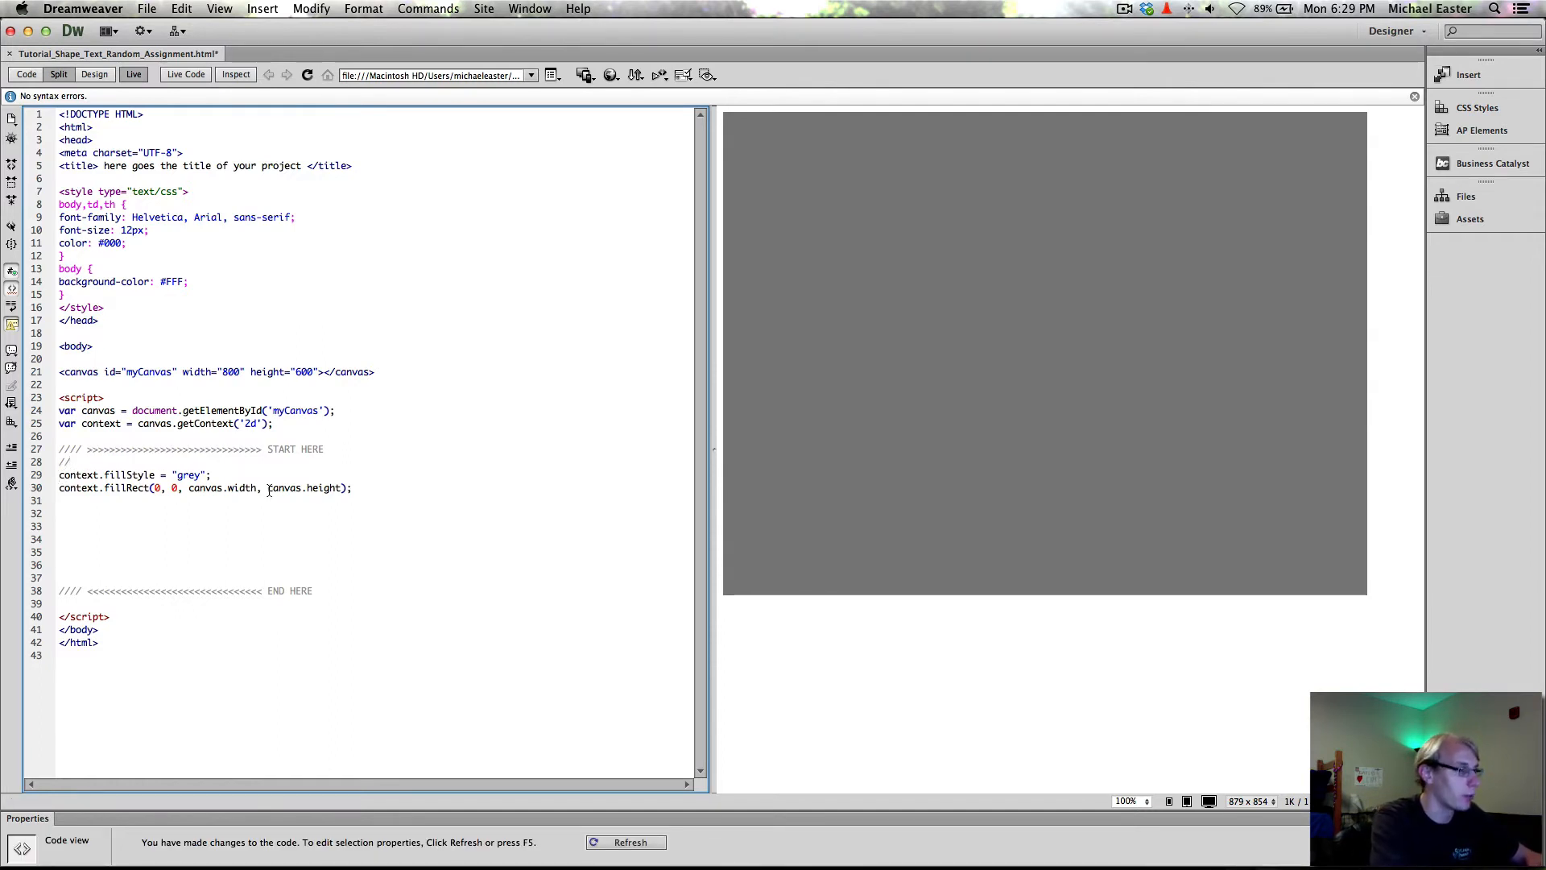
Write a //Background For Canvas comment above the grey fill code.
{"action": "type", "text": "t"}
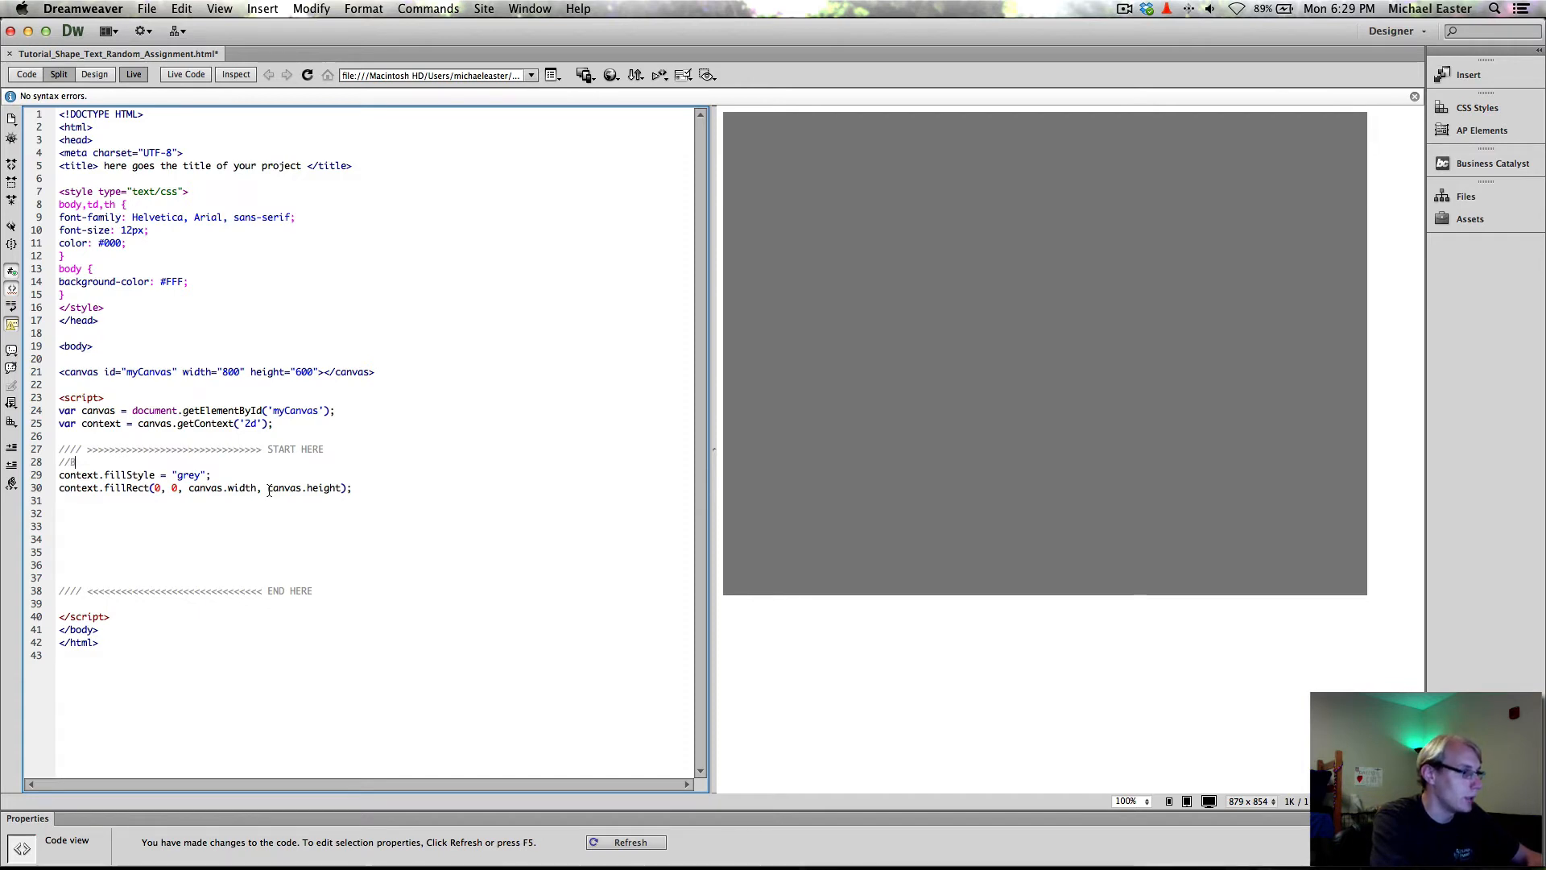
{"action": "type", "text": "Background For Co"}
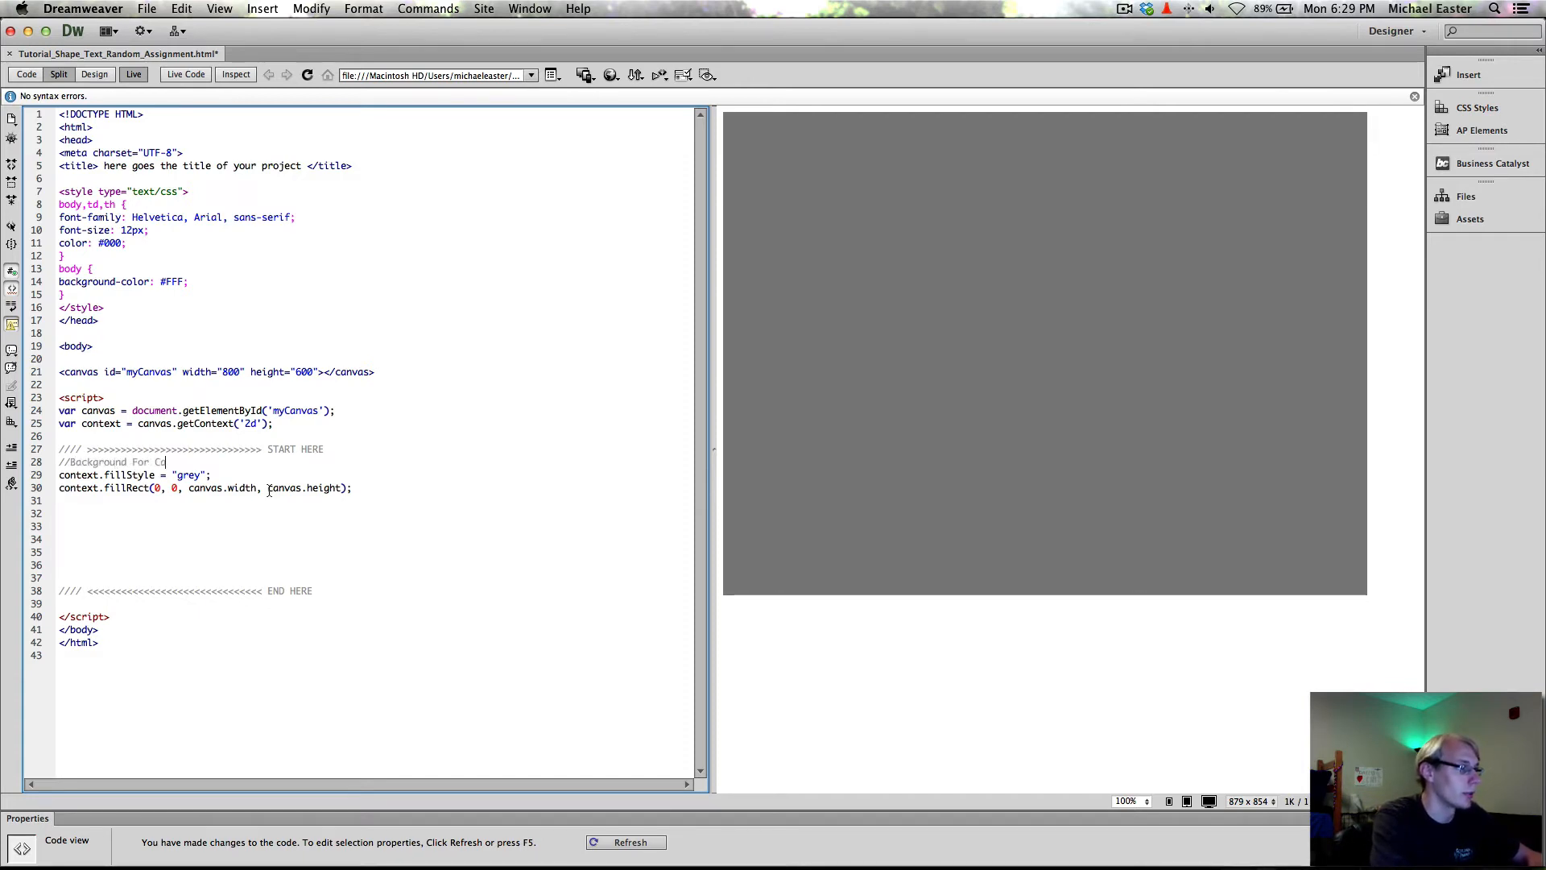
{"action": "type", "text": "anvas"}
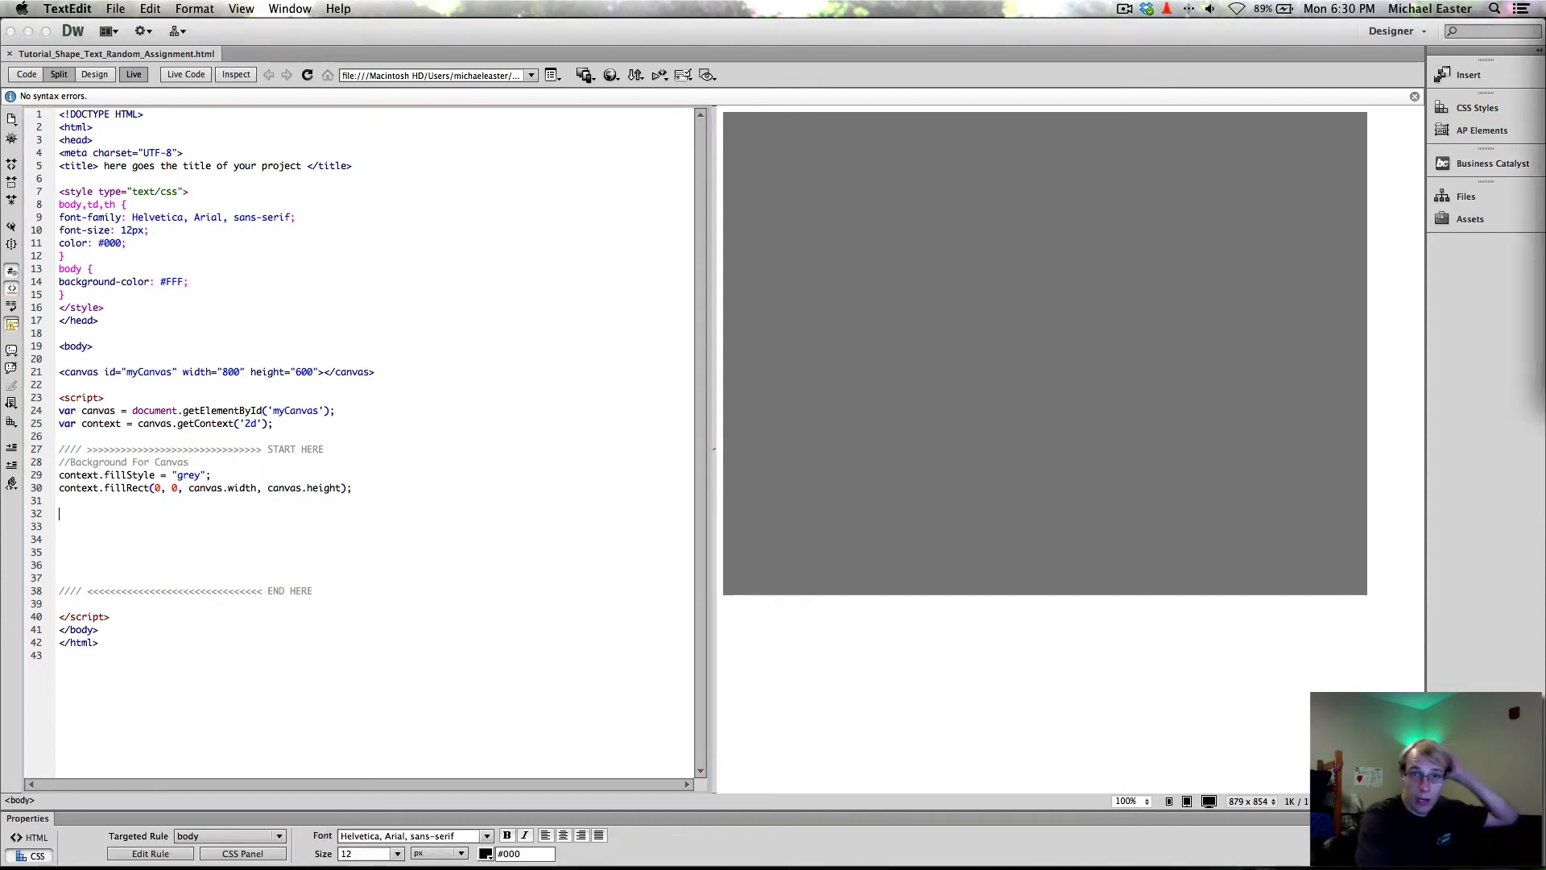
{"action": "mouse_move", "coordinate": [715, 376]}
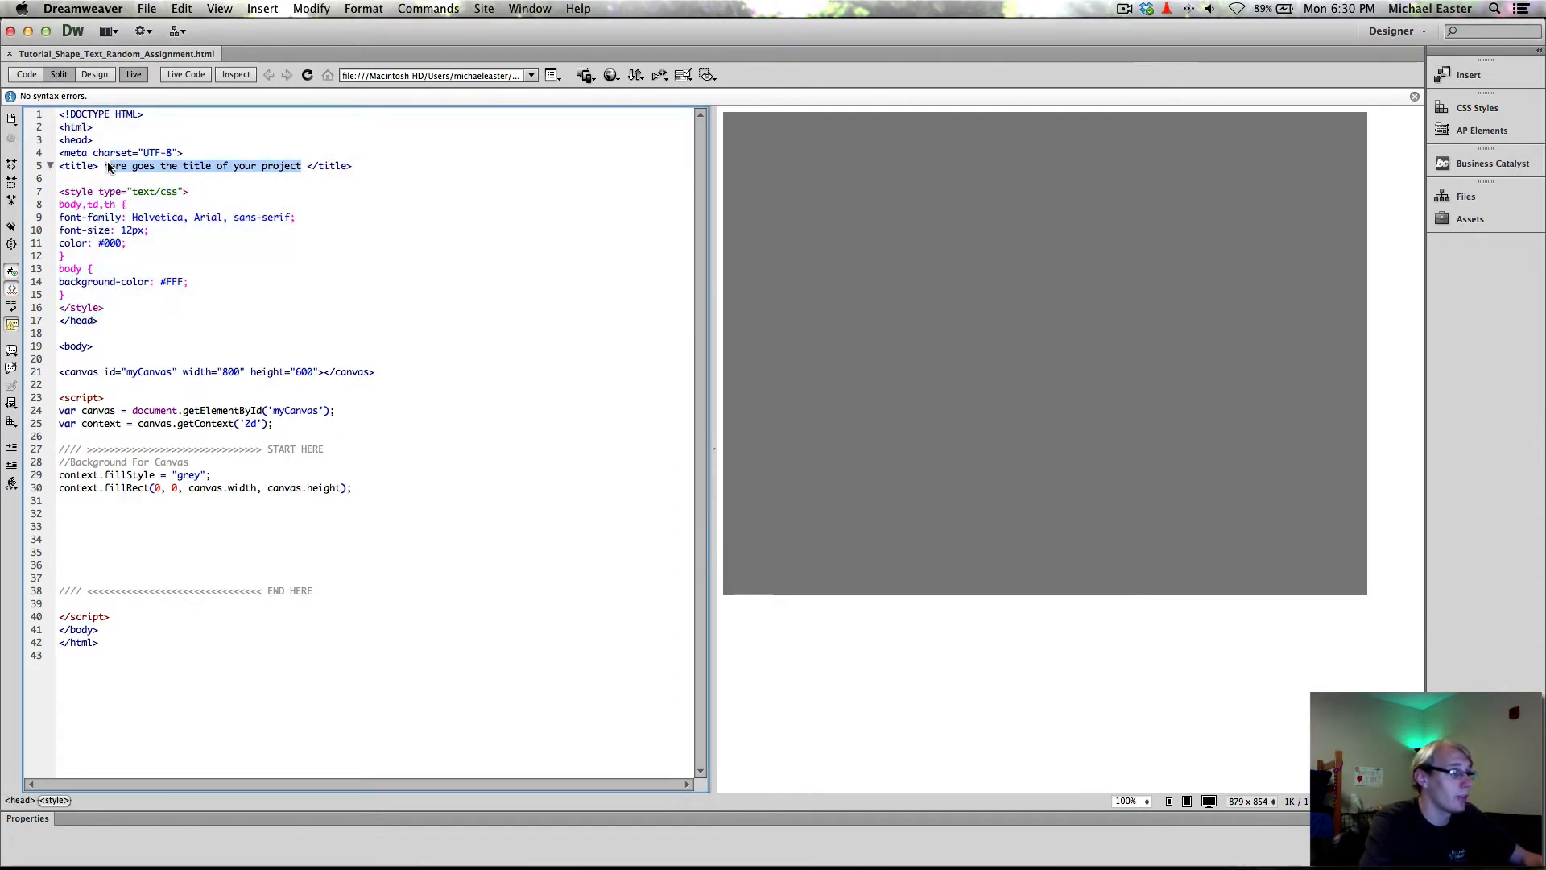
Replace the <title> placeholder with 'Random Text And Shapes Assignment' and clear the extra blank script line.
{"action": "left_click", "coordinate": [196, 164]}
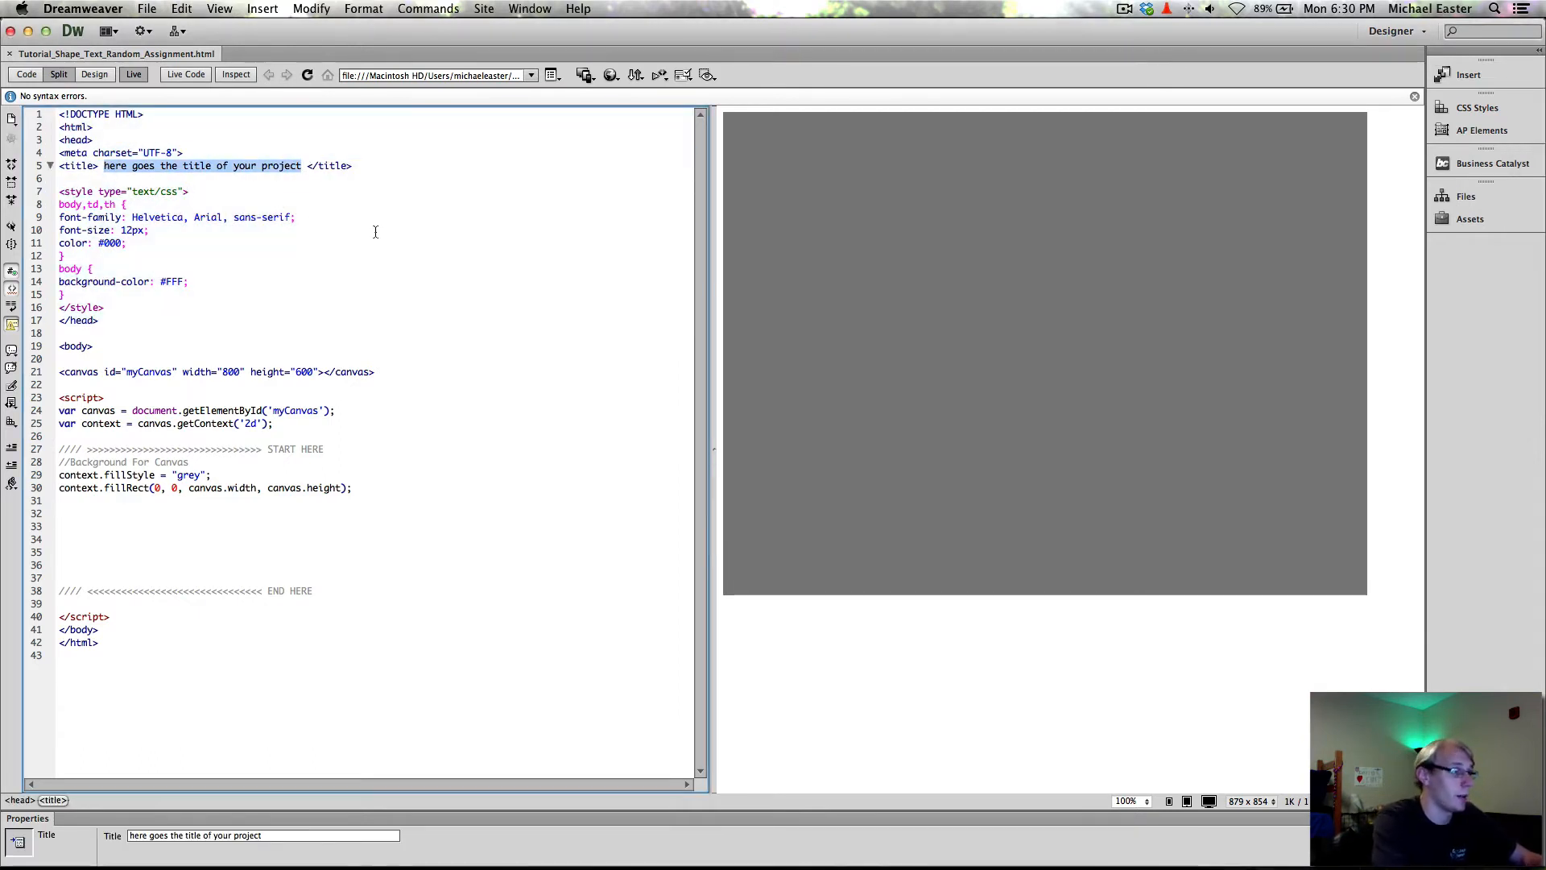
{"action": "type", "text": "Randomization </title>"}
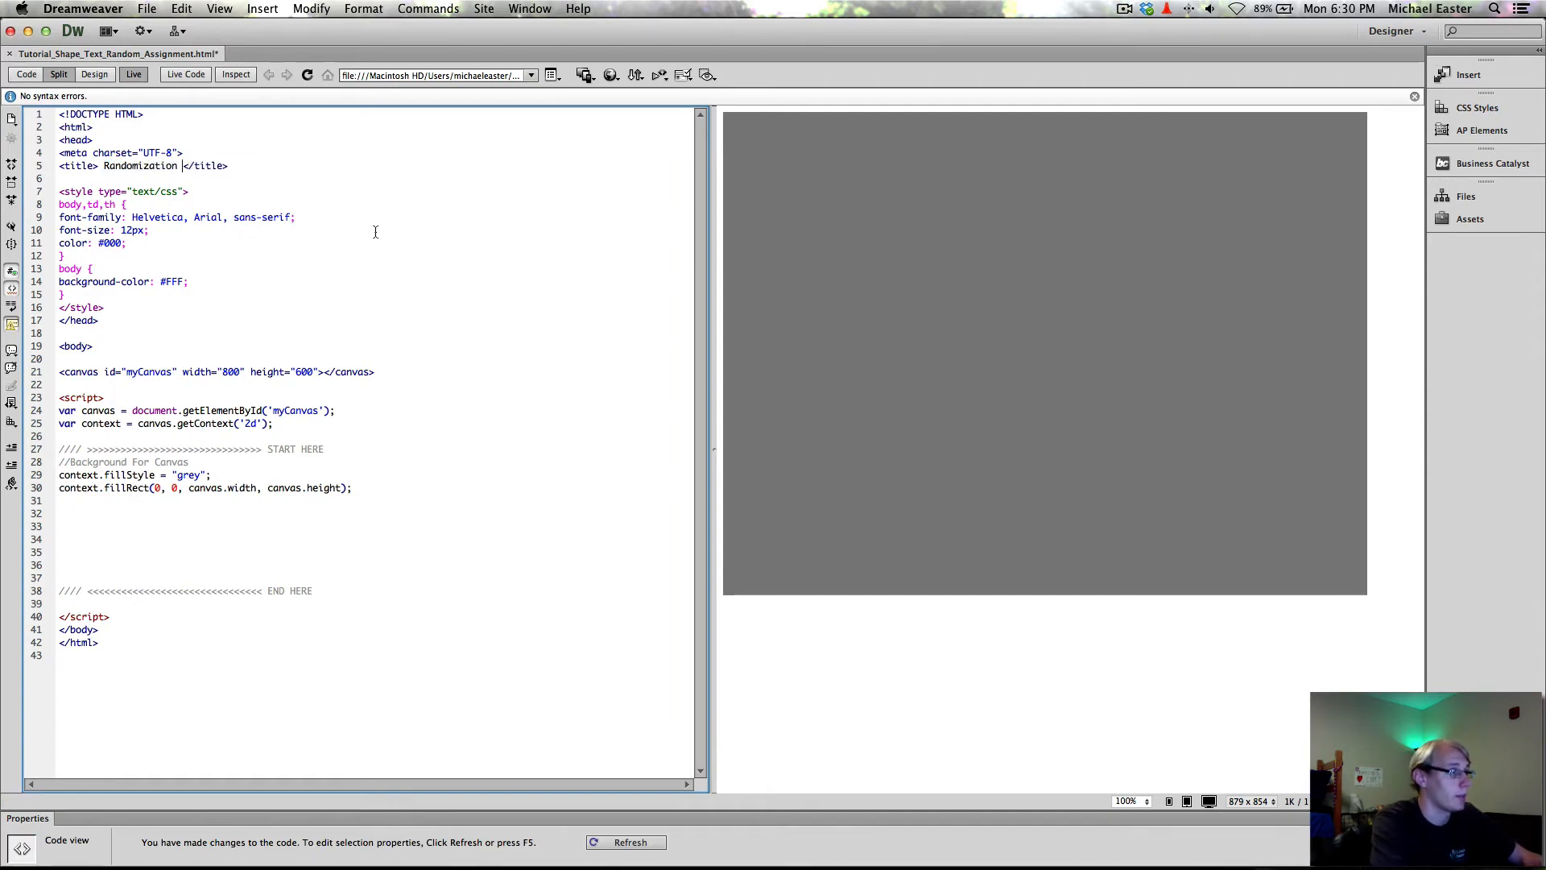
{"action": "key", "text": "Backspace"}
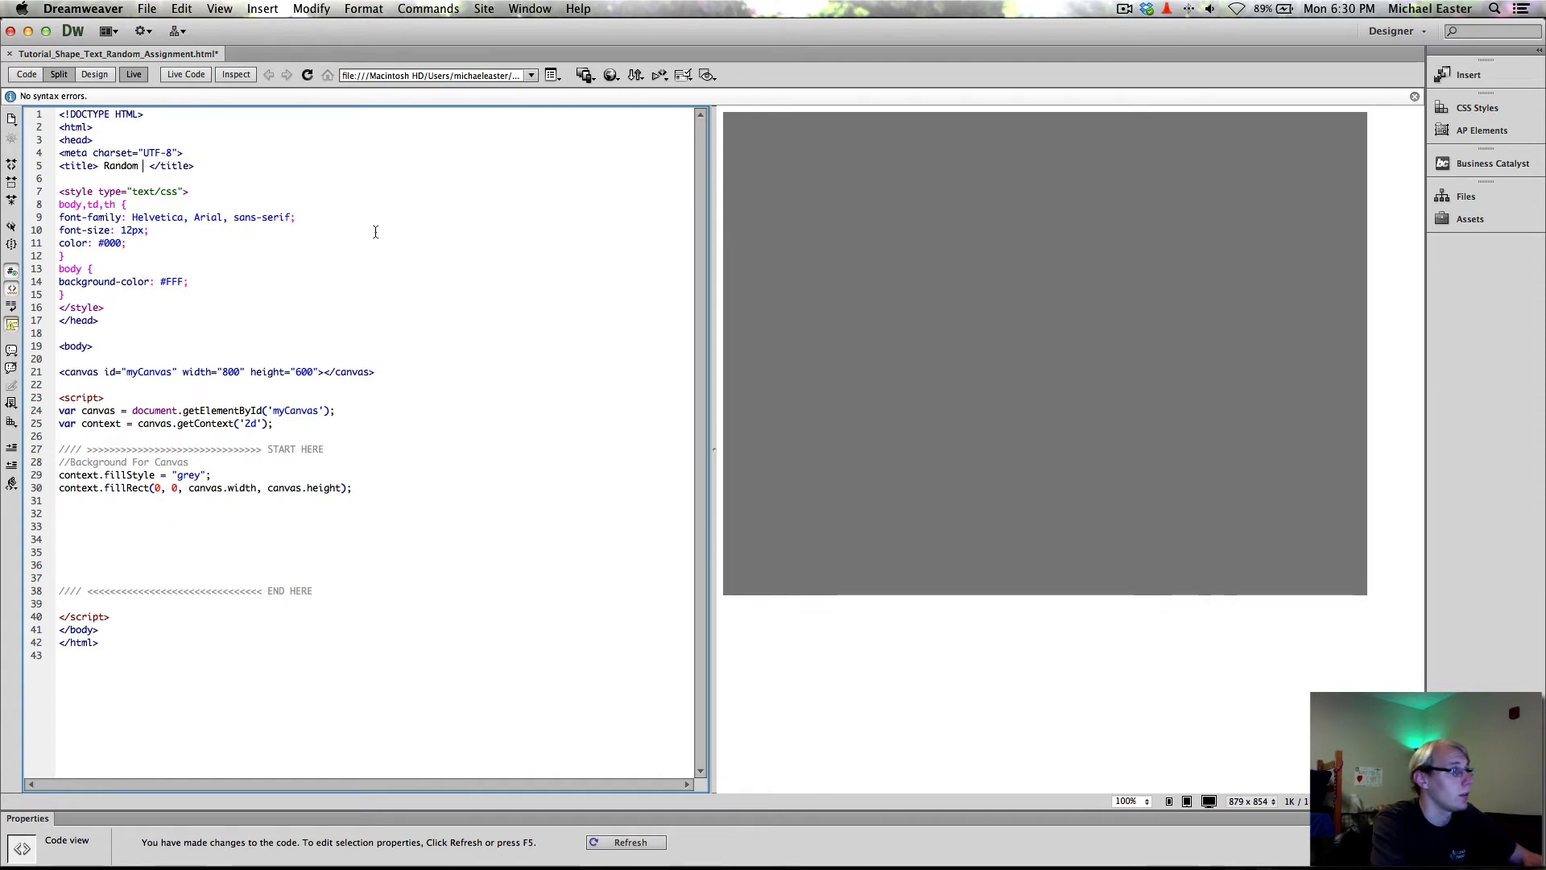
{"action": "type", "text": "Text"}
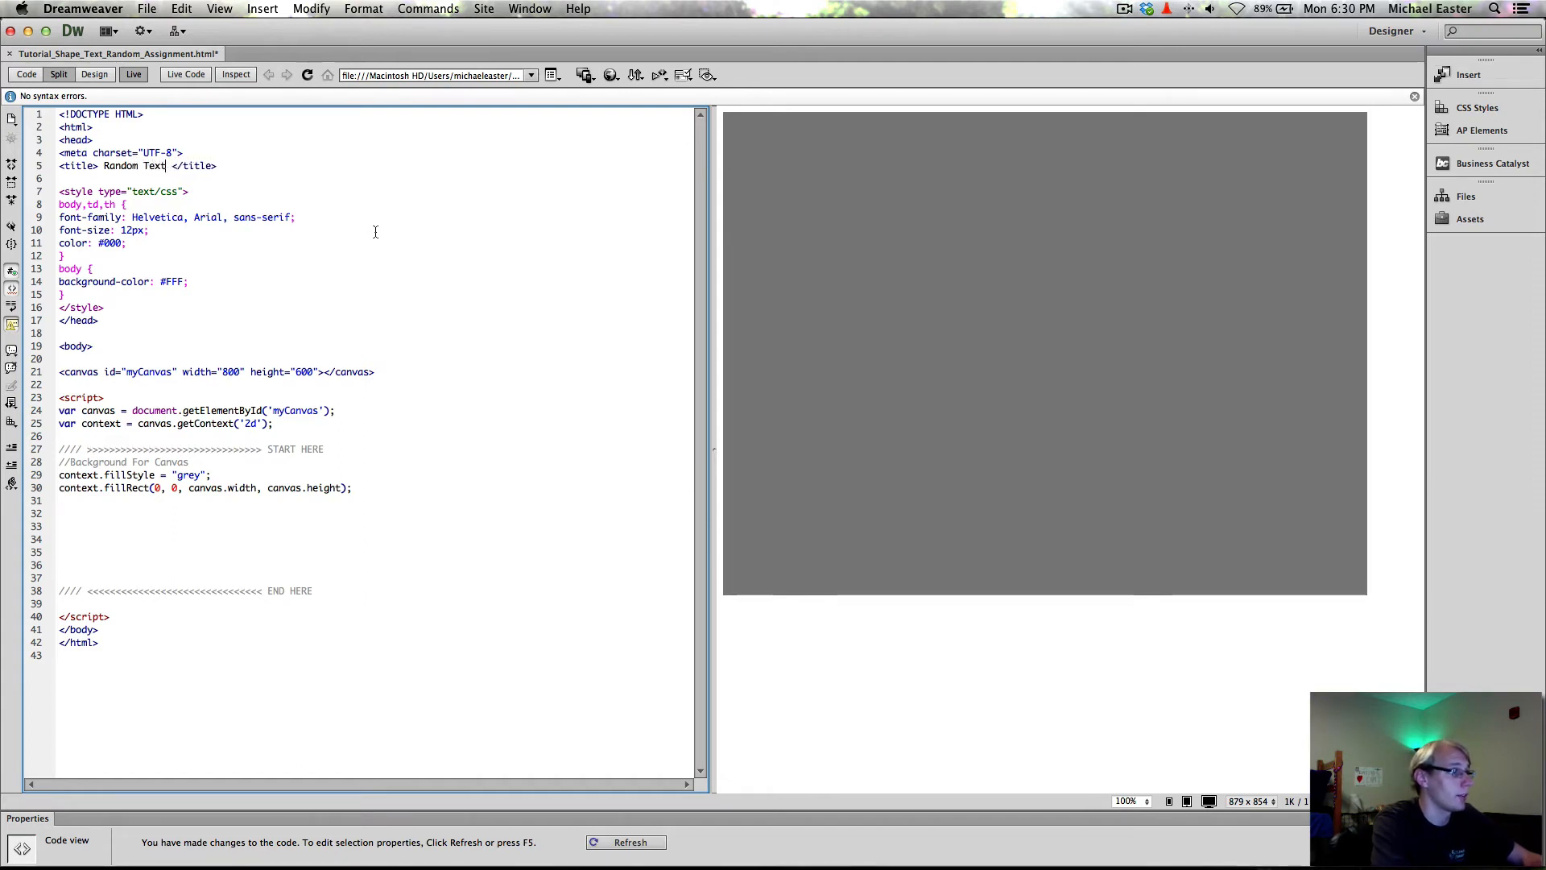
{"action": "type", "text": "And Sh"}
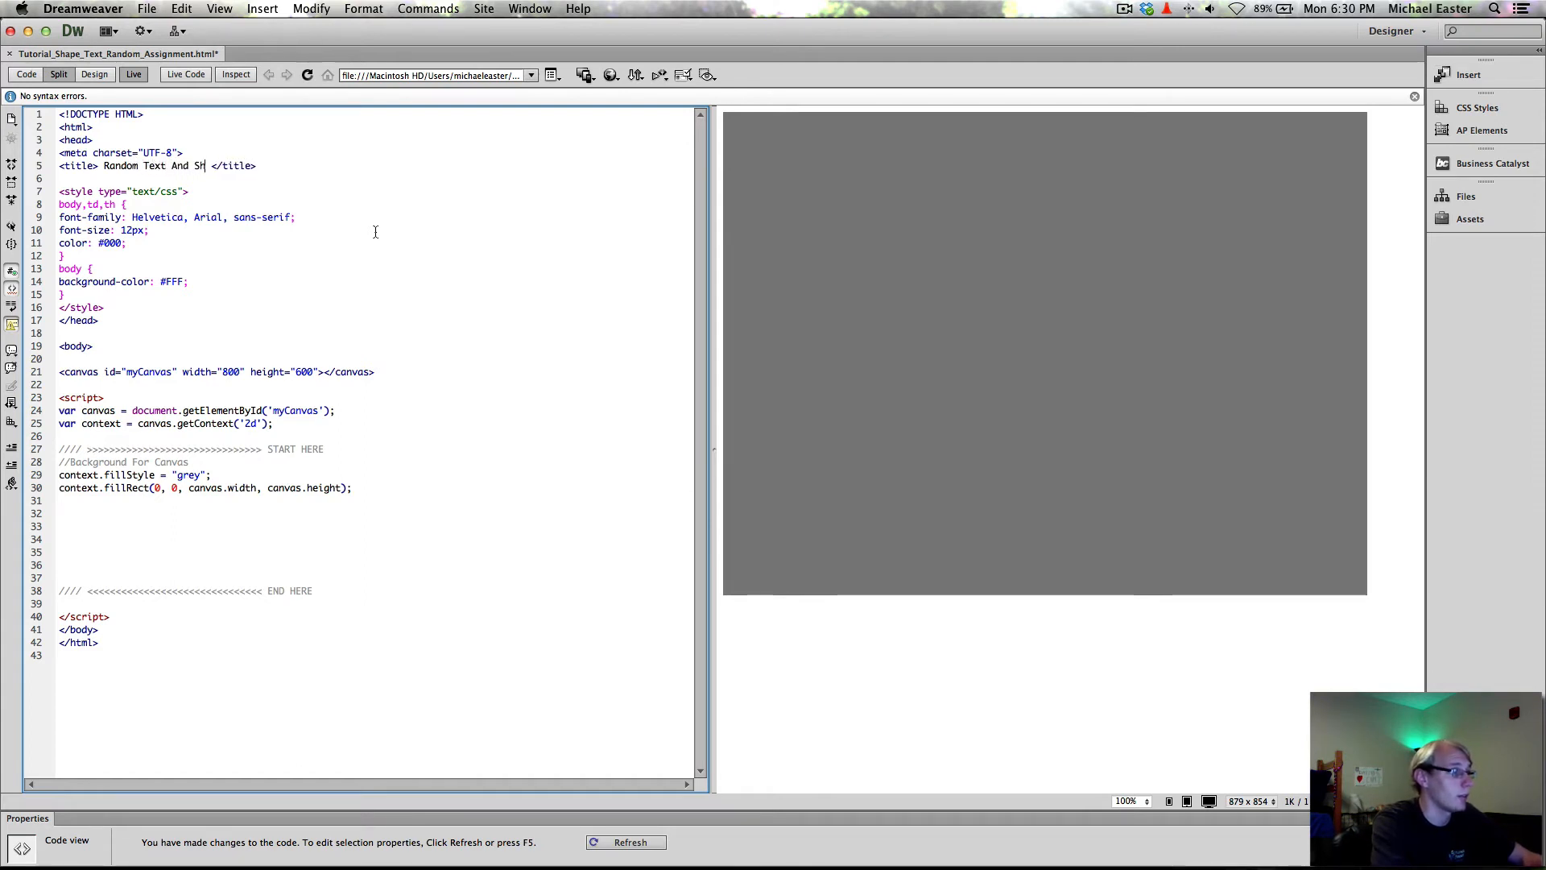
{"action": "type", "text": "apes Assignment"}
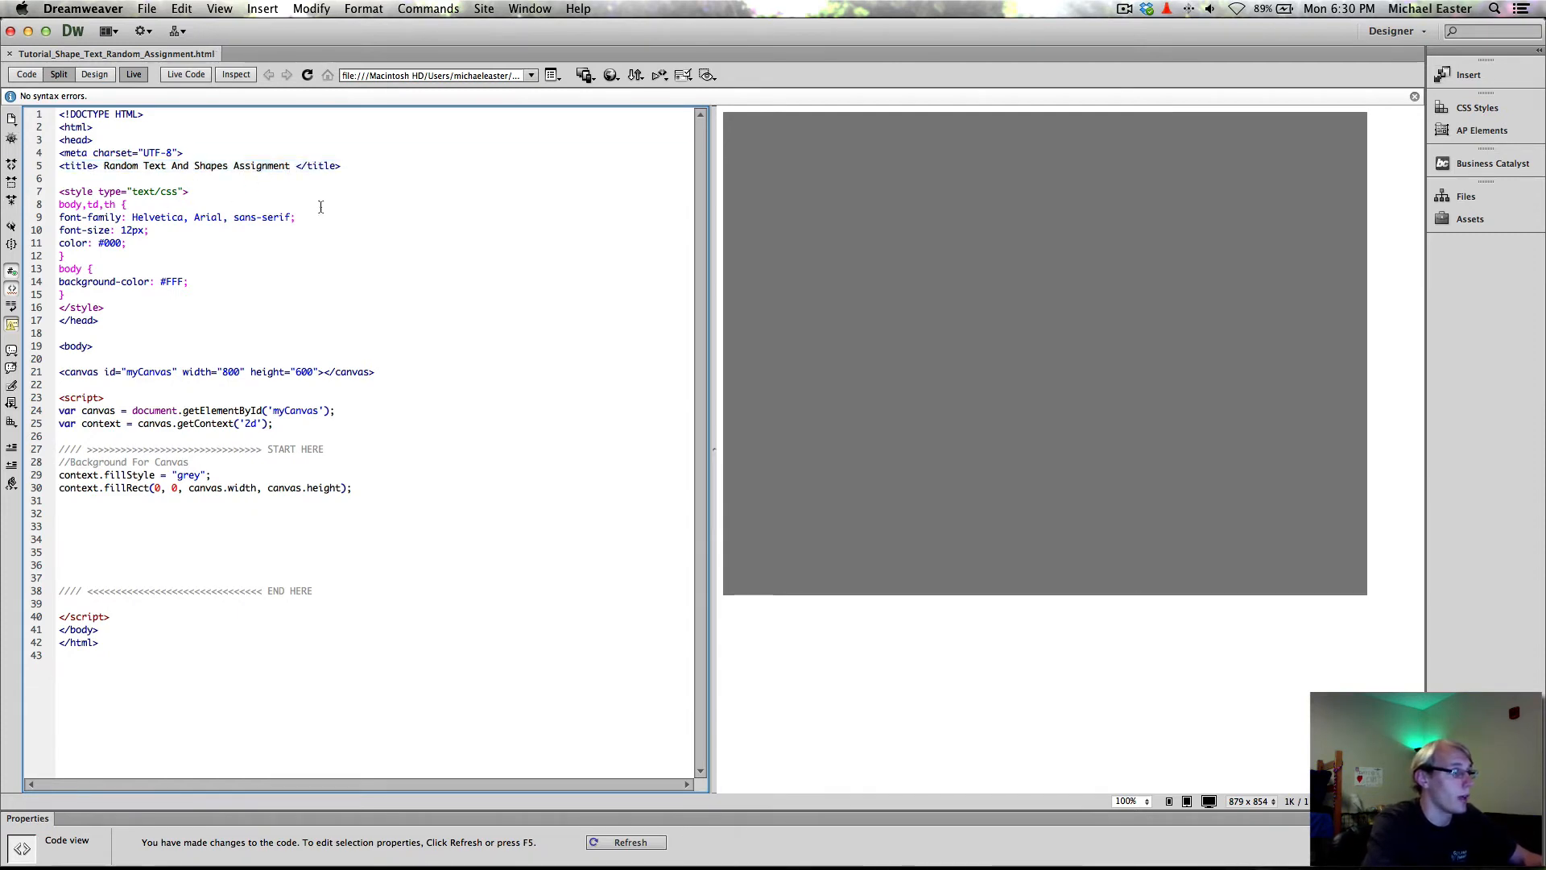
{"action": "mouse_move", "coordinate": [317, 515]}
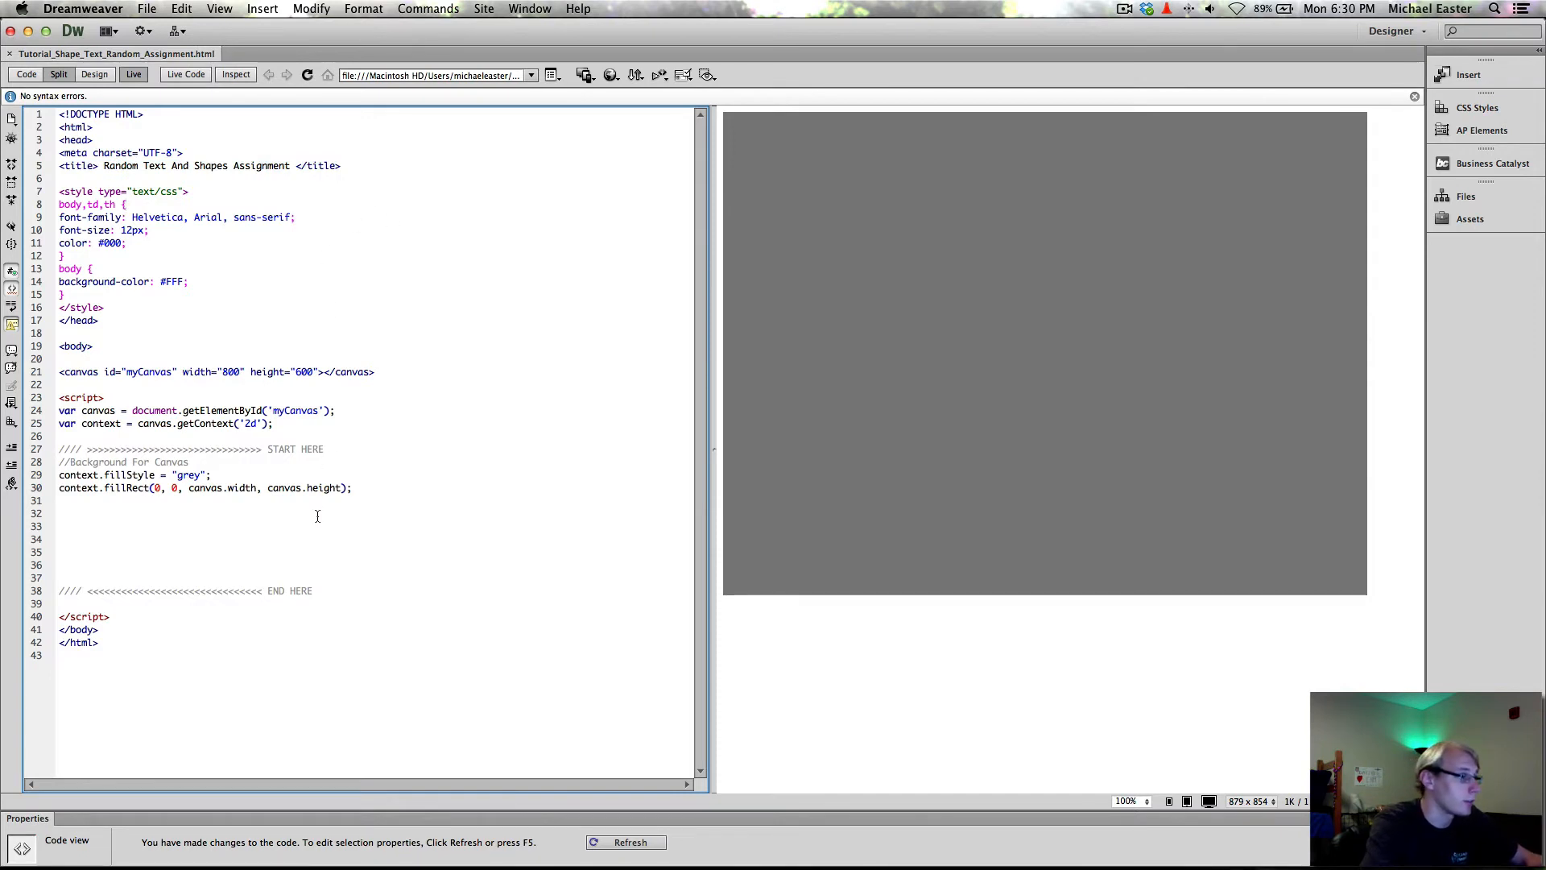
{"action": "mouse_move", "coordinate": [334, 511]}
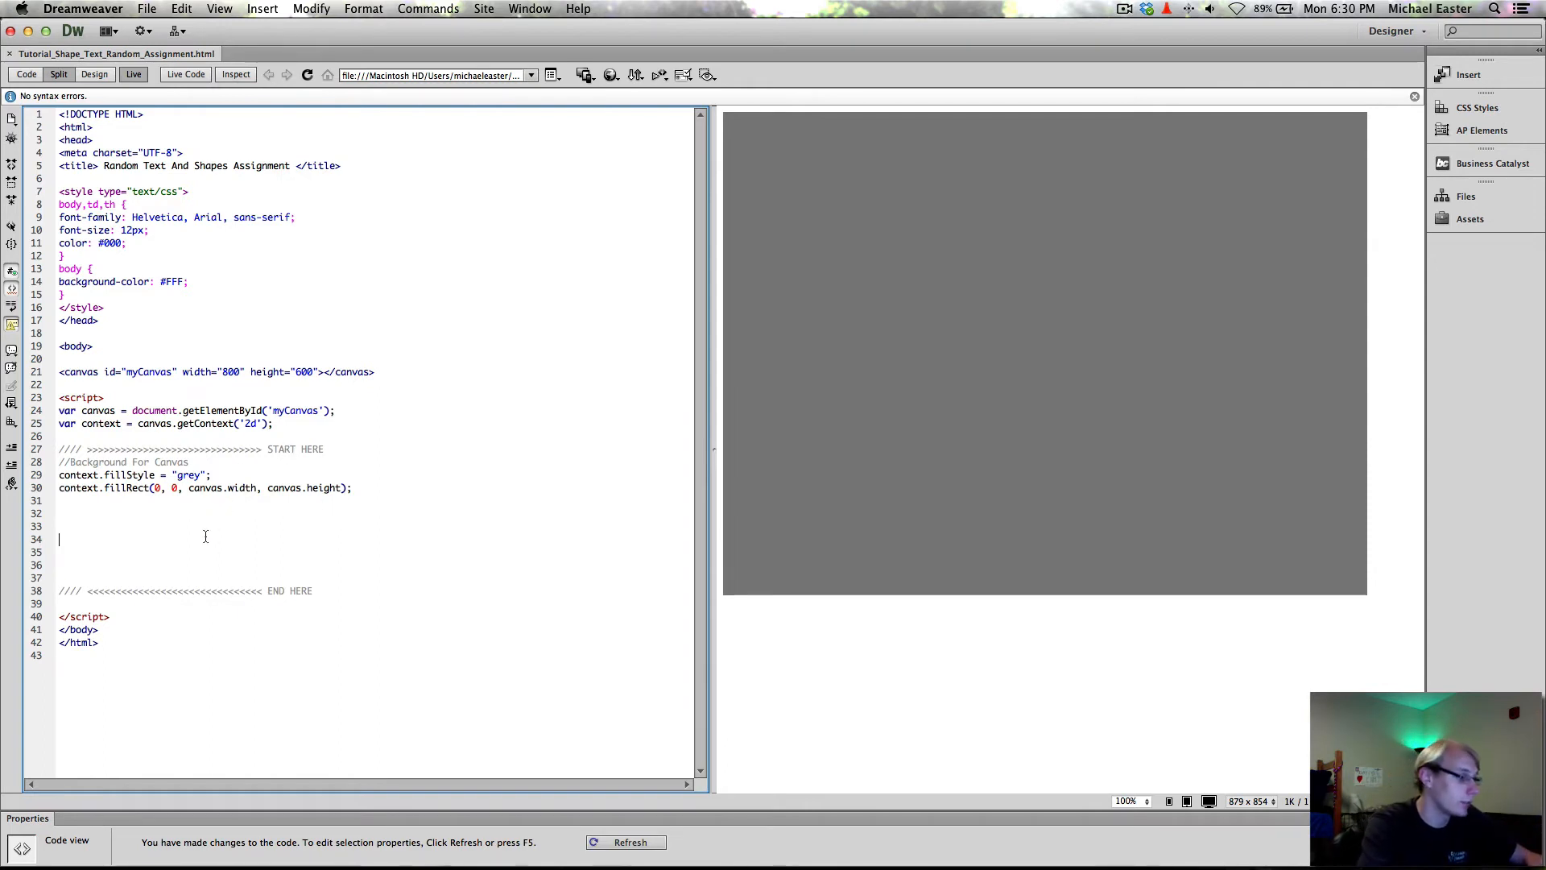
{"action": "left_click", "coordinate": [194, 512]}
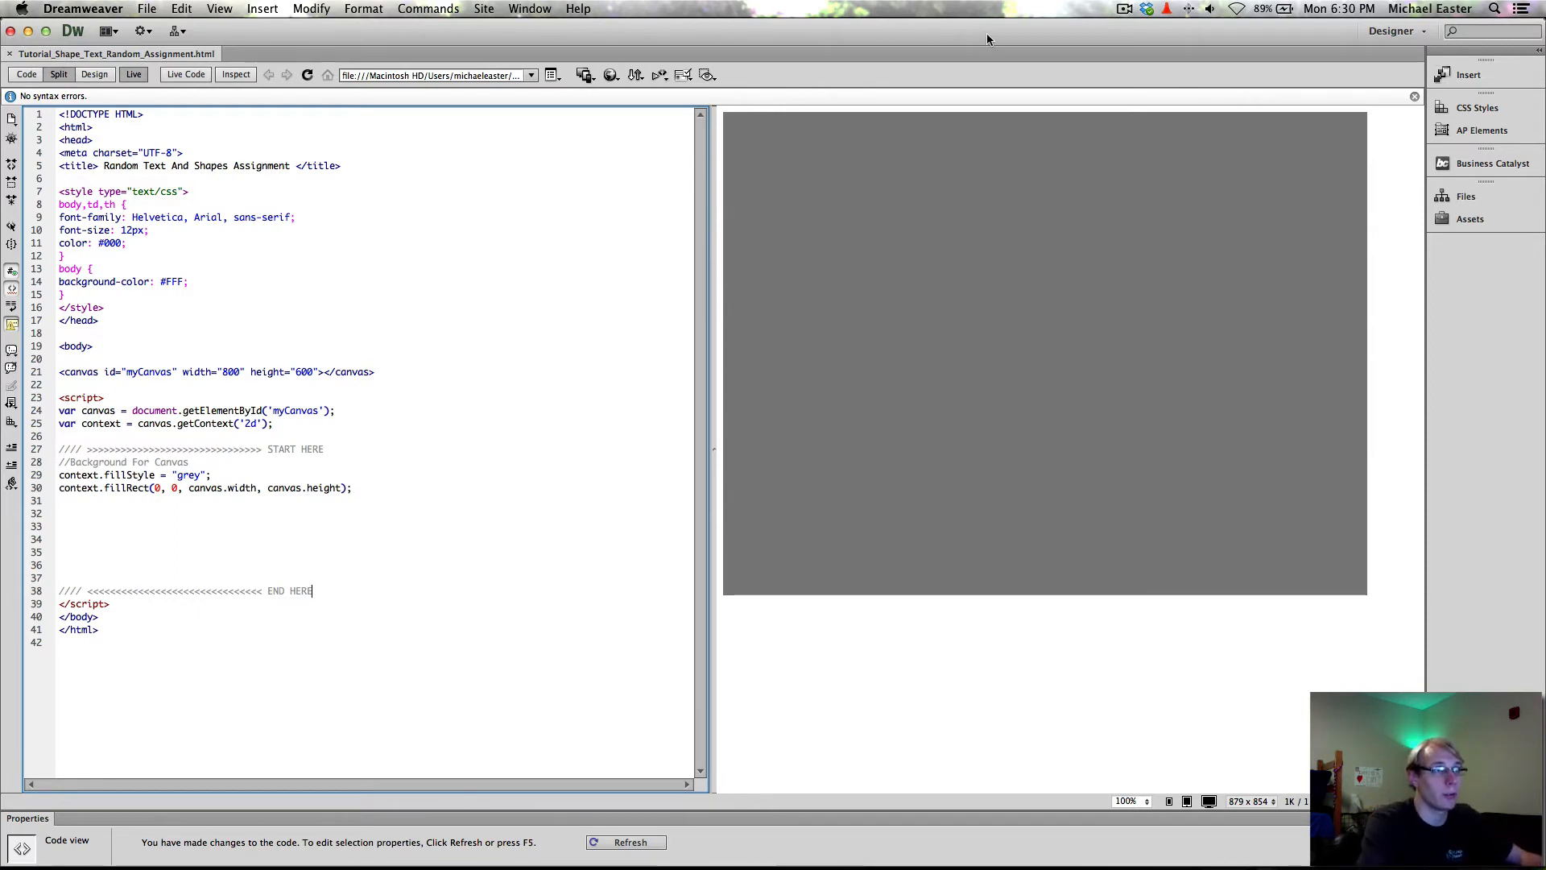
{"action": "left_click", "coordinate": [1124, 10]}
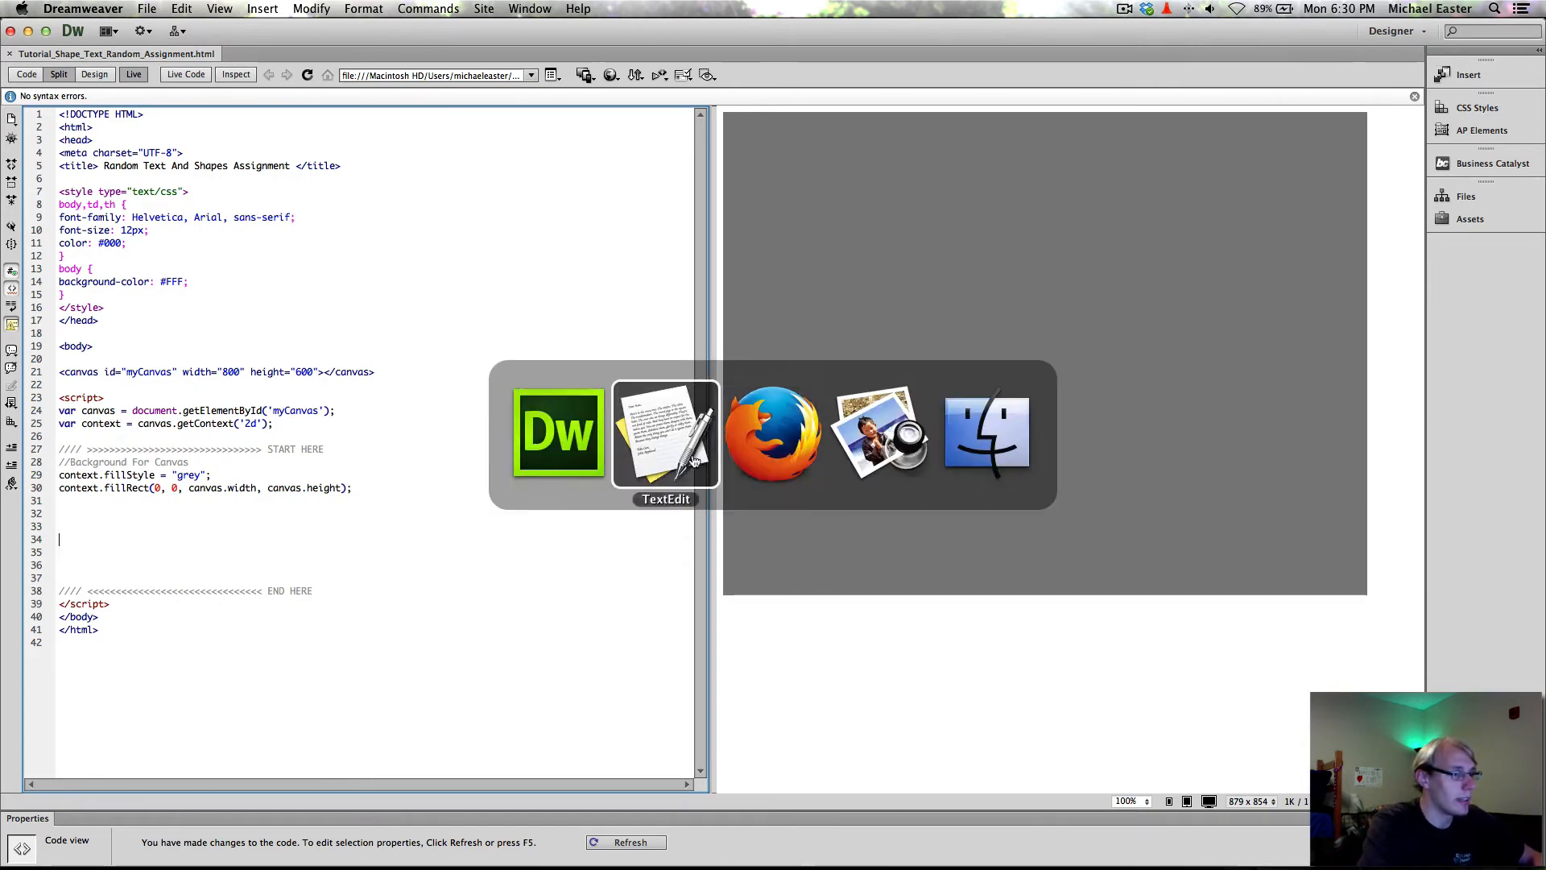
Switch to the Firefox course page and scroll down to the mouse coords sample code.
{"action": "left_click", "coordinate": [774, 432]}
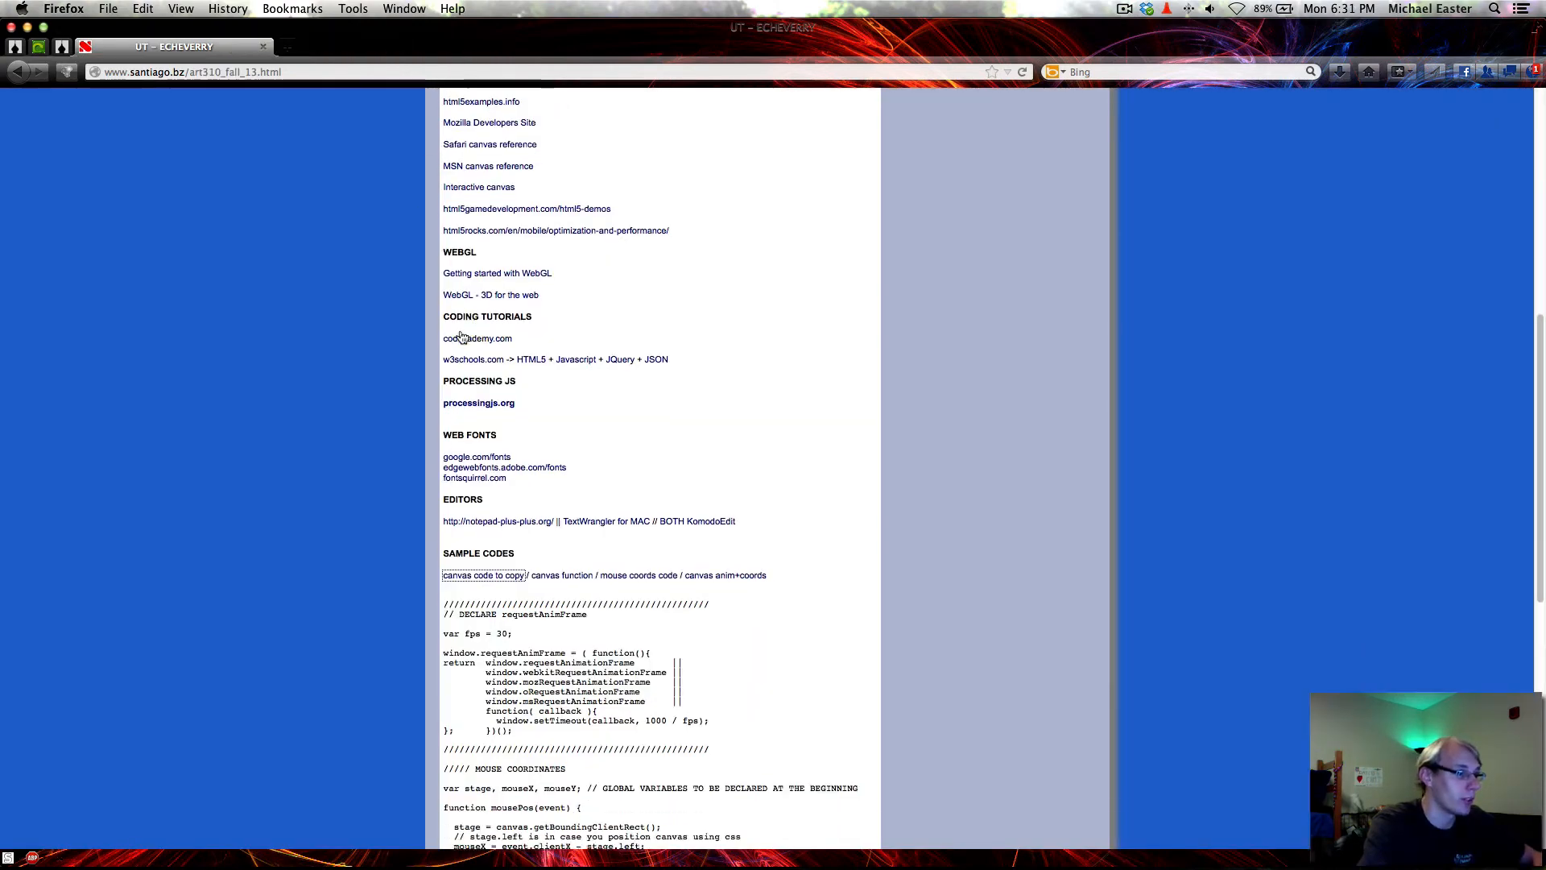
{"action": "scroll", "scroll_direction": "down", "scroll_amount": 3}
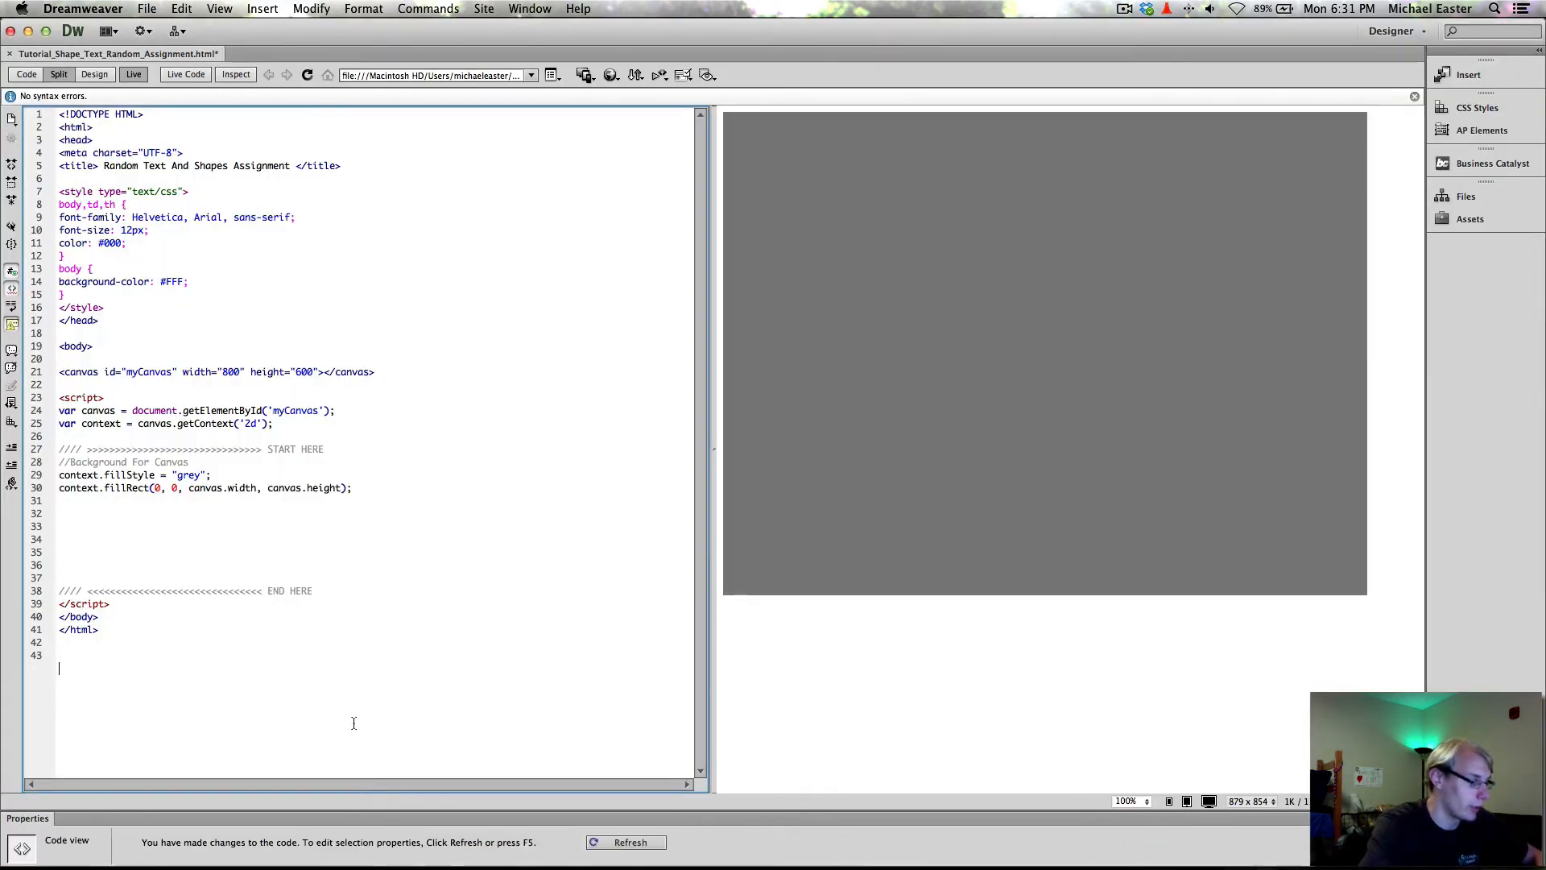
{"action": "scroll", "scroll_direction": "down", "scroll_amount": 3}
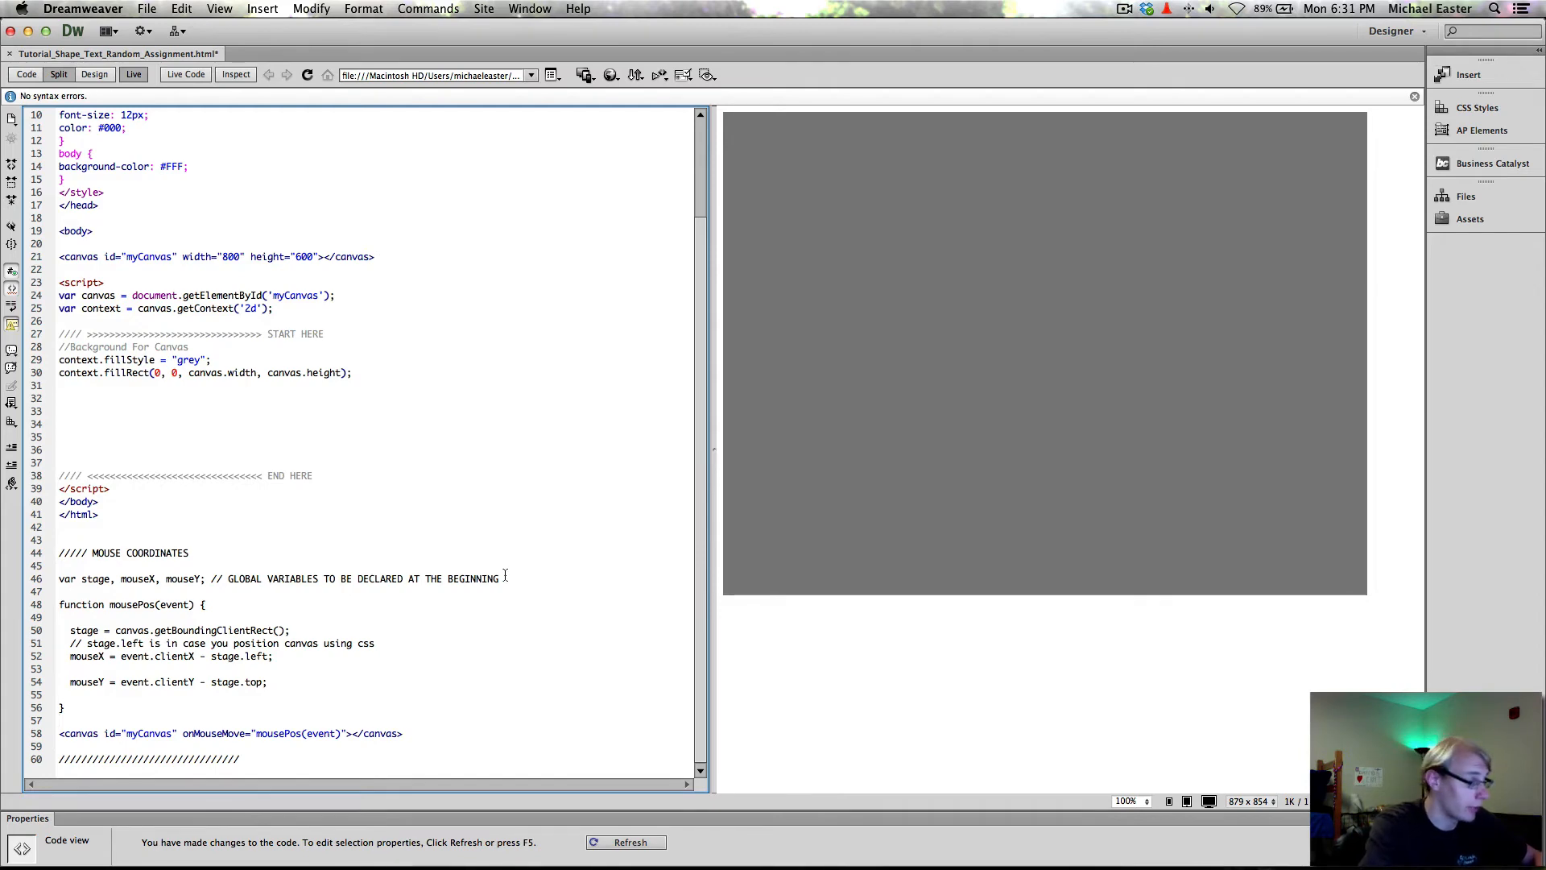
Relabel the pasted comment // Mouse Vars and paste the stage, mouseX, mouseY declarations over START HERE.
{"action": "left_click", "coordinate": [630, 841]}
{"action": "type", "text": "// MO"}
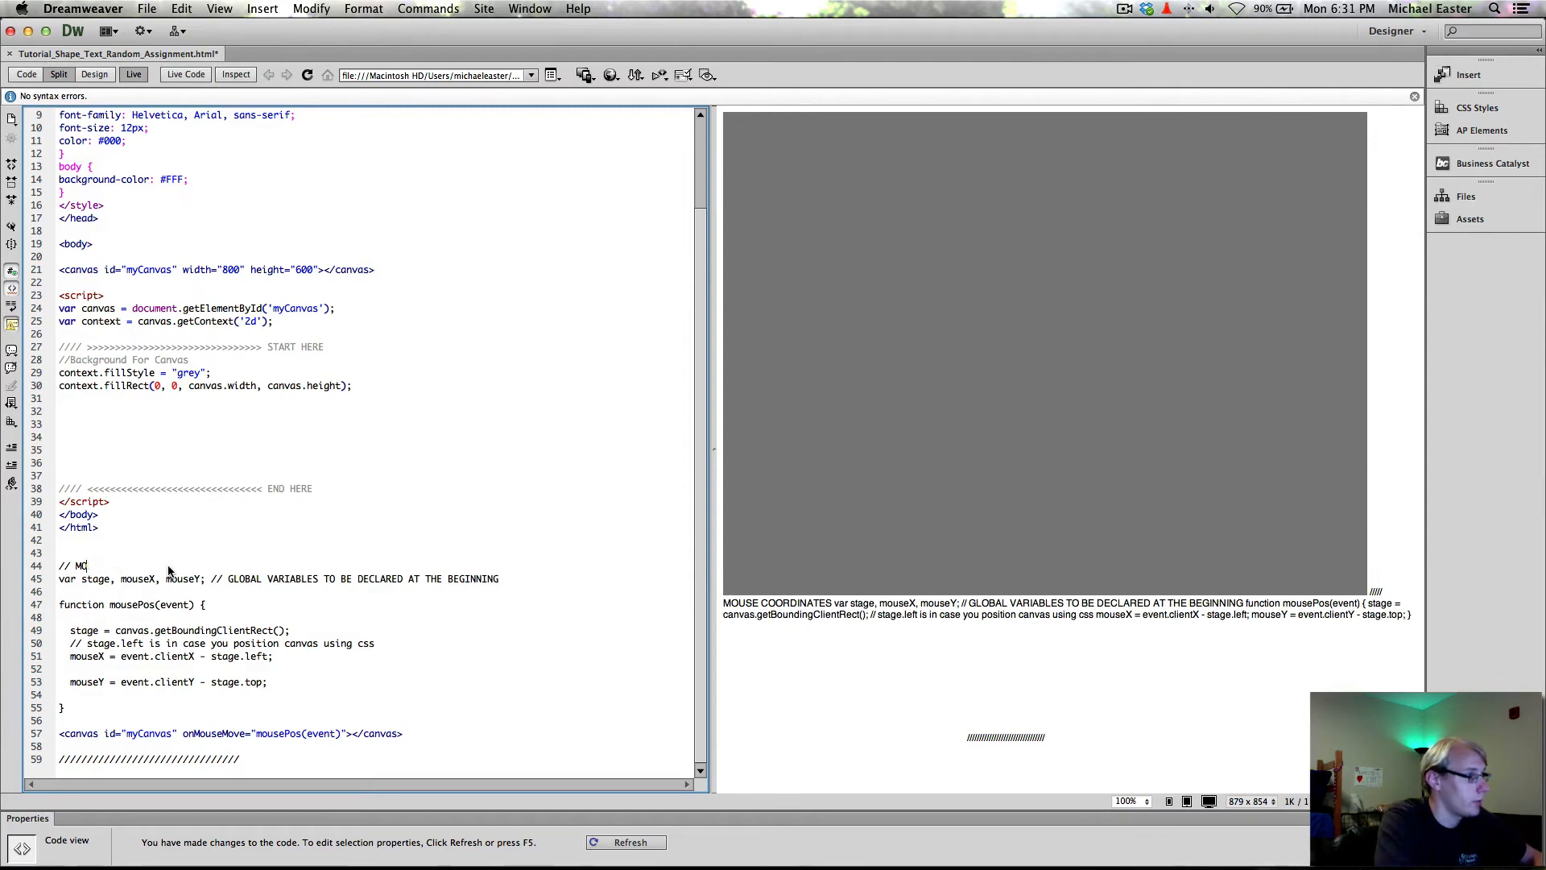
{"action": "type", "text": "ouse Vars"}
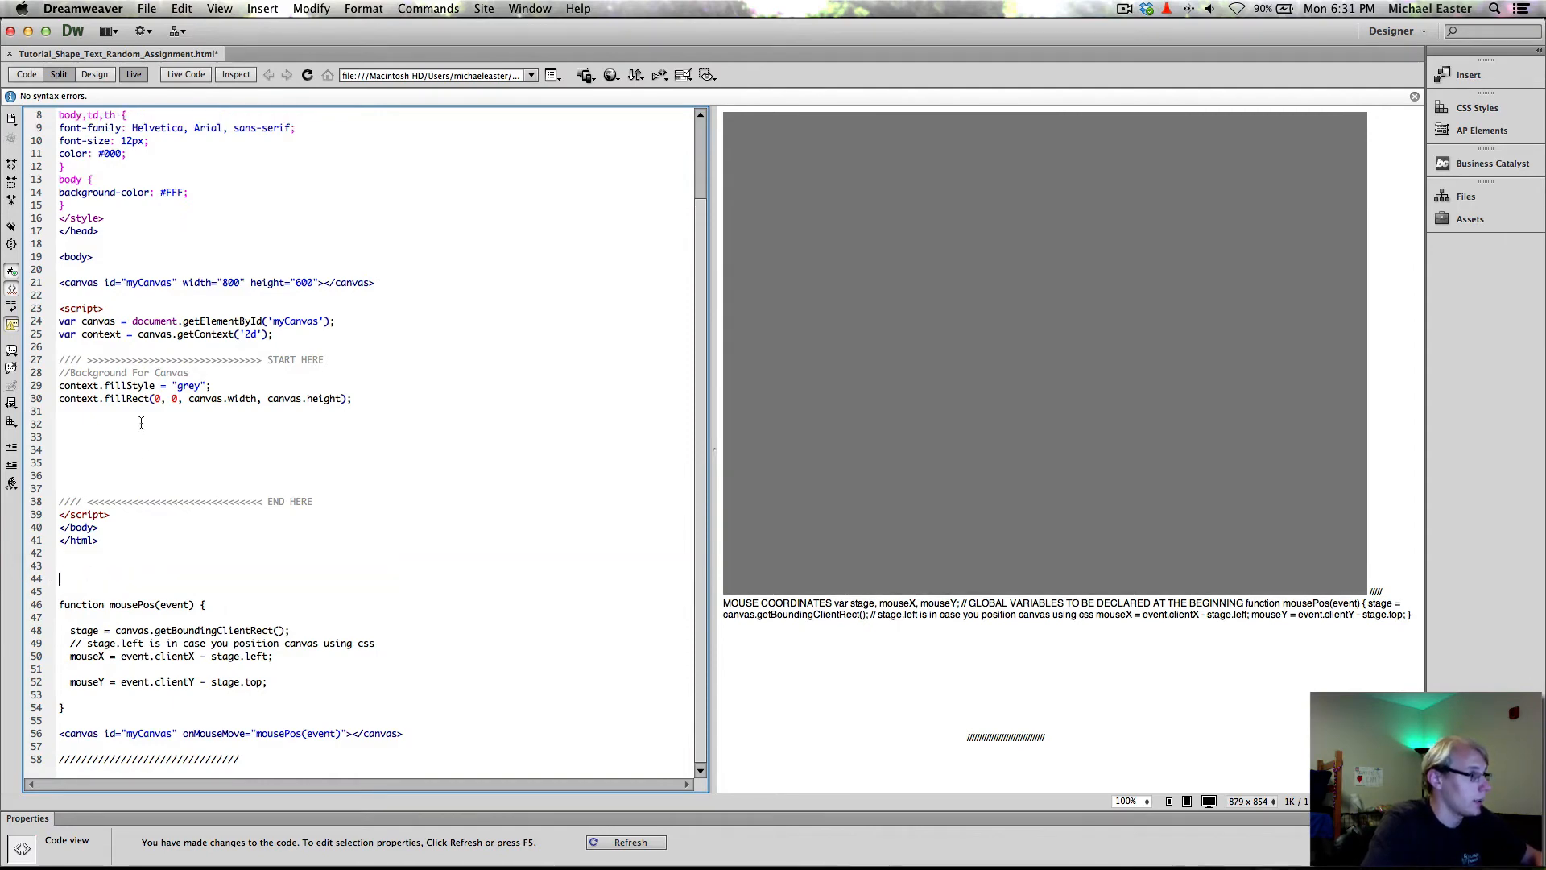
{"action": "scroll", "scroll_direction": "up", "scroll_amount": 3}
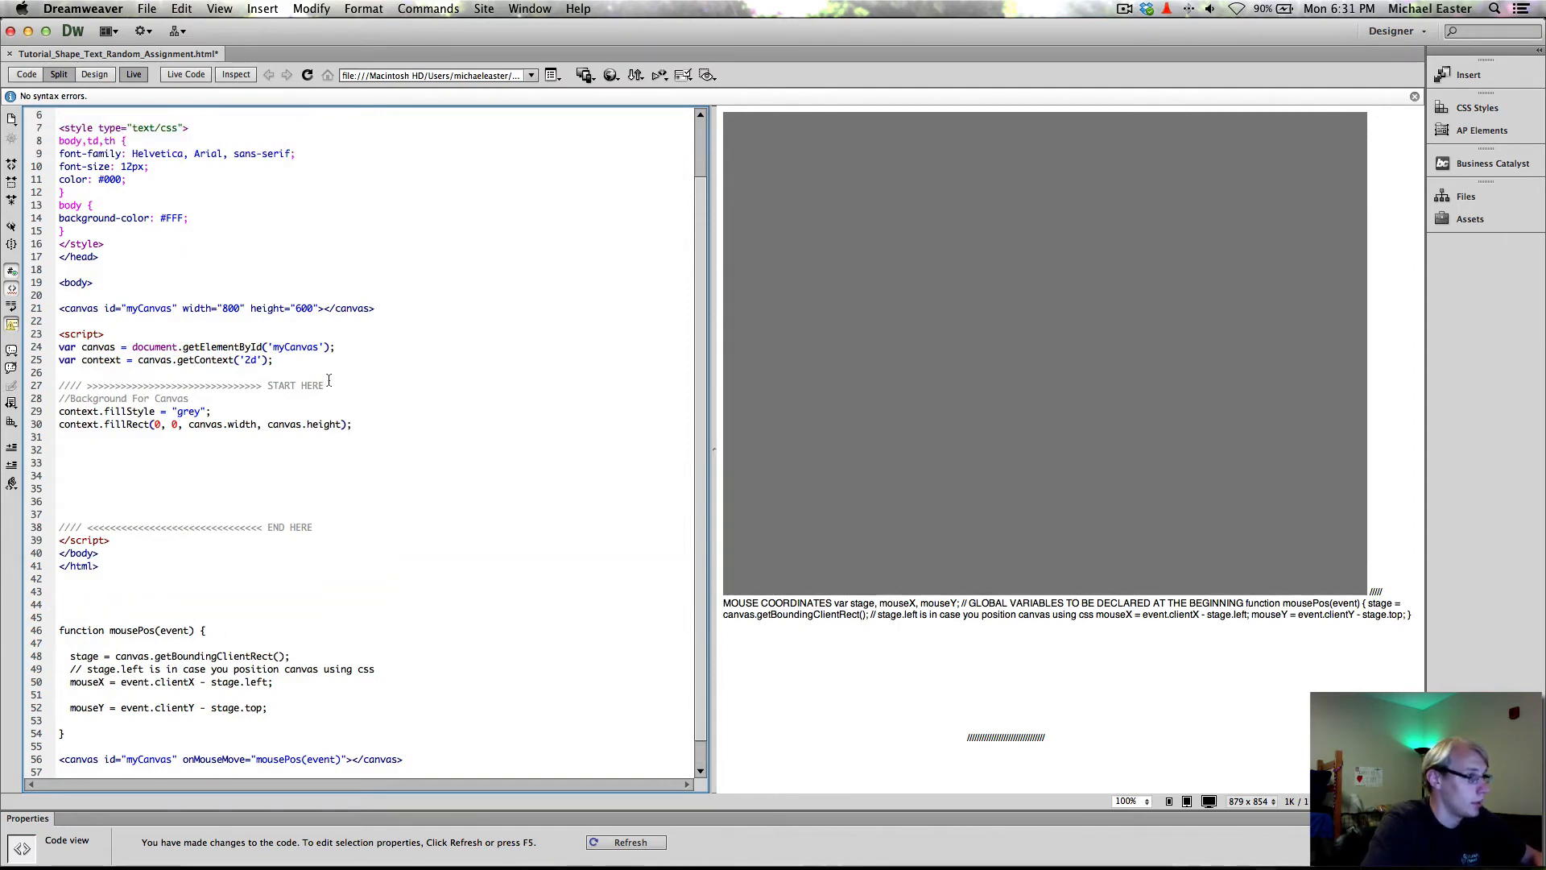
{"action": "key", "text": "Return"}
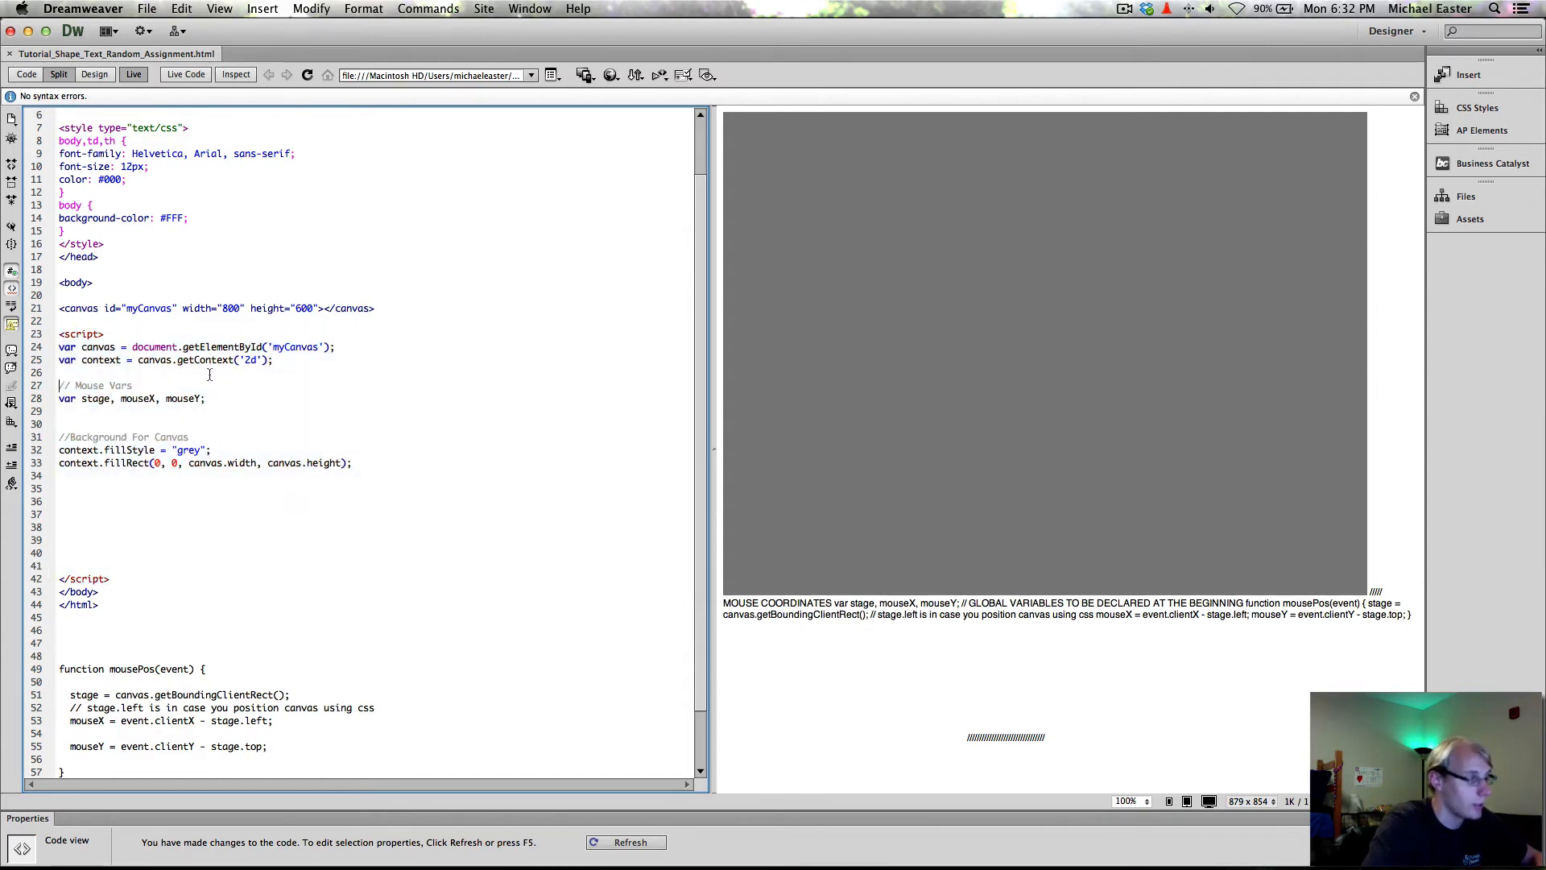
Place the mousePos function inside <script> with the Background For Canvas block ahead of // Mouse Vars.
{"action": "scroll", "scroll_direction": "down", "scroll_amount": 3}
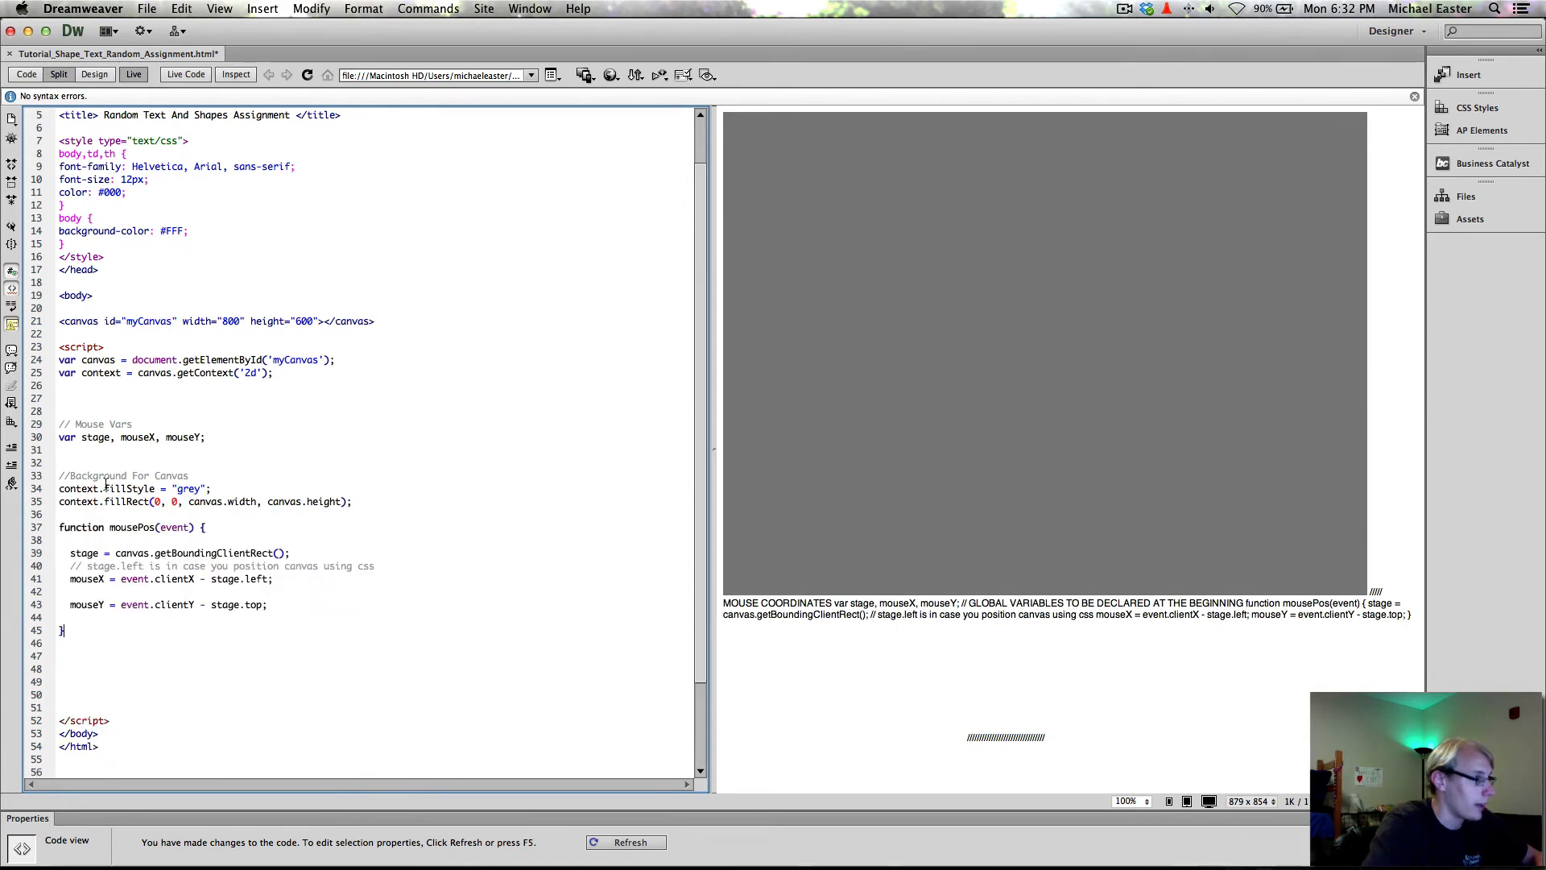
{"action": "mouse_move", "coordinate": [359, 515]}
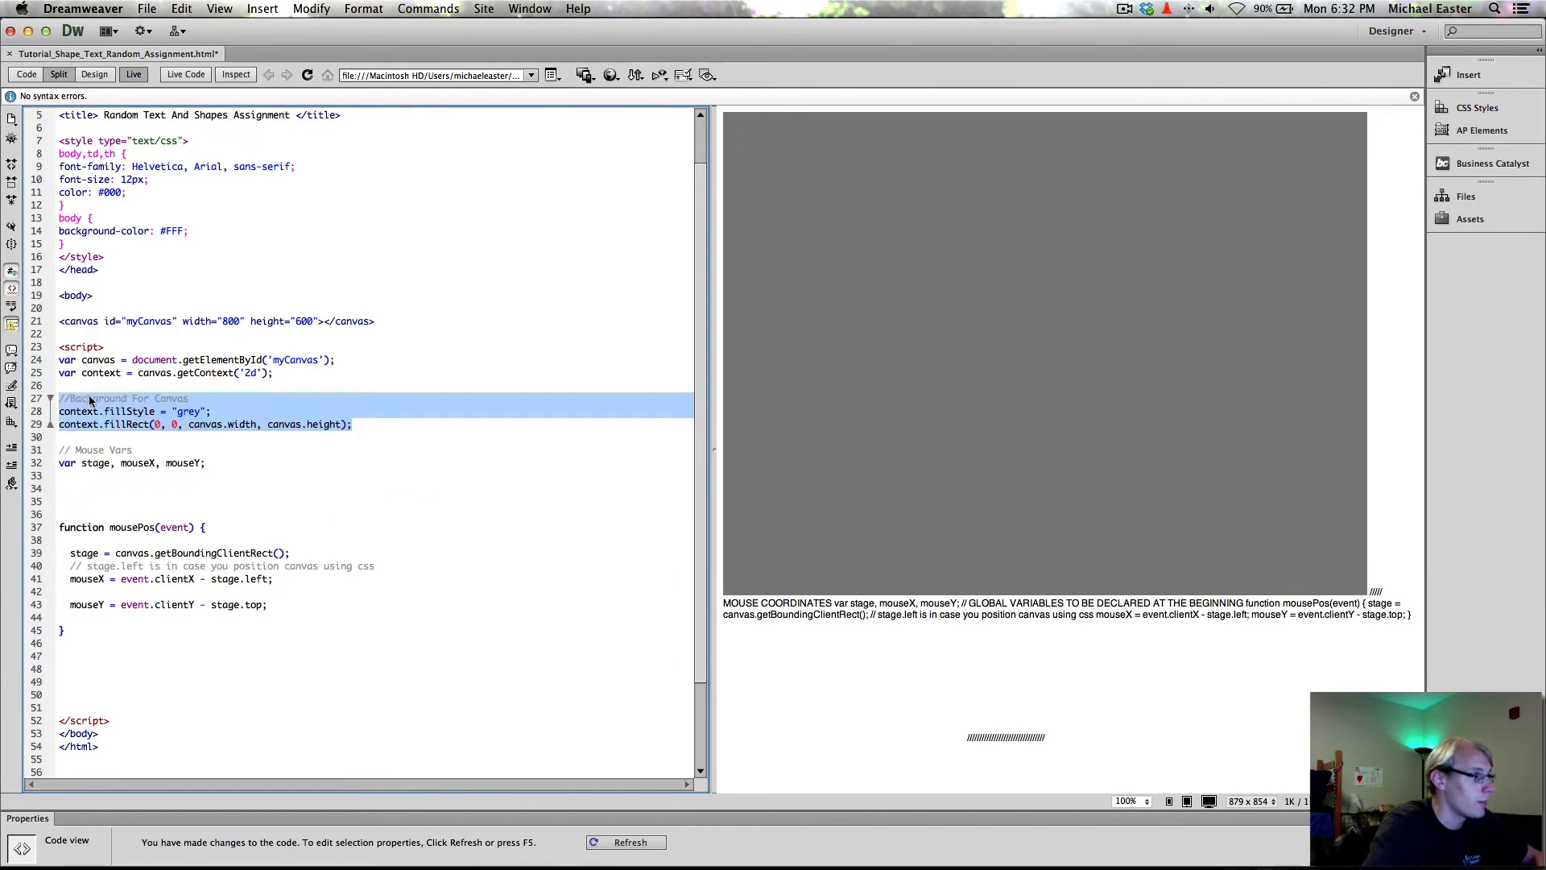
{"action": "left_click", "coordinate": [79, 437]}
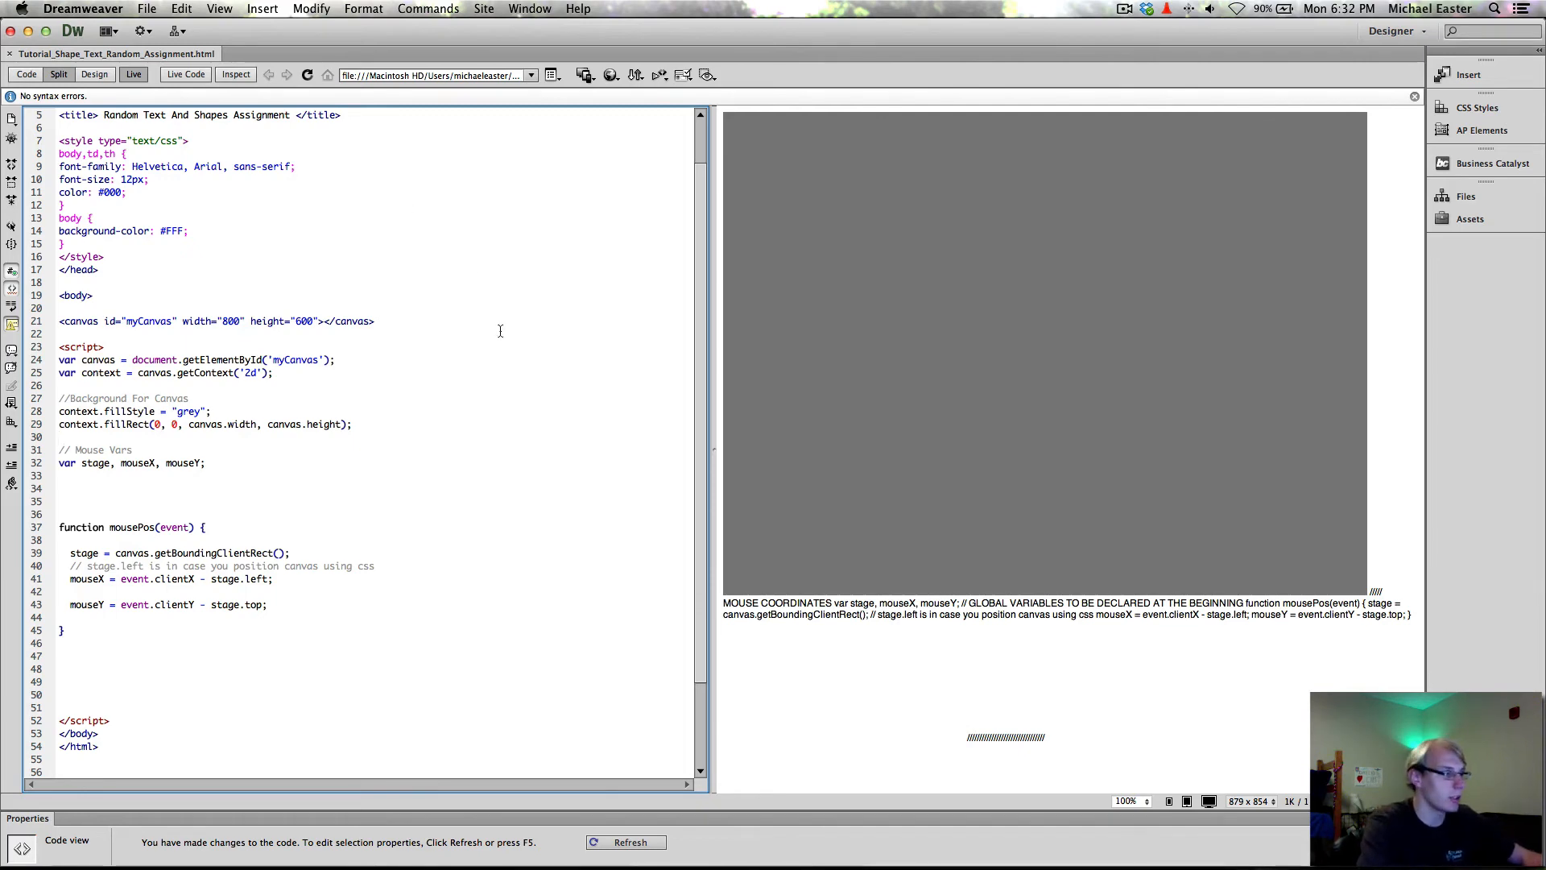
{"action": "scroll", "scroll_direction": "down", "scroll_amount": 3}
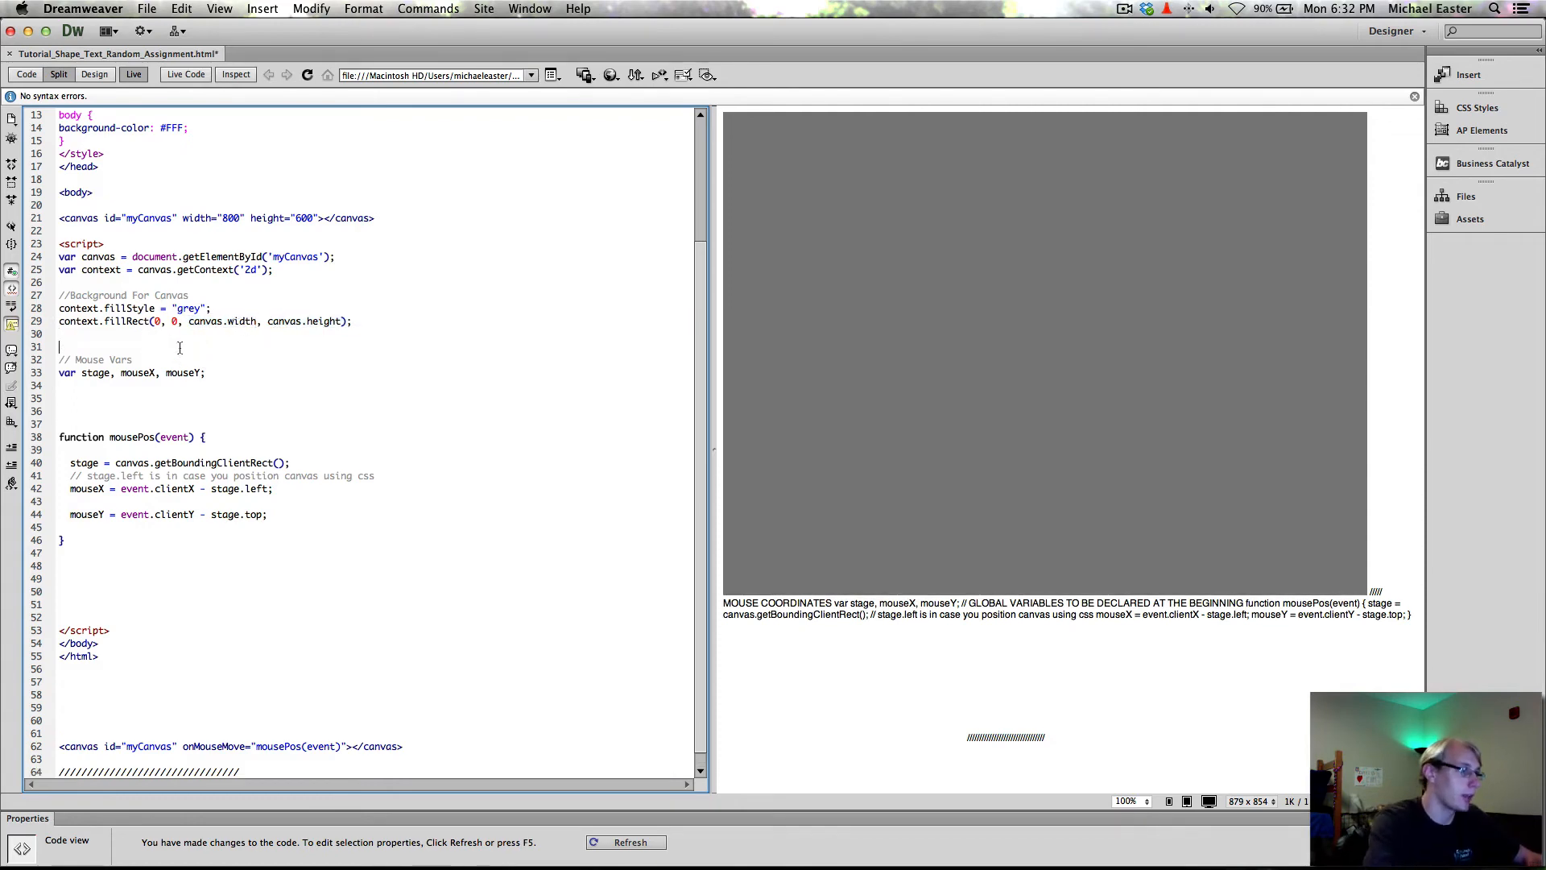
{"action": "type", "text": "var"}
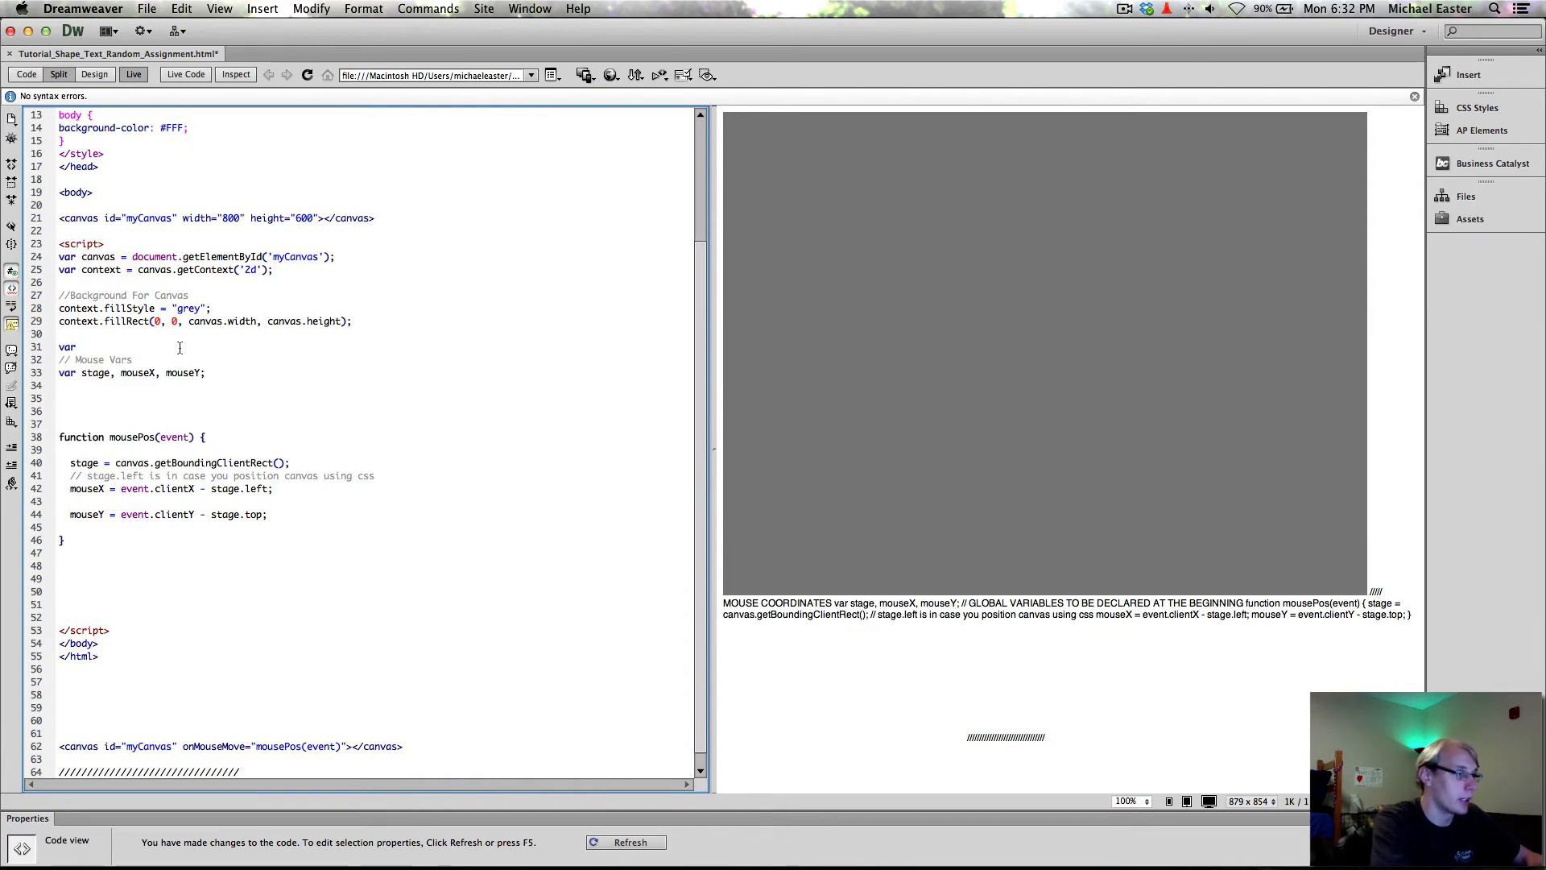
{"action": "type", "text": "cw"}
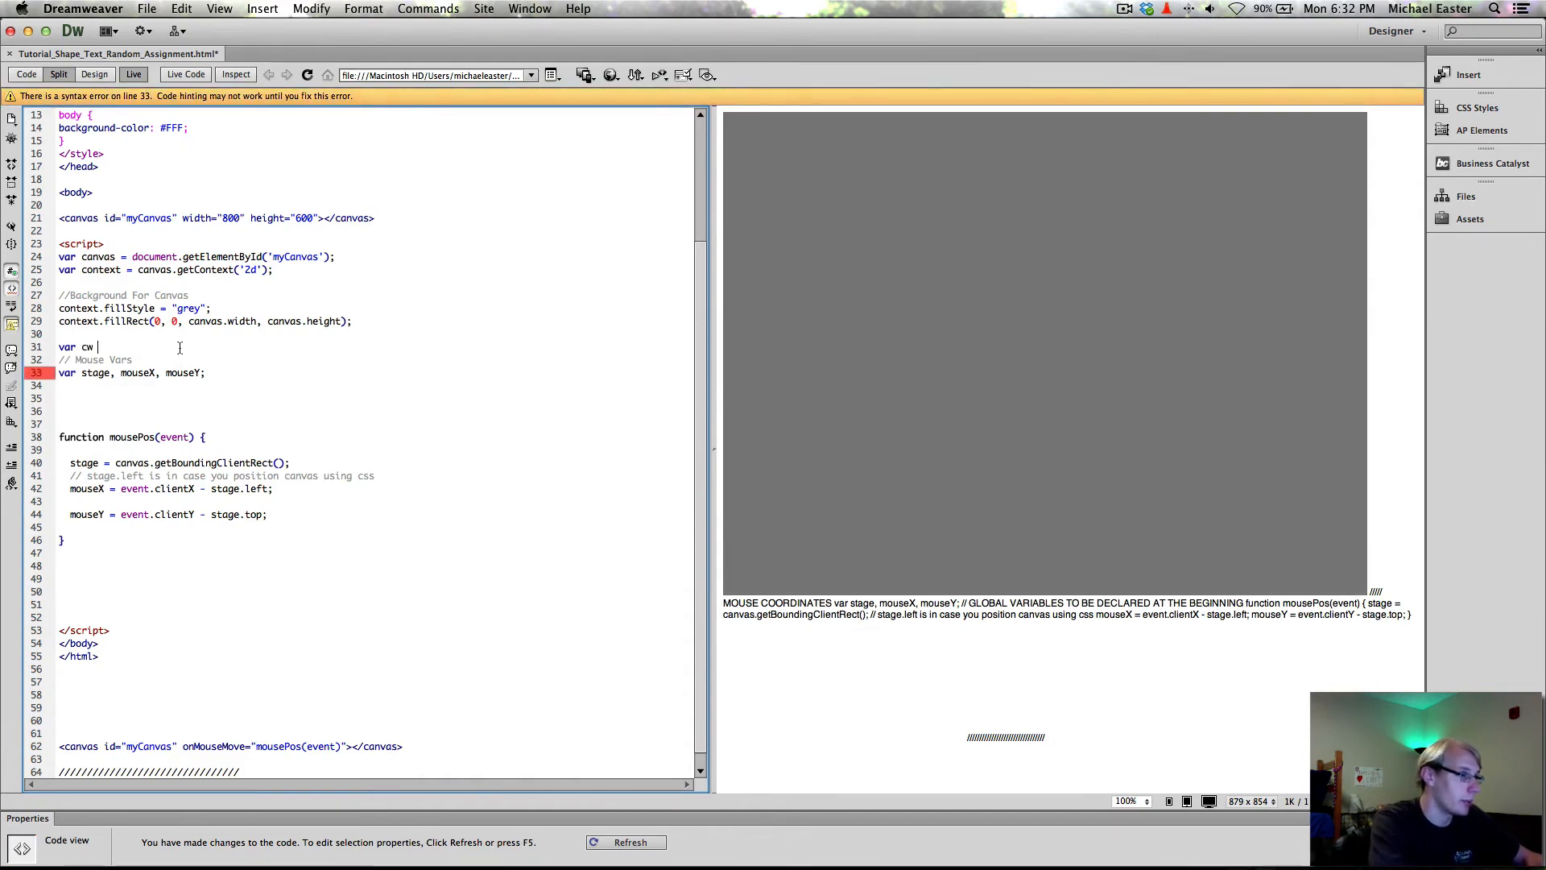
{"action": "type", "text": "= canvas."}
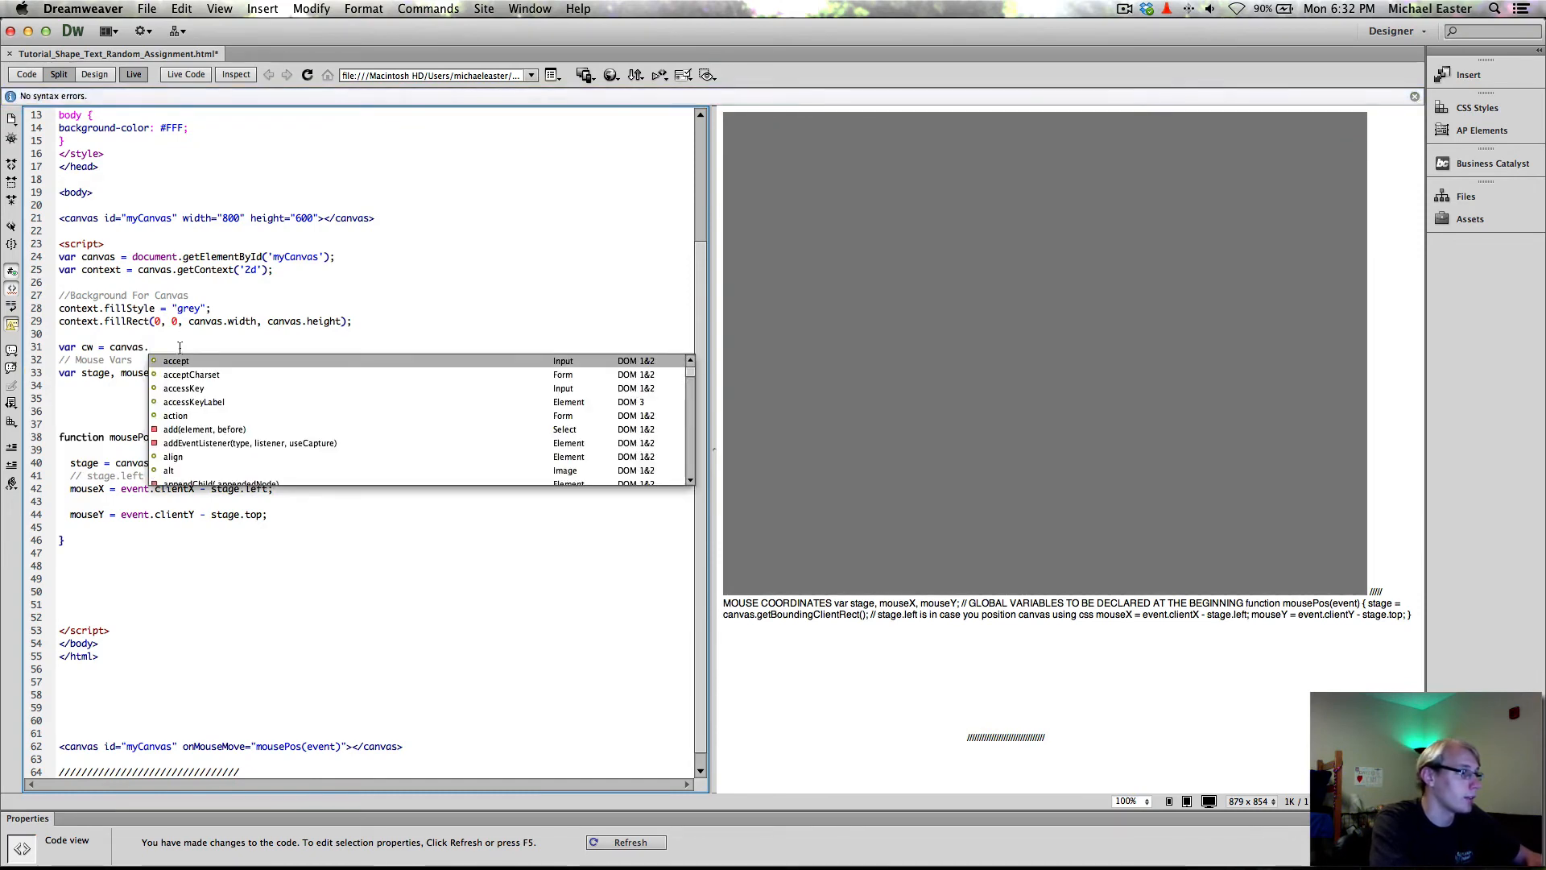
{"action": "type", "text": "width;"}
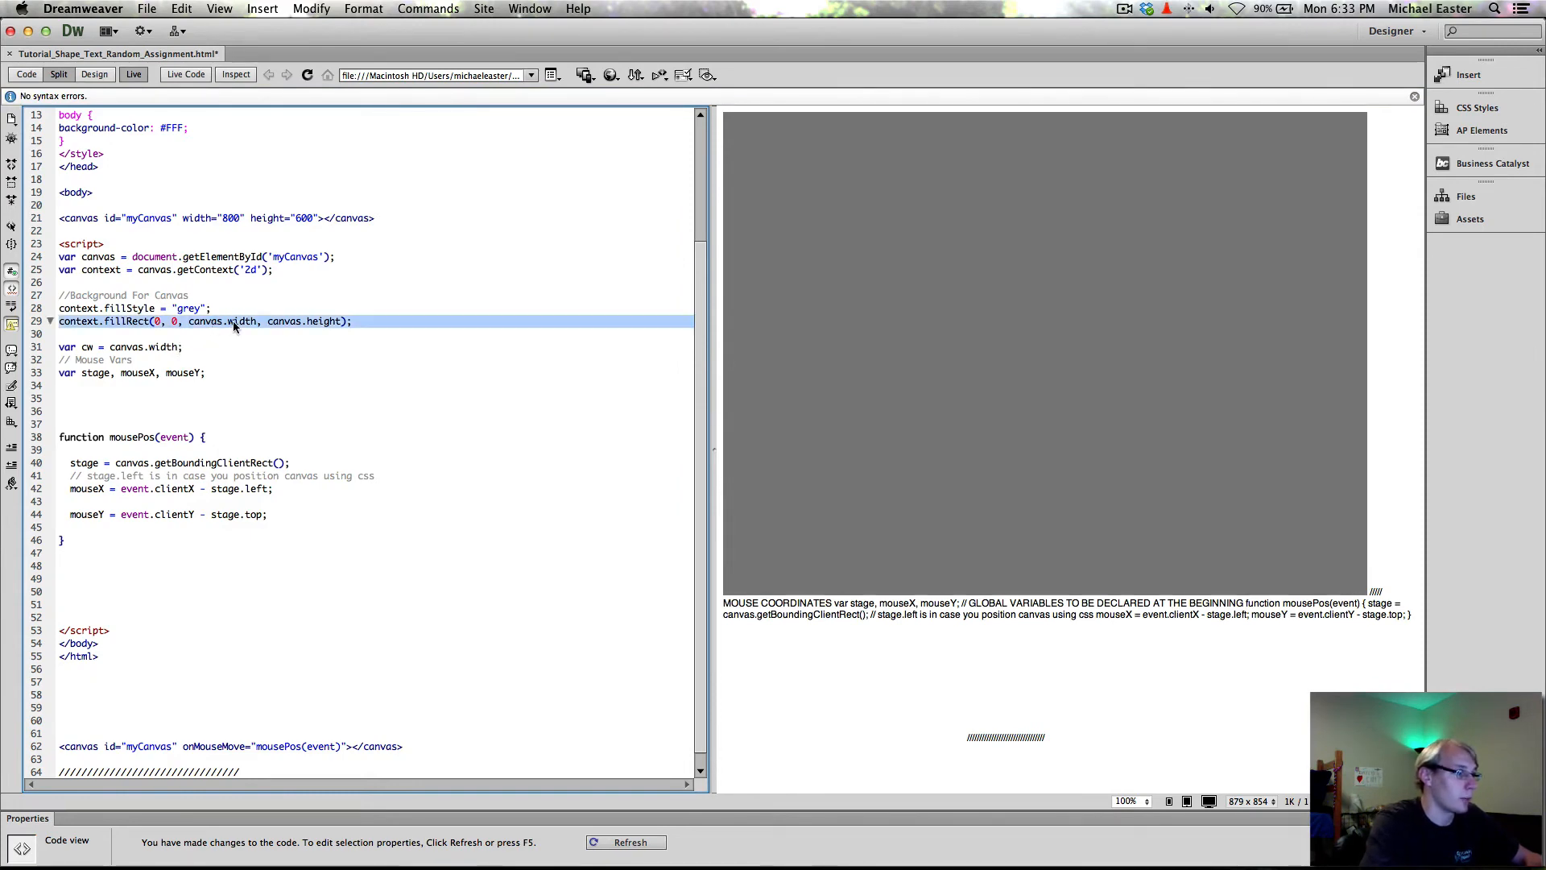
{"action": "left_click", "coordinate": [195, 346]}
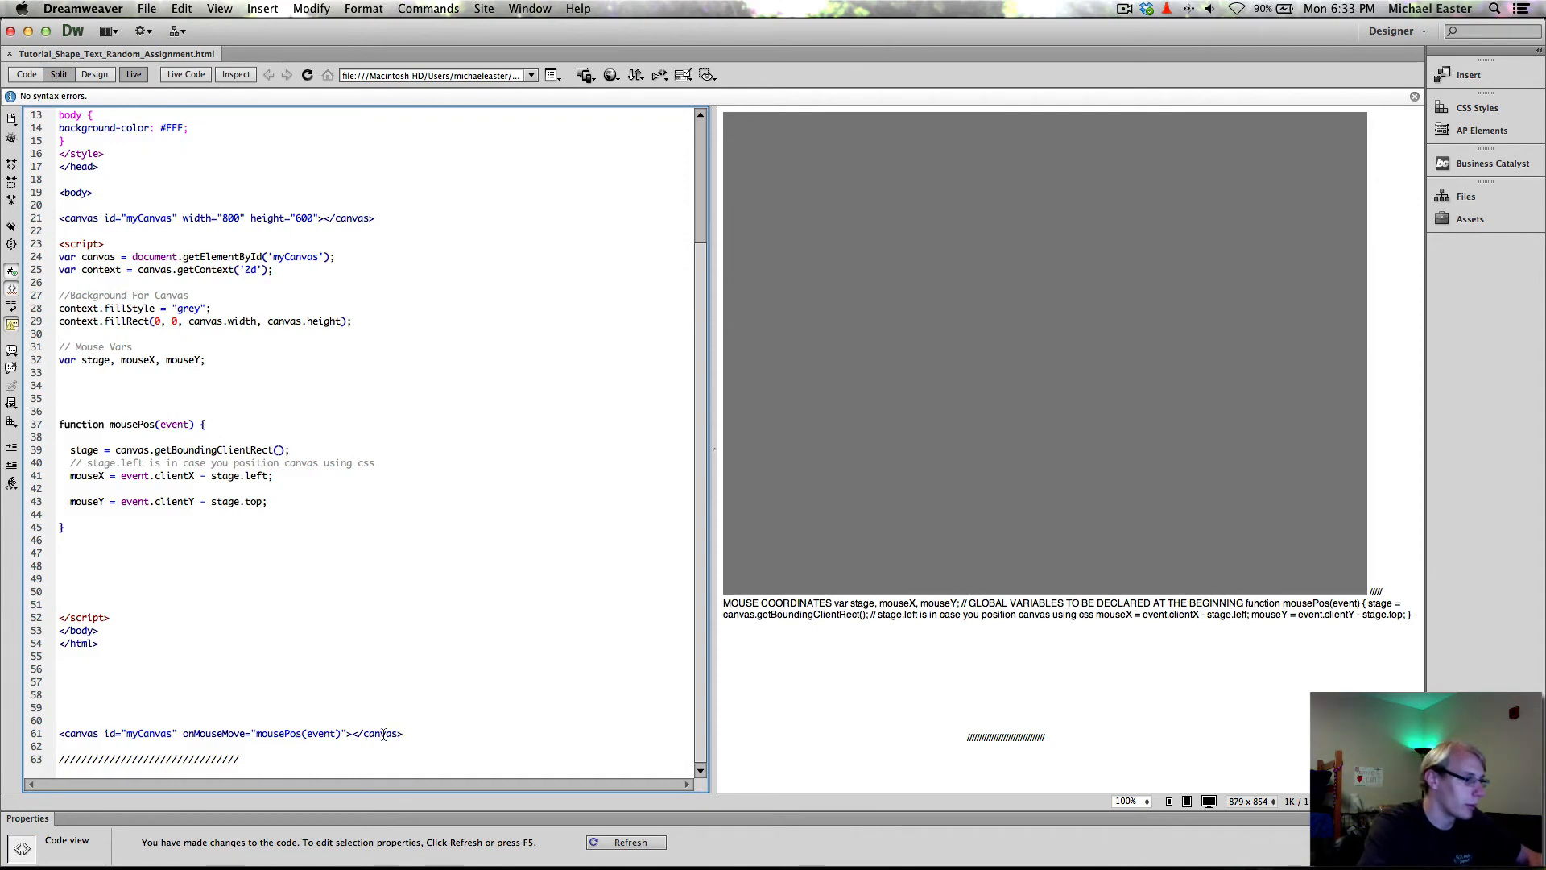
Pull onMouseMove="mousePos(event)" out of the leftover pasted canvas tag below the html.
{"action": "double_click", "coordinate": [212, 733]}
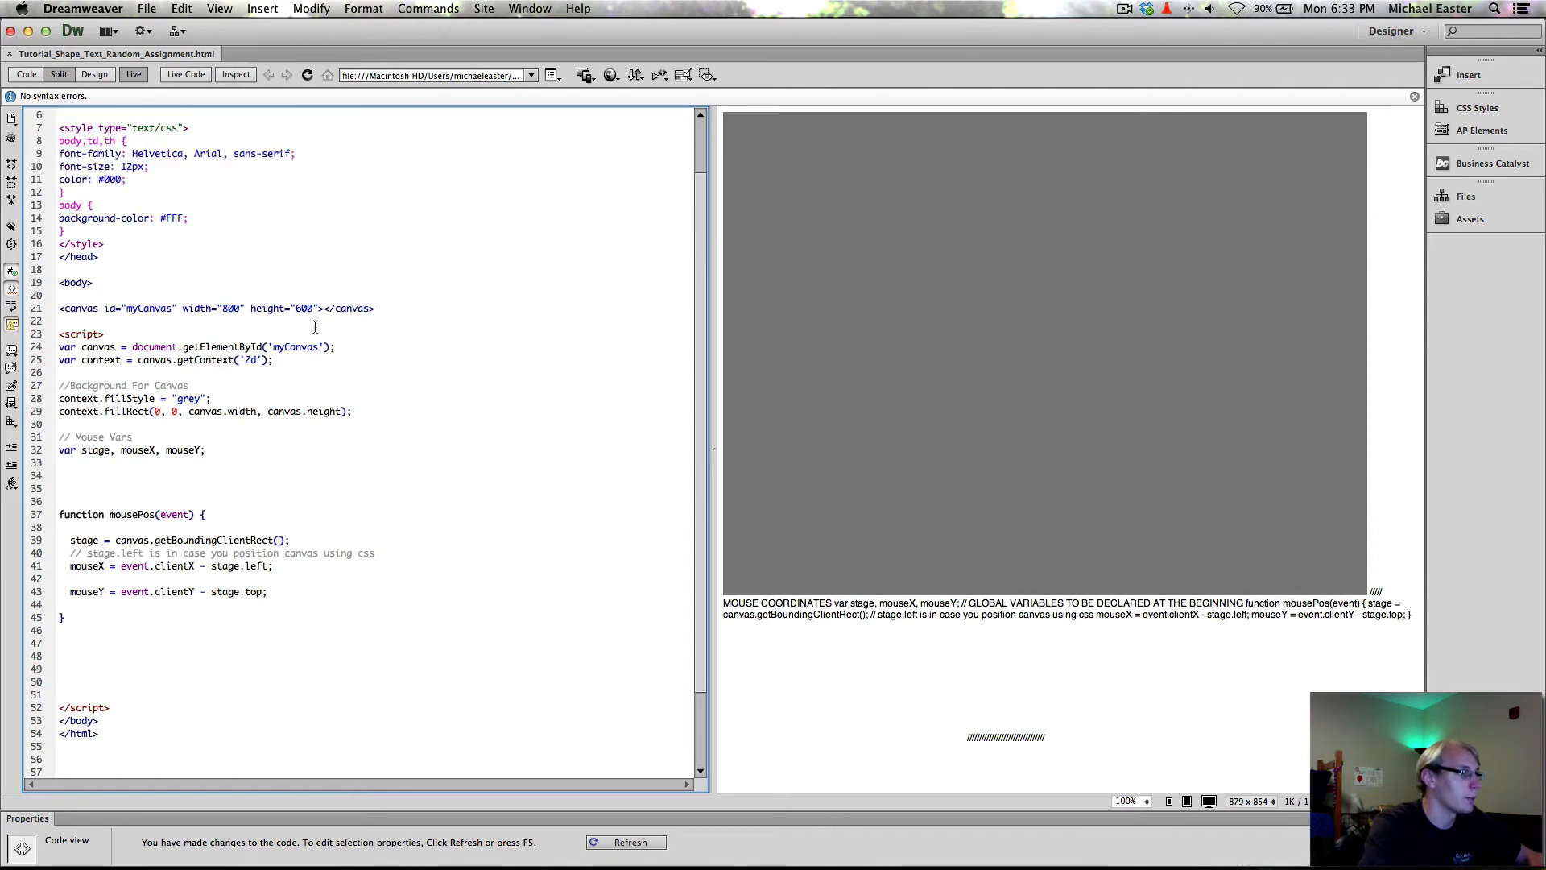
{"action": "type", "text": "onMouseMove=\"mousePos(event)\""}
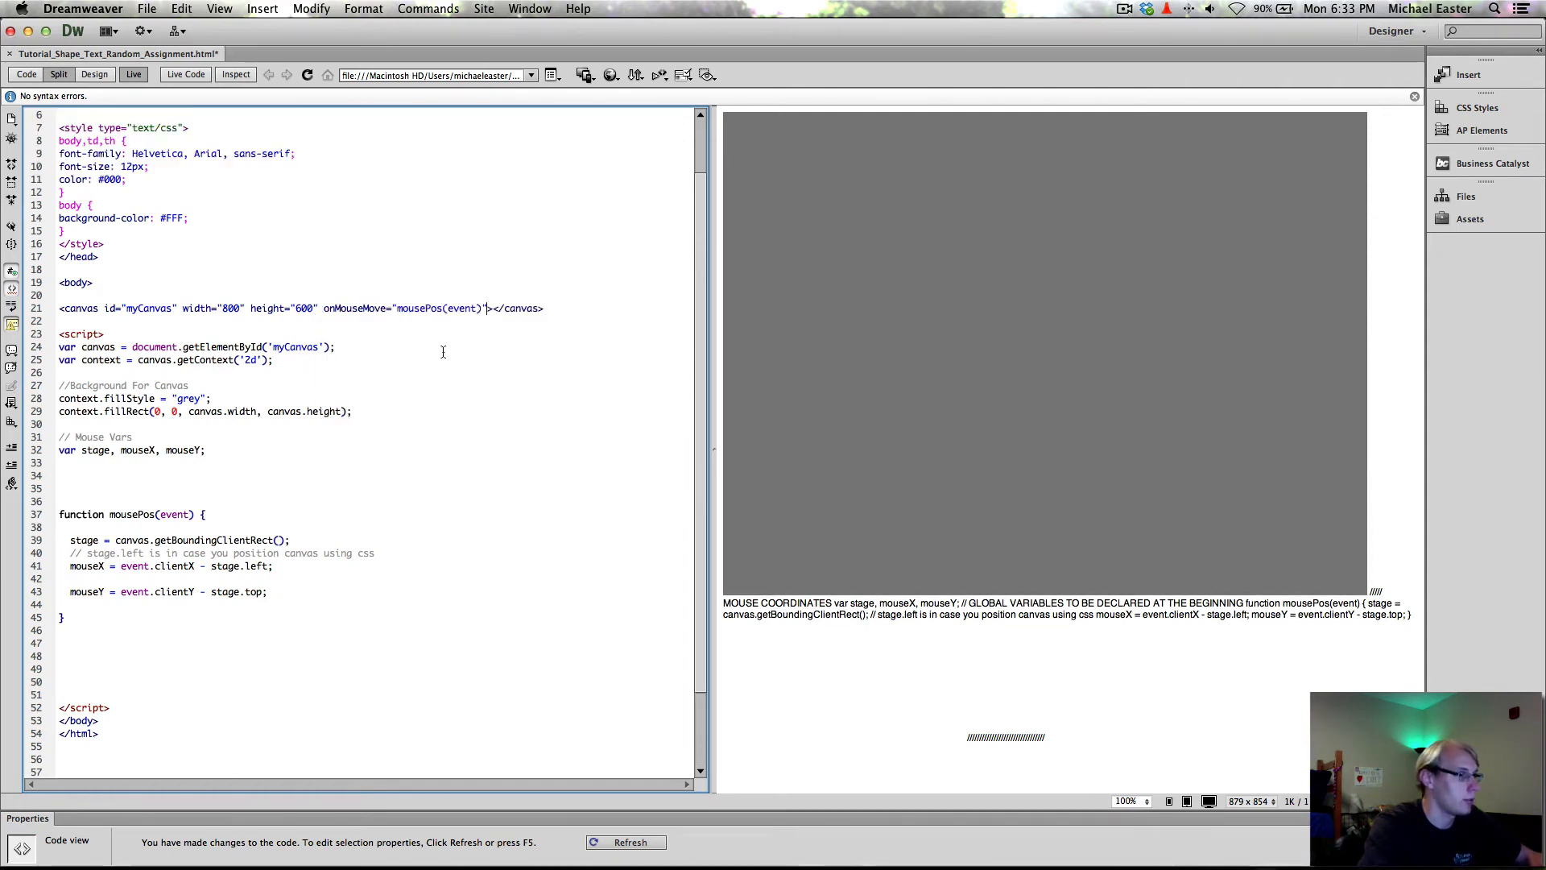
Clear the handler value on the canvas tag and retype the "Move" part of the attribute name.
{"action": "double_click", "coordinate": [354, 308]}
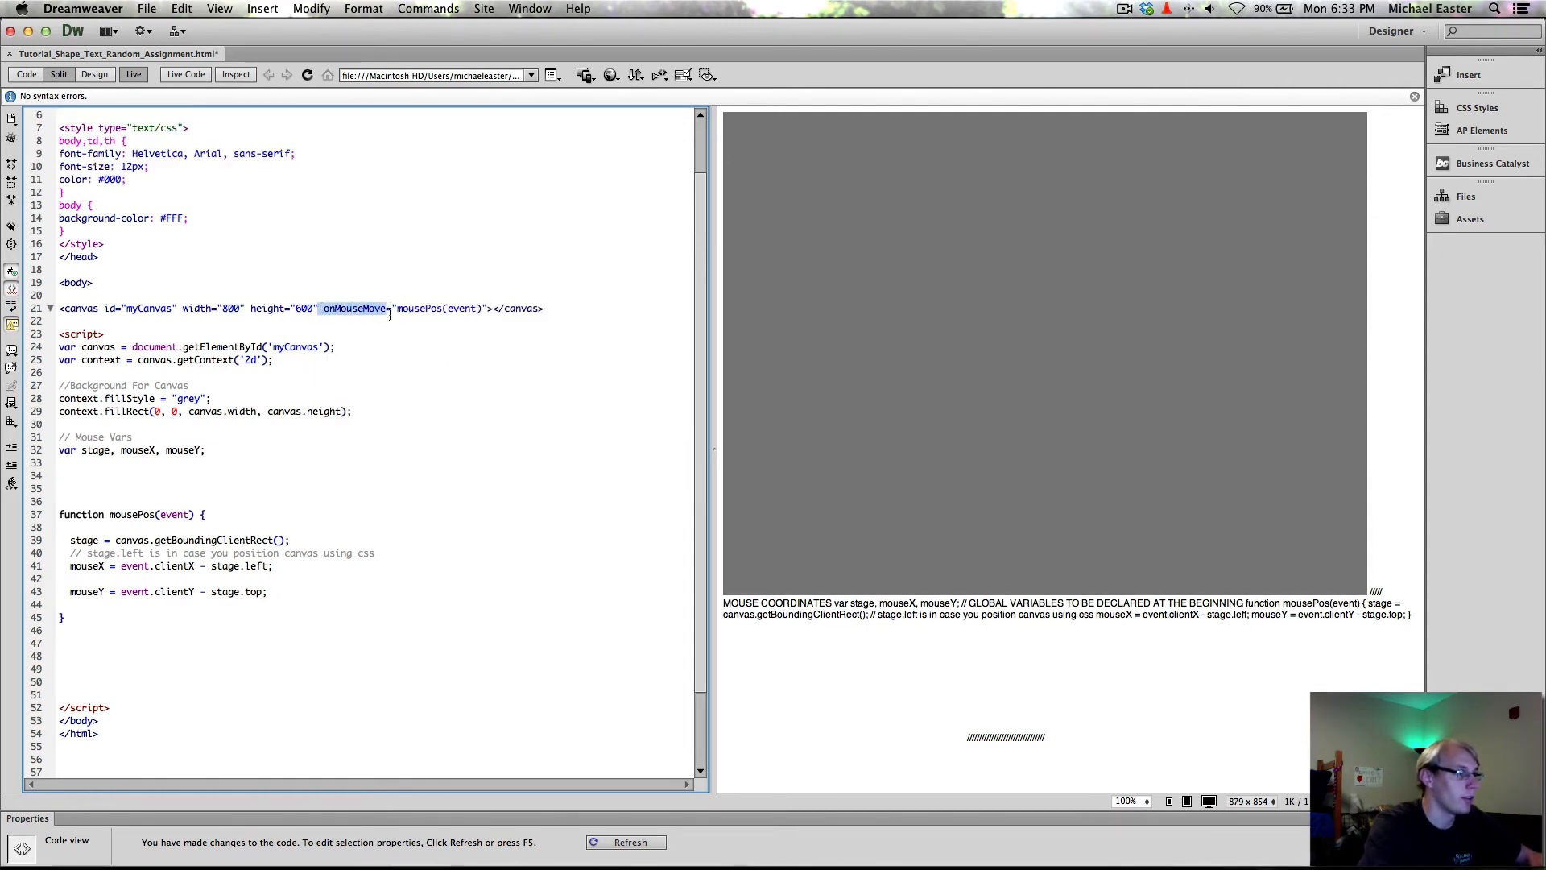
{"action": "left_click", "coordinate": [366, 307]}
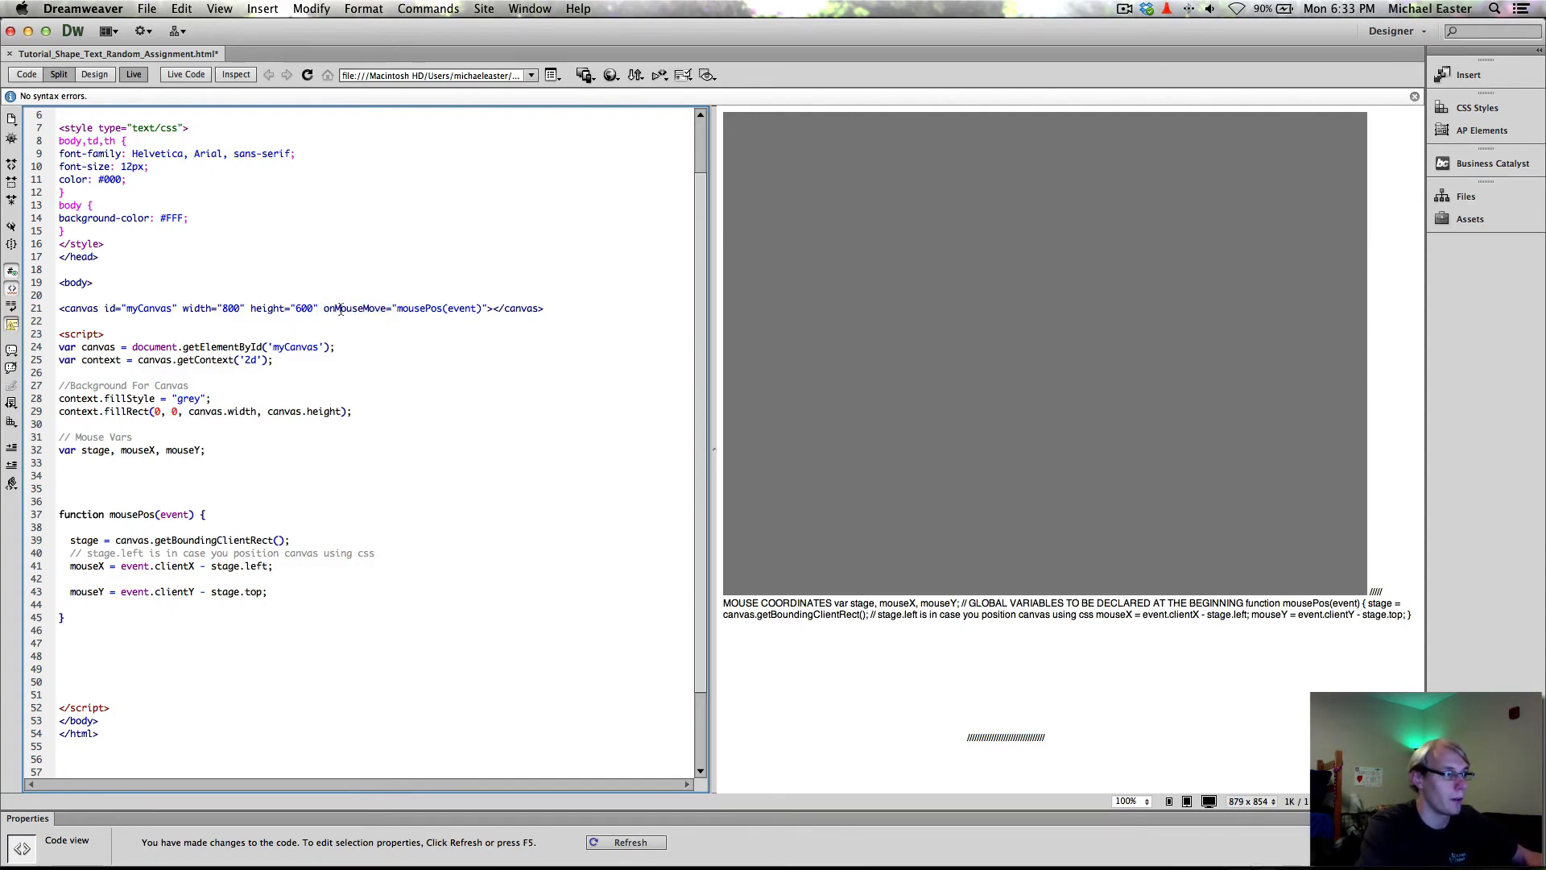
{"action": "double_click", "coordinate": [357, 308]}
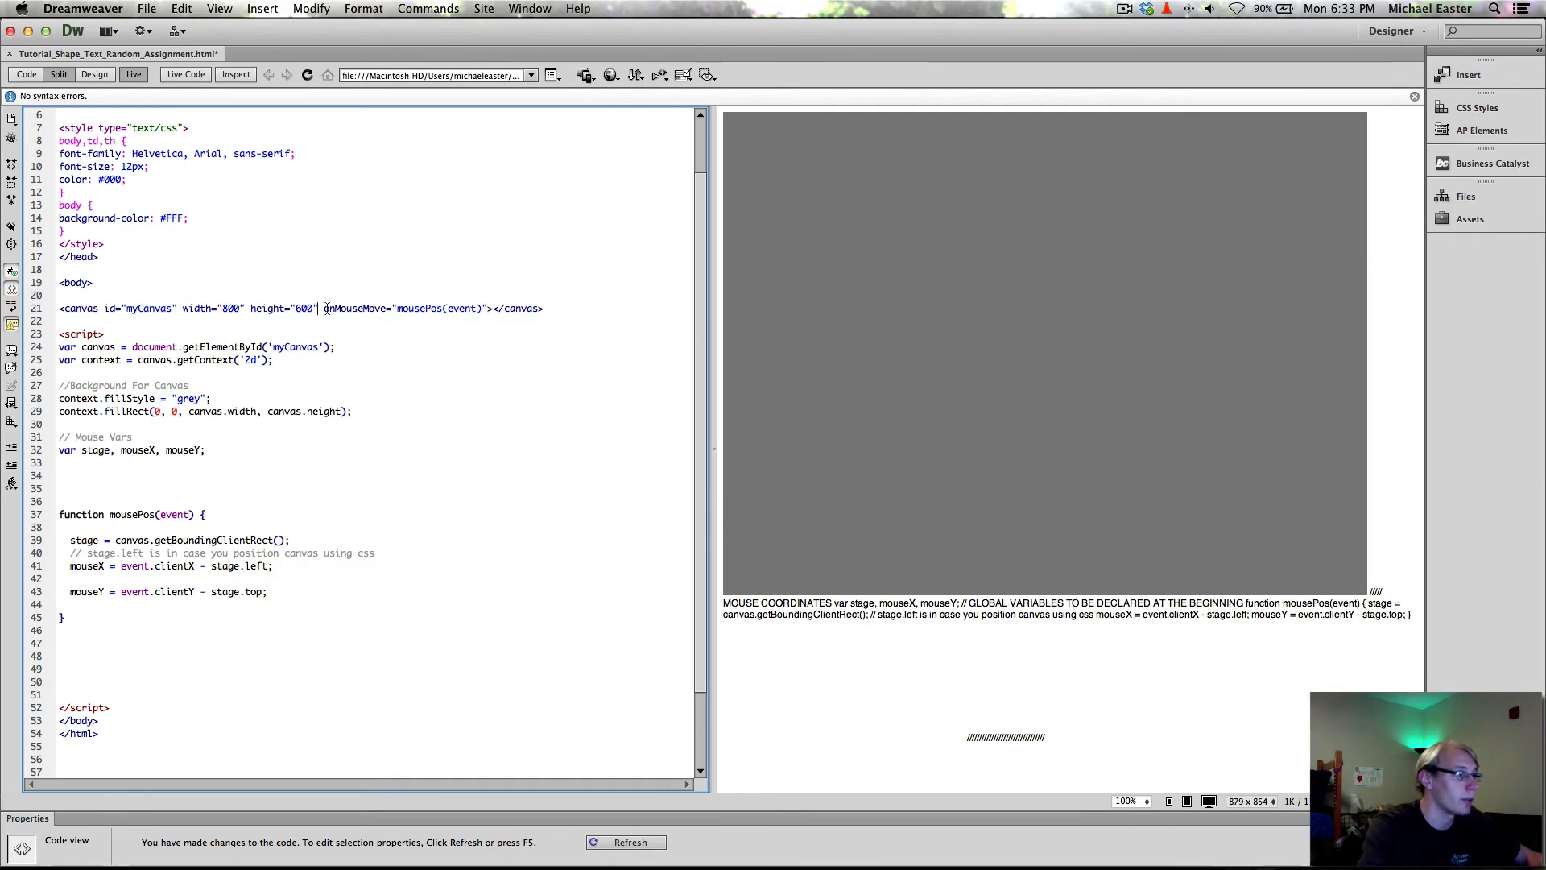
{"action": "double_click", "coordinate": [401, 308]}
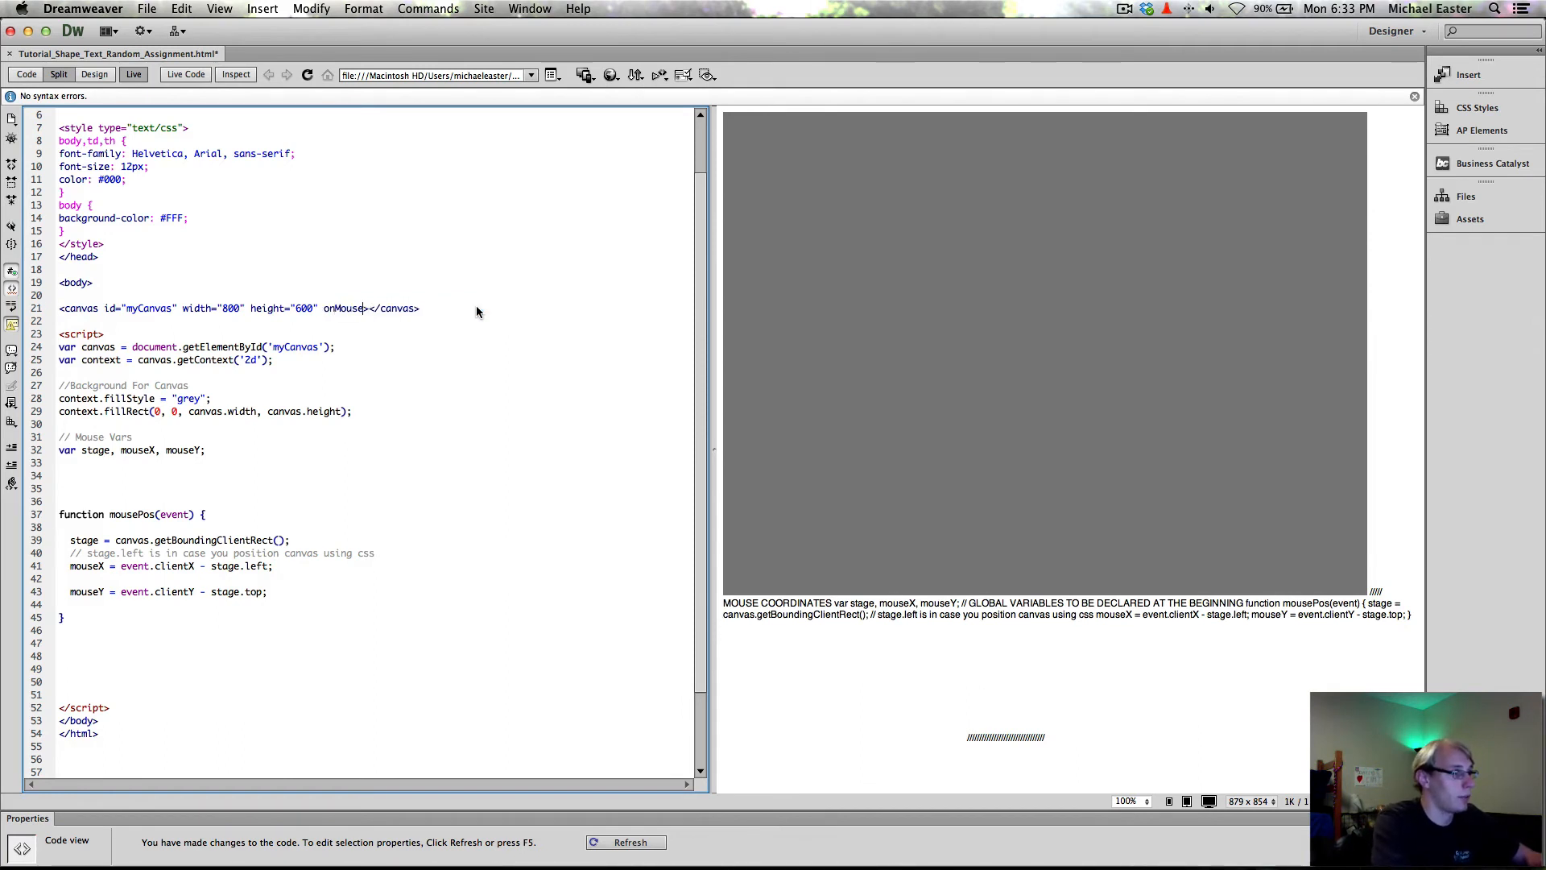
{"action": "type", "text": "Move"}
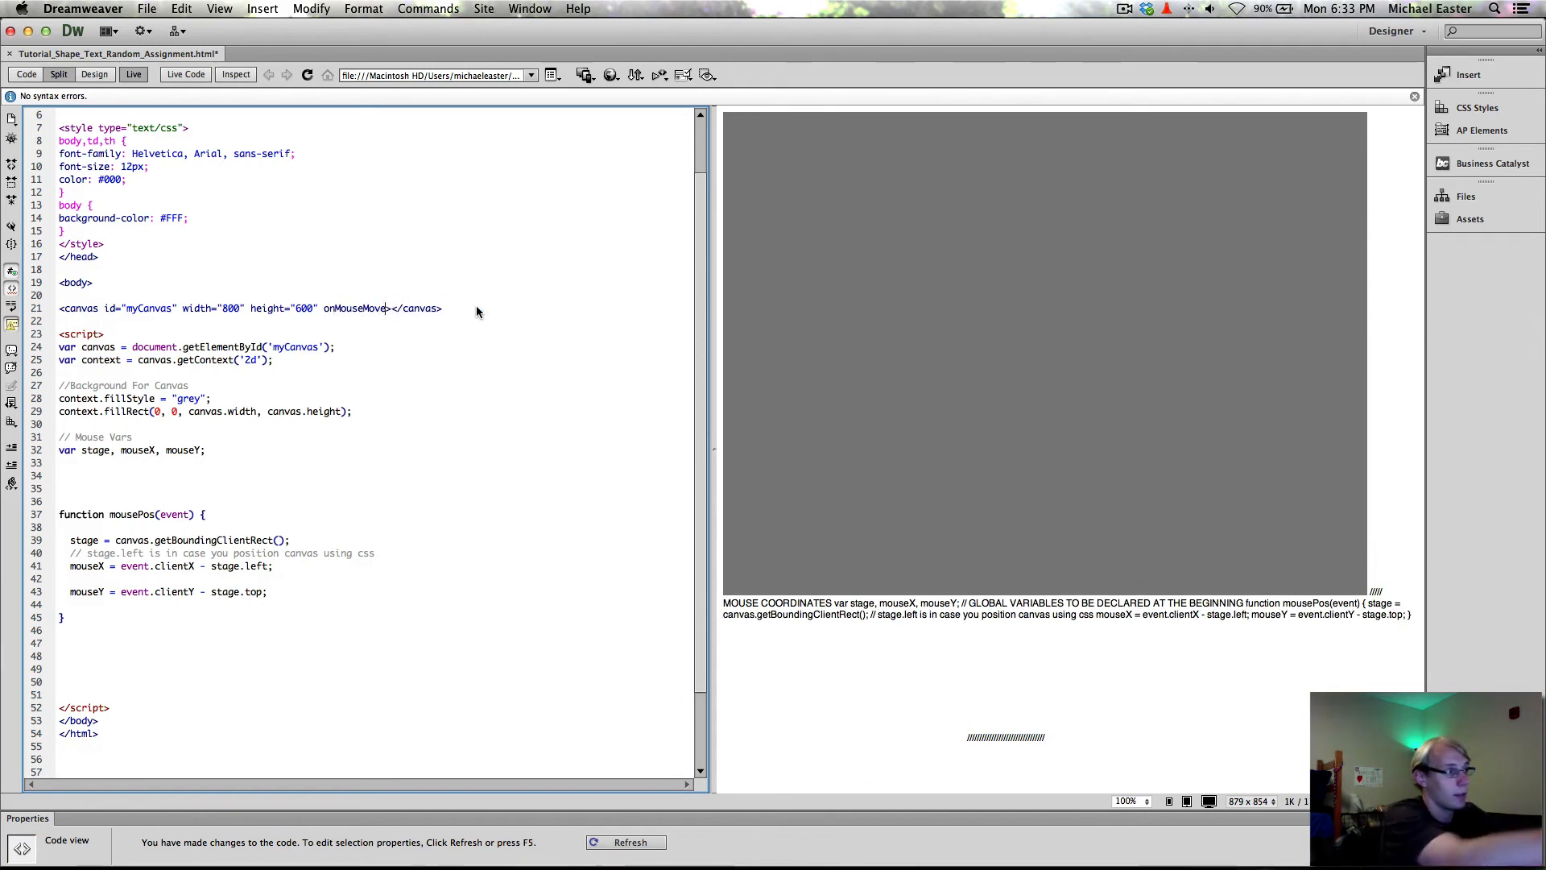
{"action": "mouse_move", "coordinate": [121, 207]}
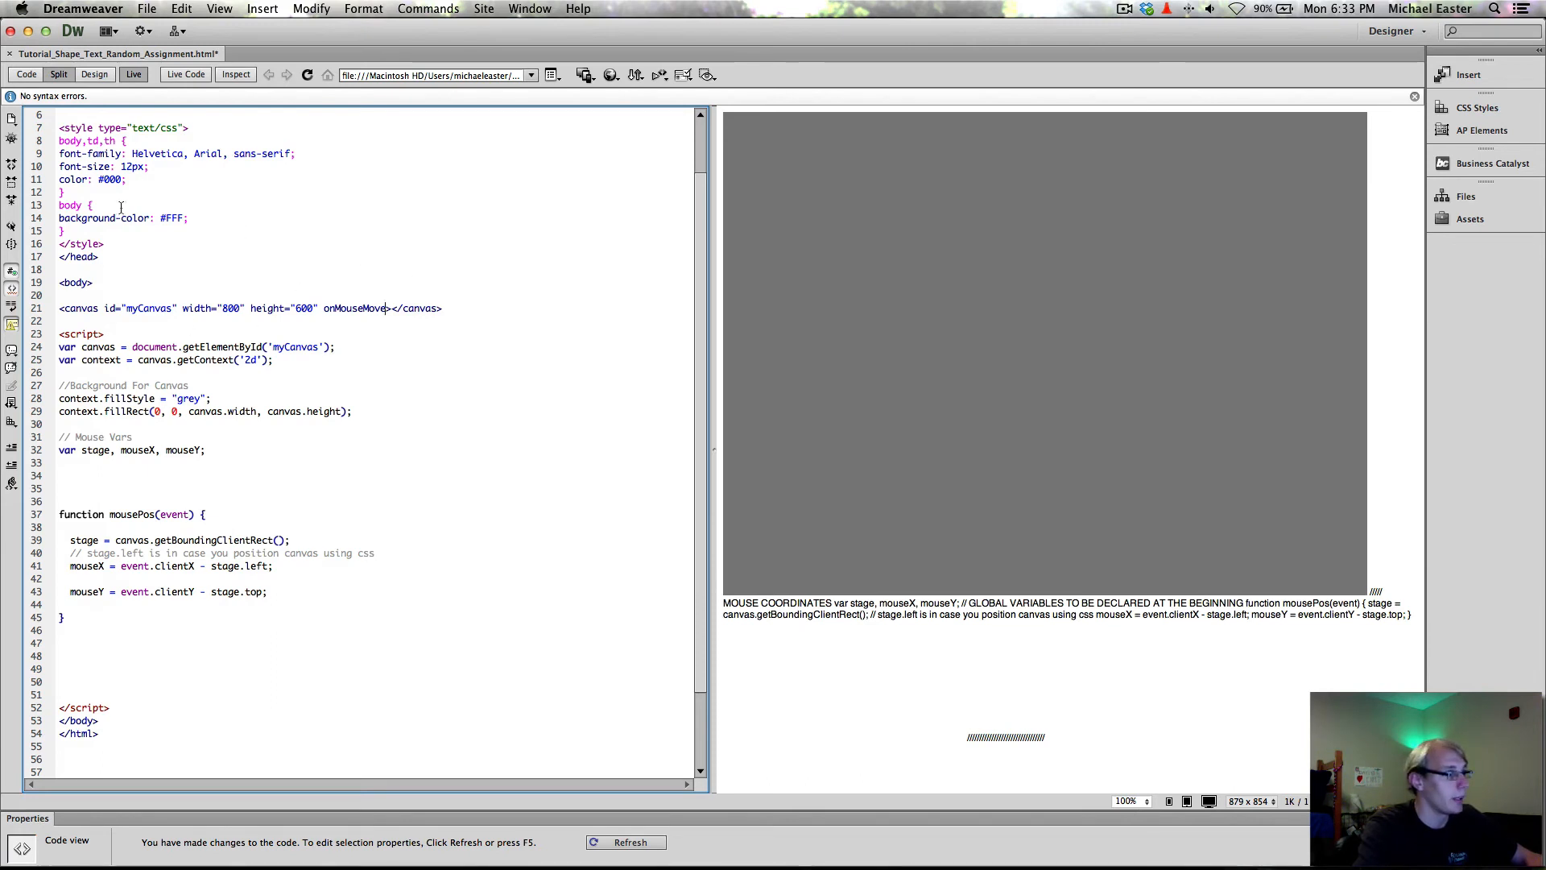
{"action": "mouse_move", "coordinate": [432, 355]}
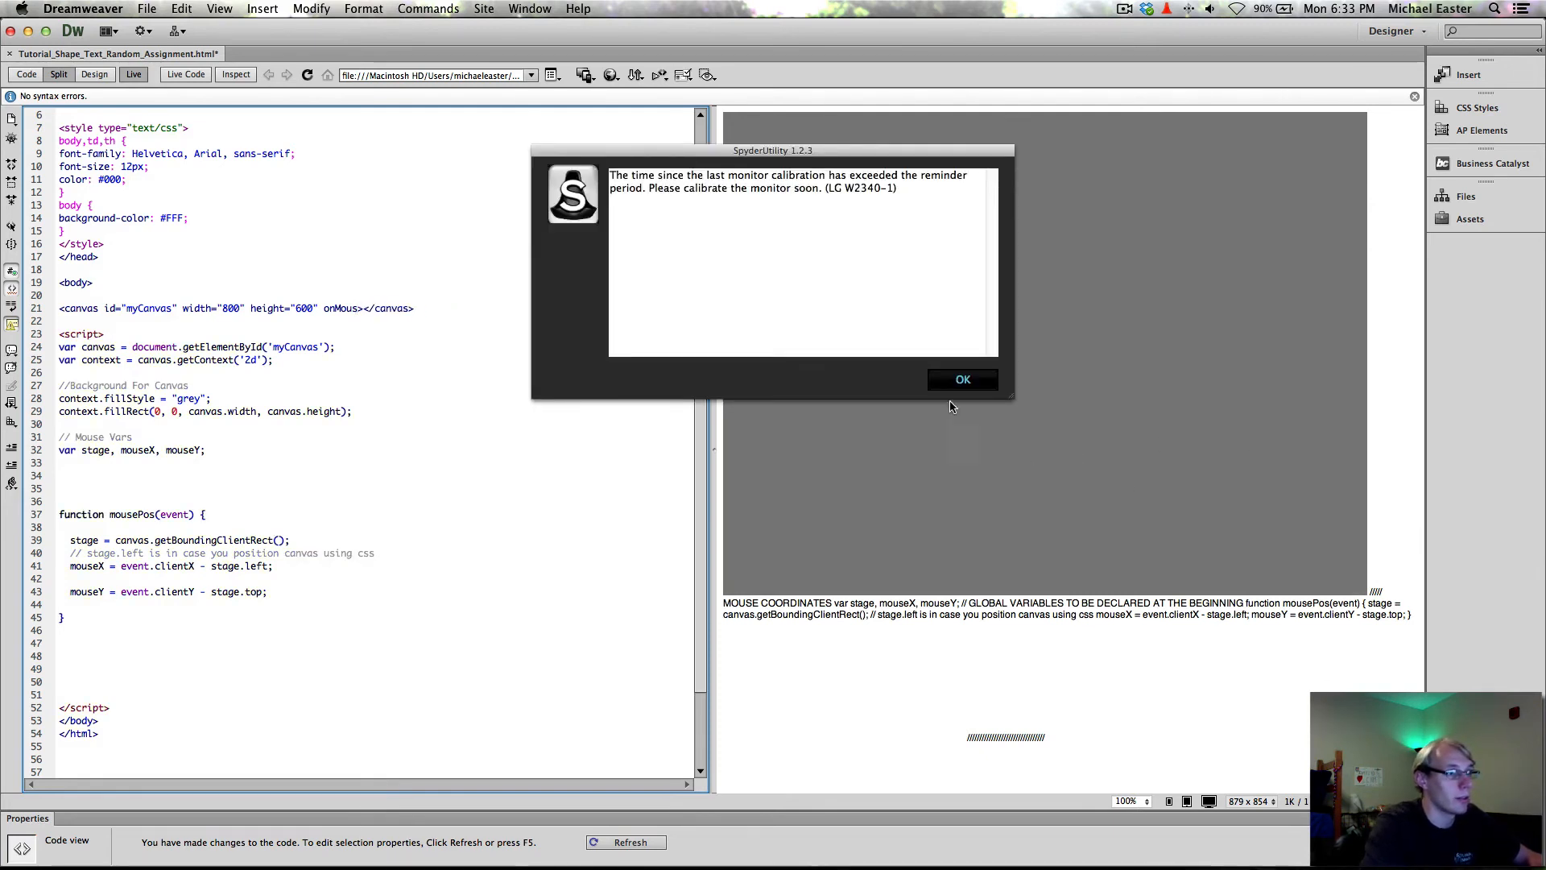
Retype the canvas attribute as onMouseMove="mousePos(event)" after dismissing the calibration reminder.
{"action": "left_click", "coordinate": [963, 379]}
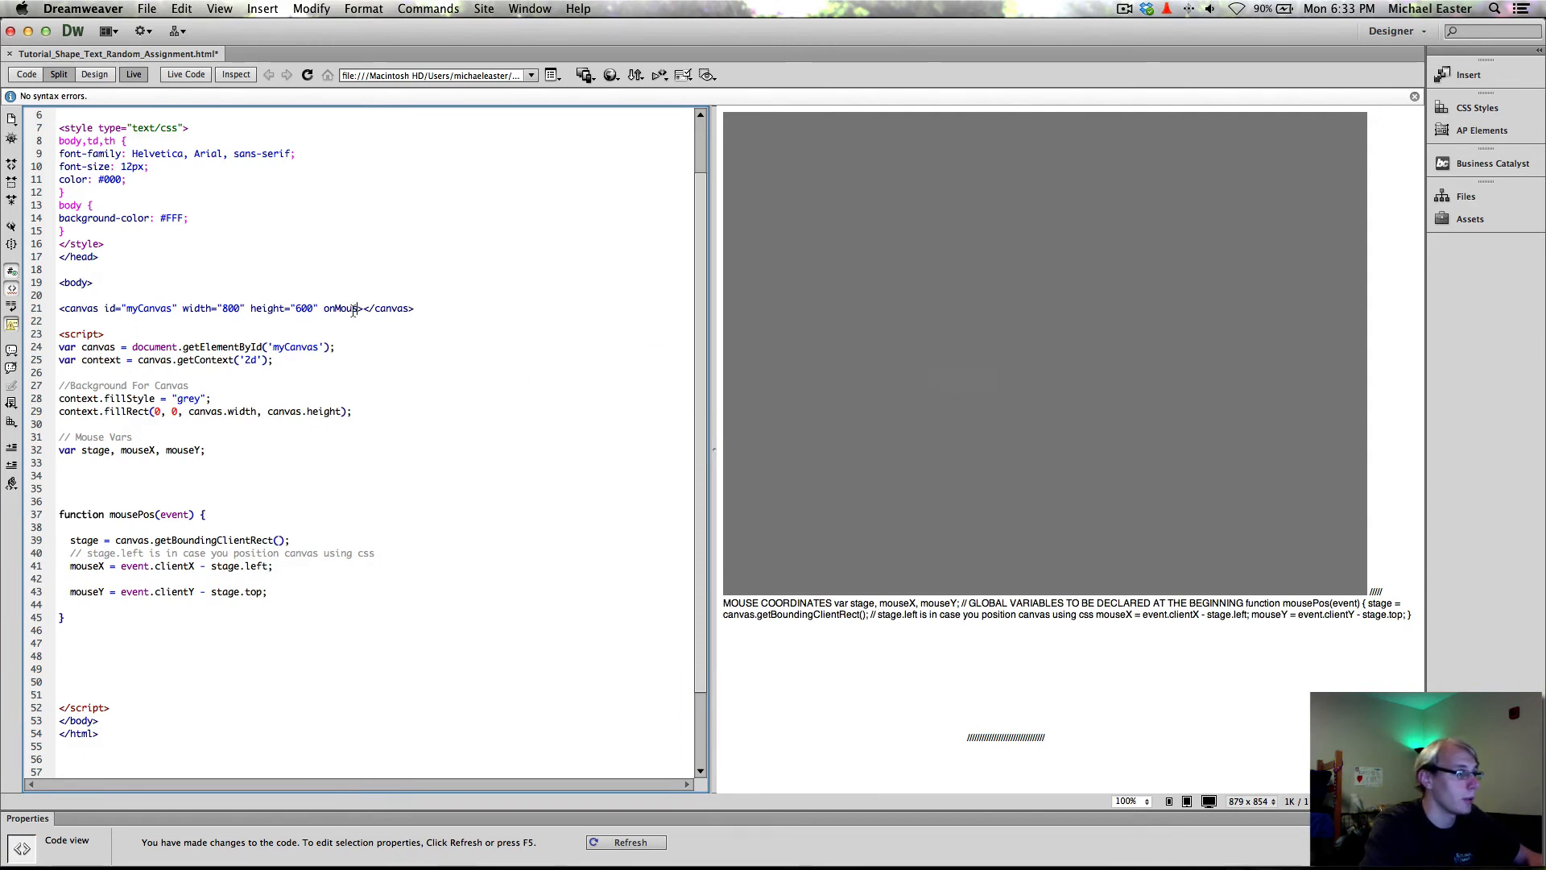
{"action": "double_click", "coordinate": [341, 308]}
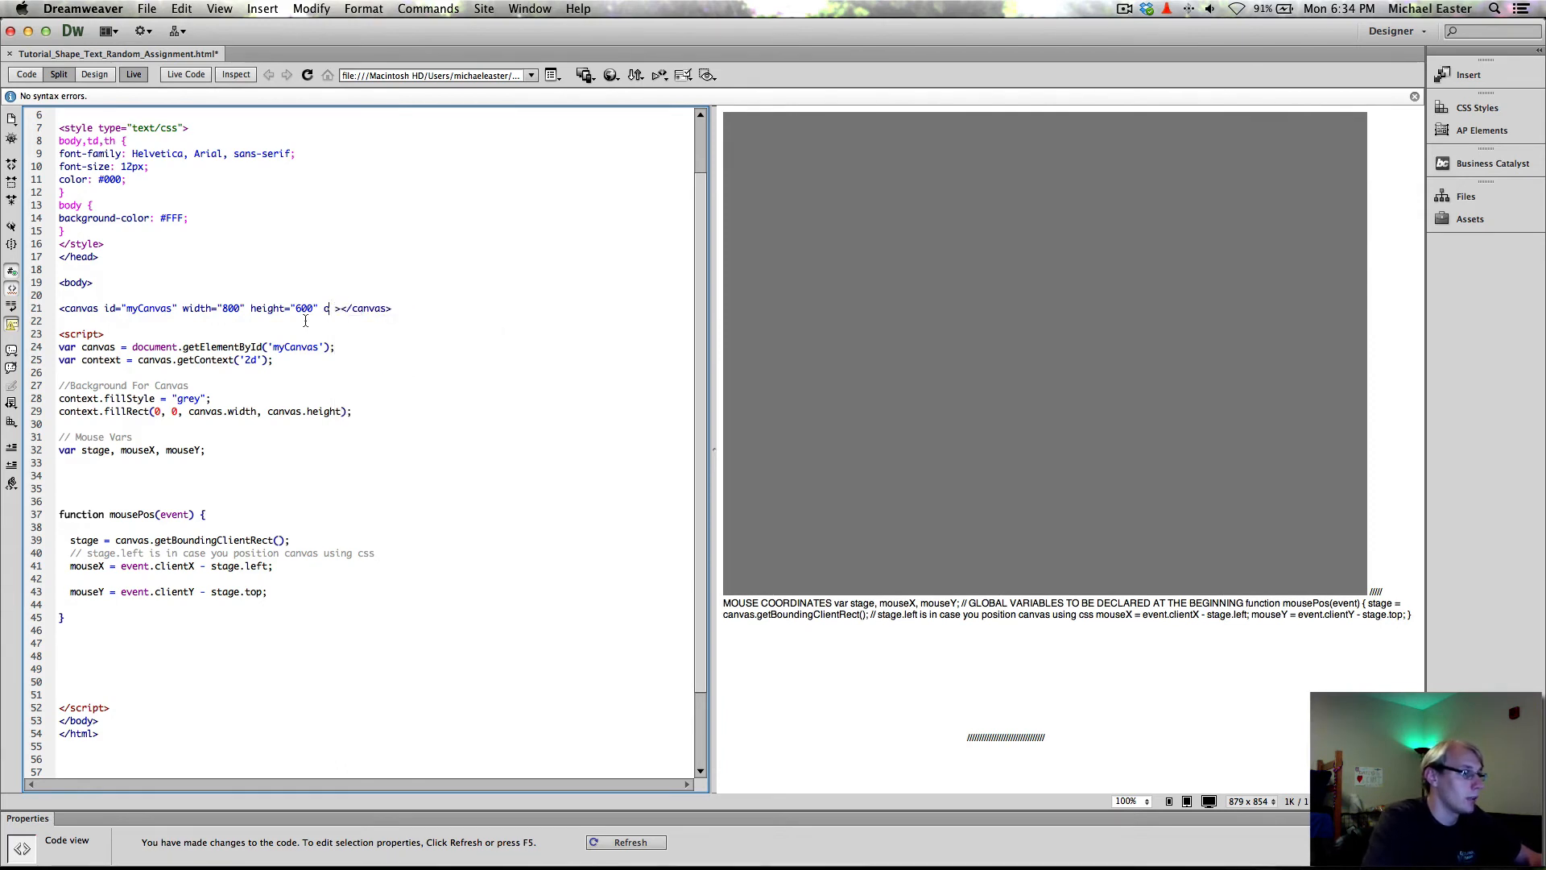
{"action": "type", "text": "m"}
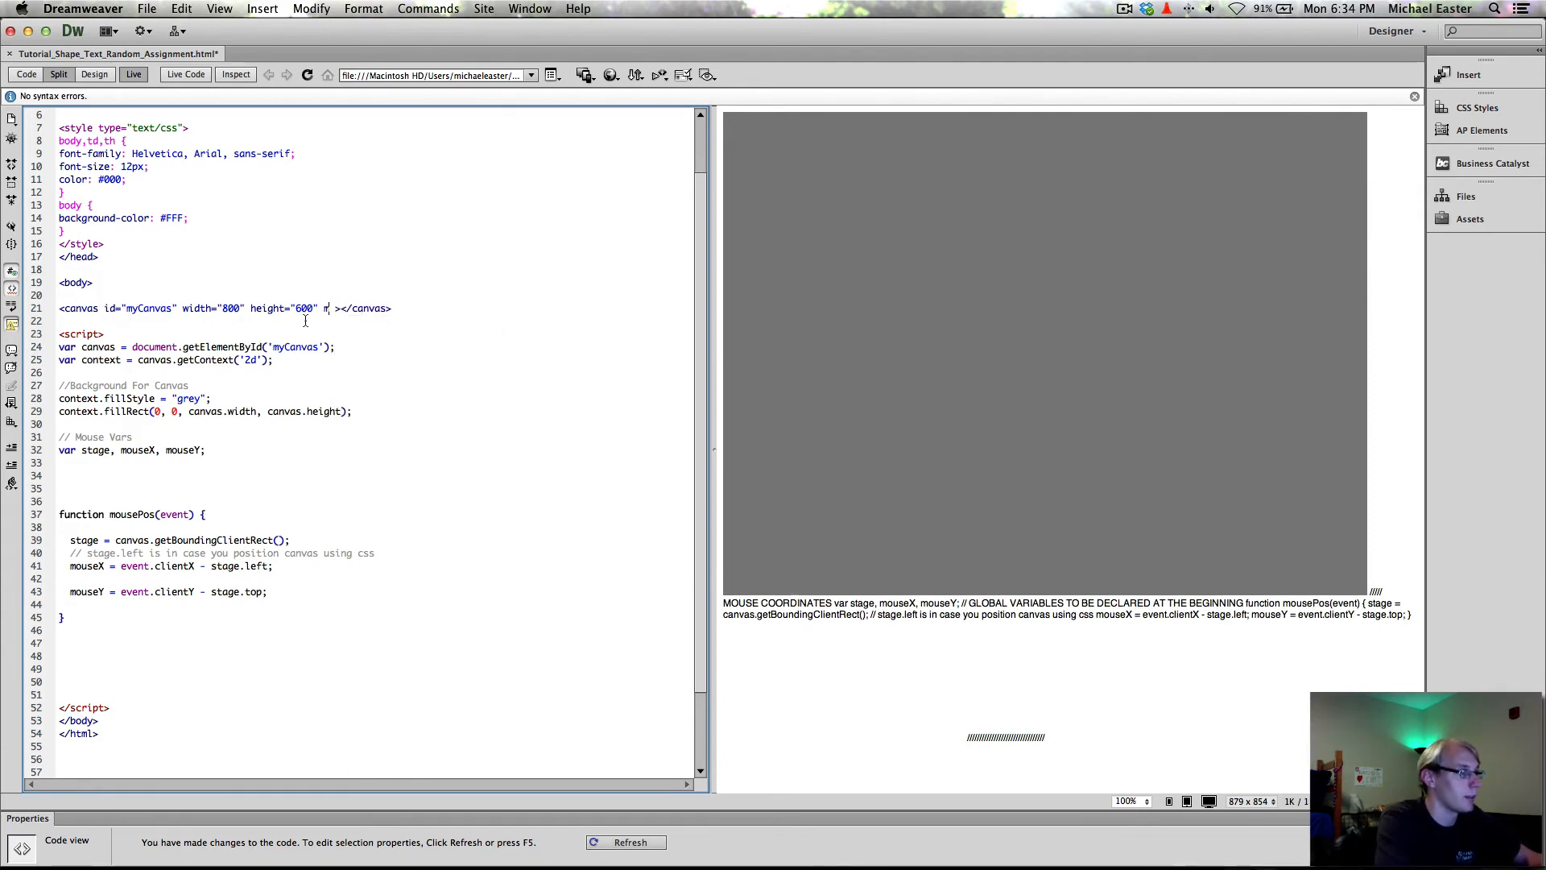
{"action": "type", "text": "onMouseMove=\""}
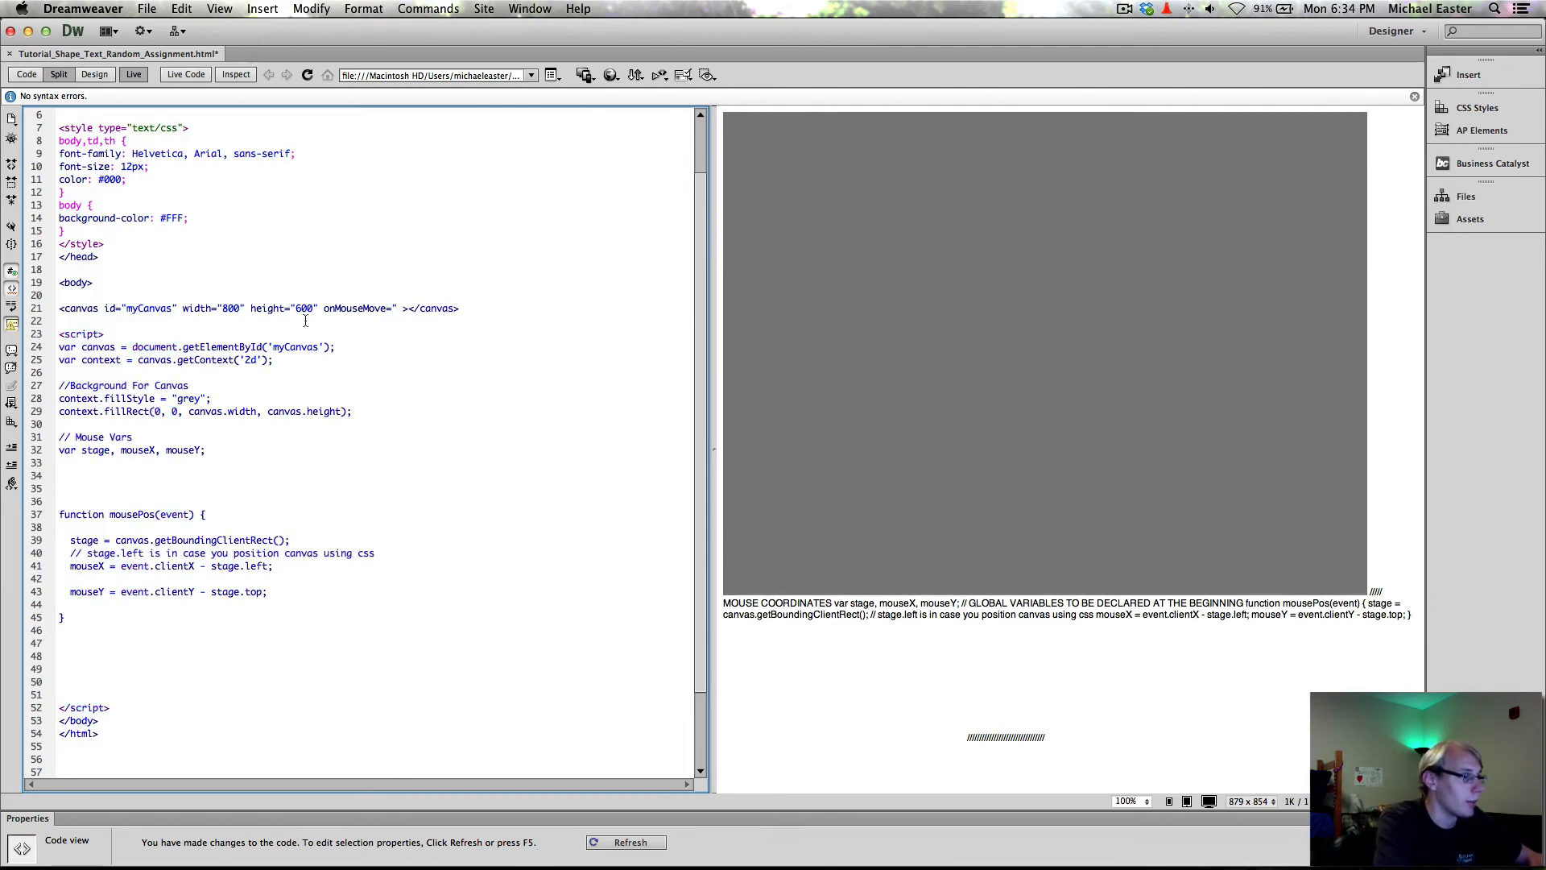
{"action": "type", "text": "mousePo"}
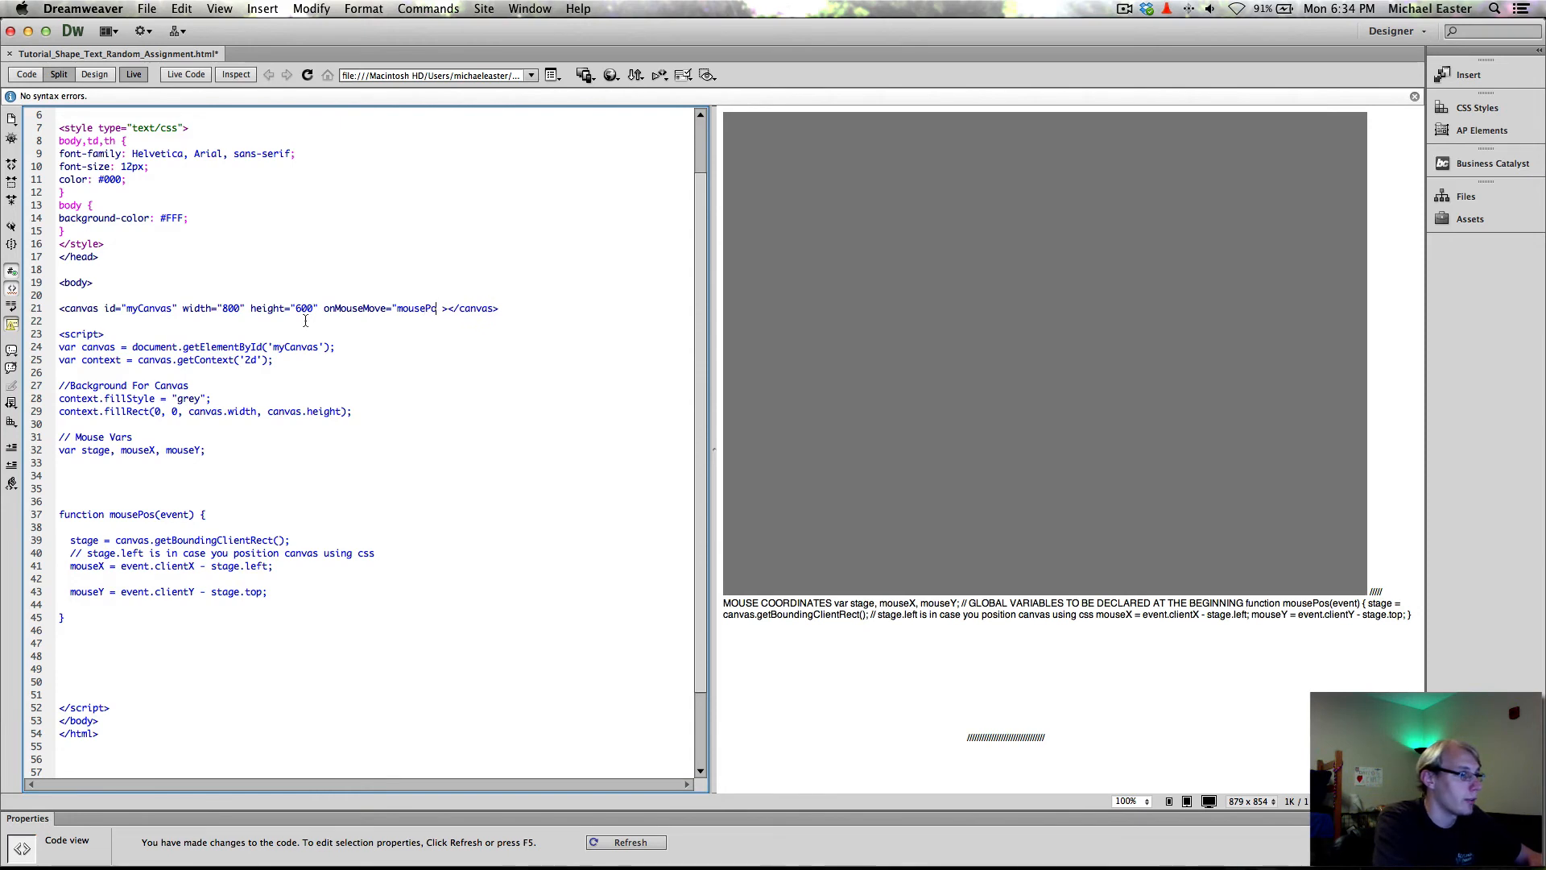
{"action": "type", "text": "s(even"}
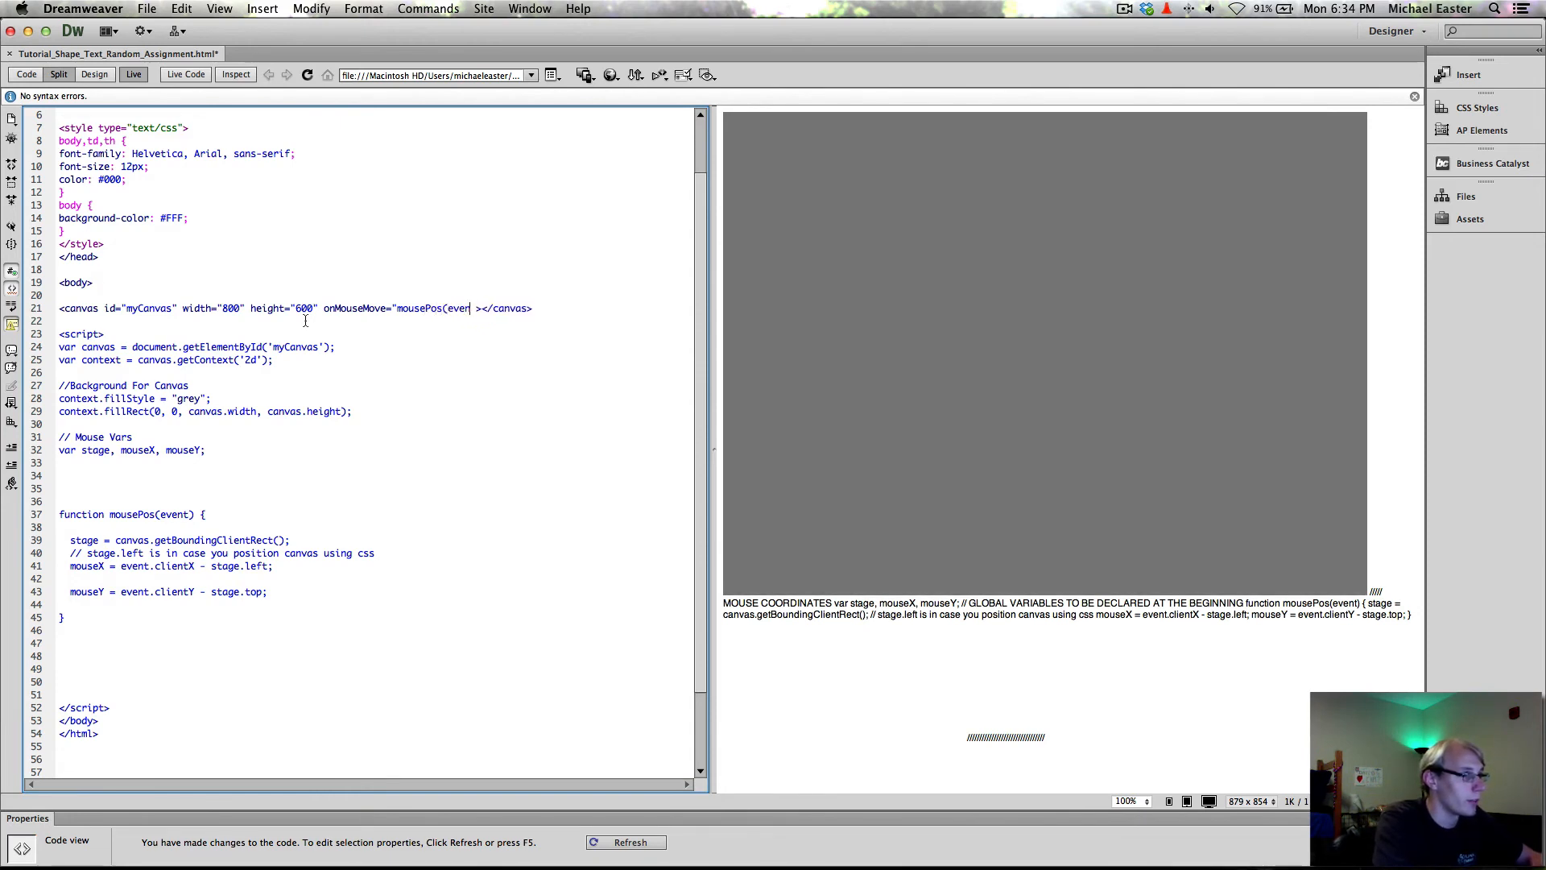
{"action": "type", "text": "t)\""}
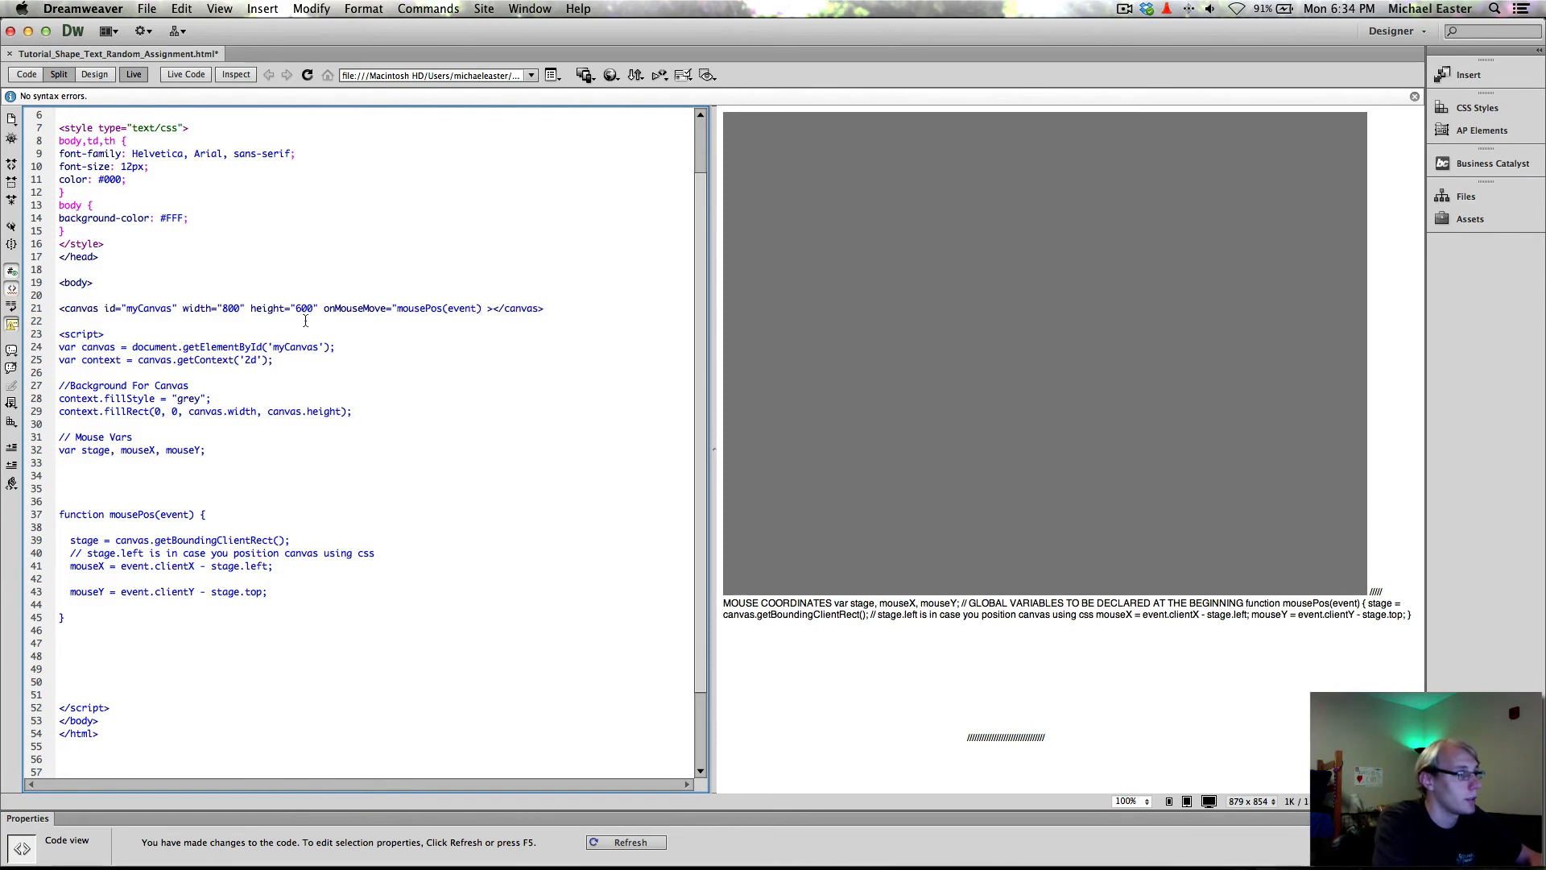
Check over the finished onMouseMove attribute on line 21 and save the page.
{"action": "double_click", "coordinate": [461, 307]}
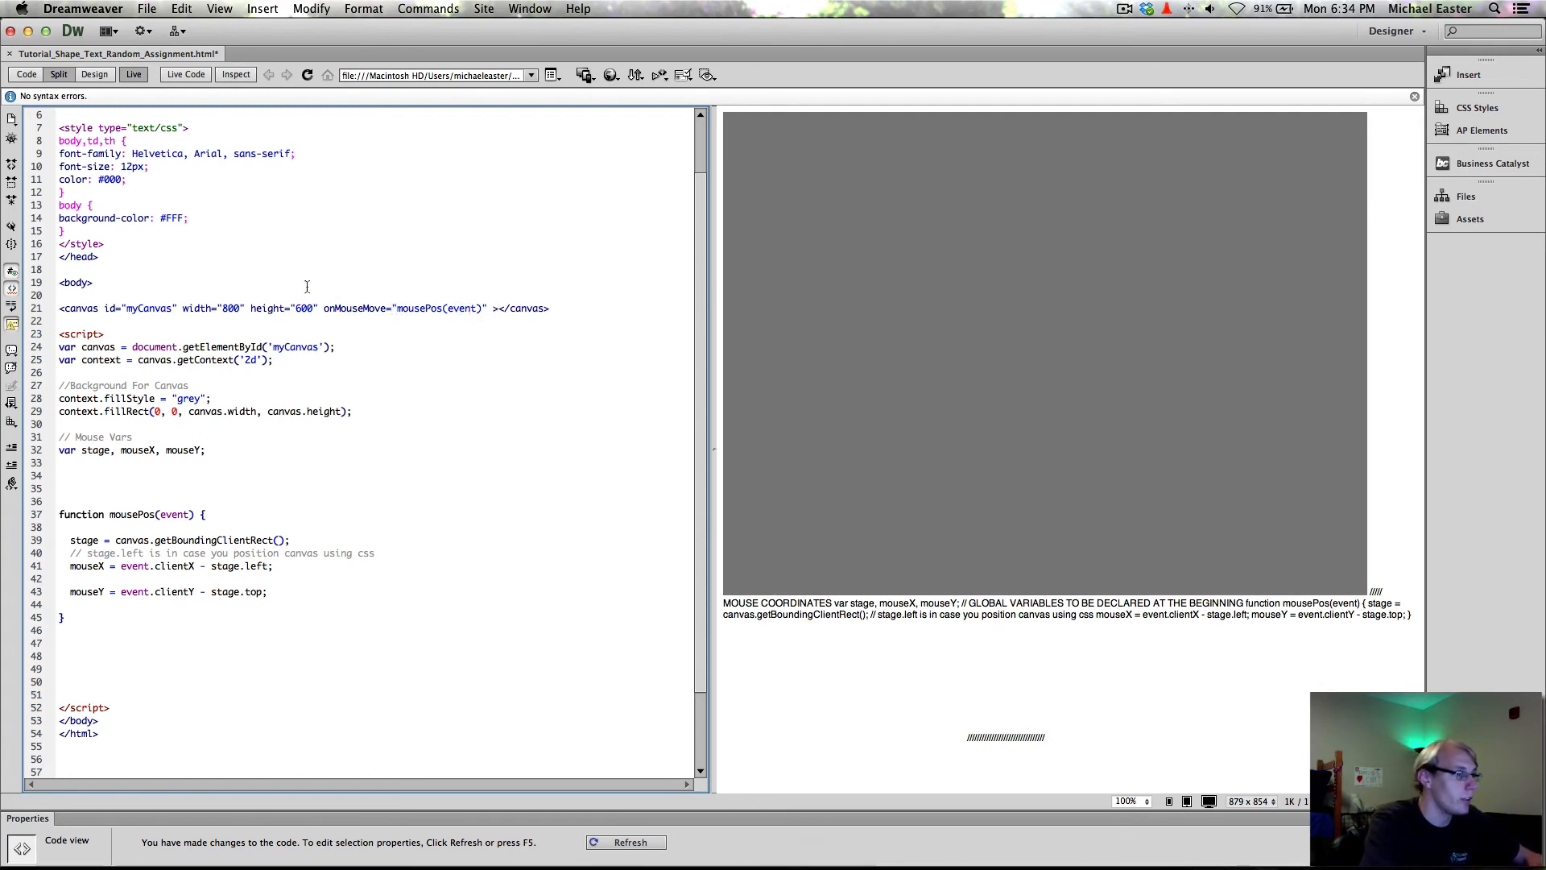
{"action": "double_click", "coordinate": [355, 307]}
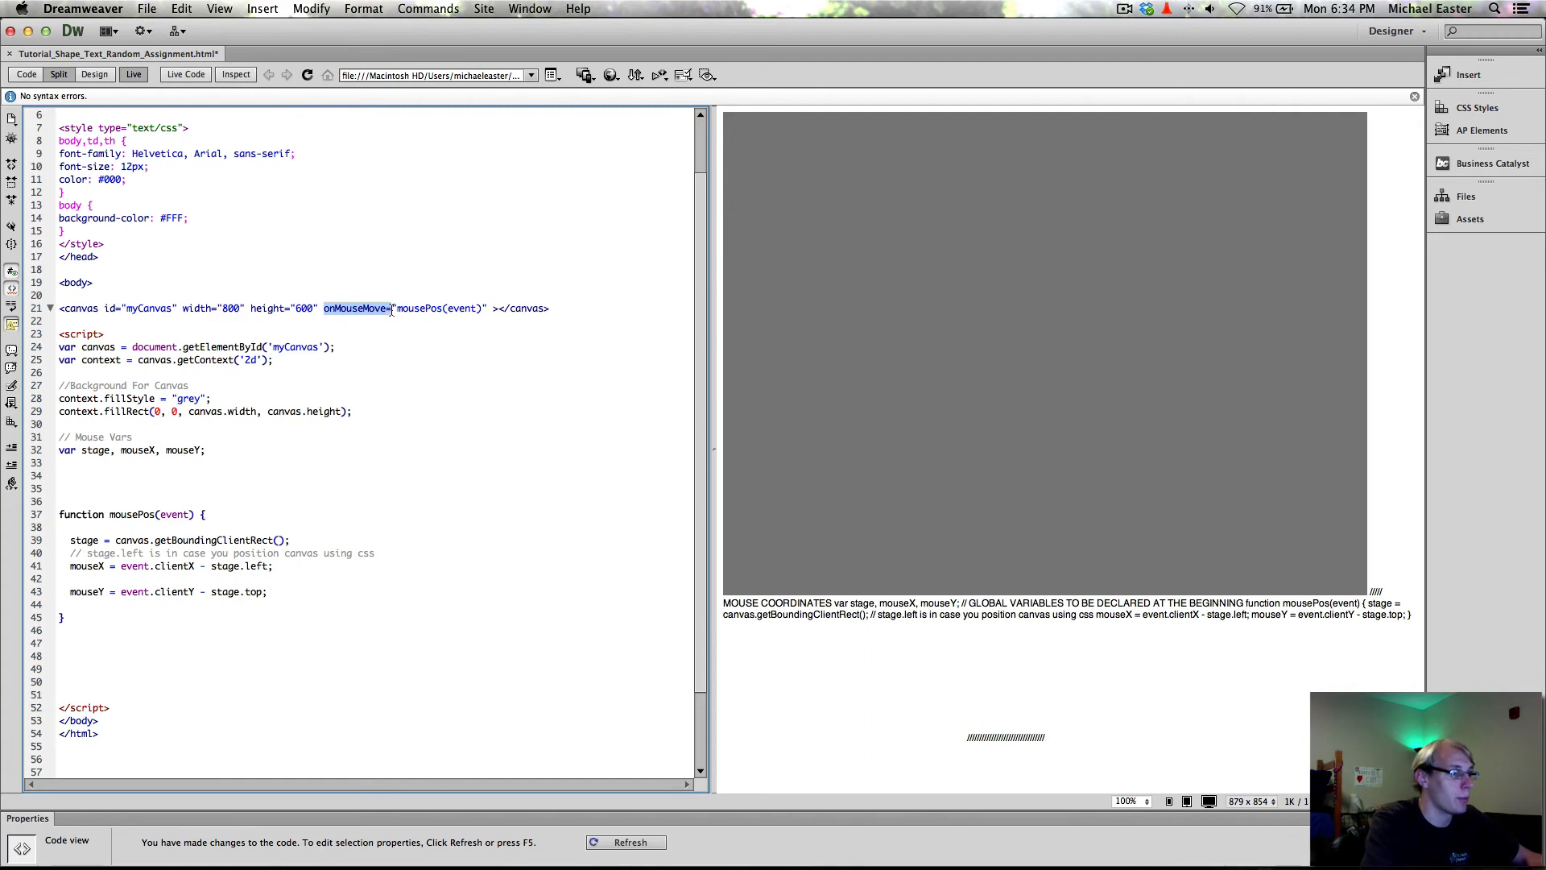
{"action": "left_click", "coordinate": [393, 307]}
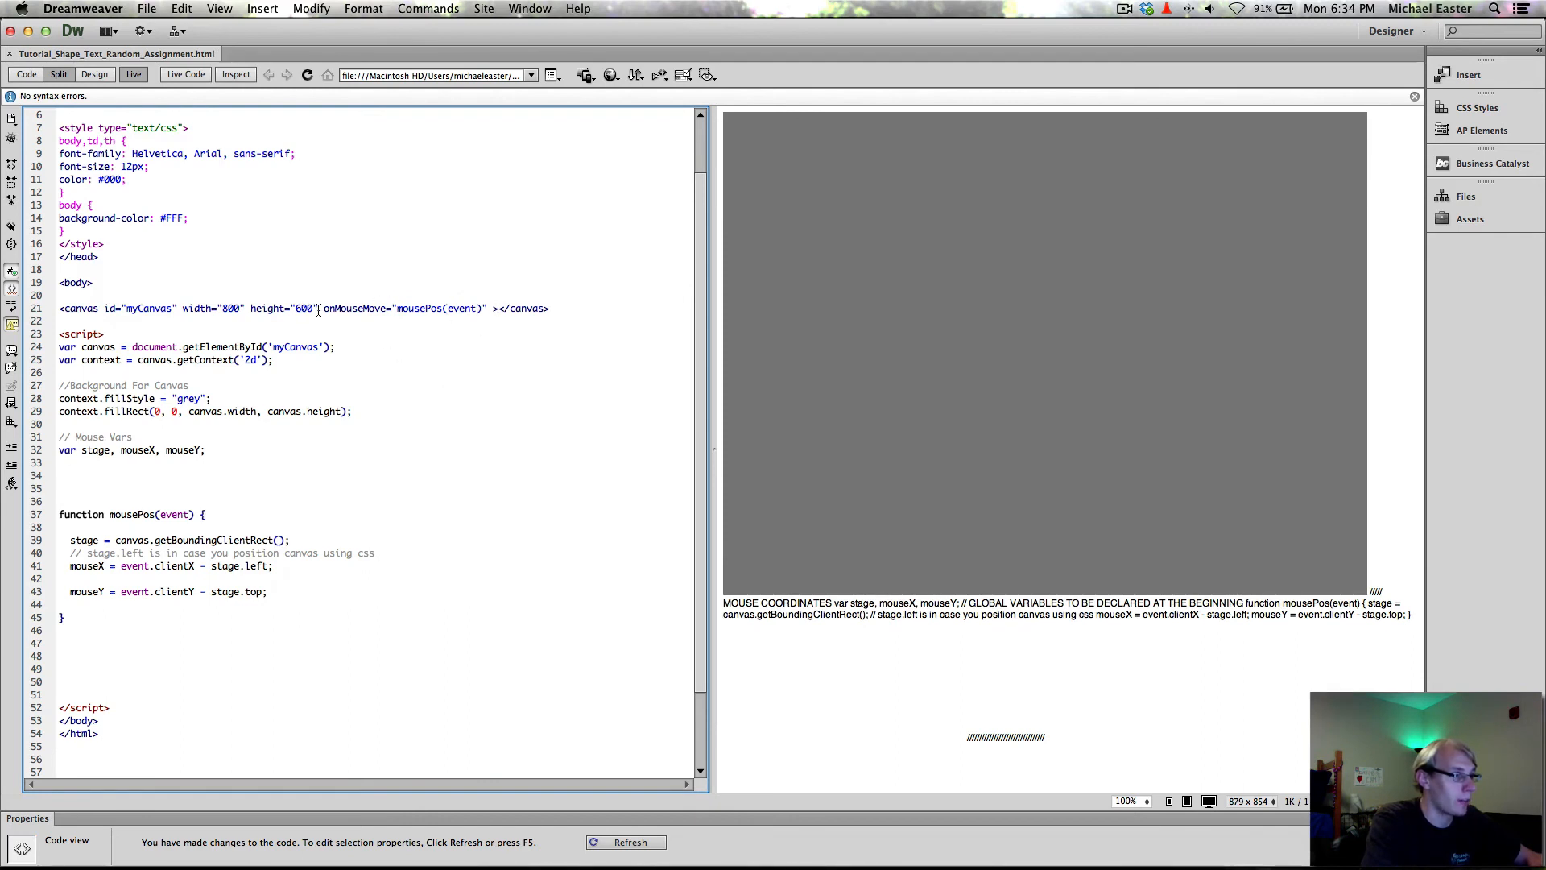
{"action": "double_click", "coordinate": [441, 307]}
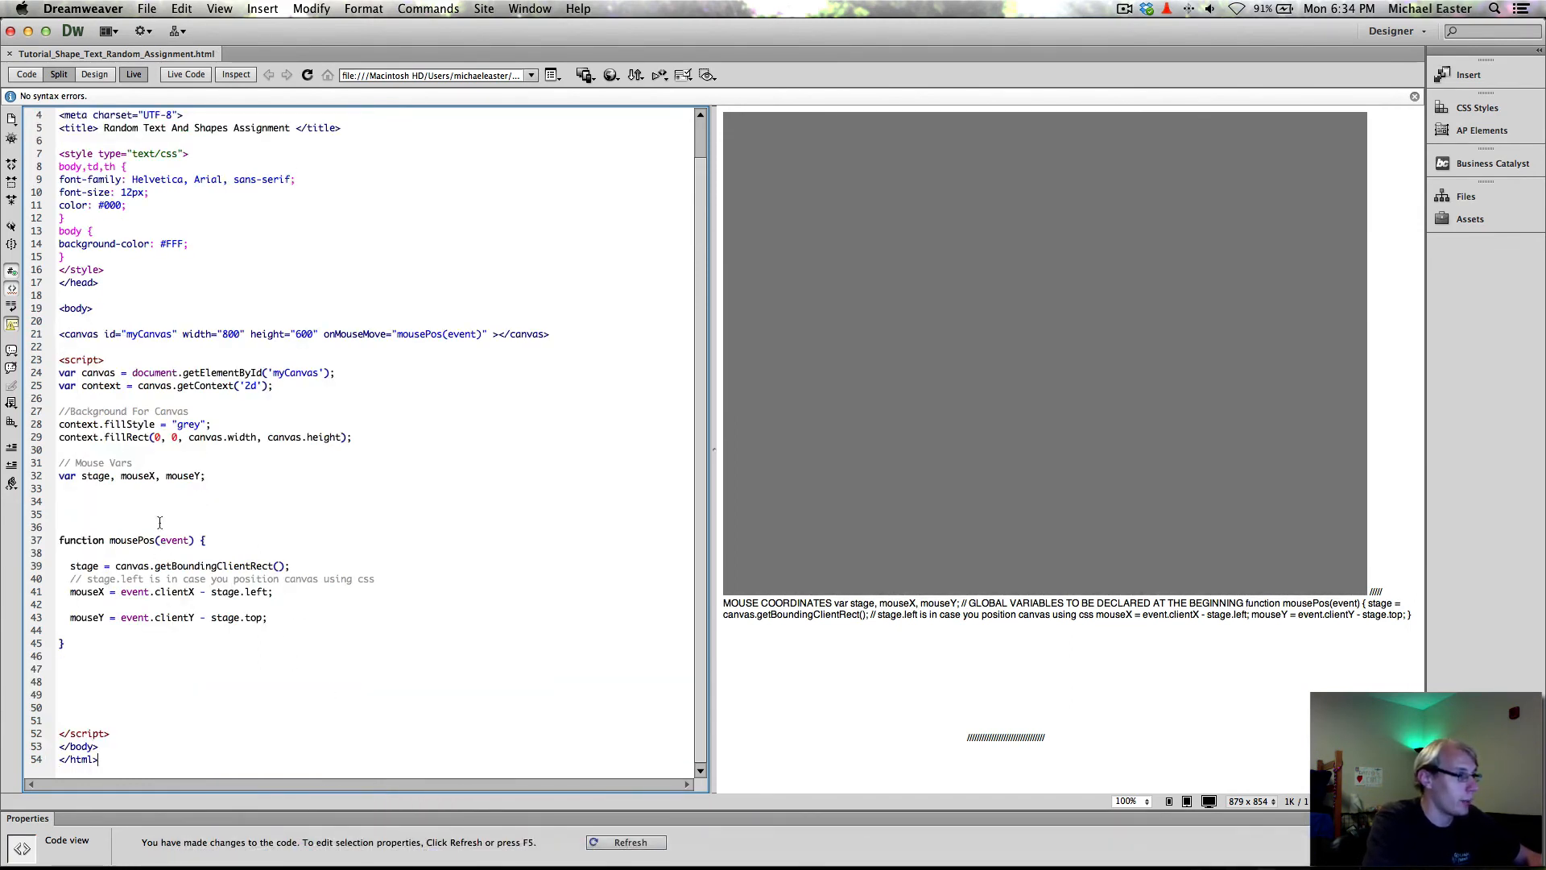
Insert <p id="debugger"></p> on a new line right after the closing script tag and save.
{"action": "scroll", "scroll_direction": "up", "scroll_amount": 3}
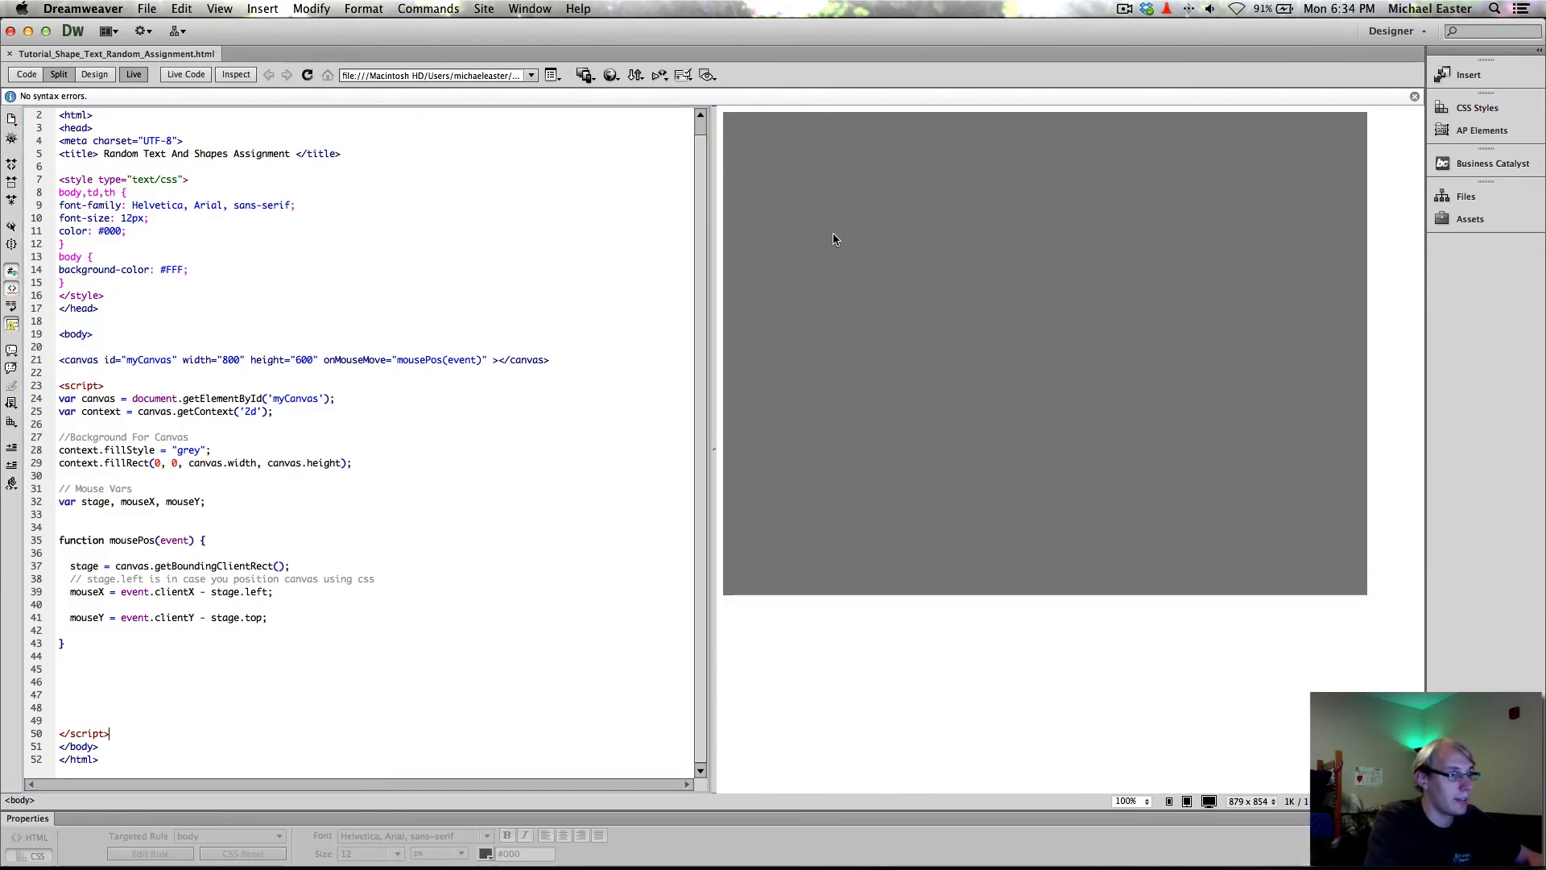
{"action": "left_click", "coordinate": [163, 617]}
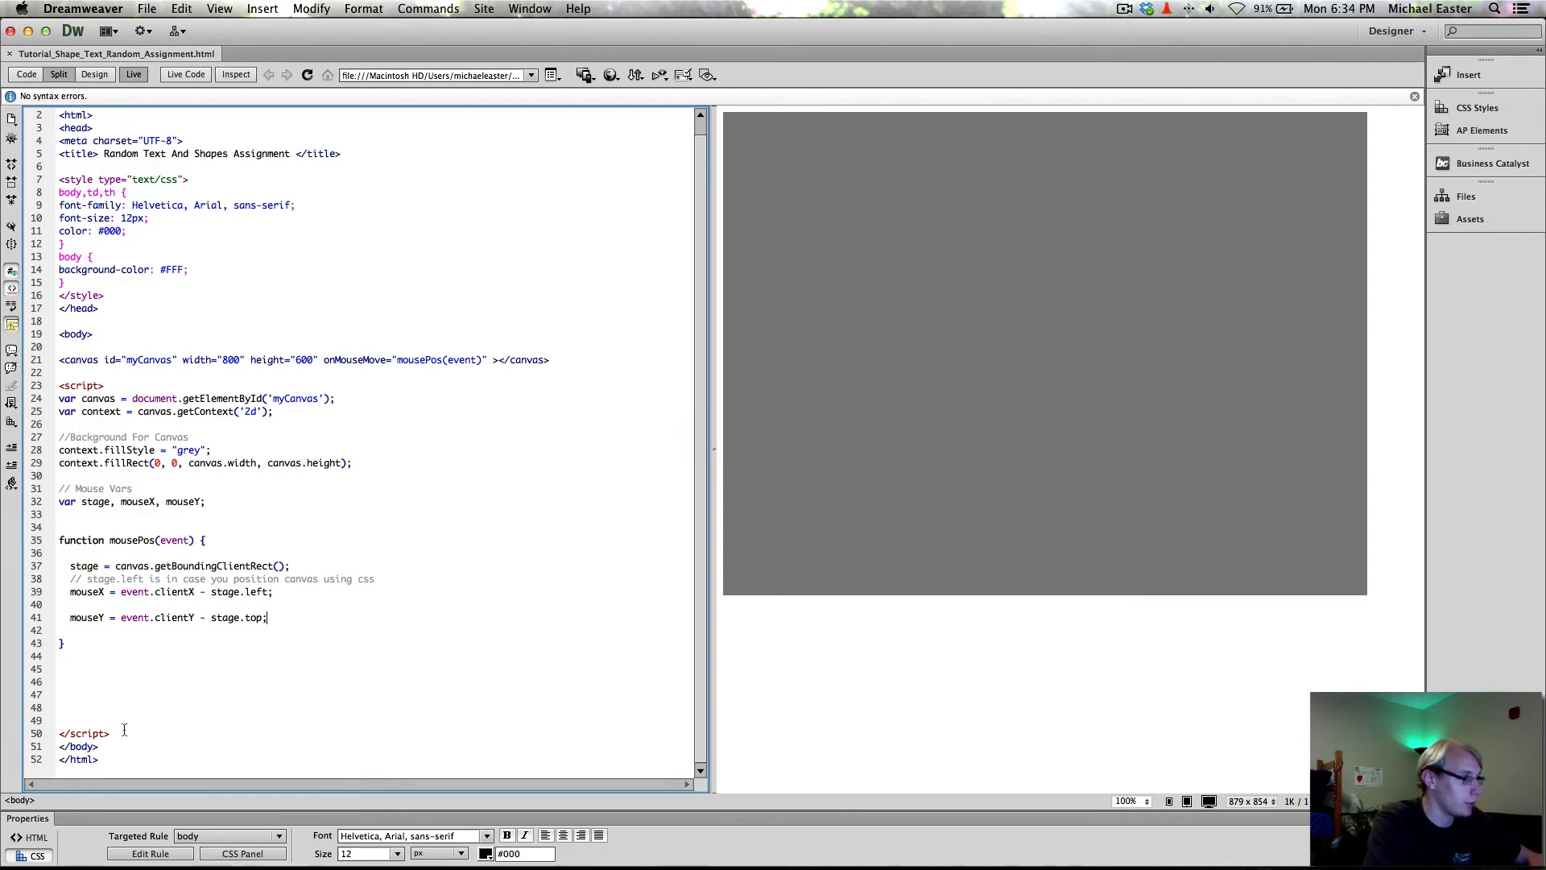
{"action": "key", "text": "Return"}
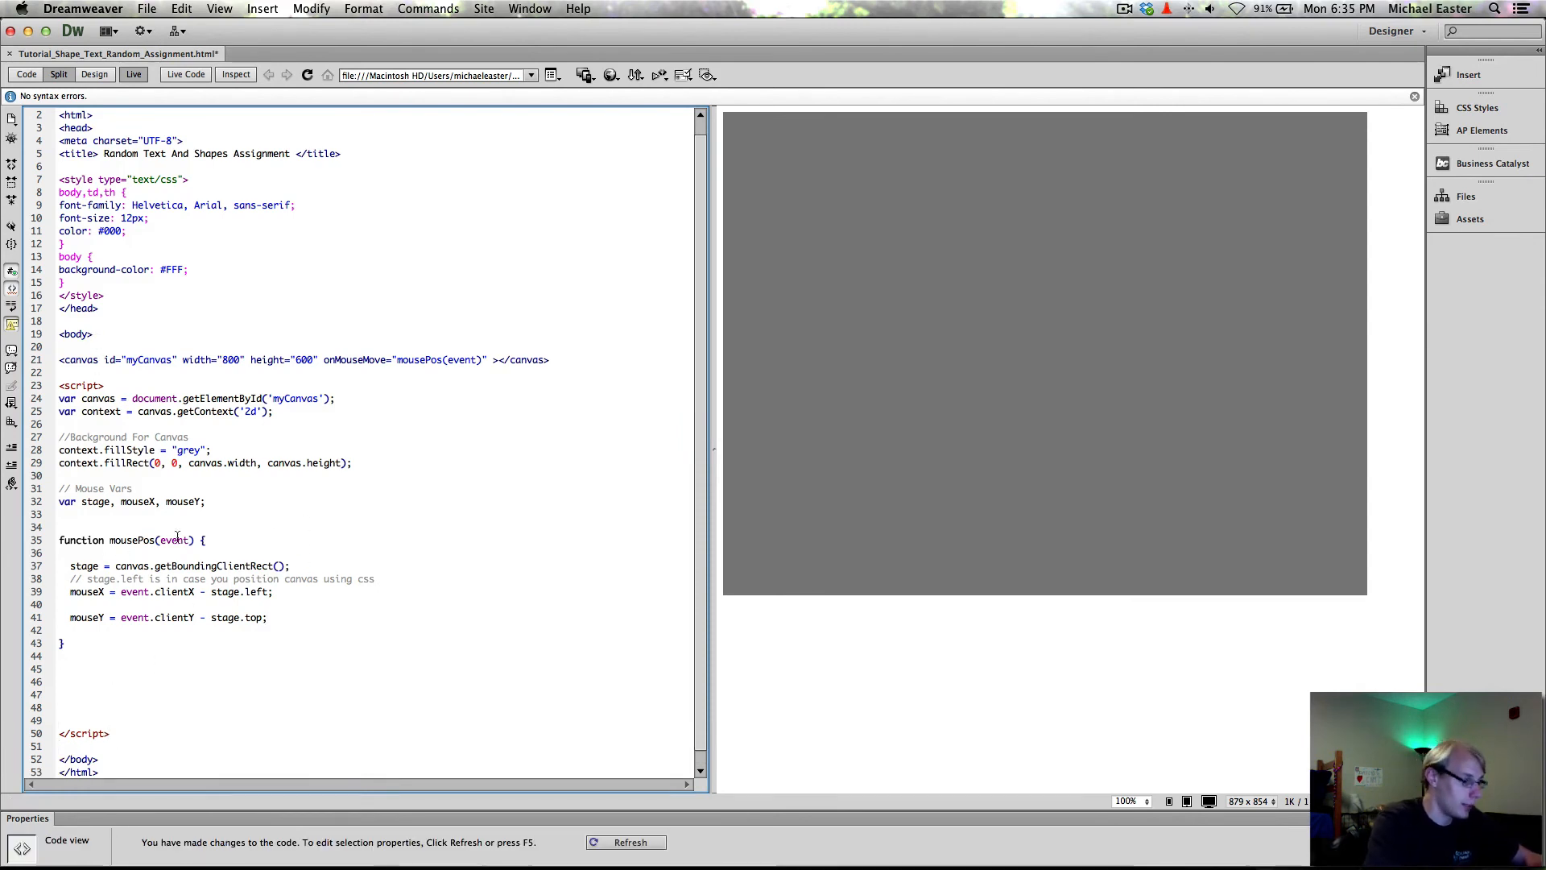
{"action": "type", "text": "<p id='debugger"}
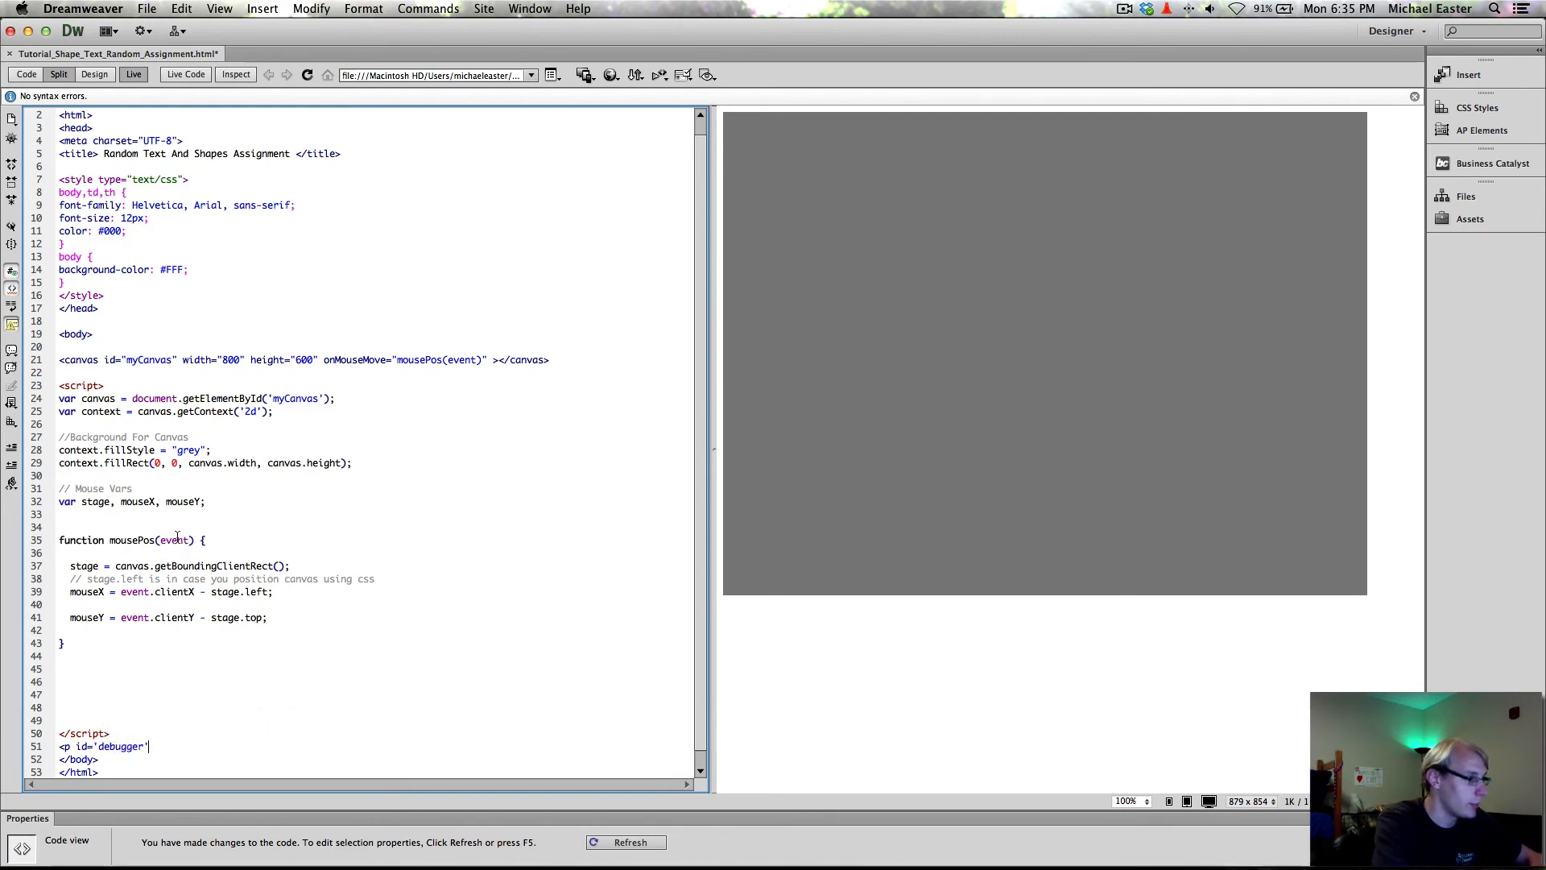
{"action": "type", "text": ">"}
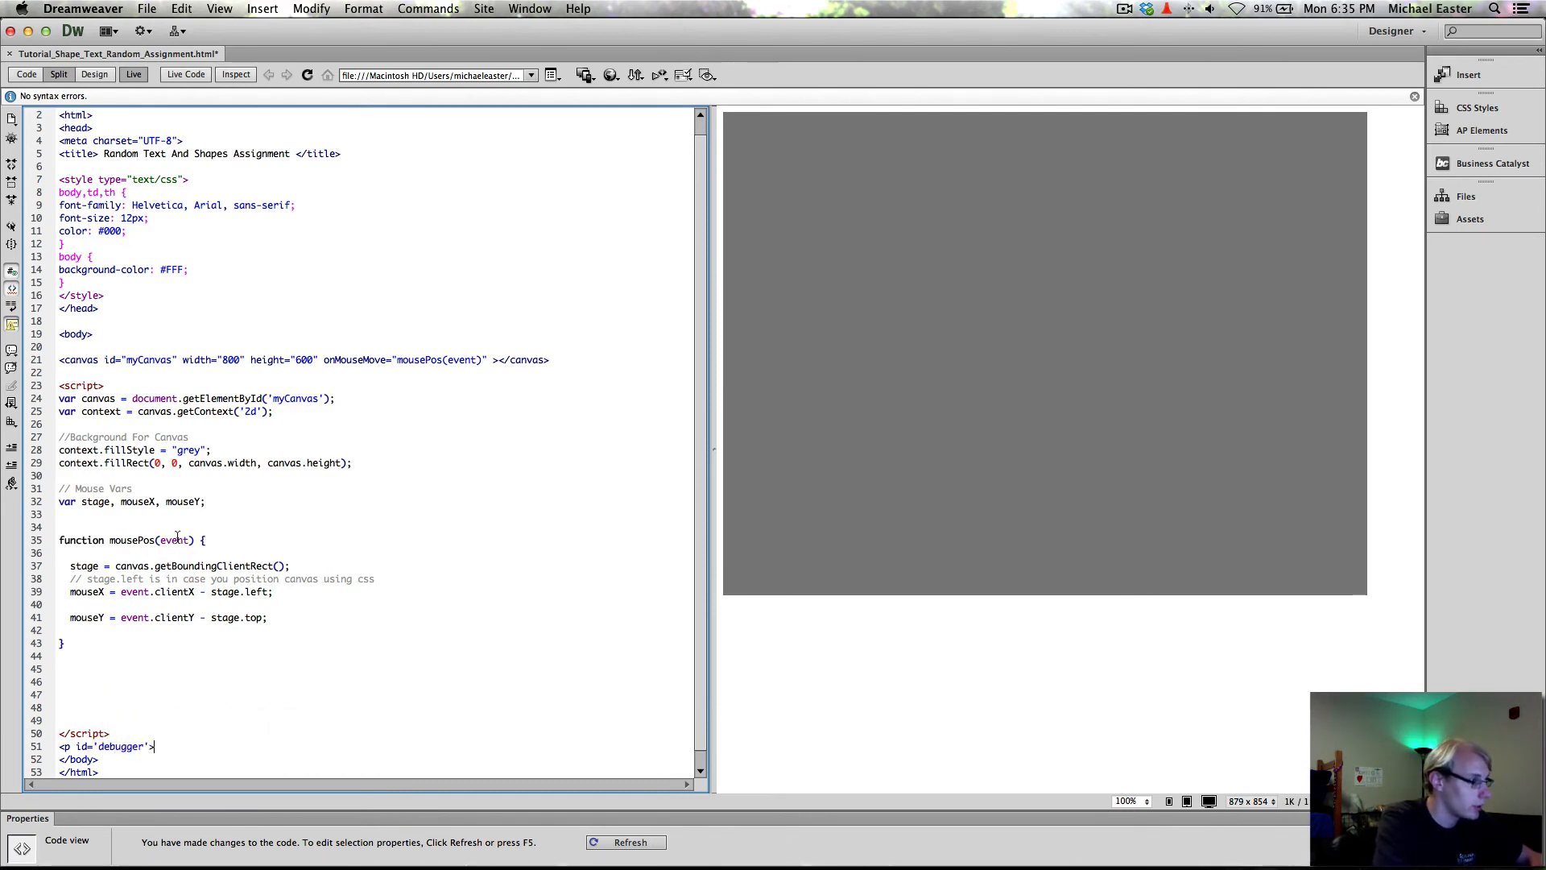
{"action": "type", "text": "</p>"}
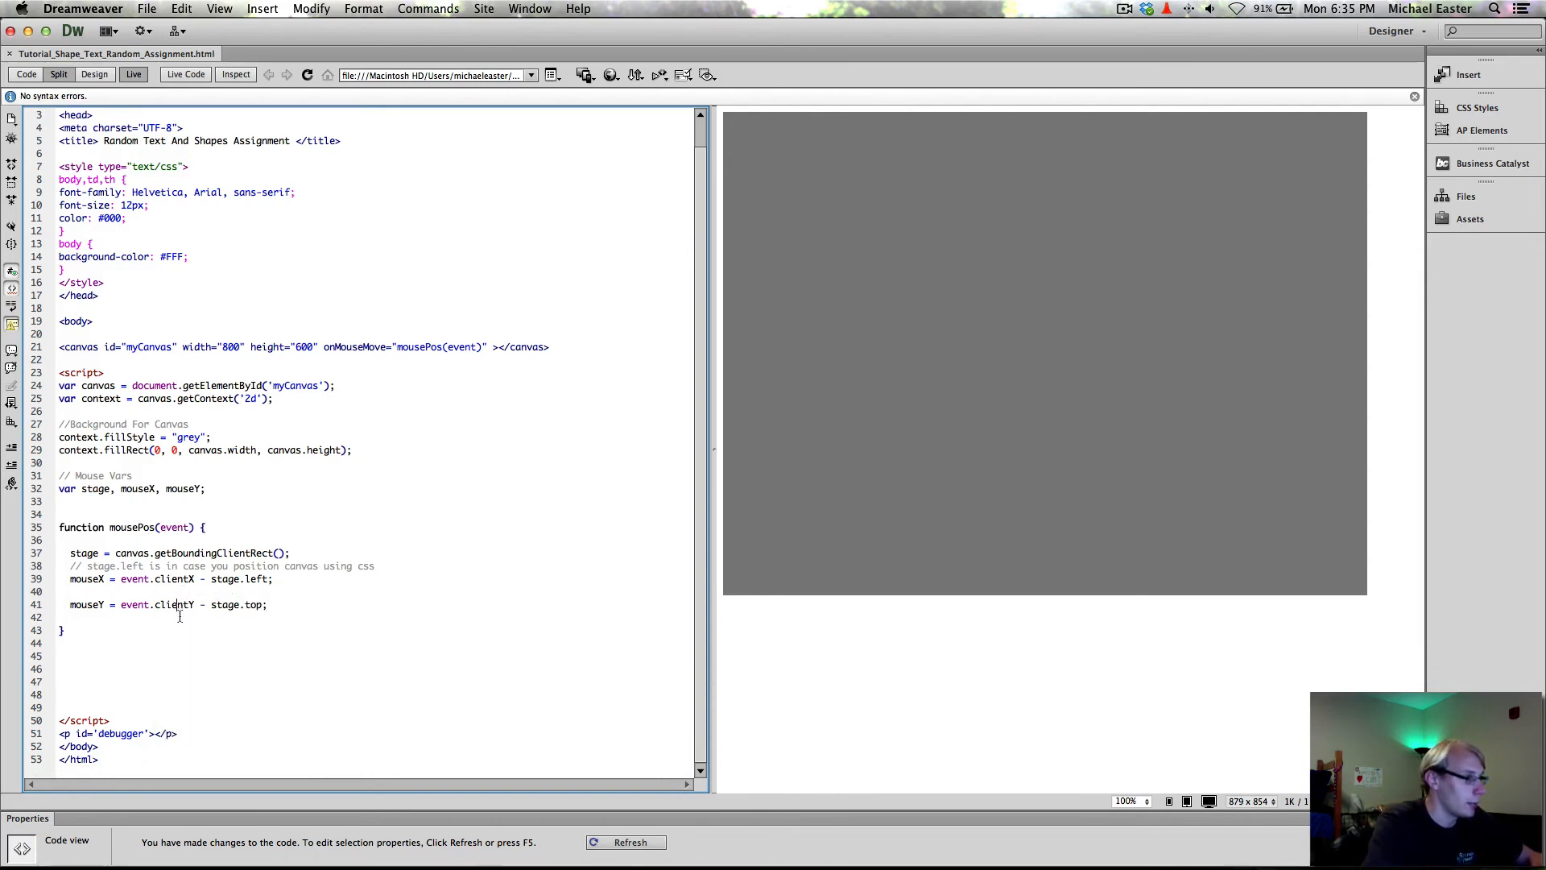
Write document.getElementById("debugger").innerHTML at the end of the mousePos function.
{"action": "type", "text": "docume"}
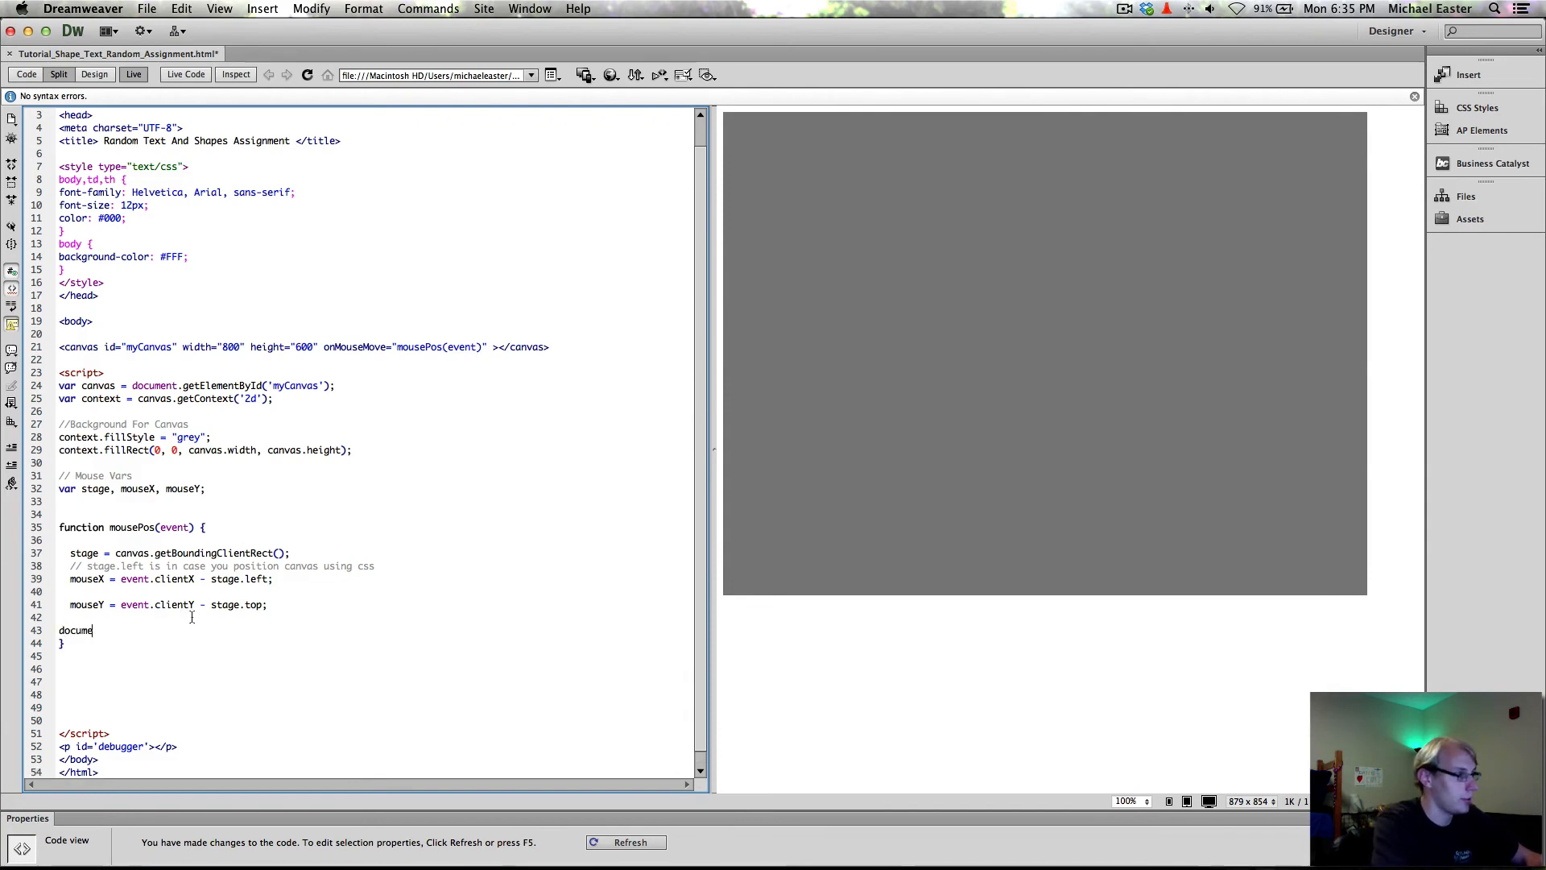
{"action": "key", "text": "Backspace"}
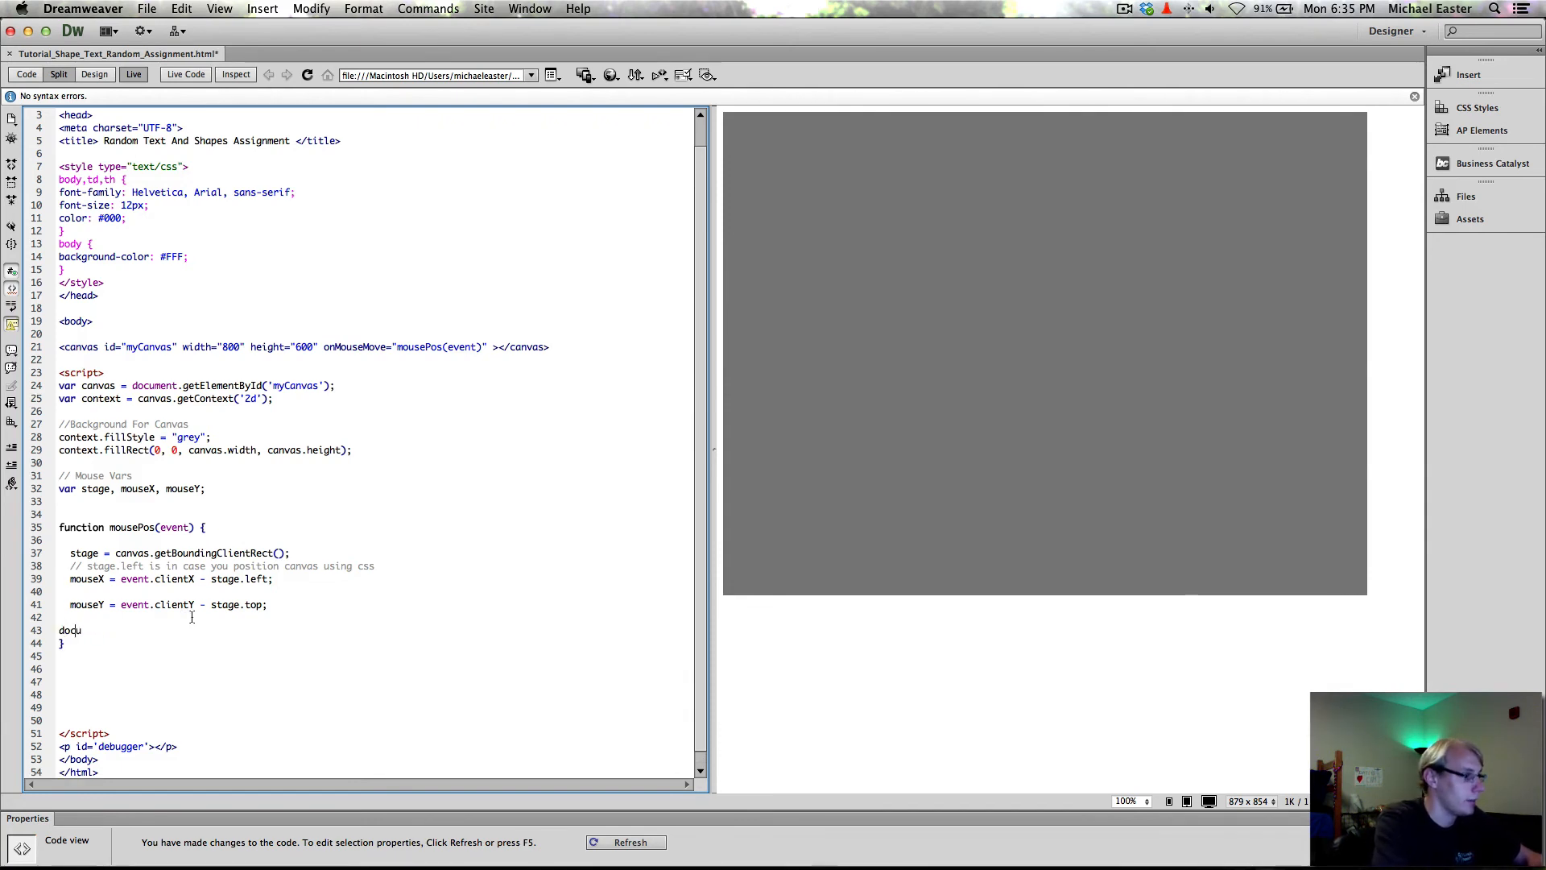
{"action": "type", "text": "metn"}
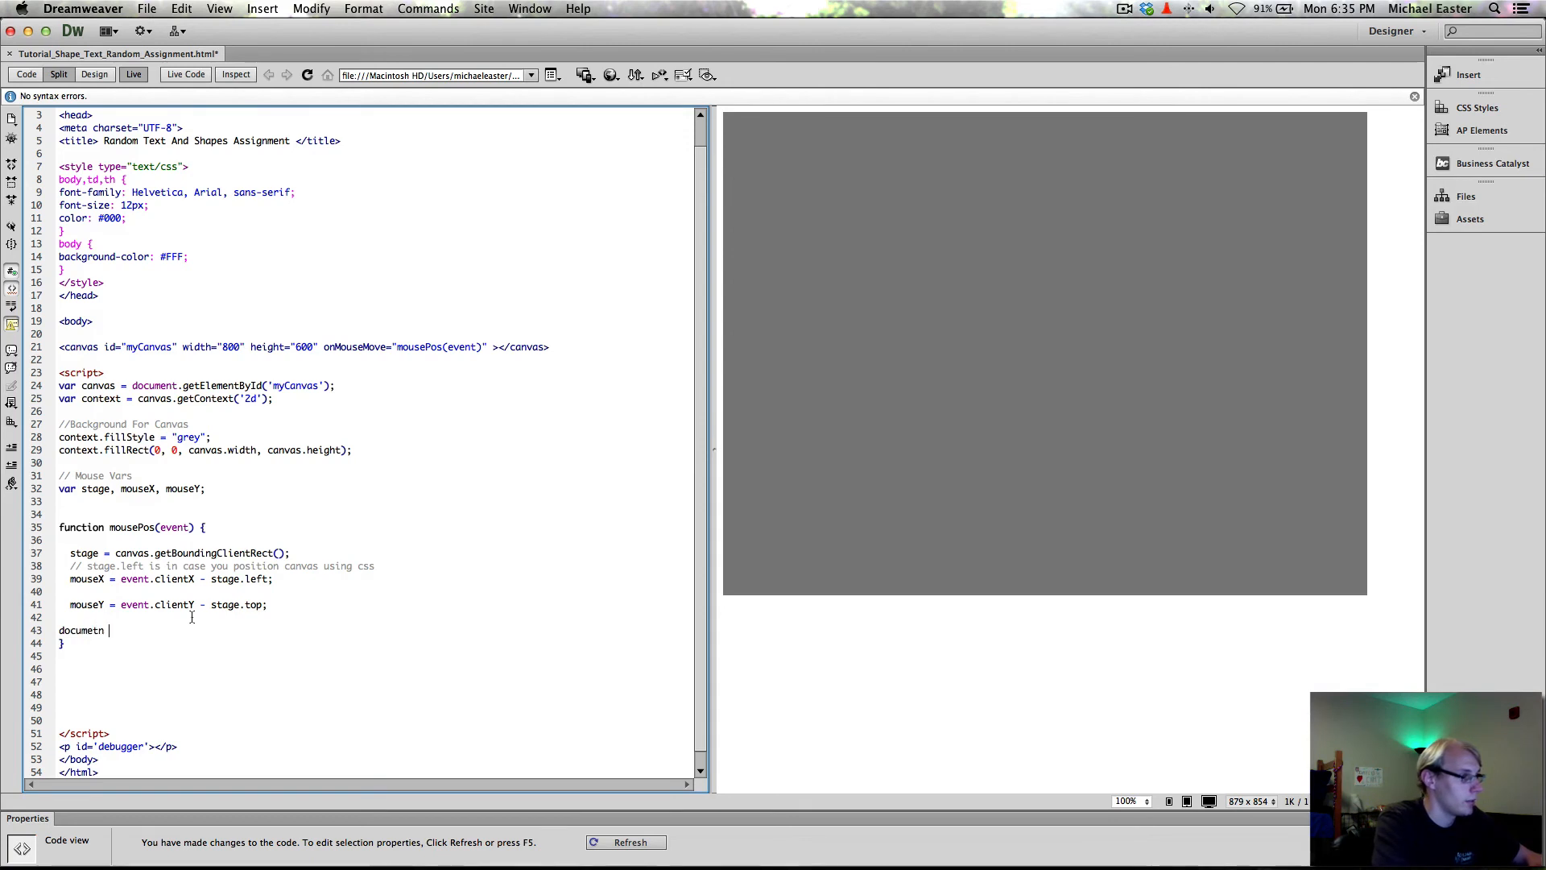
{"action": "type", "text": "."}
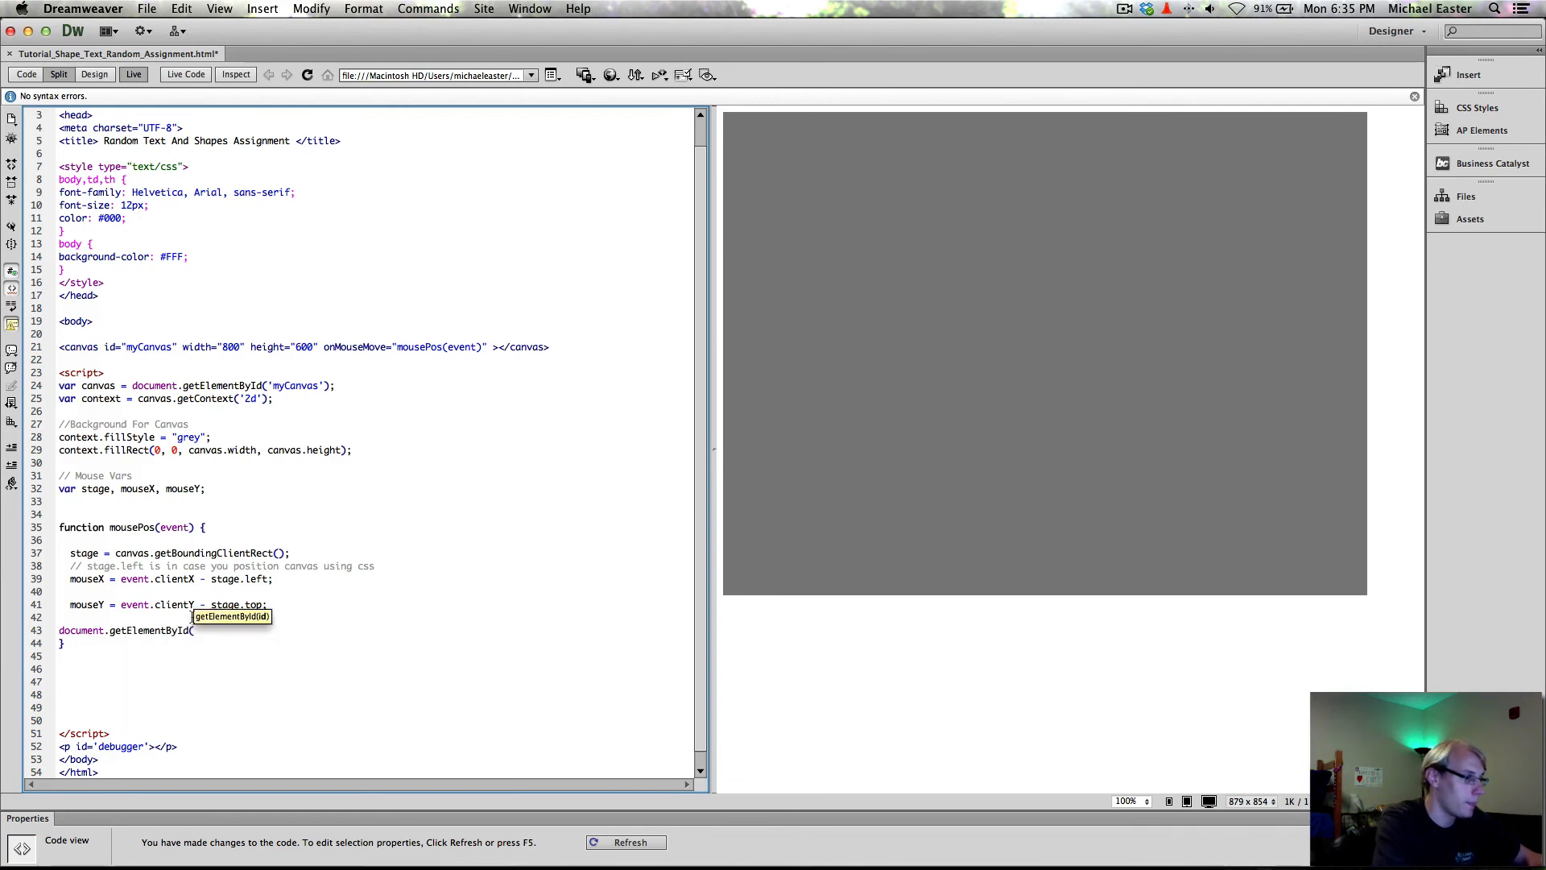
{"action": "mouse_move", "coordinate": [123, 750]}
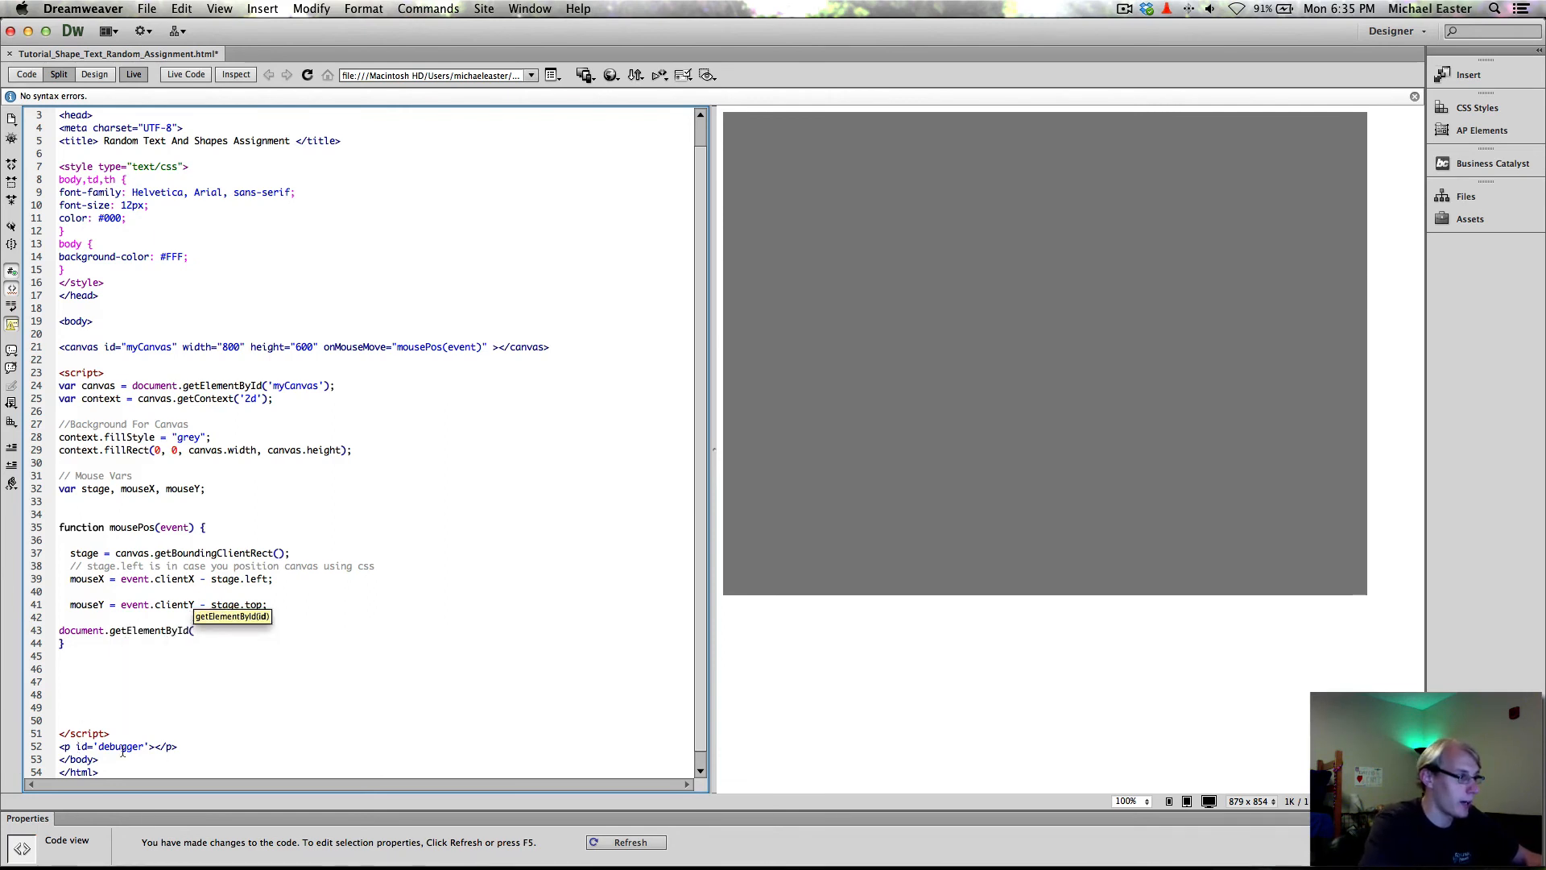
{"action": "type", "text": "(\""}
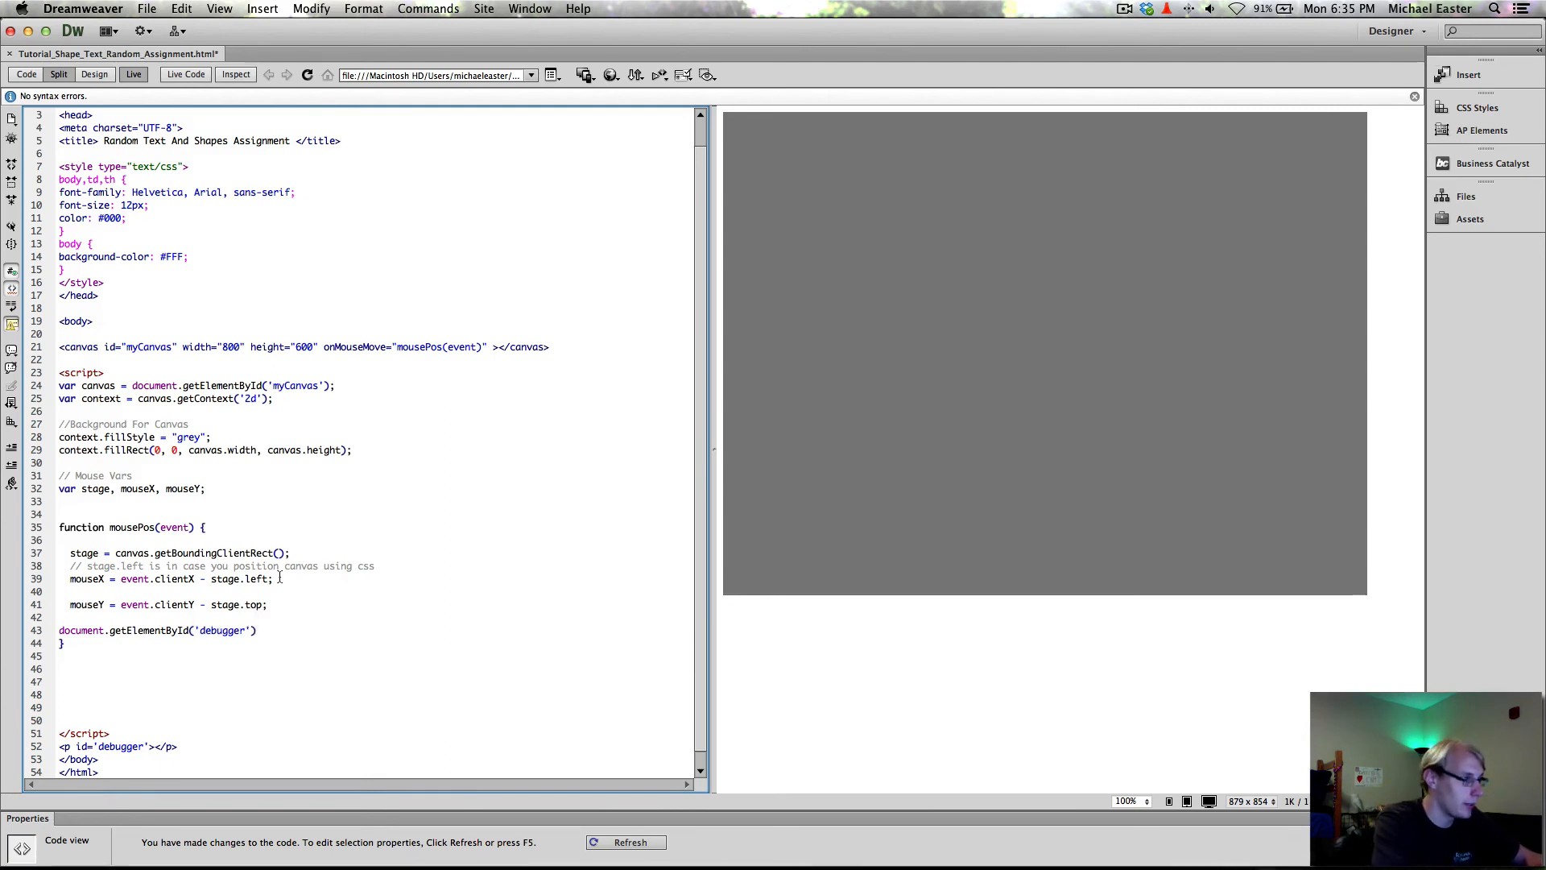
{"action": "type", "text": ".innerHTML ="}
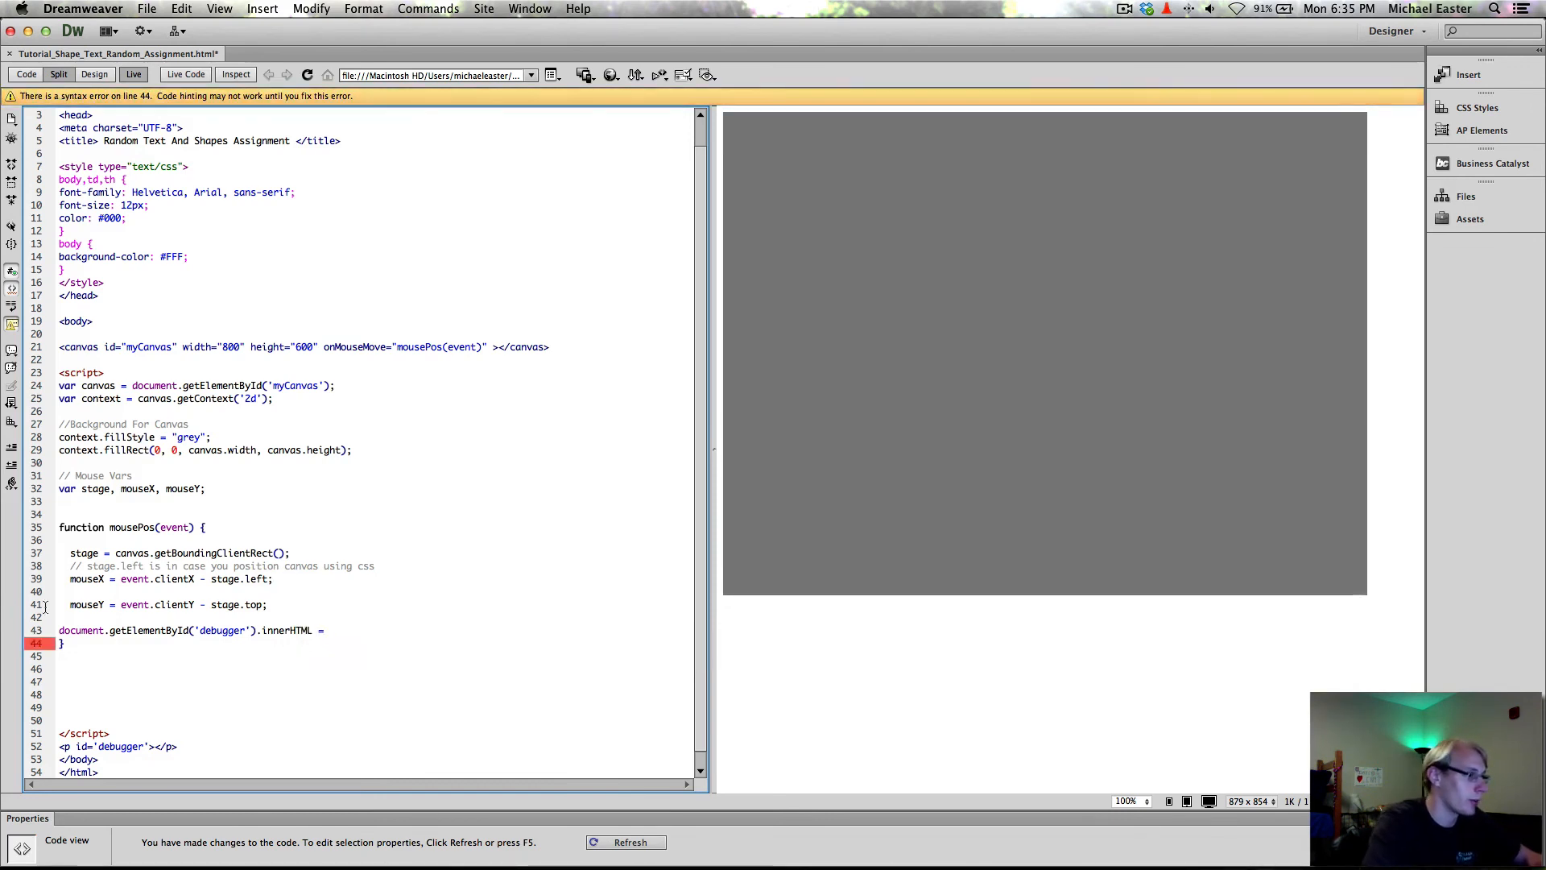
{"action": "mouse_move", "coordinate": [431, 590]}
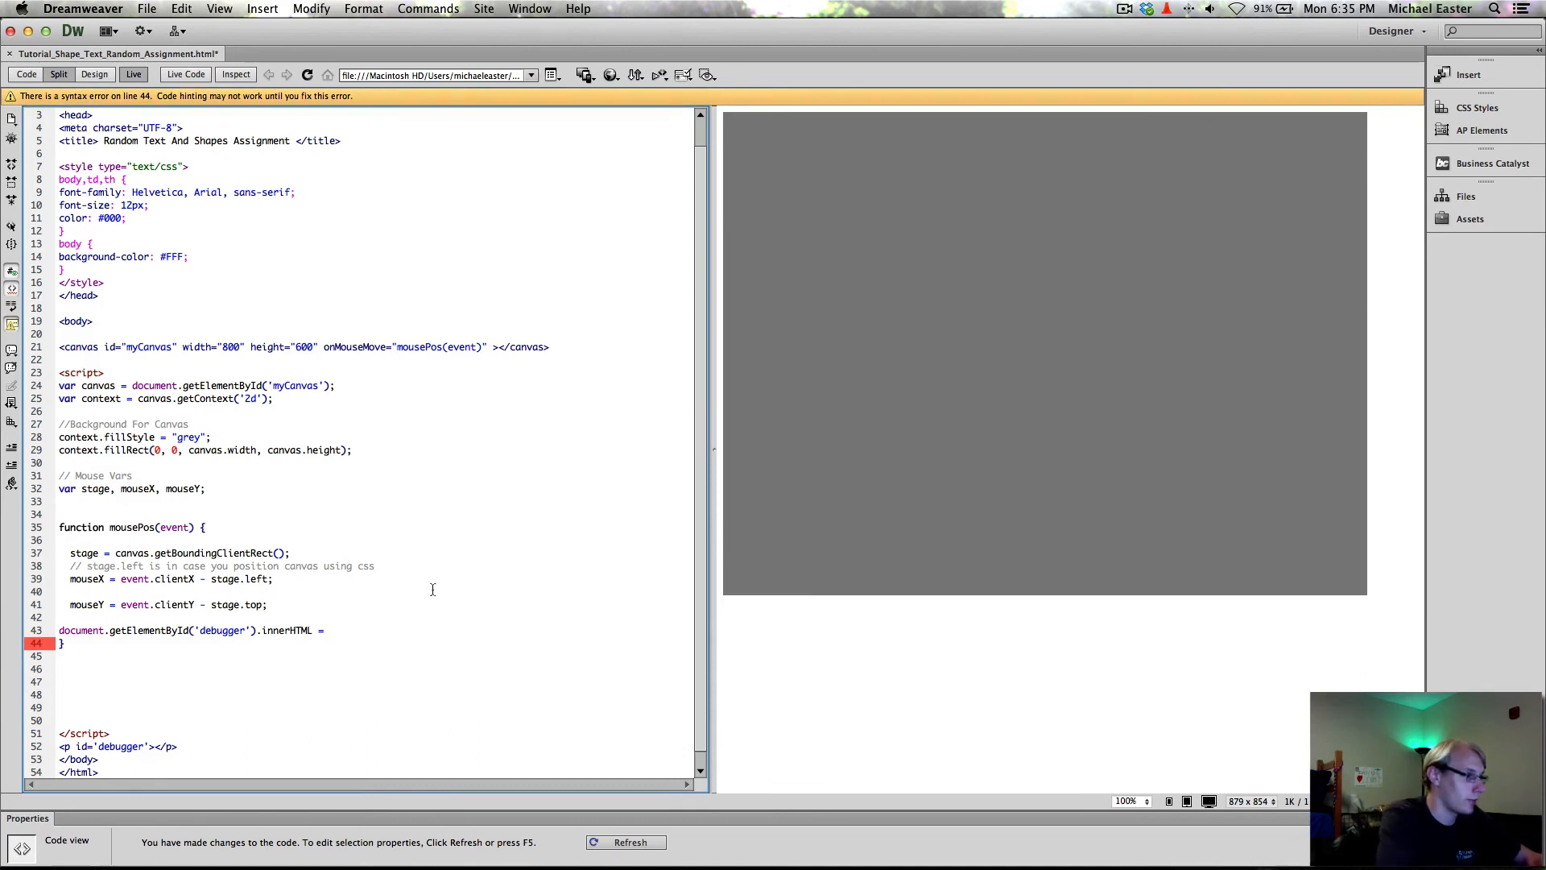
Assign it mouseX + " || " + mouseY so the paragraph shows both live coordinates.
{"action": "type", "text": "mouseX"}
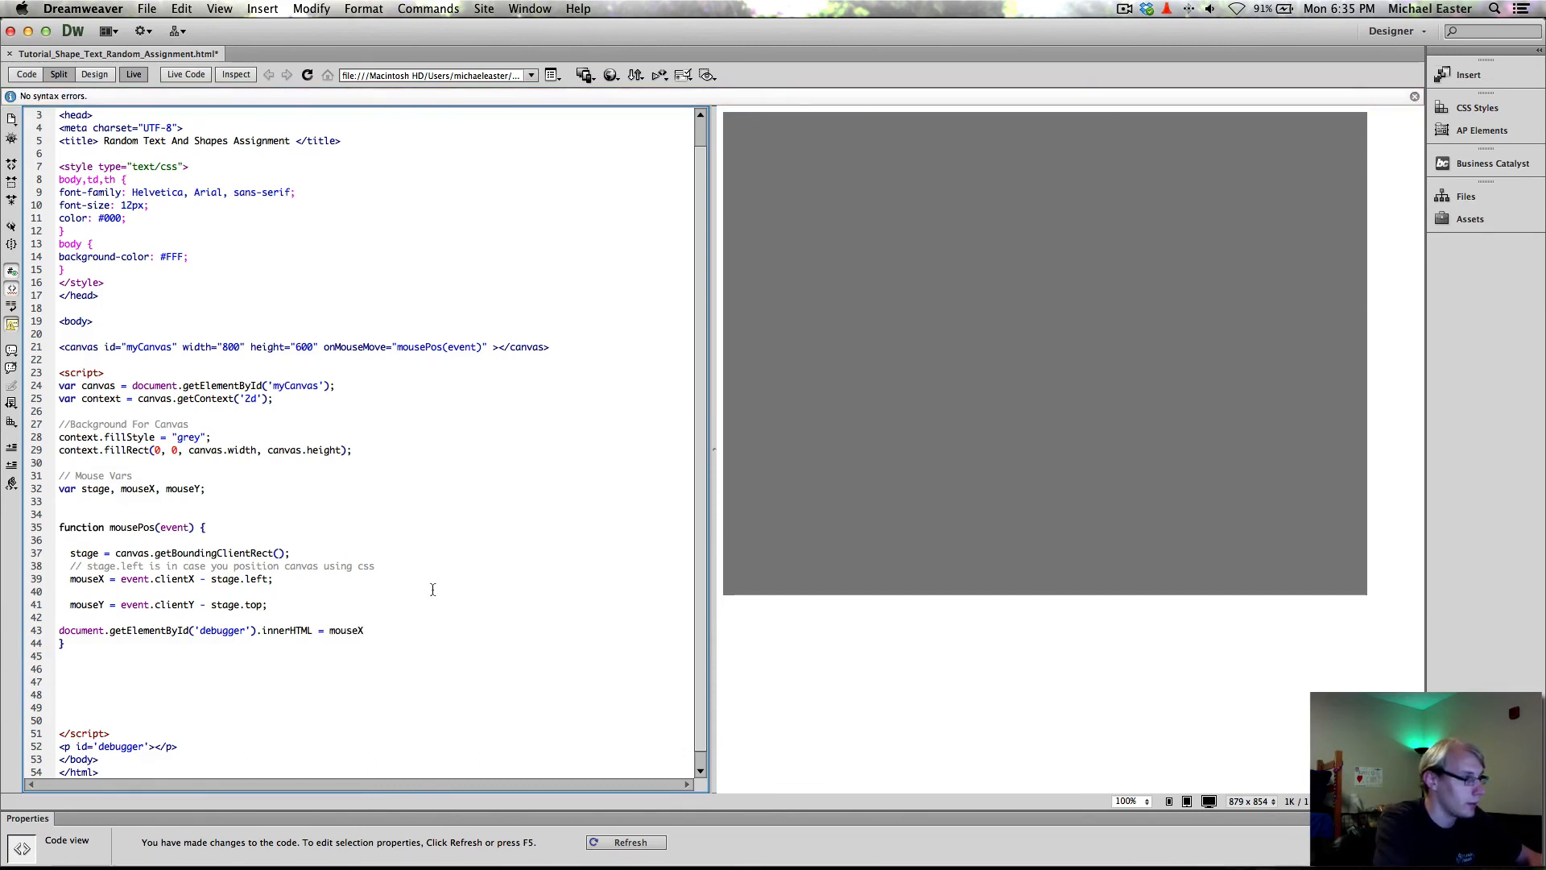
{"action": "type", "text": "+"}
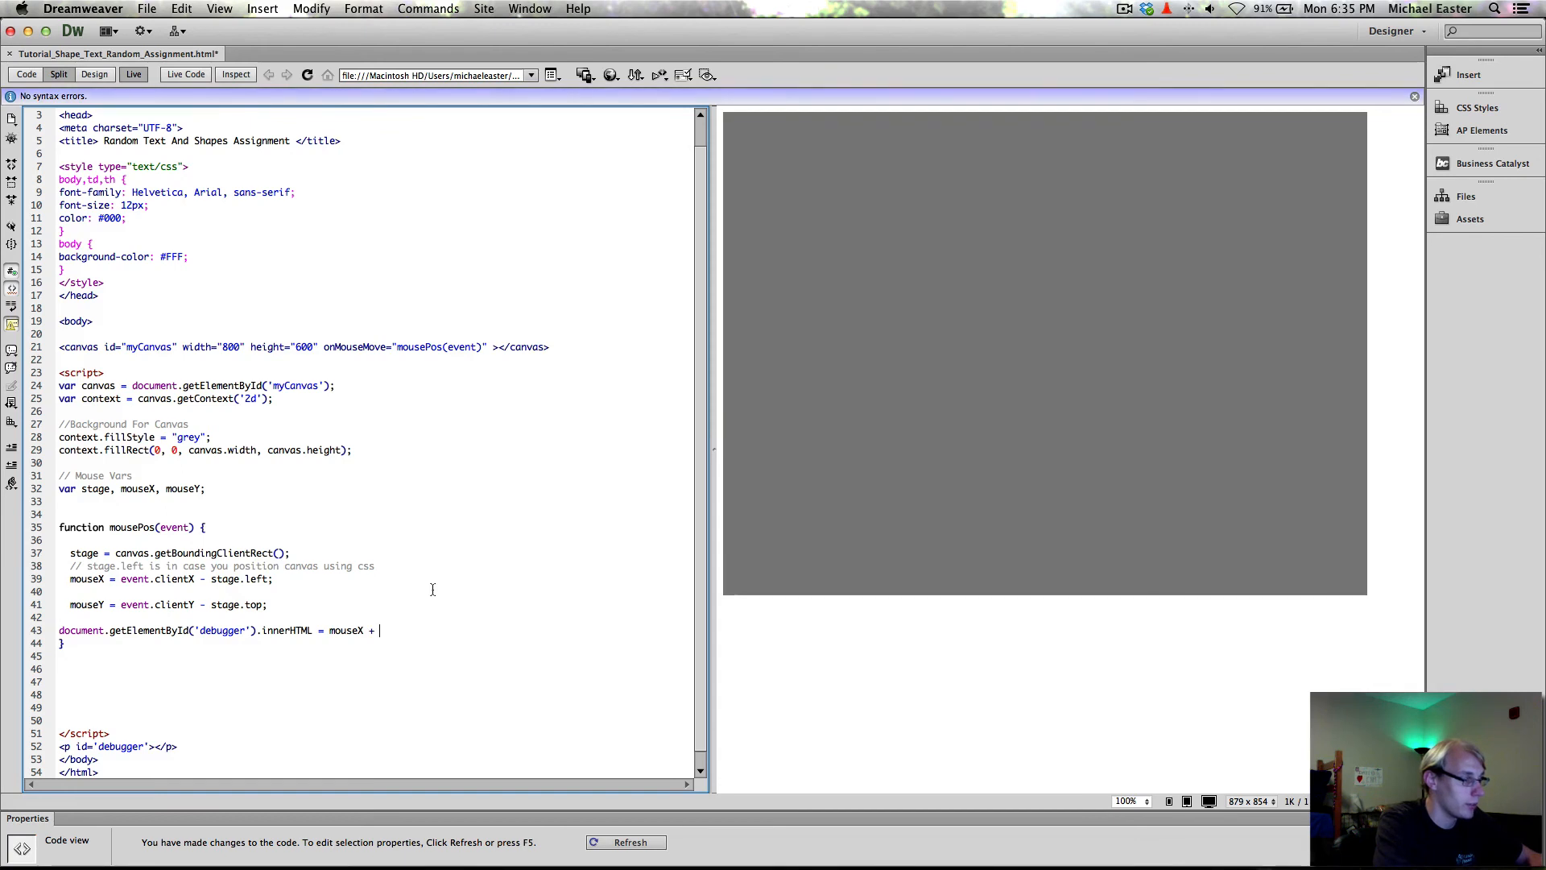
{"action": "type", "text": "mou"}
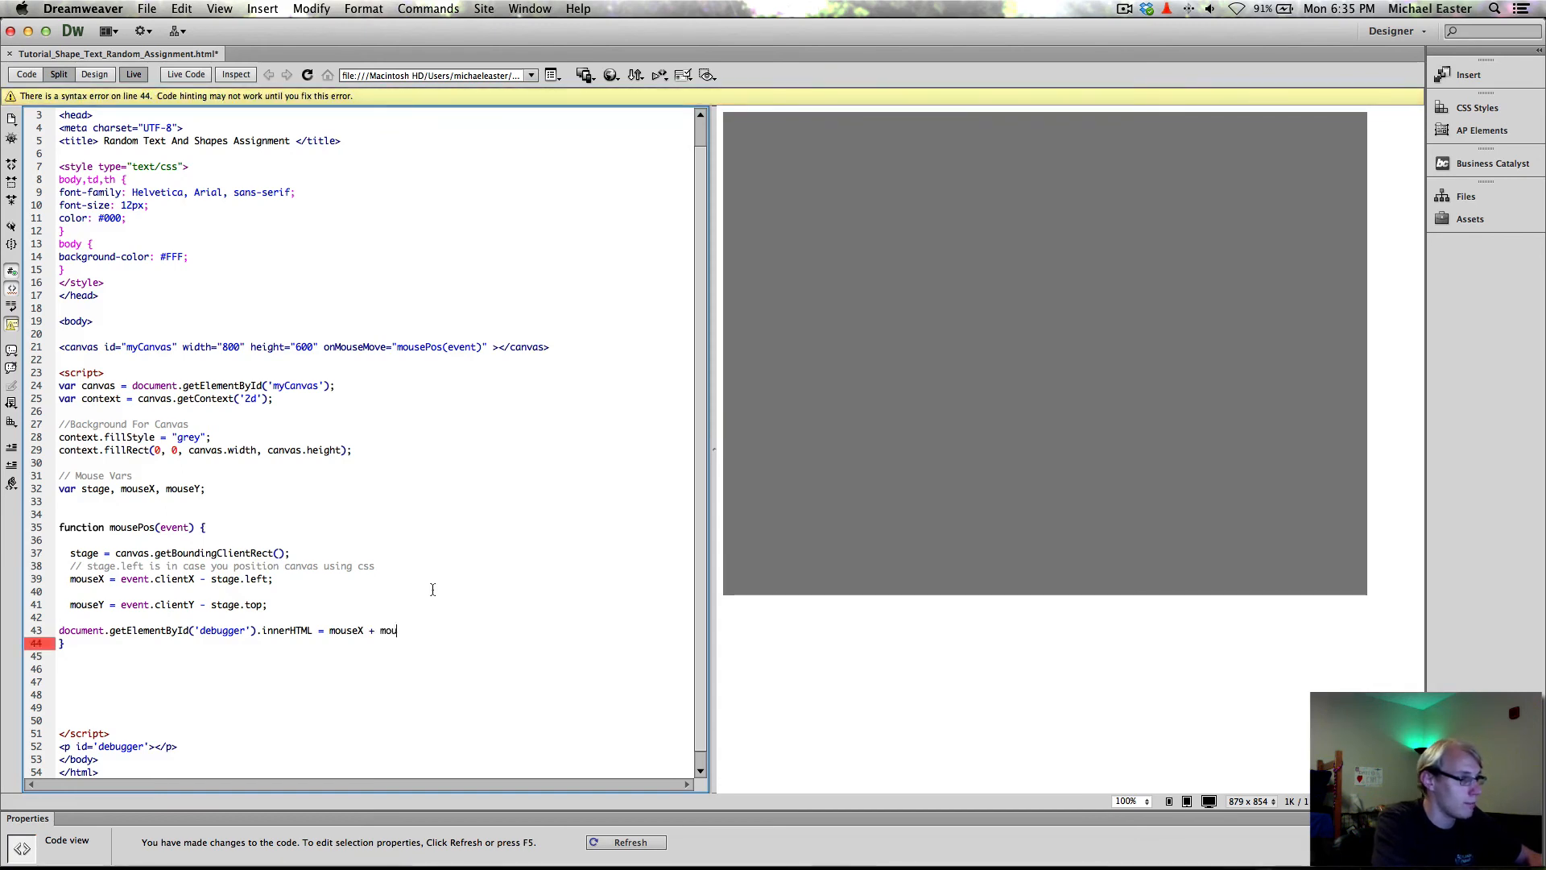
{"action": "type", "text": "seY;"}
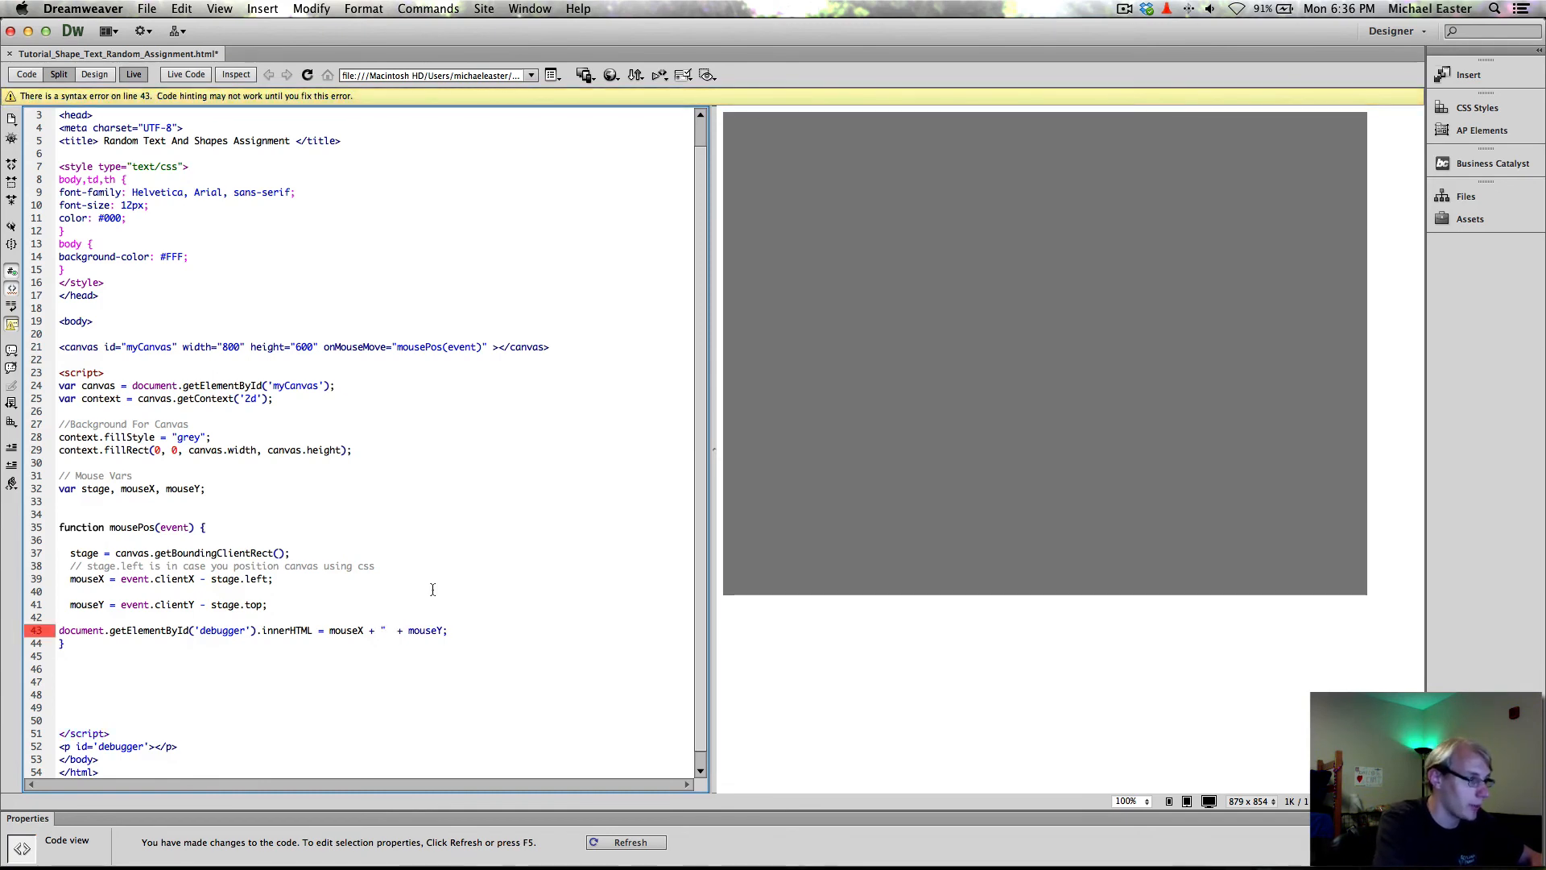
{"action": "type", "text": "|| \""}
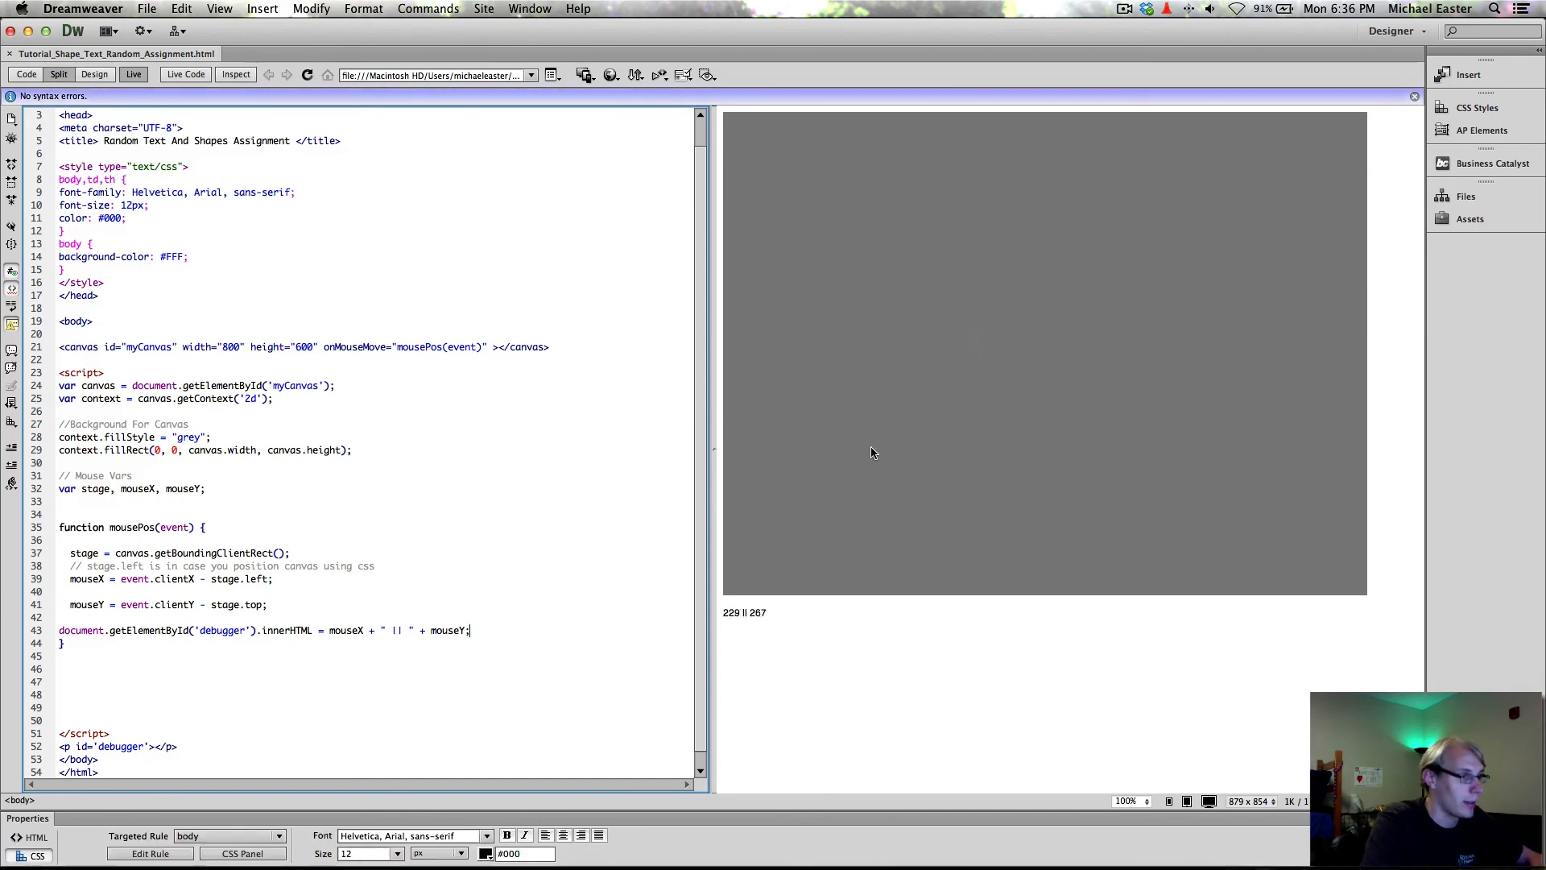
{"action": "mouse_move", "coordinate": [908, 369]}
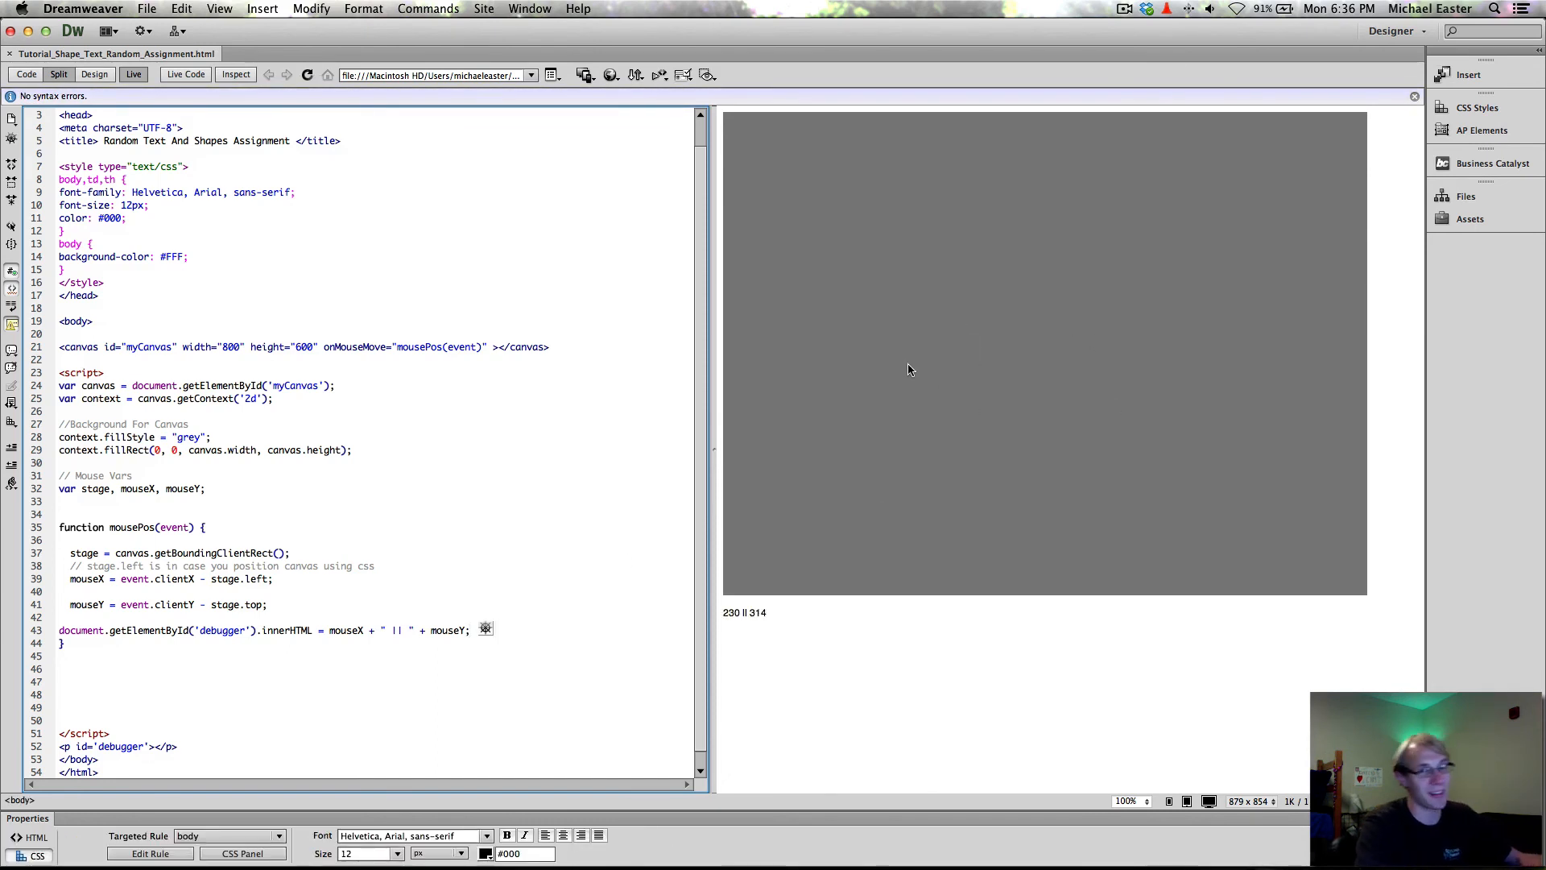
{"action": "mouse_move", "coordinate": [878, 196]}
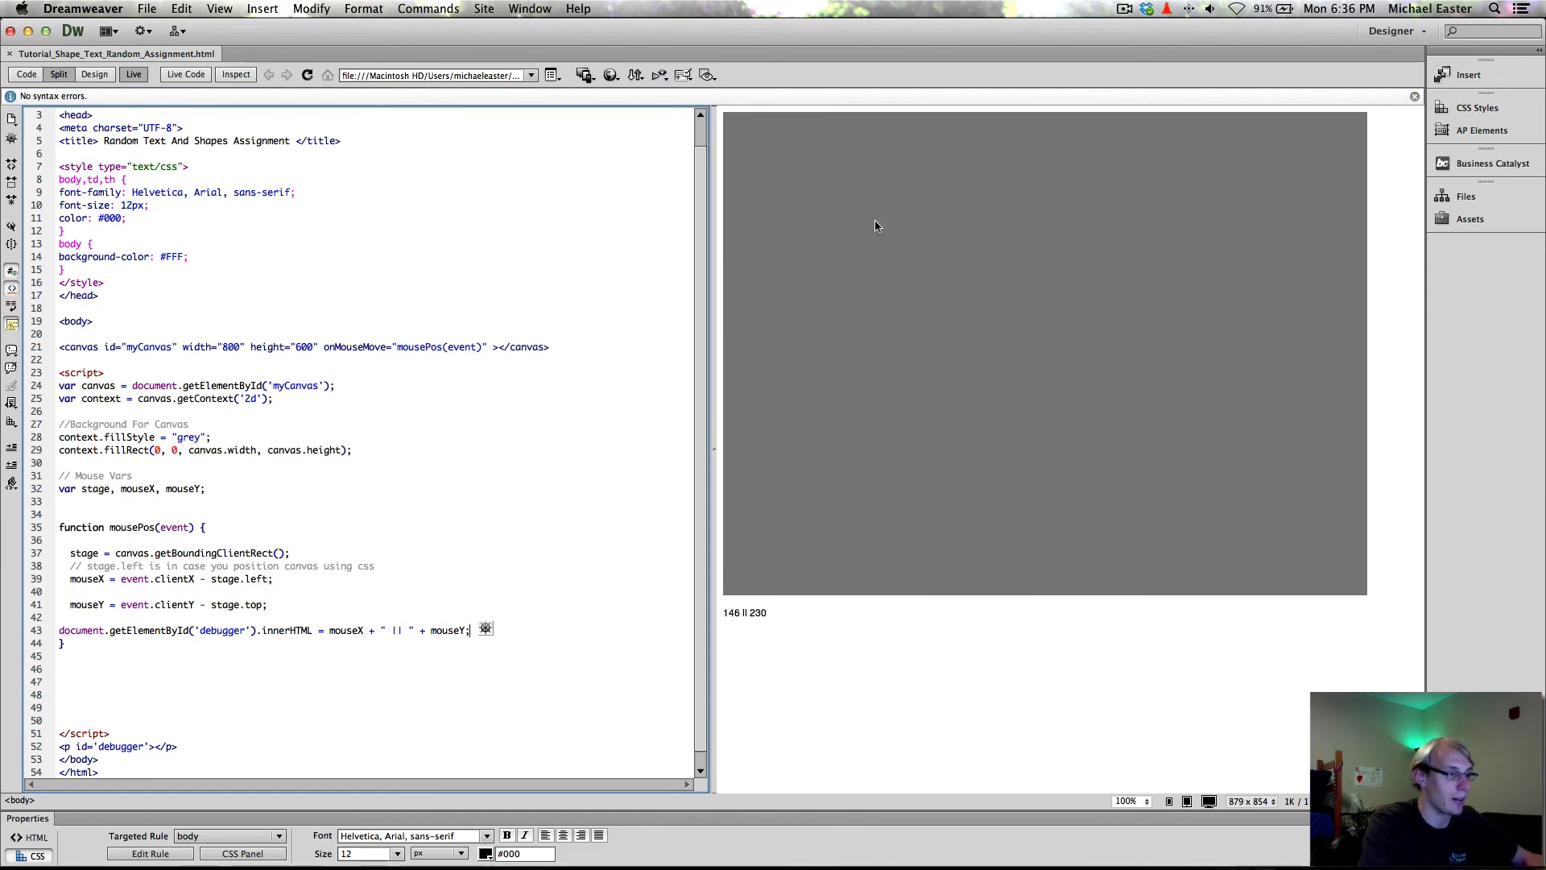
{"action": "mouse_move", "coordinate": [824, 189]}
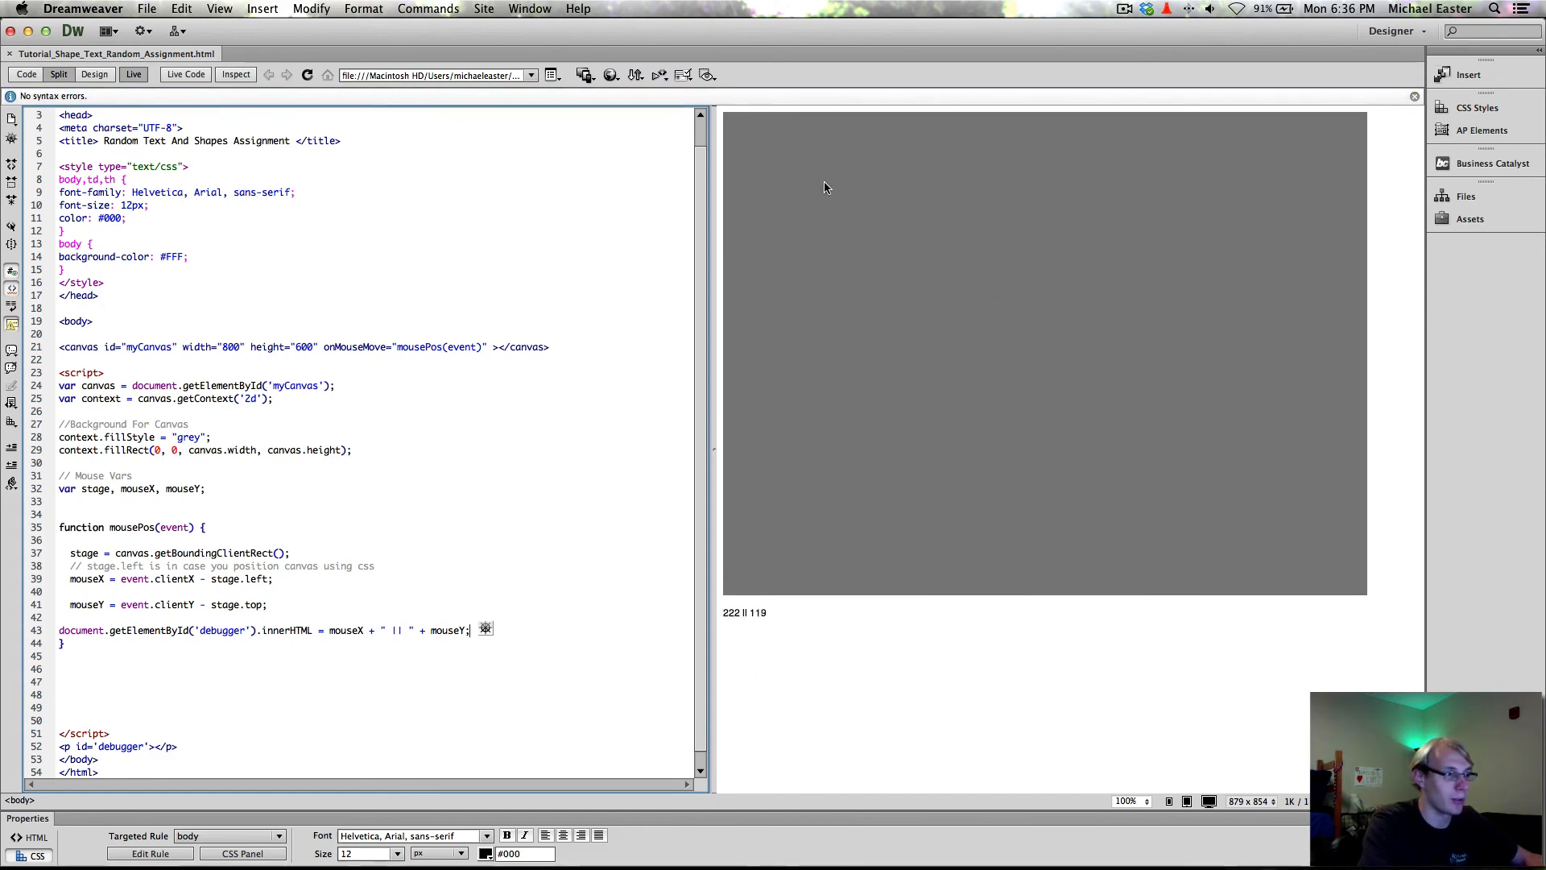
{"action": "mouse_move", "coordinate": [1079, 380]}
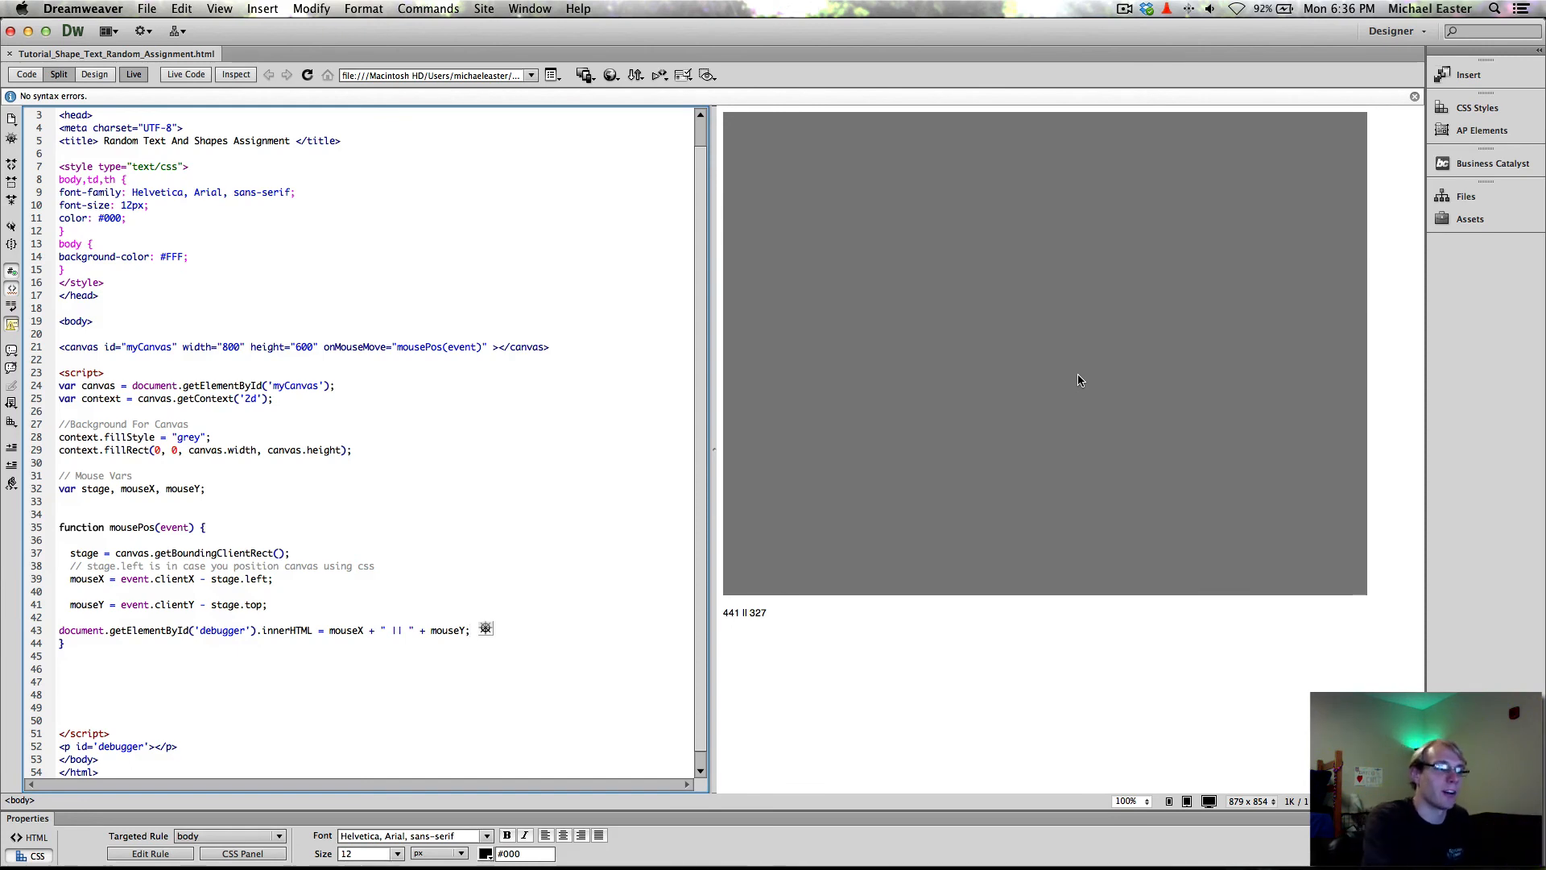
{"action": "mouse_move", "coordinate": [1269, 438]}
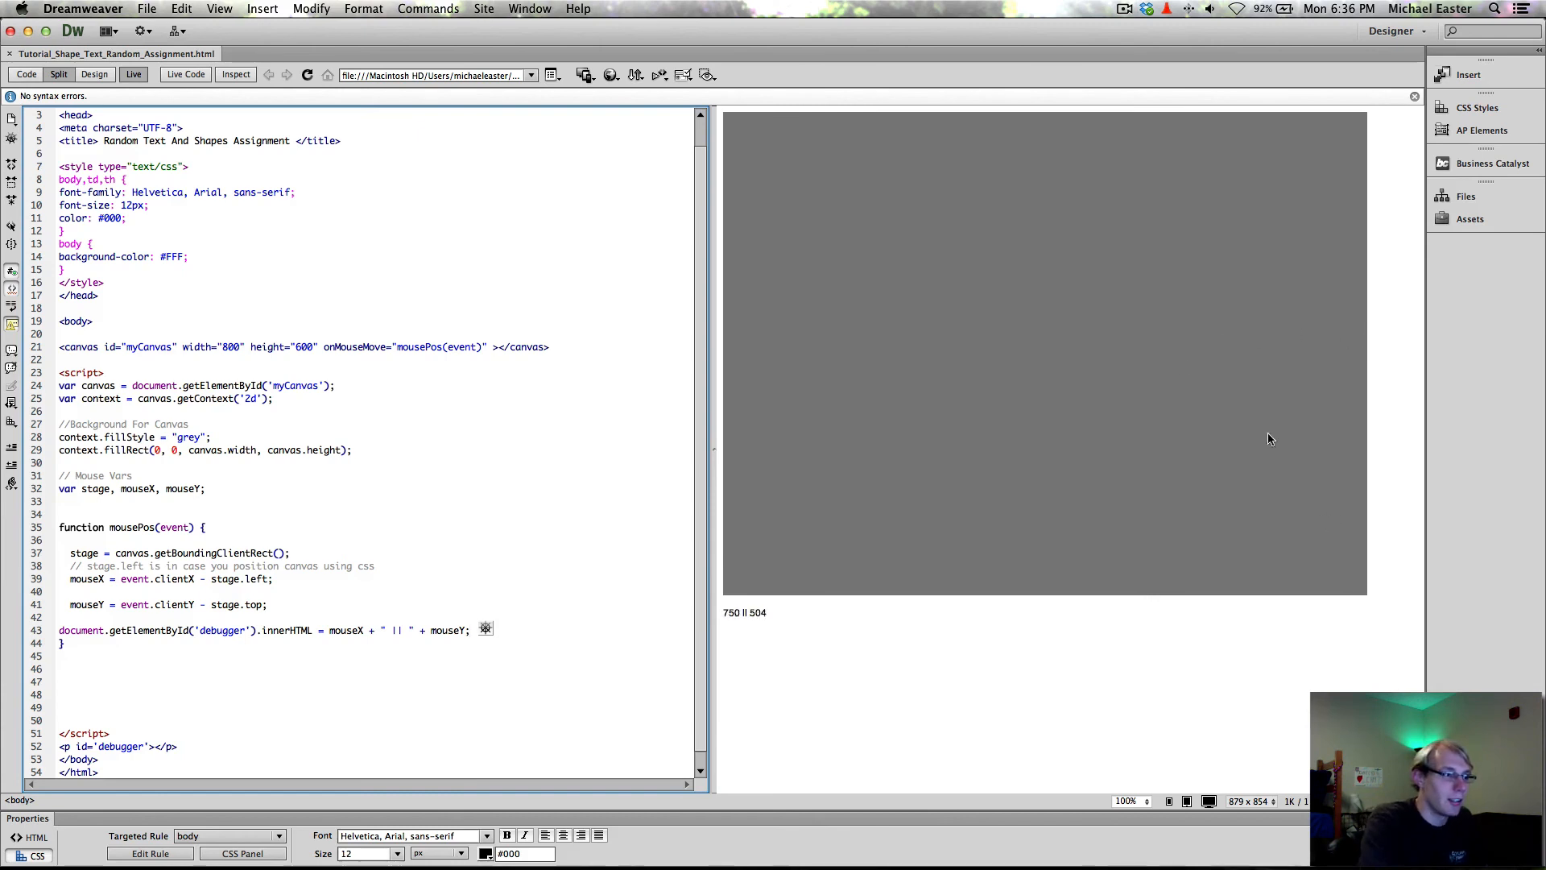
{"action": "mouse_move", "coordinate": [812, 154]}
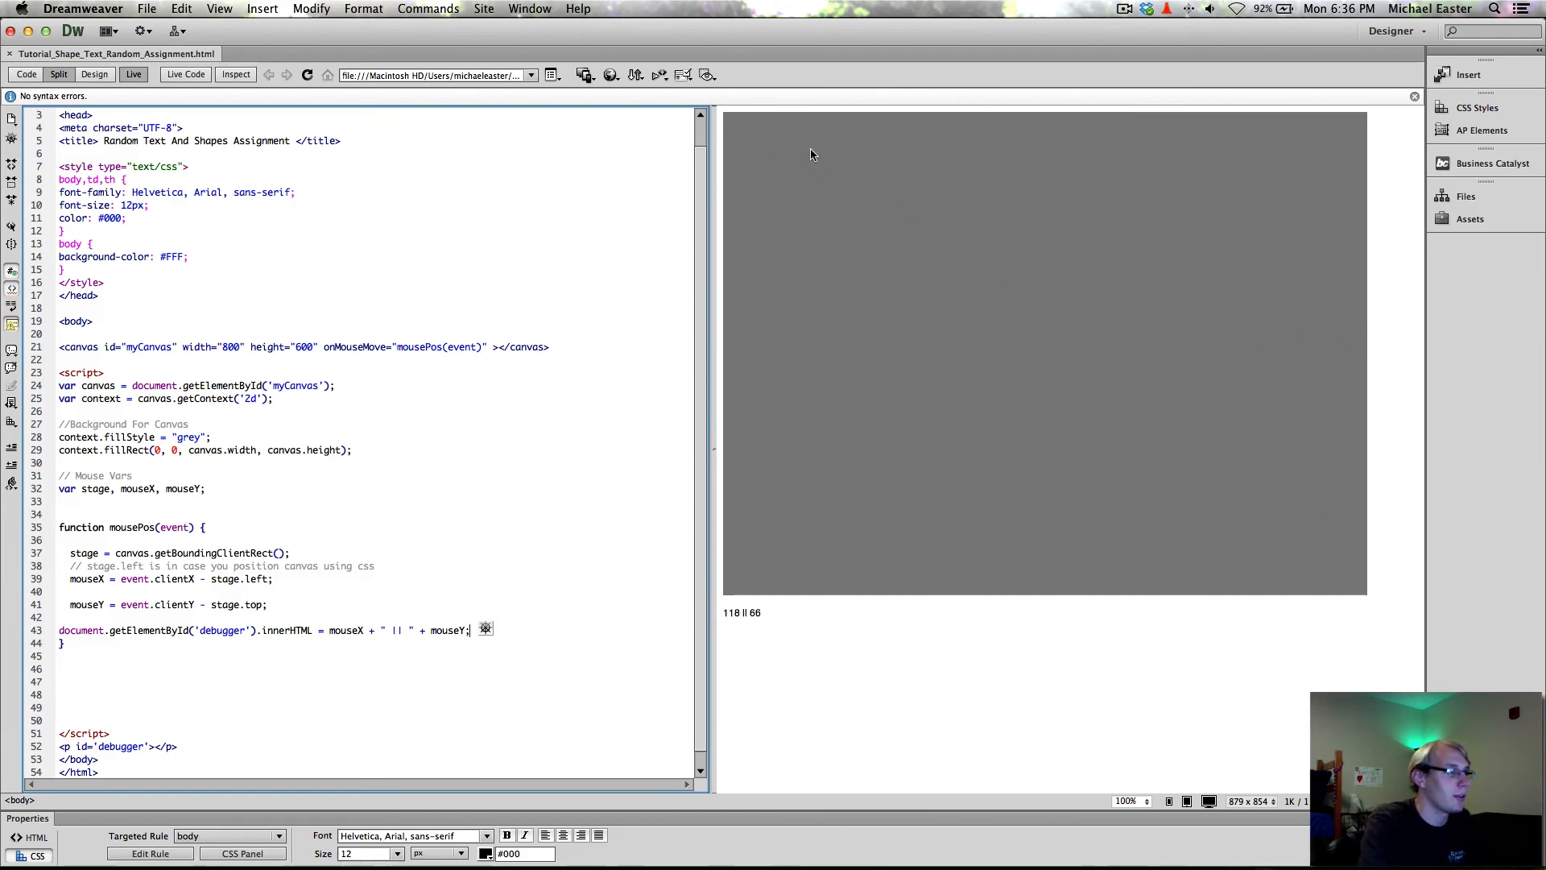
{"action": "mouse_move", "coordinate": [717, 118]}
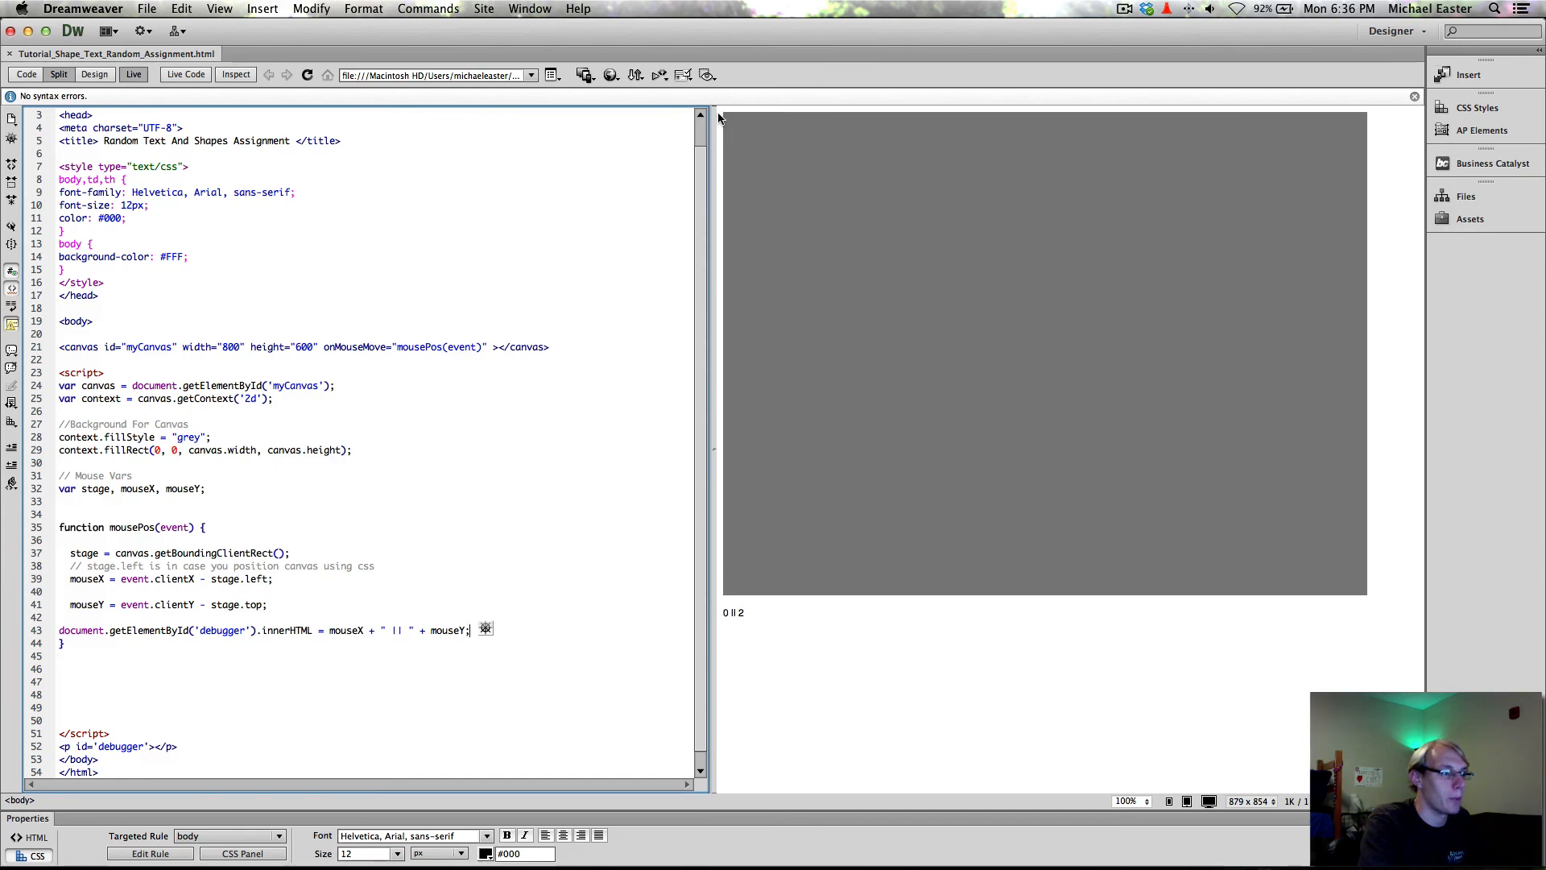
{"action": "mouse_move", "coordinate": [1100, 648]}
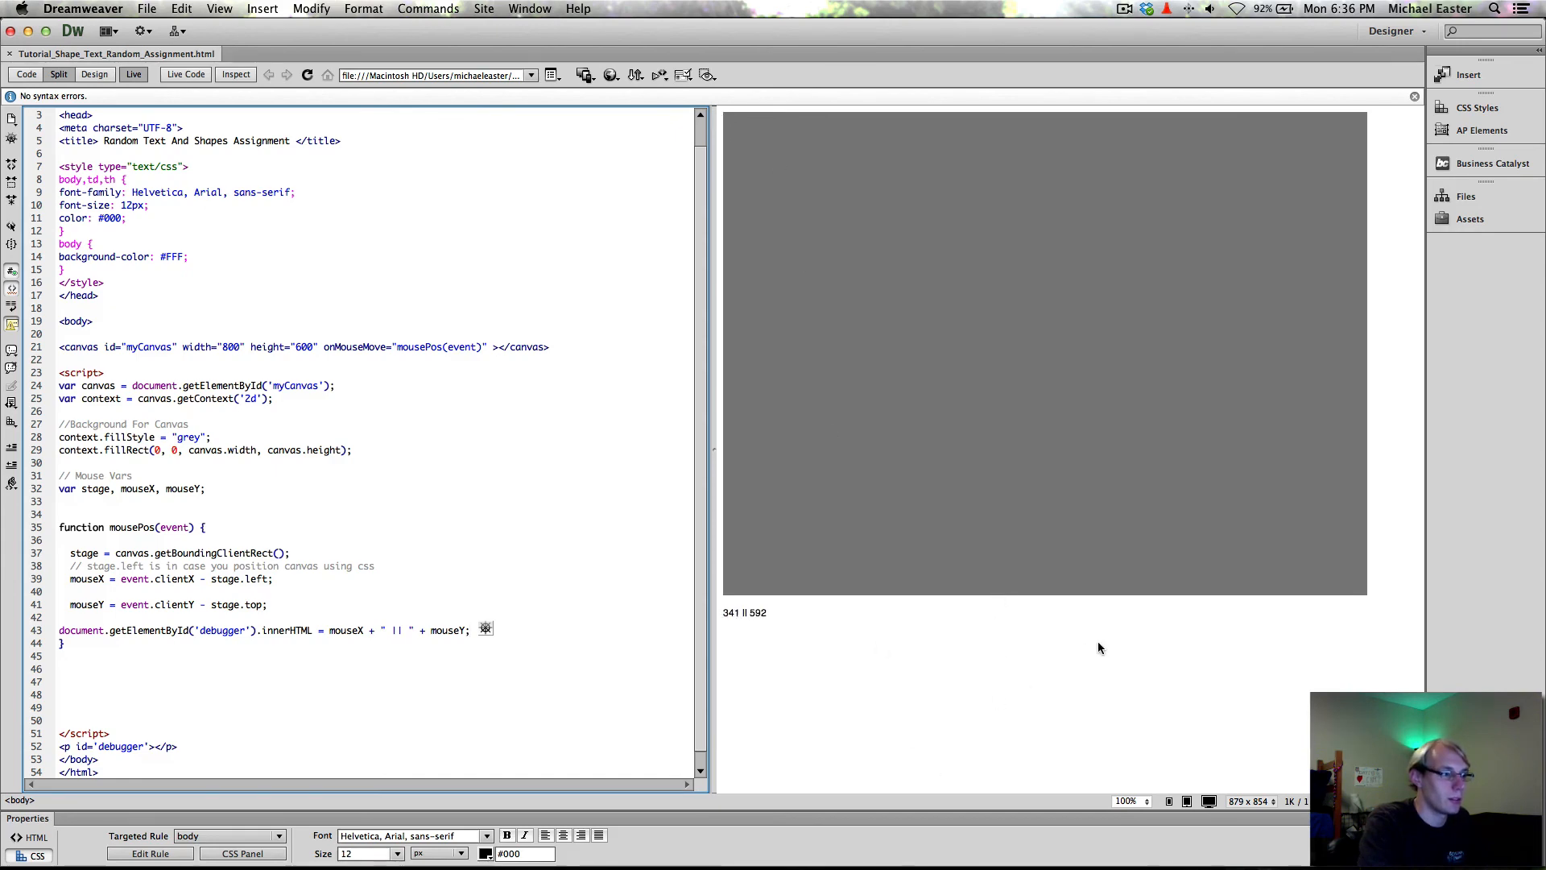
{"action": "mouse_move", "coordinate": [1051, 697]}
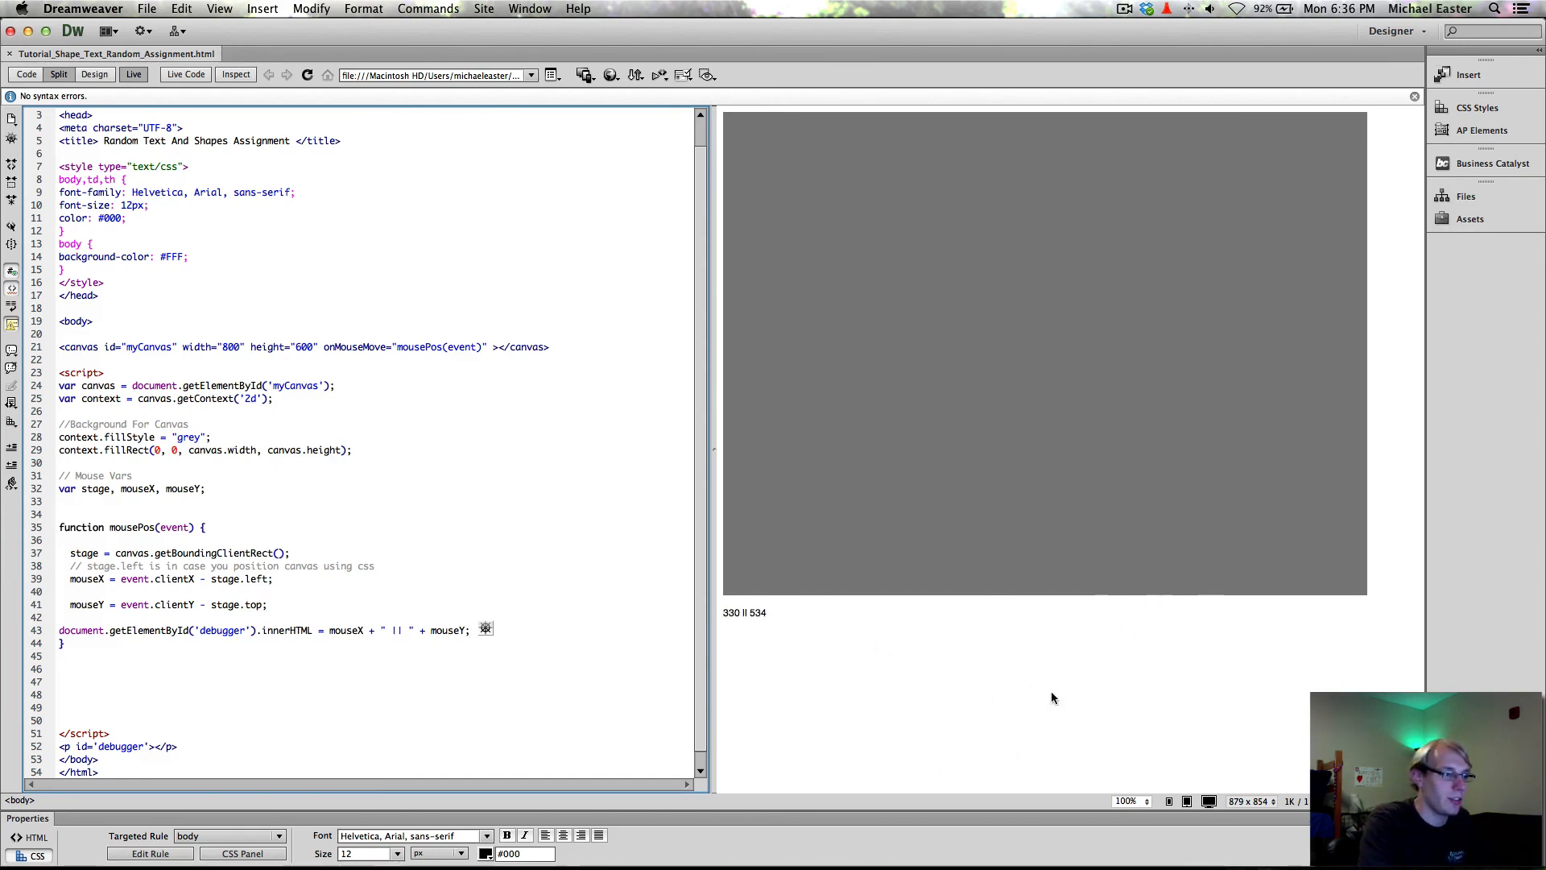
{"action": "mouse_move", "coordinate": [732, 318]}
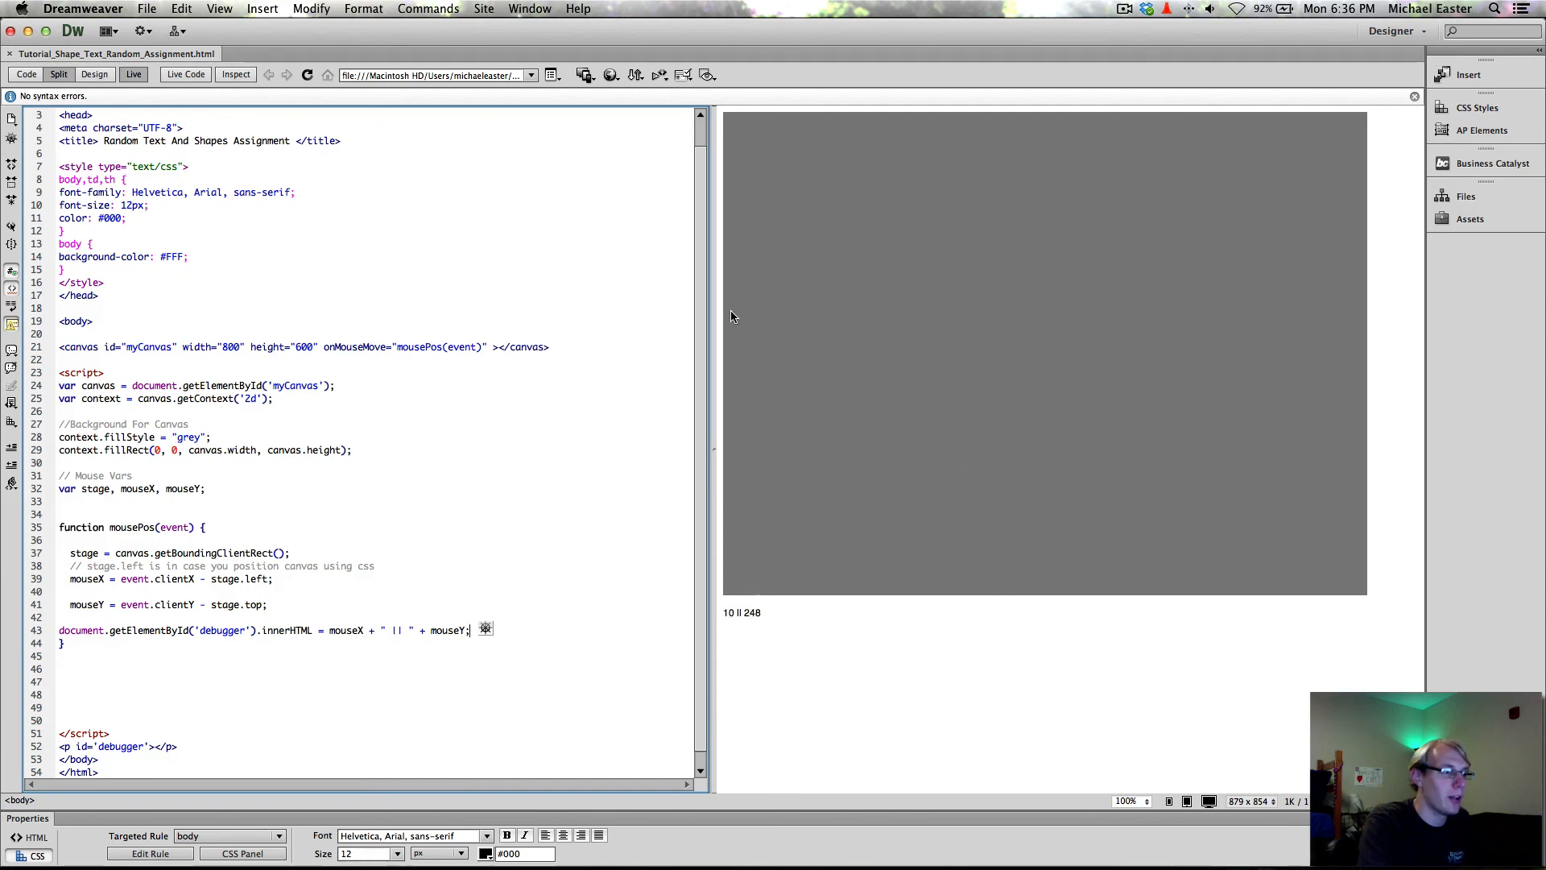
{"action": "mouse_move", "coordinate": [718, 307]}
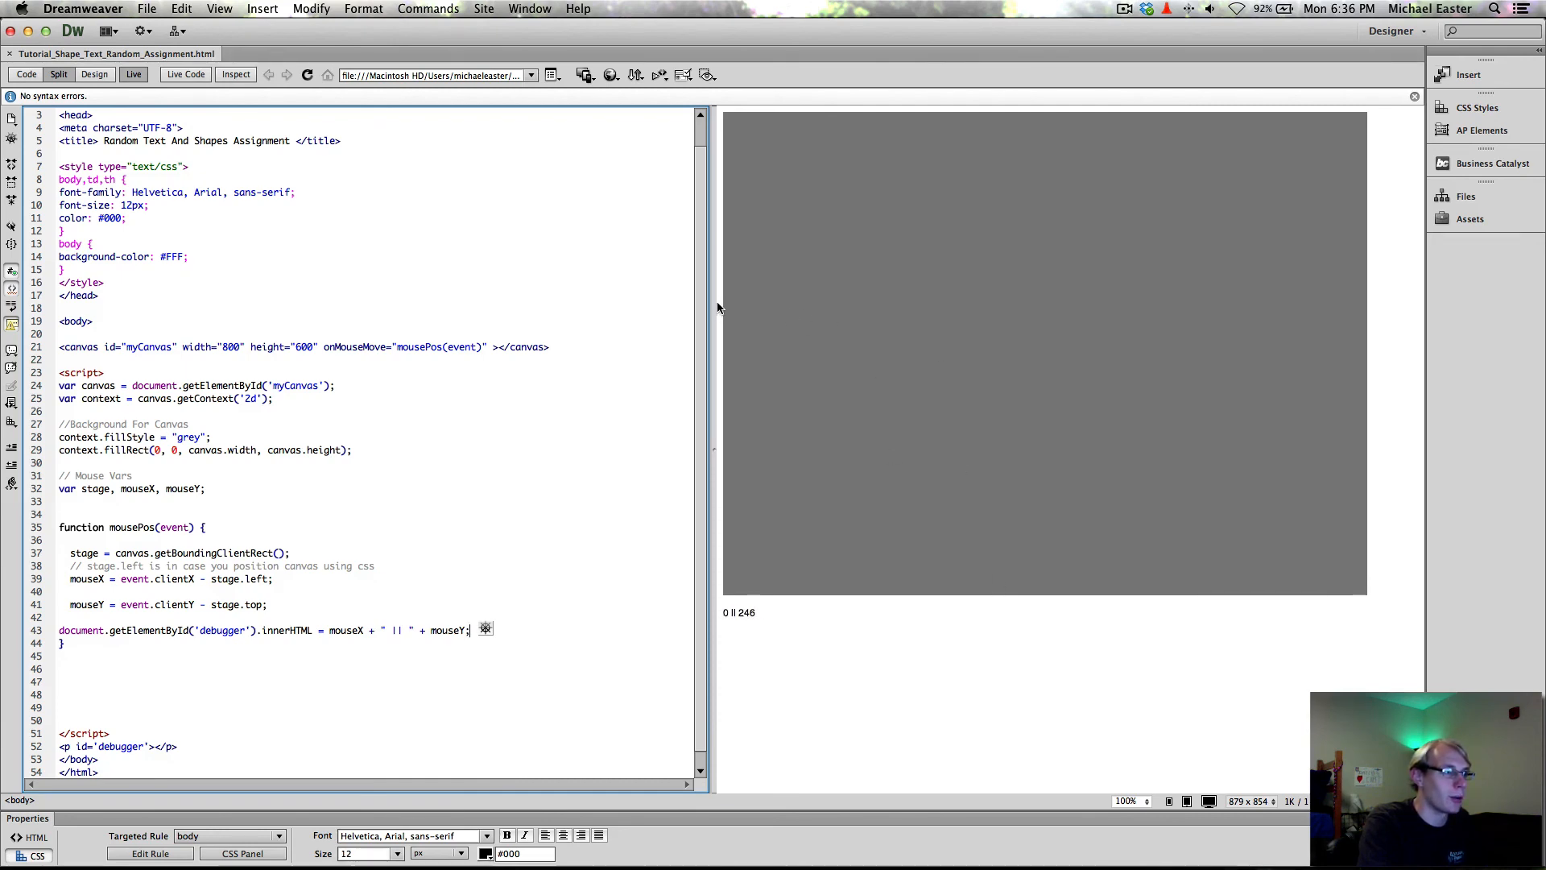
{"action": "scroll", "scroll_direction": "up", "scroll_amount": 3}
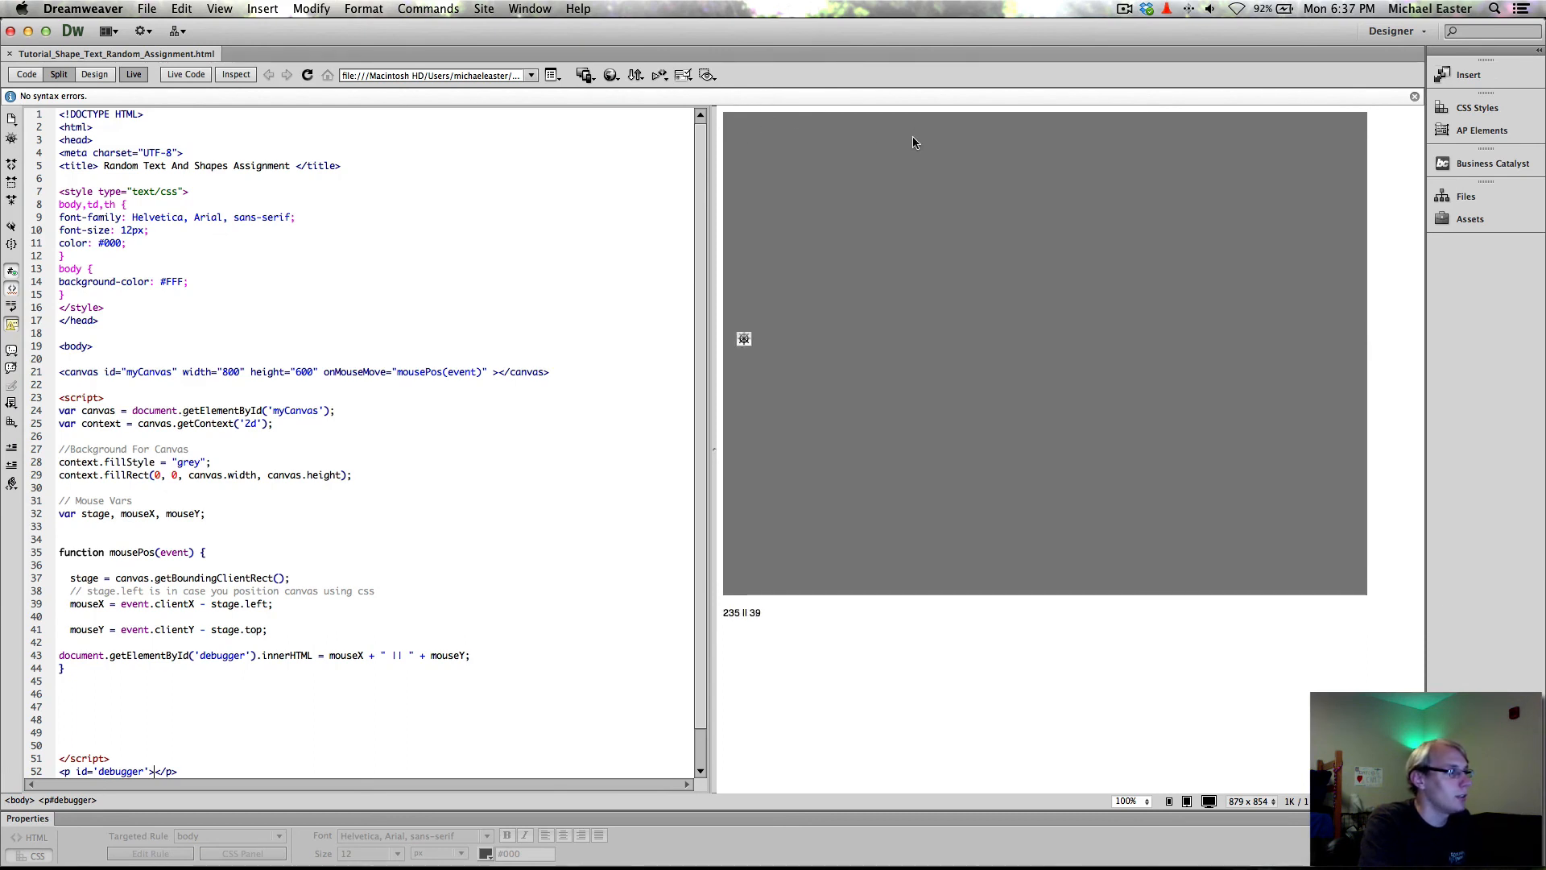
{"action": "mouse_move", "coordinate": [934, 159]}
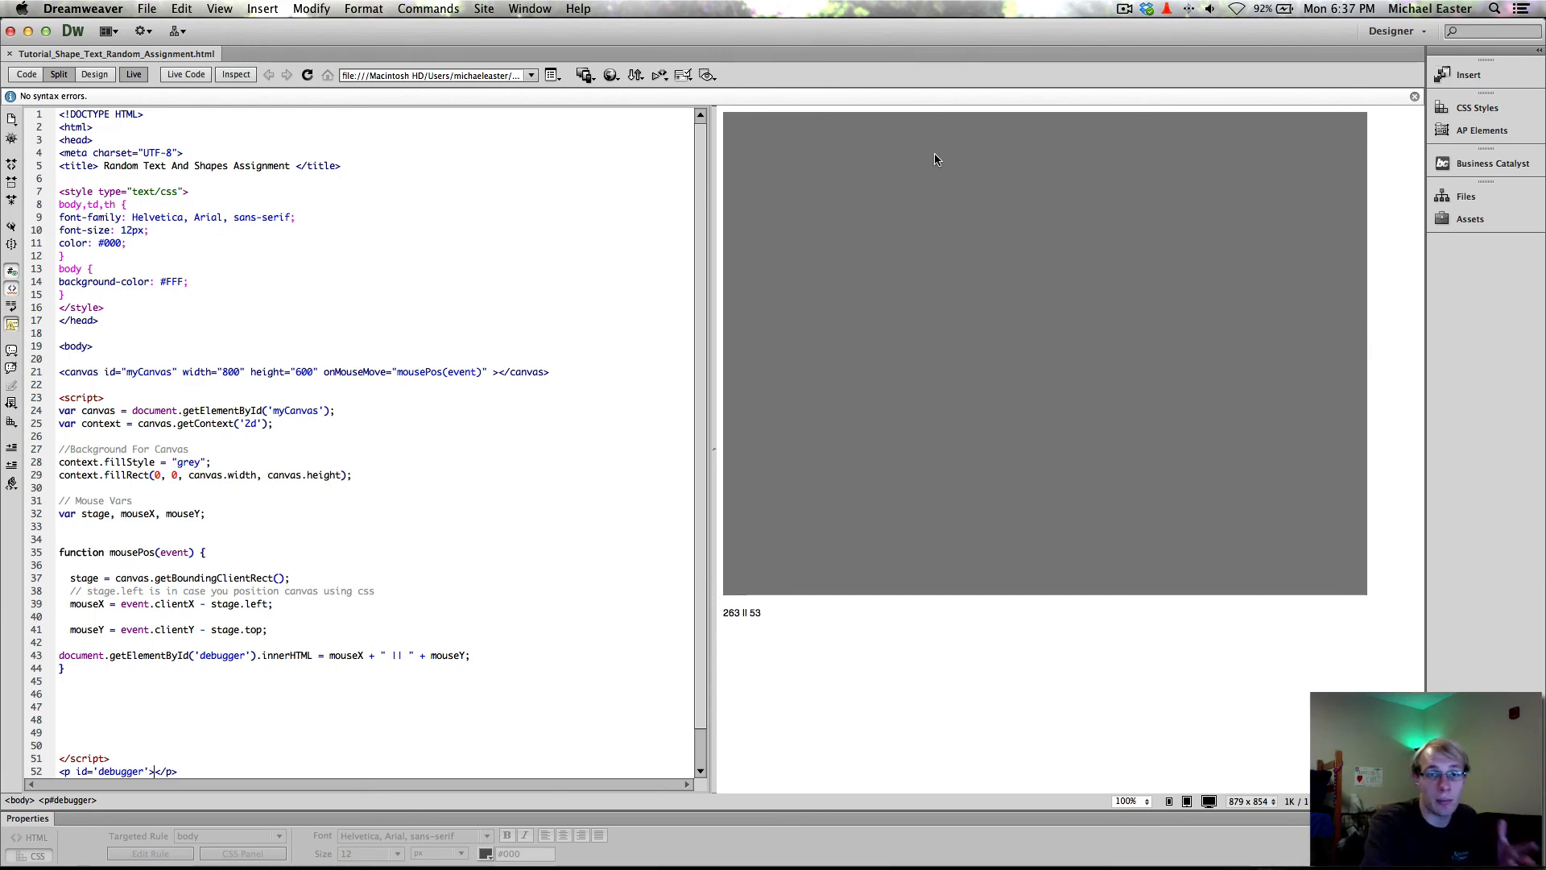
{"action": "mouse_move", "coordinate": [833, 393]}
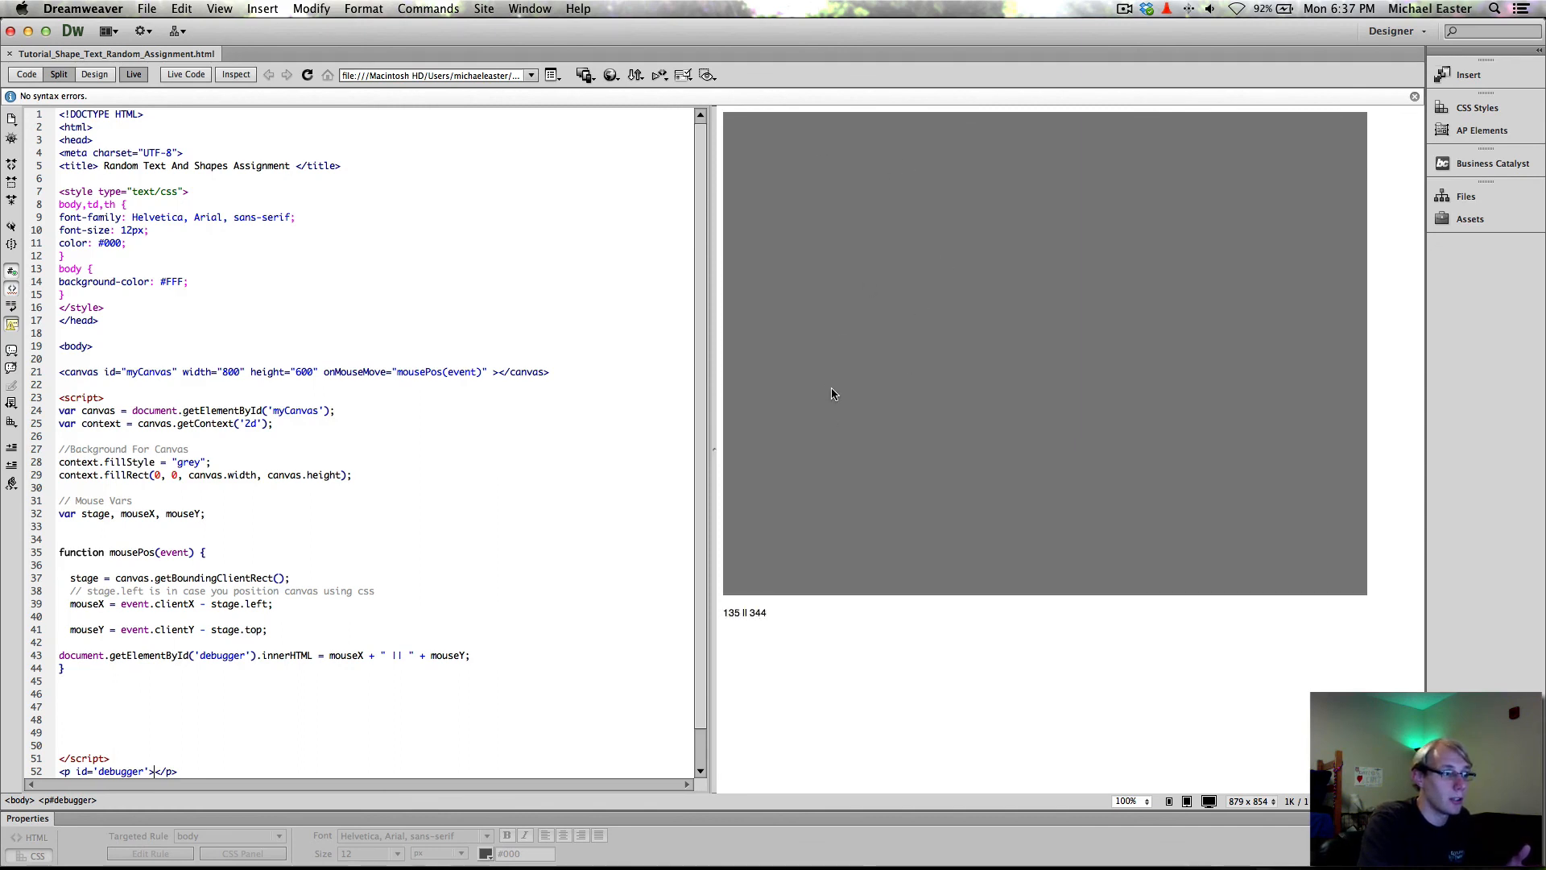
{"action": "mouse_move", "coordinate": [678, 248]}
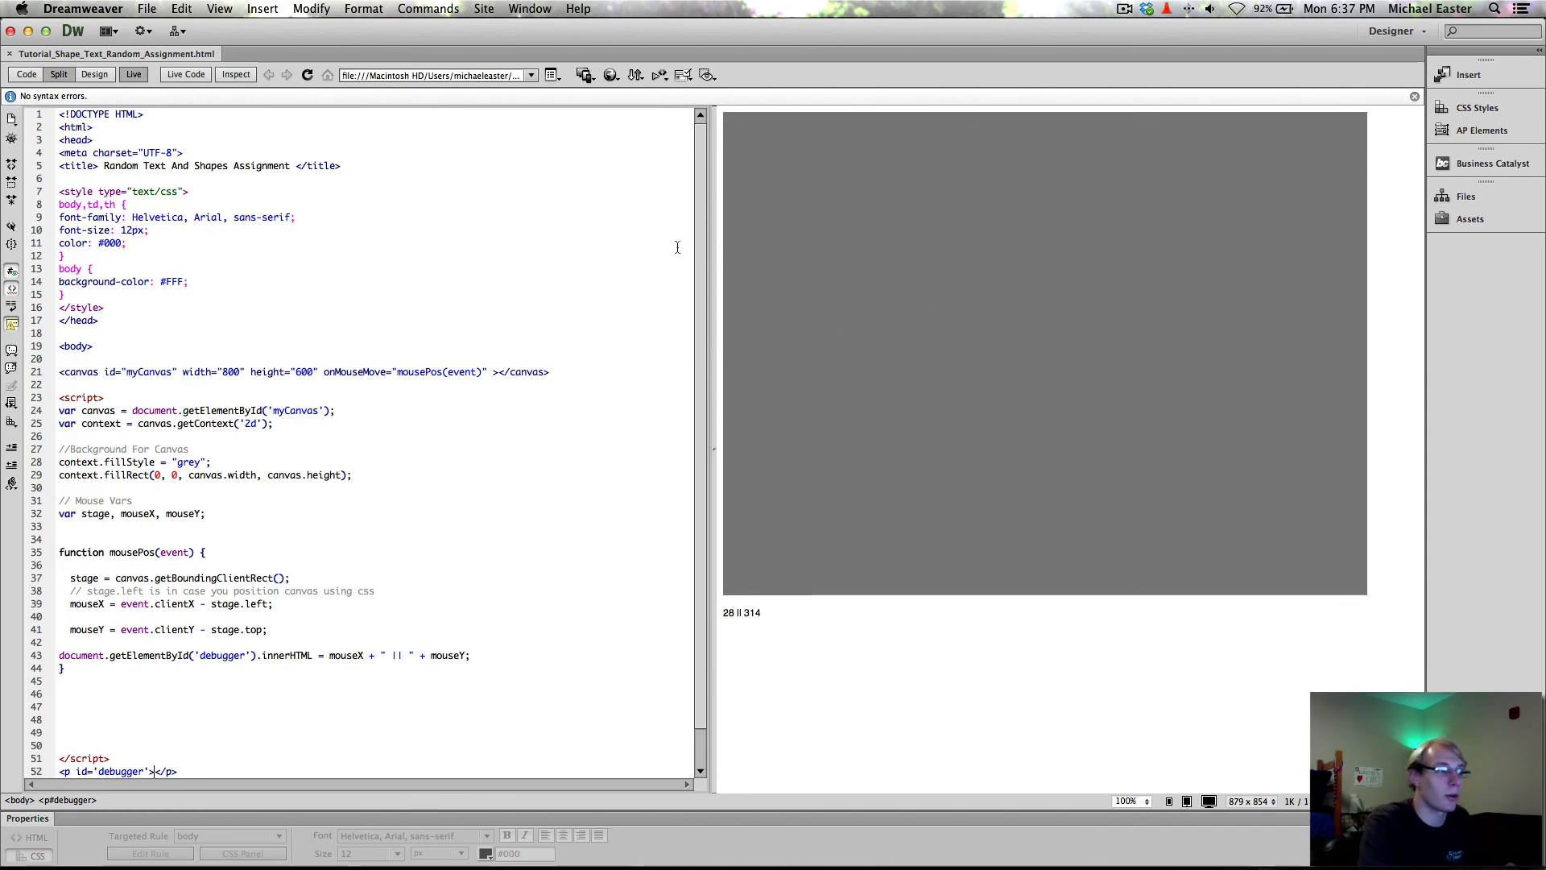
{"action": "mouse_move", "coordinate": [720, 314]}
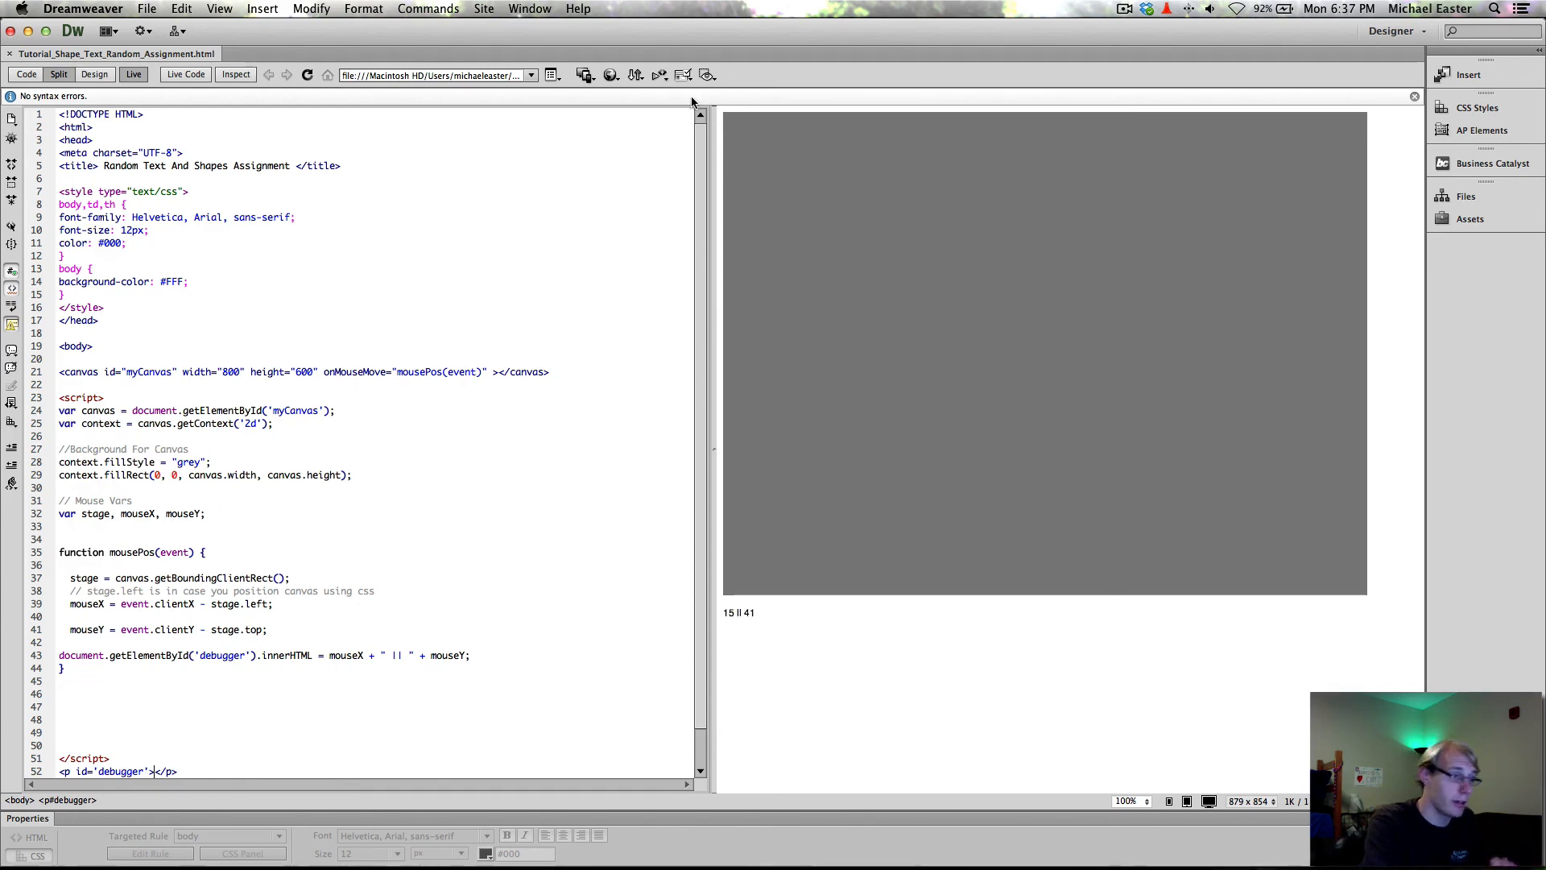
{"action": "mouse_move", "coordinate": [757, 304]}
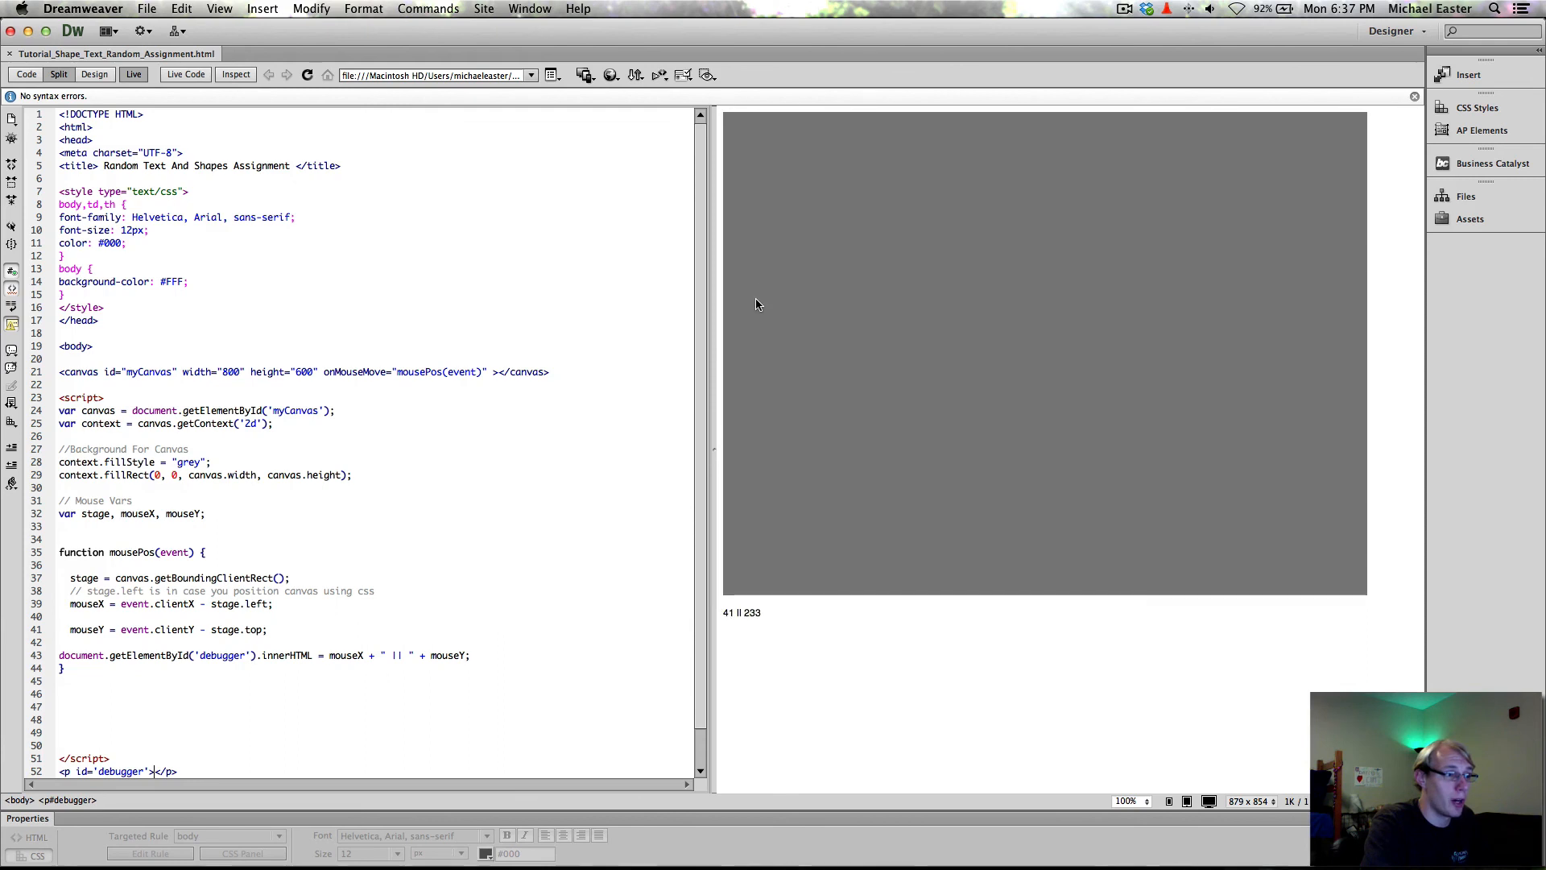
{"action": "mouse_move", "coordinate": [726, 292]}
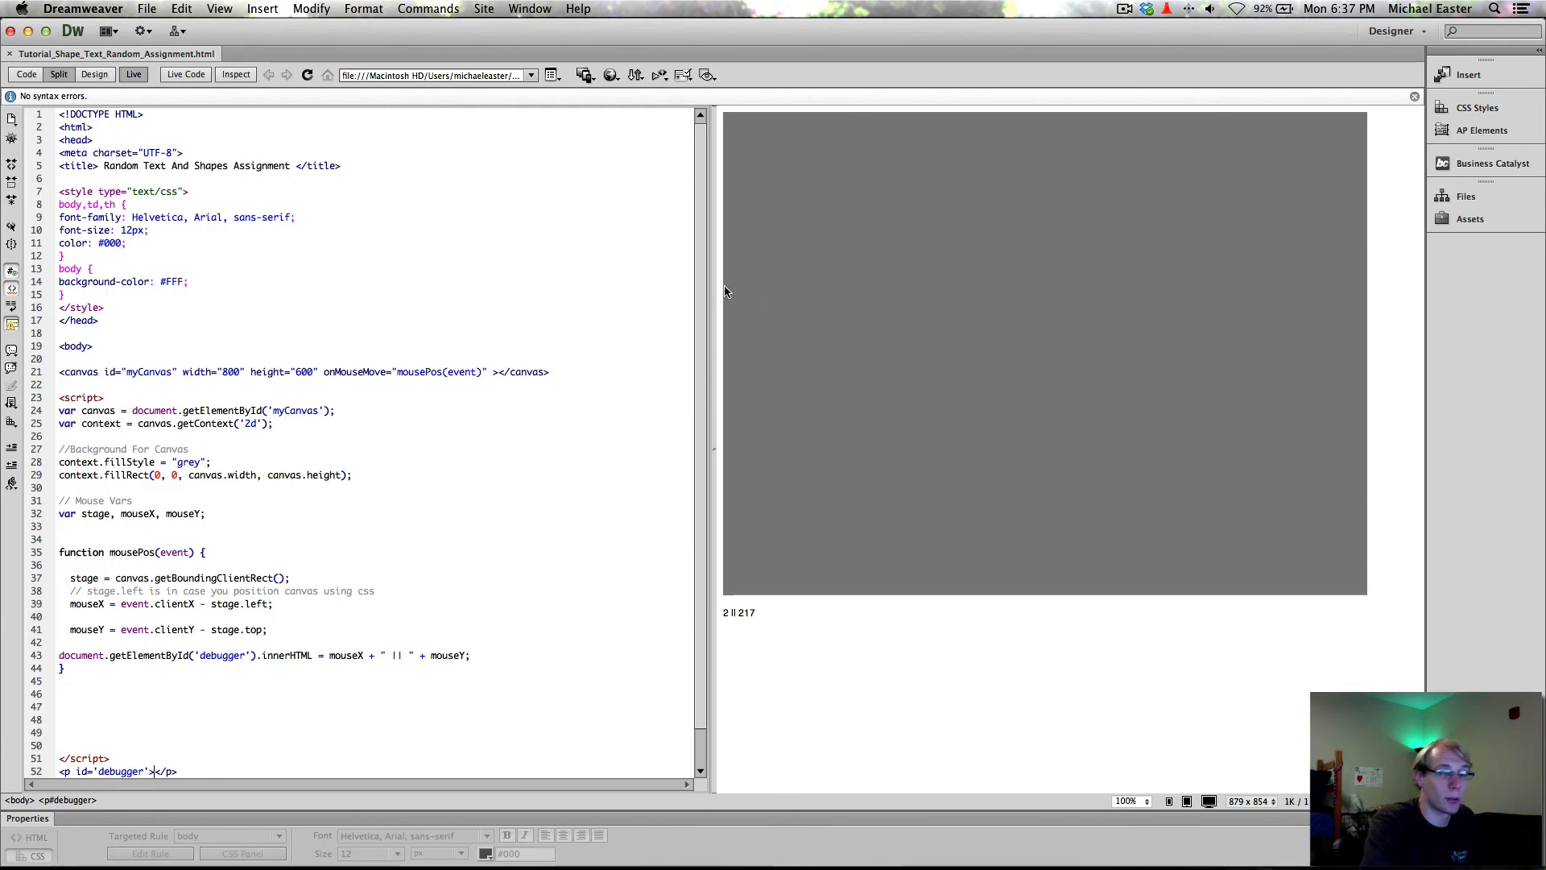
{"action": "mouse_move", "coordinate": [1061, 310]}
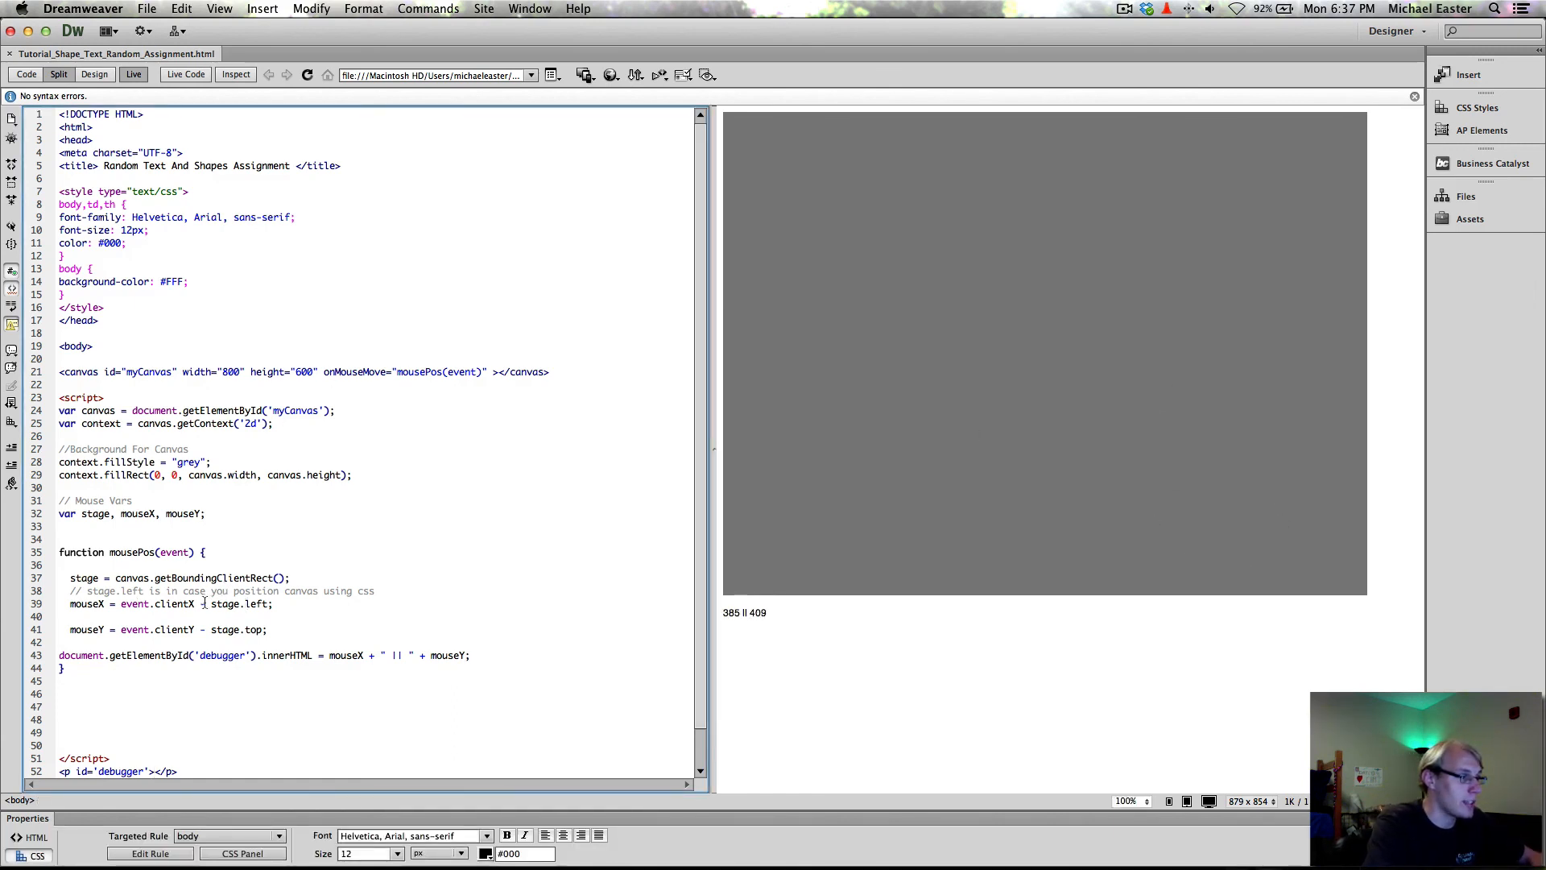
{"action": "scroll", "scroll_direction": "down", "scroll_amount": 3}
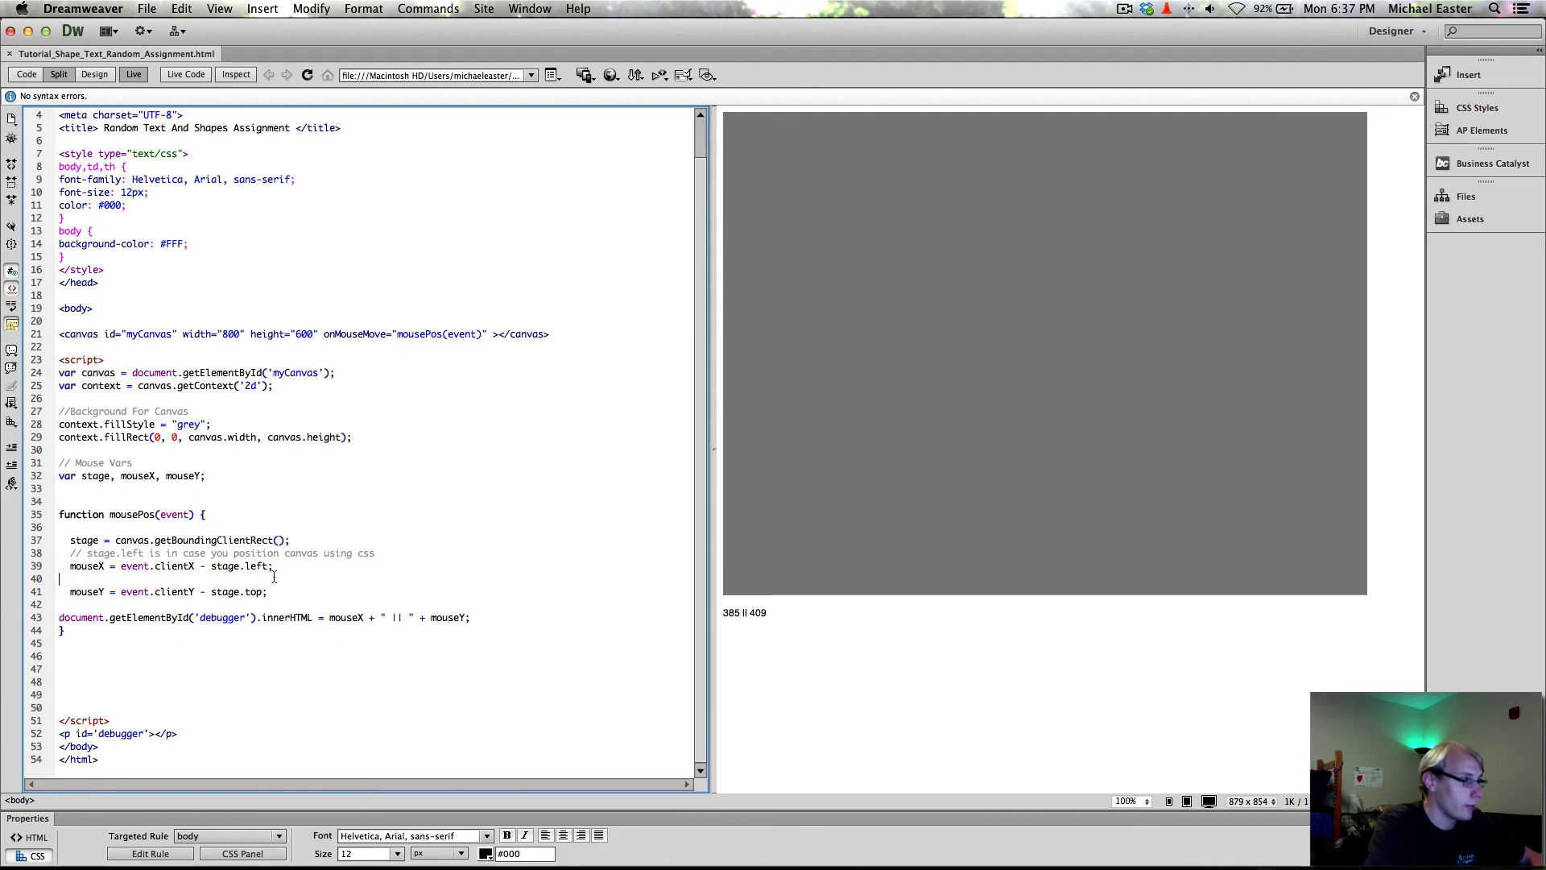
Delete the empty line 40 so mouseX and mouseY sit together, then highlight stage.left.
{"action": "key", "text": "Delete"}
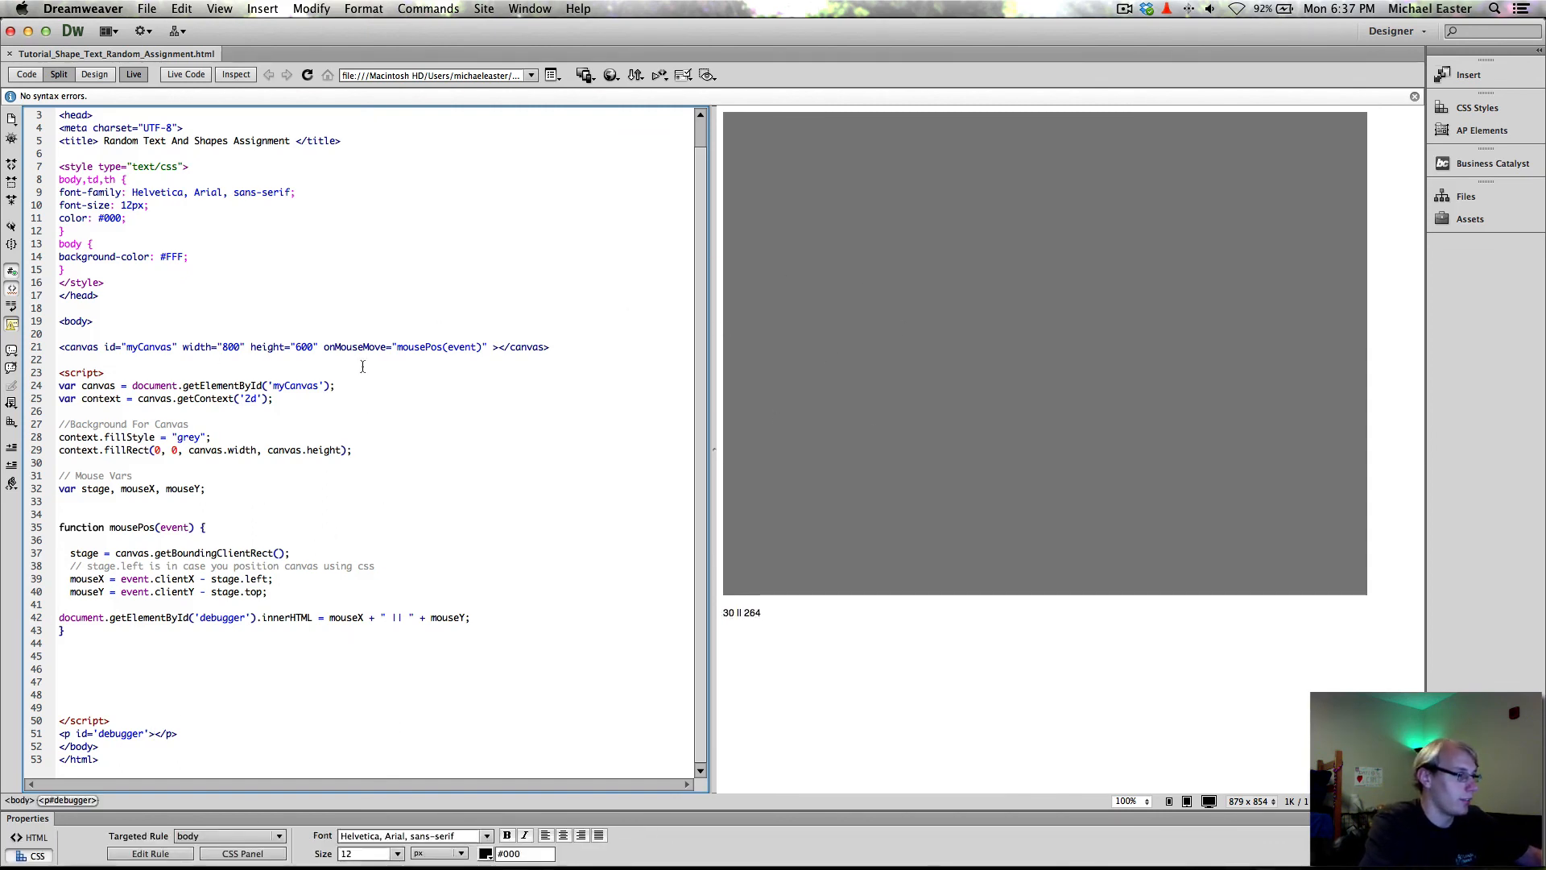
{"action": "double_click", "coordinate": [238, 578]}
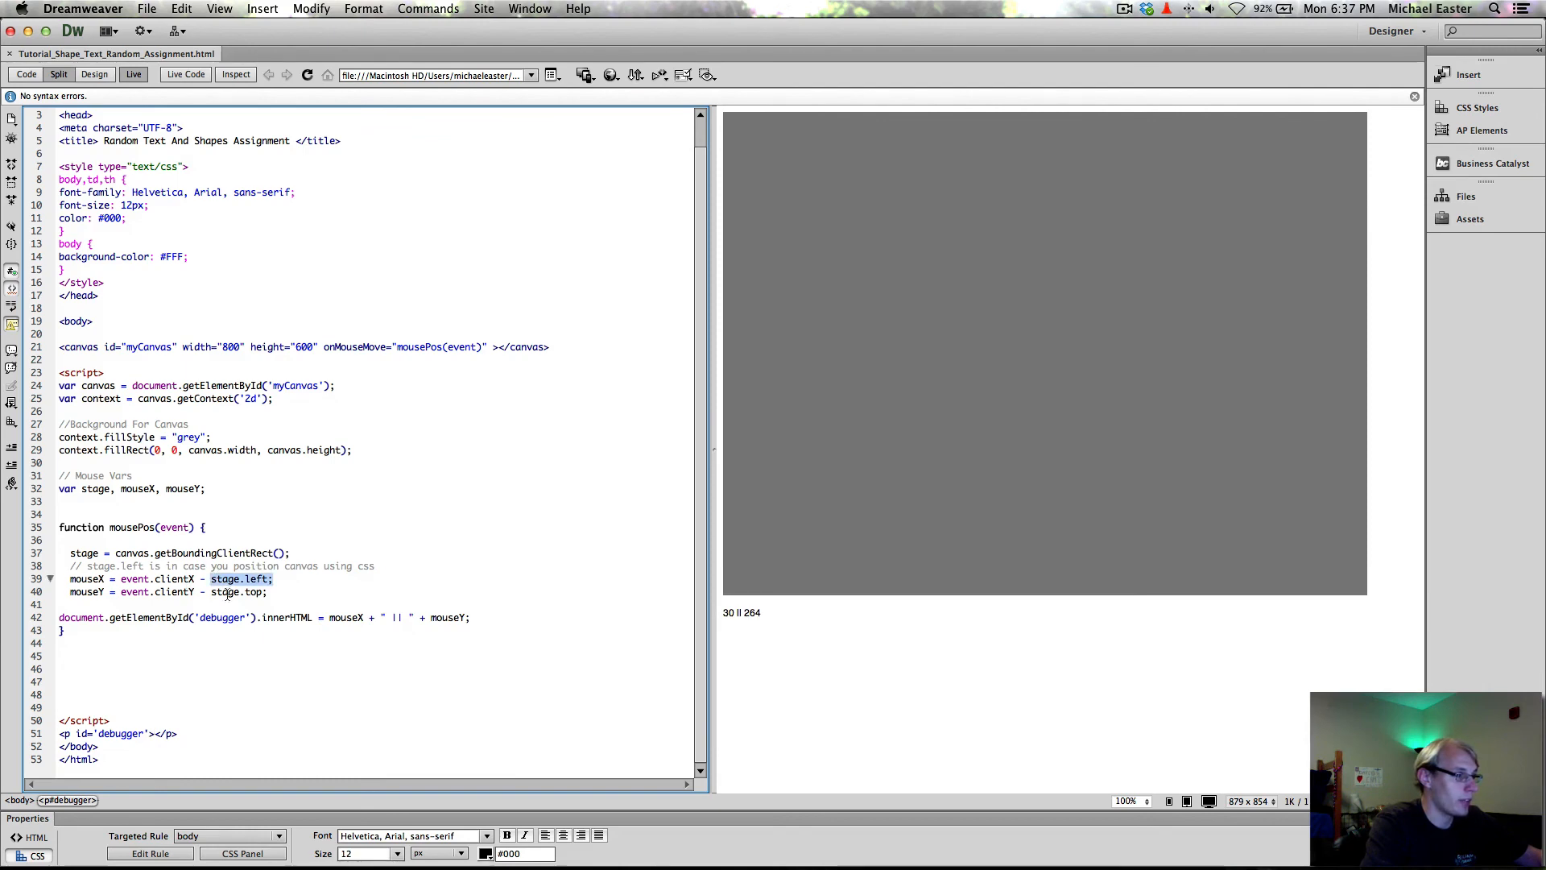
{"action": "mouse_move", "coordinate": [935, 299]}
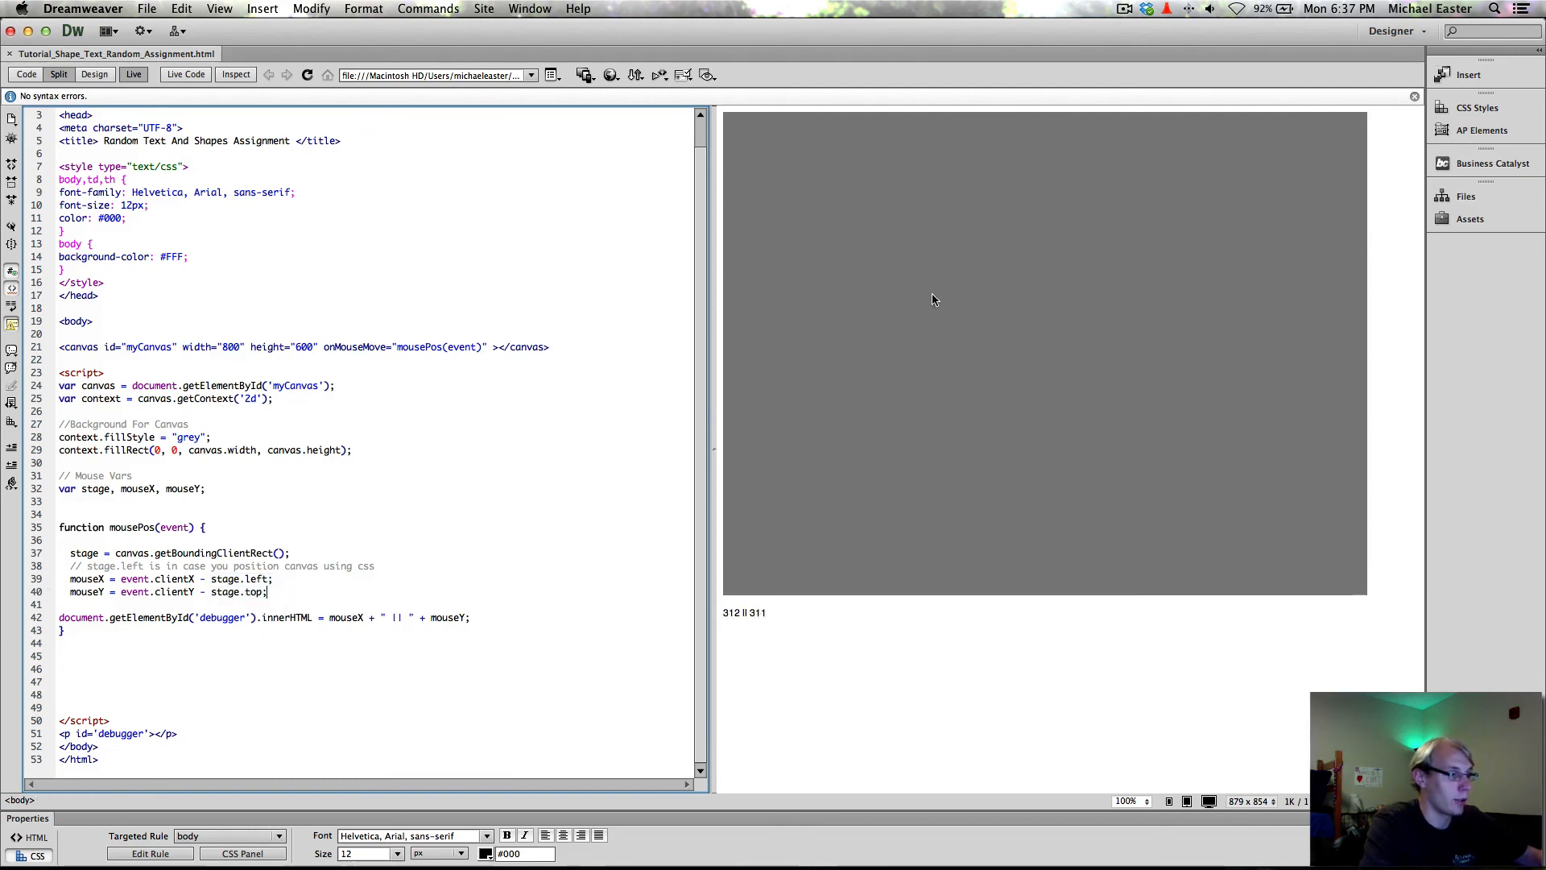
{"action": "mouse_move", "coordinate": [742, 121]}
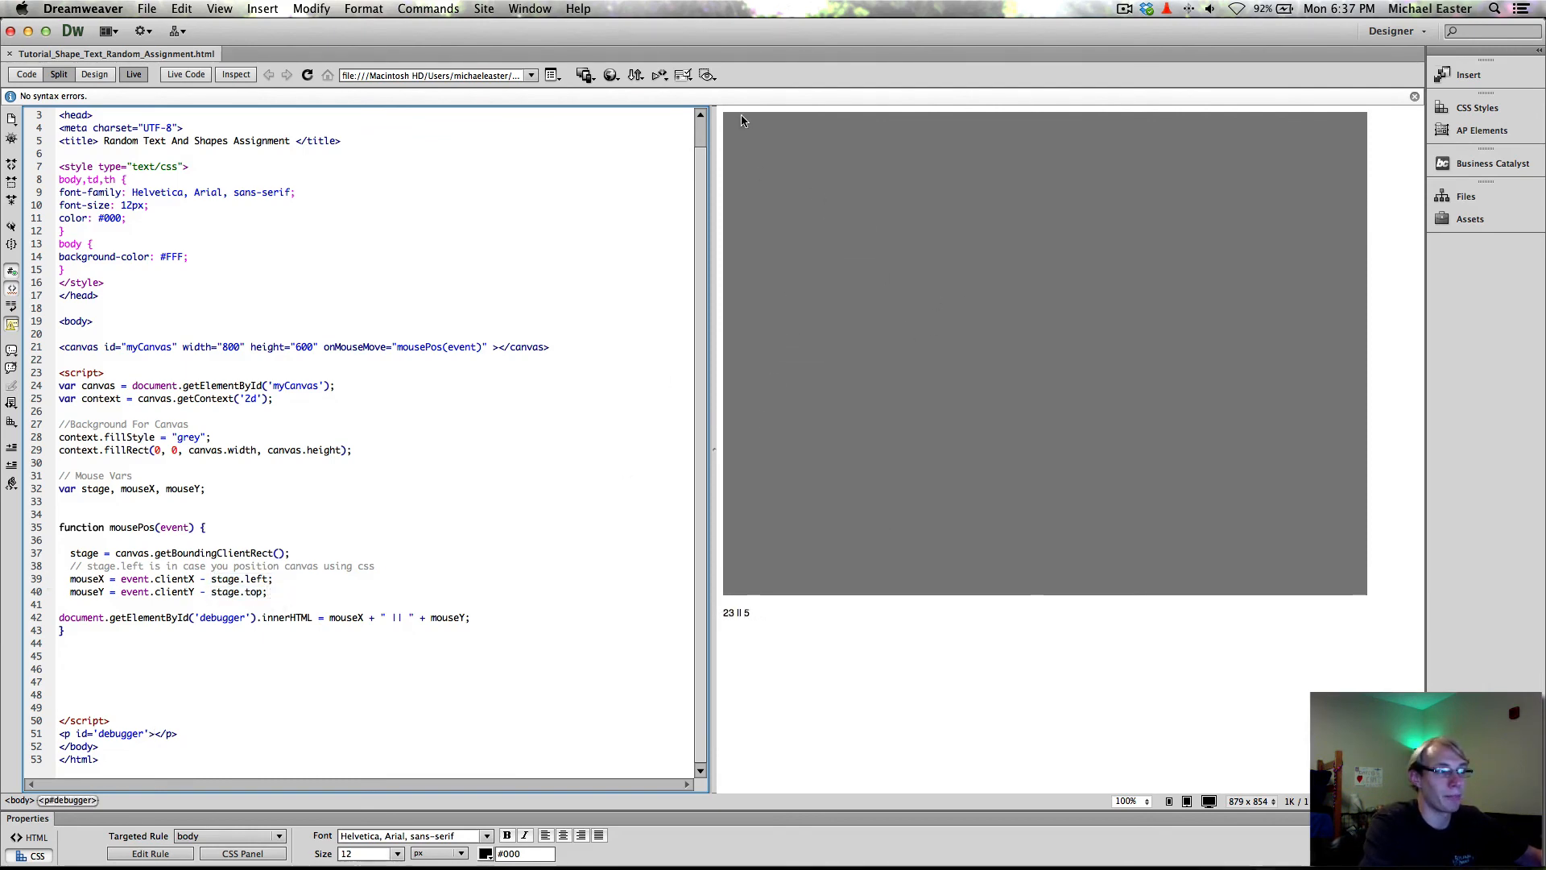
{"action": "mouse_move", "coordinate": [897, 139]}
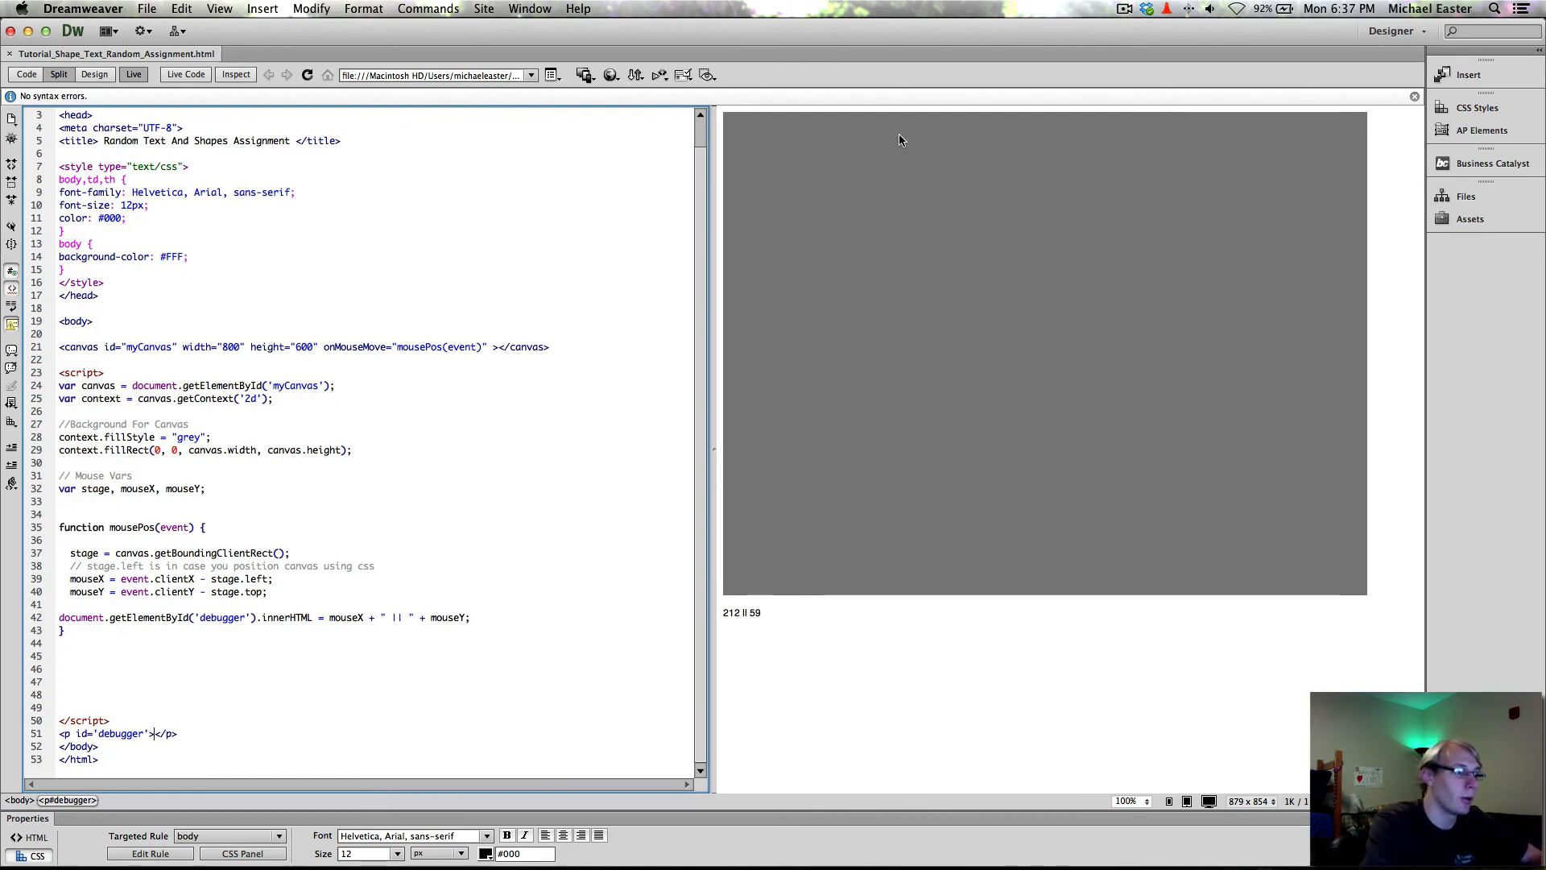
{"action": "mouse_move", "coordinate": [849, 419]}
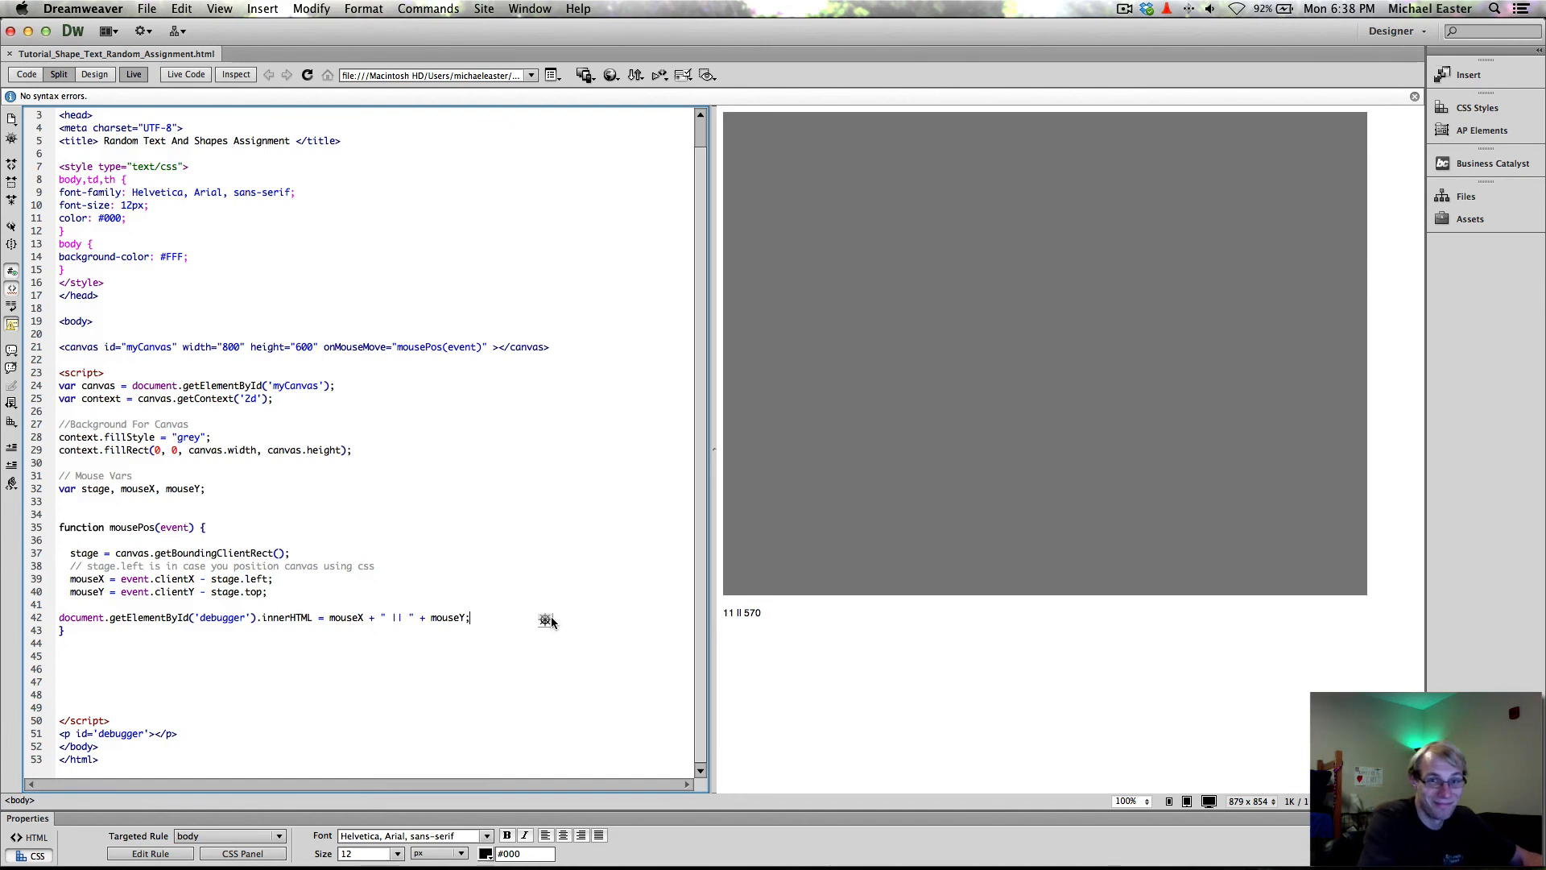
{"action": "mouse_move", "coordinate": [592, 626]}
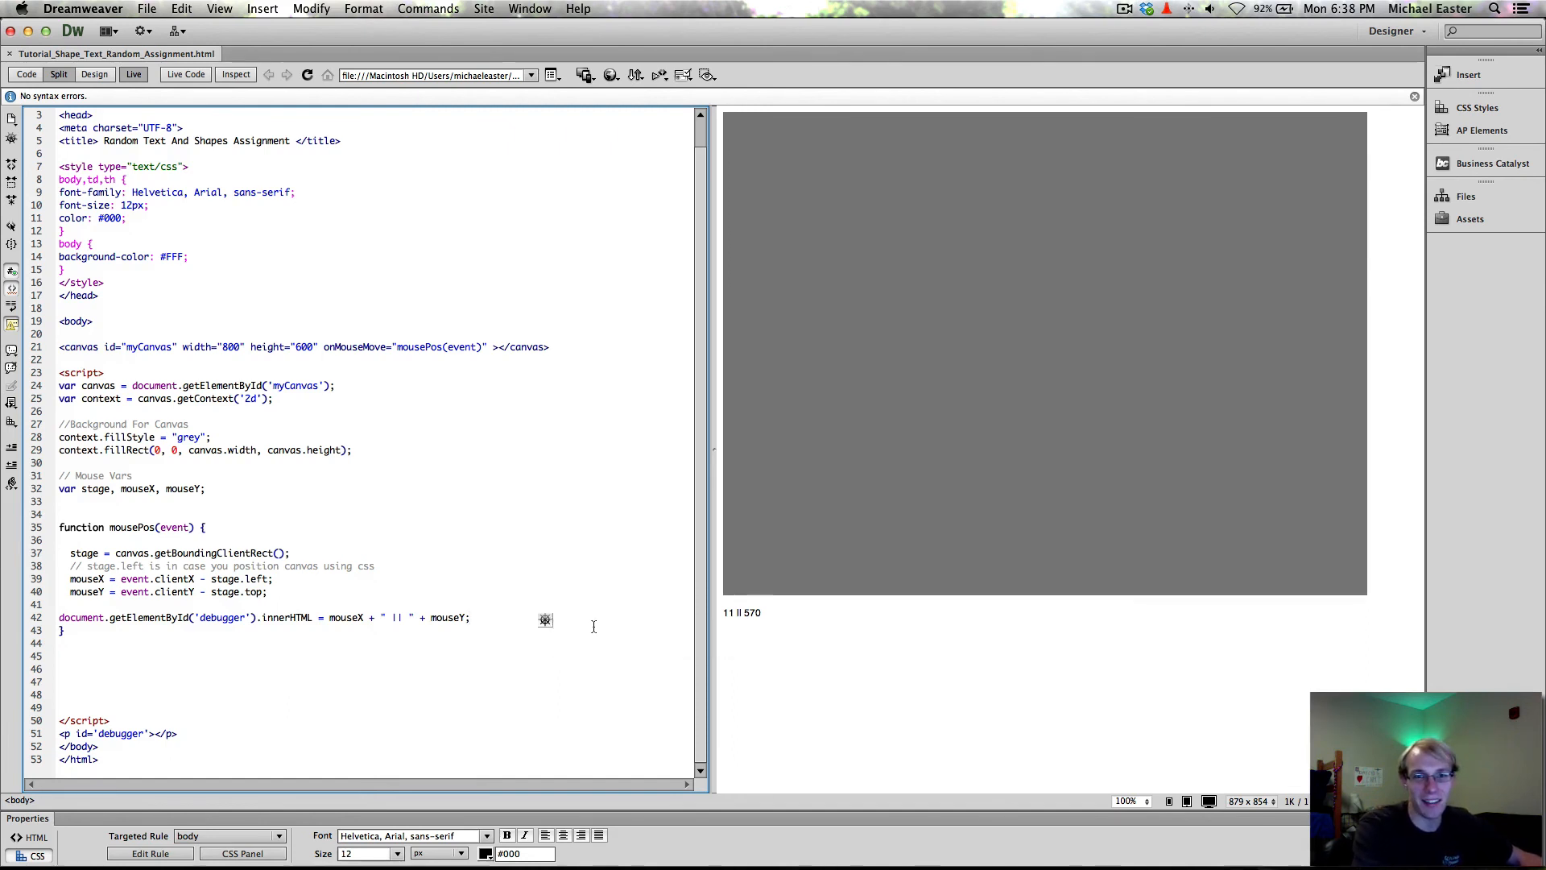